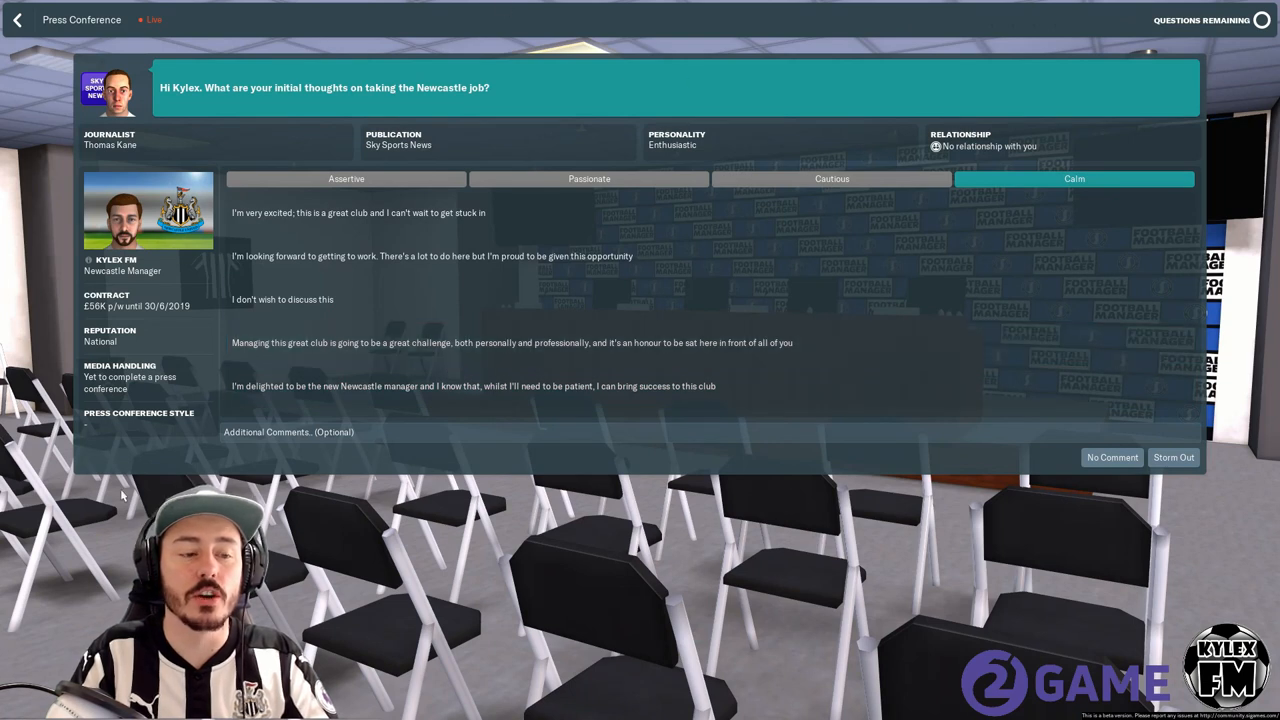
mouse_move(5, 335)
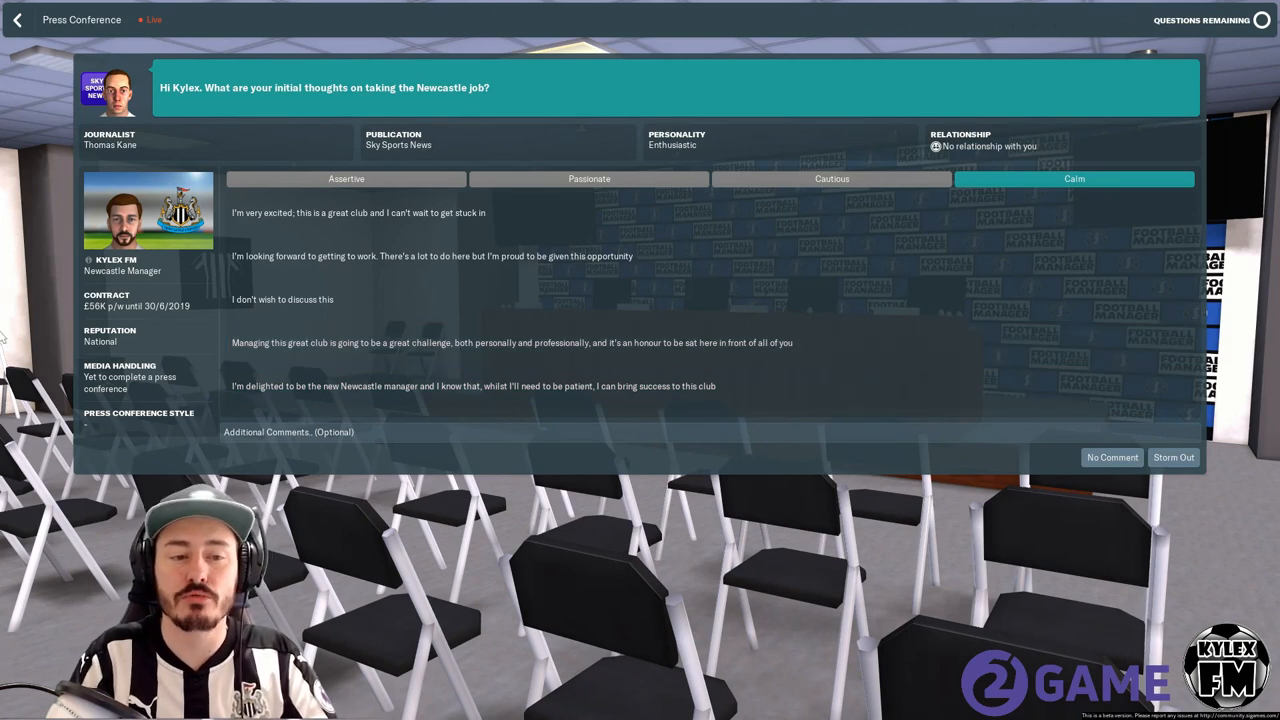
mouse_move(779, 635)
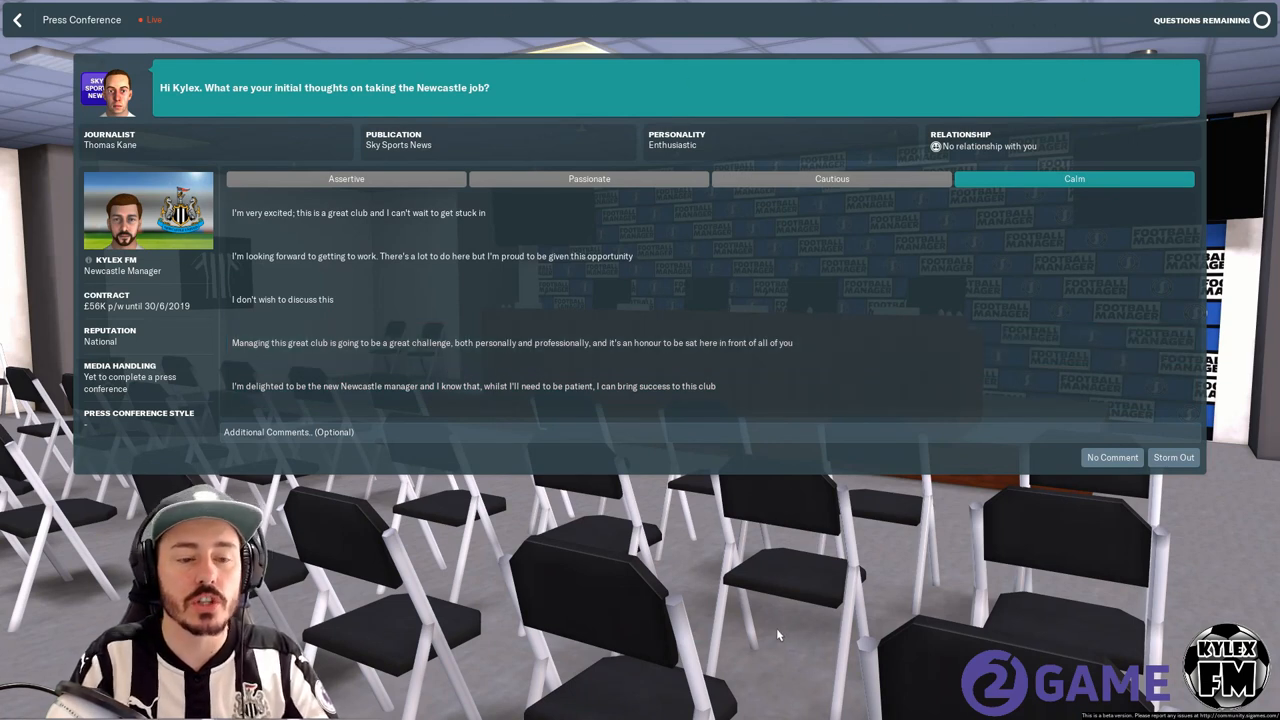
mouse_move(380, 624)
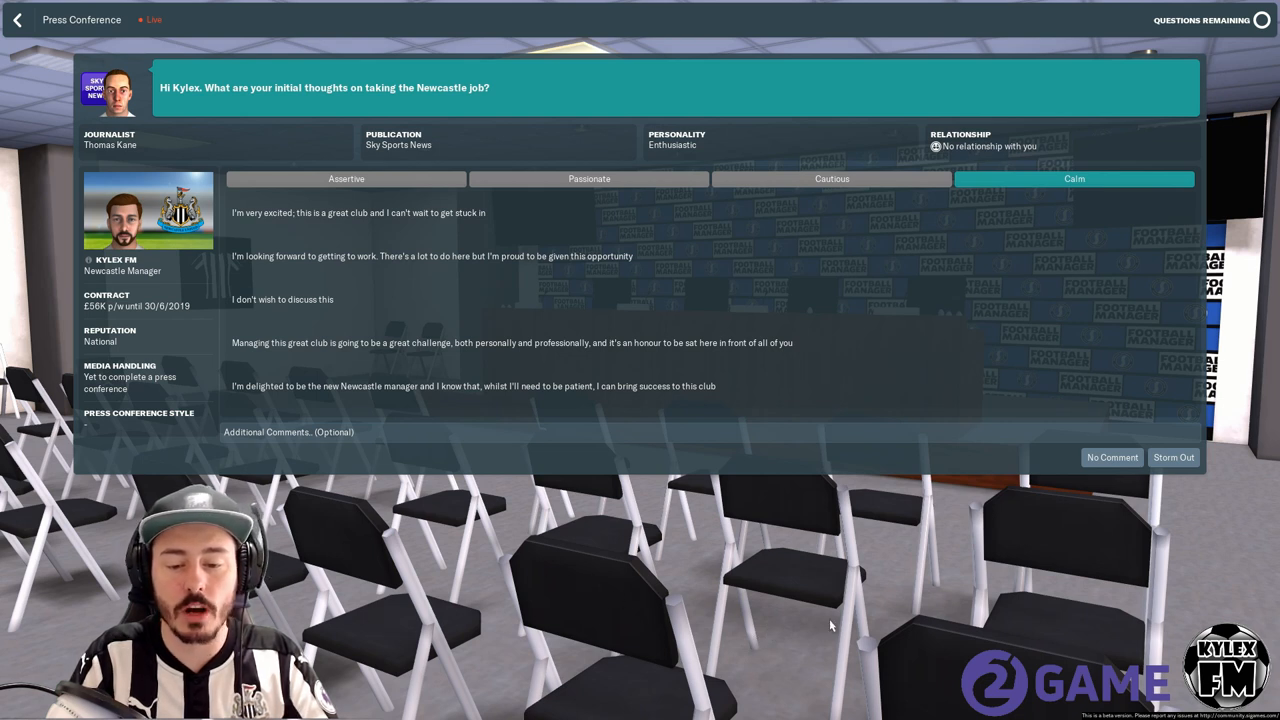
mouse_move(938, 575)
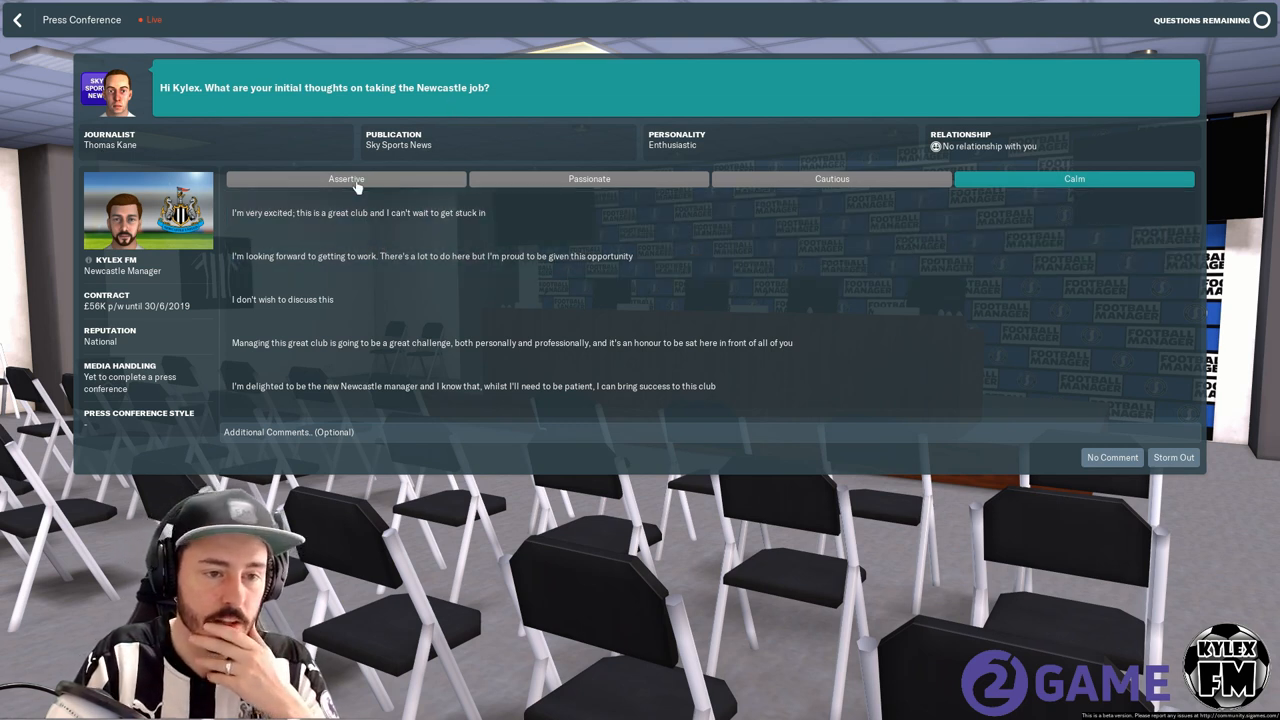
Compare the cautious, assertive and passionate answer tones and settle on Passionate.
left_click(589, 178)
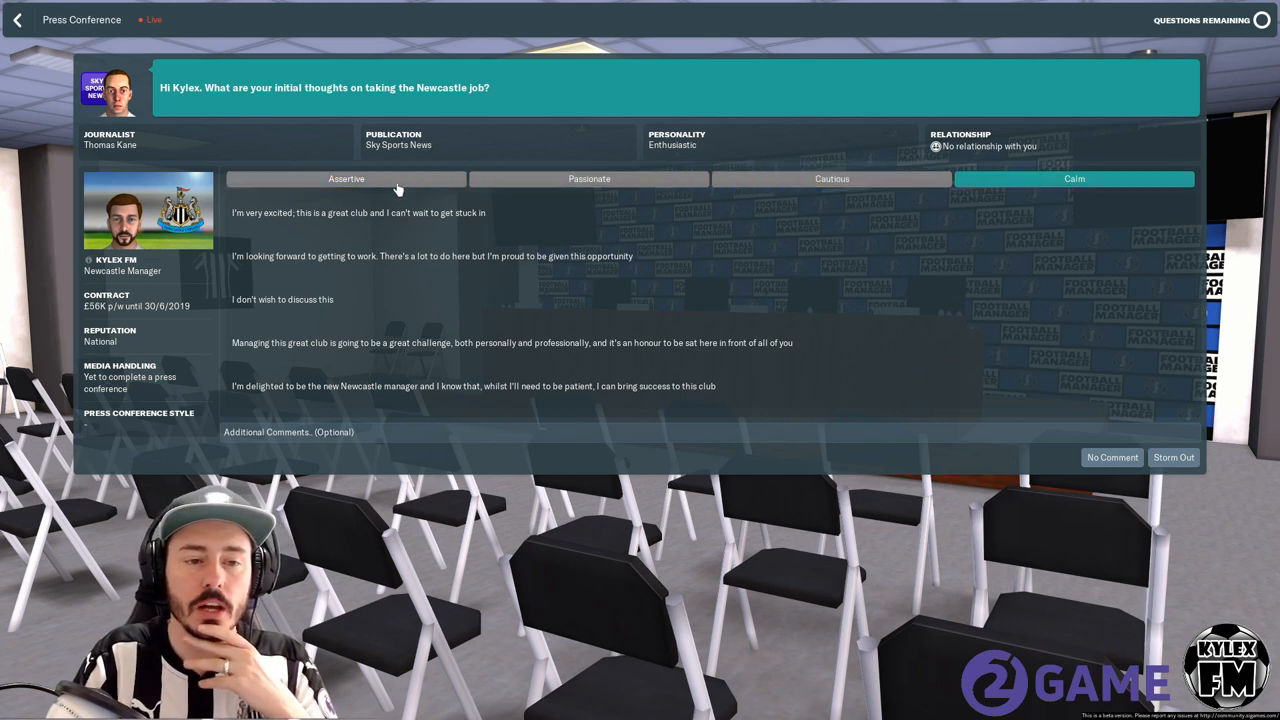
left_click(589, 179)
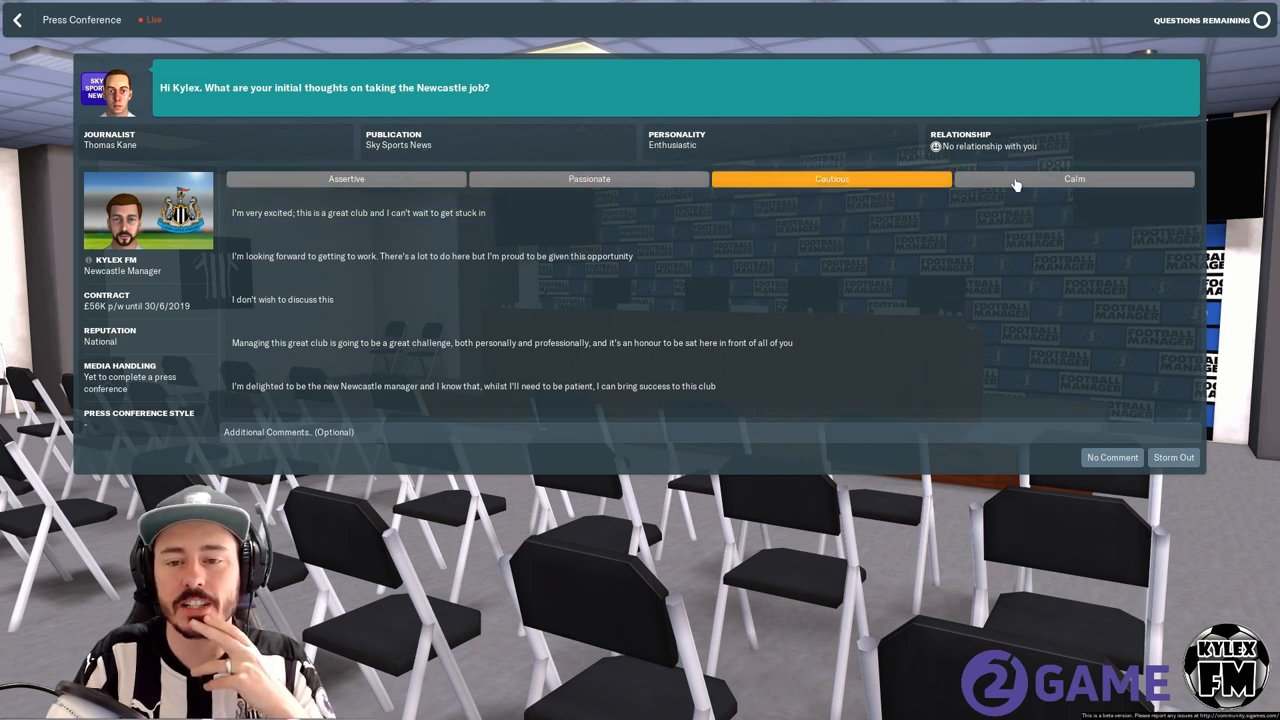
left_click(346, 178)
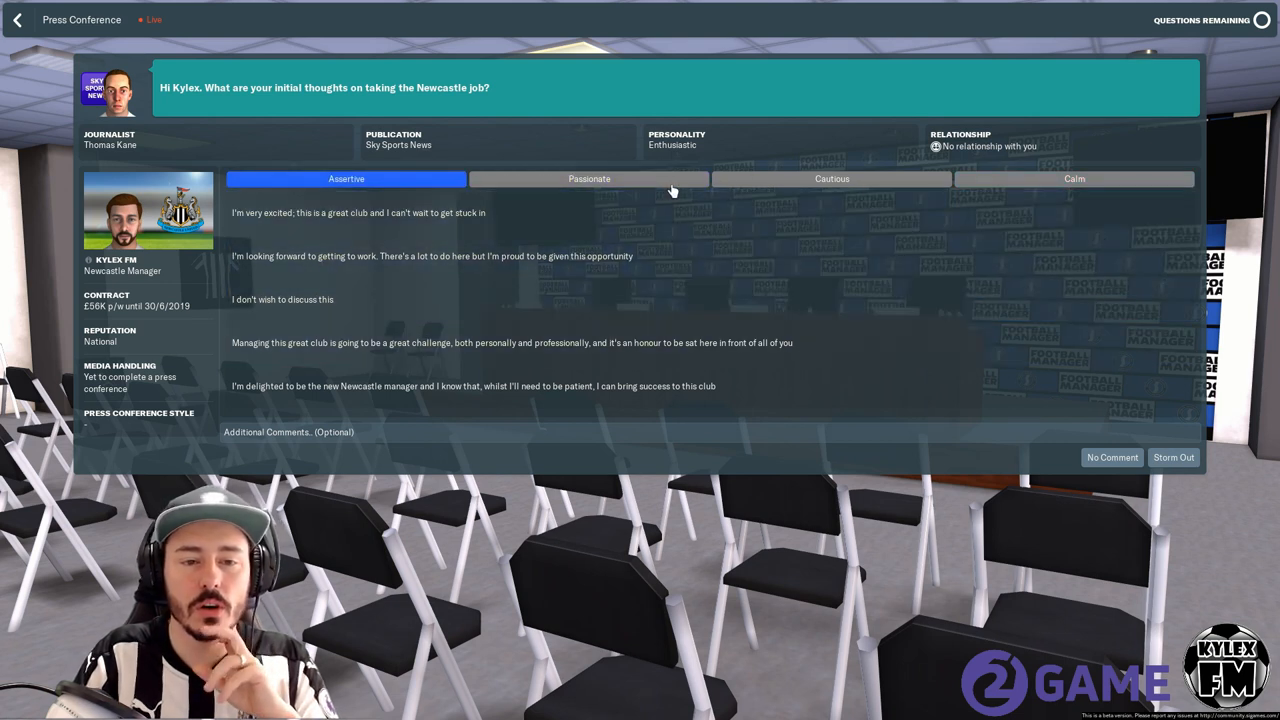
left_click(588, 178)
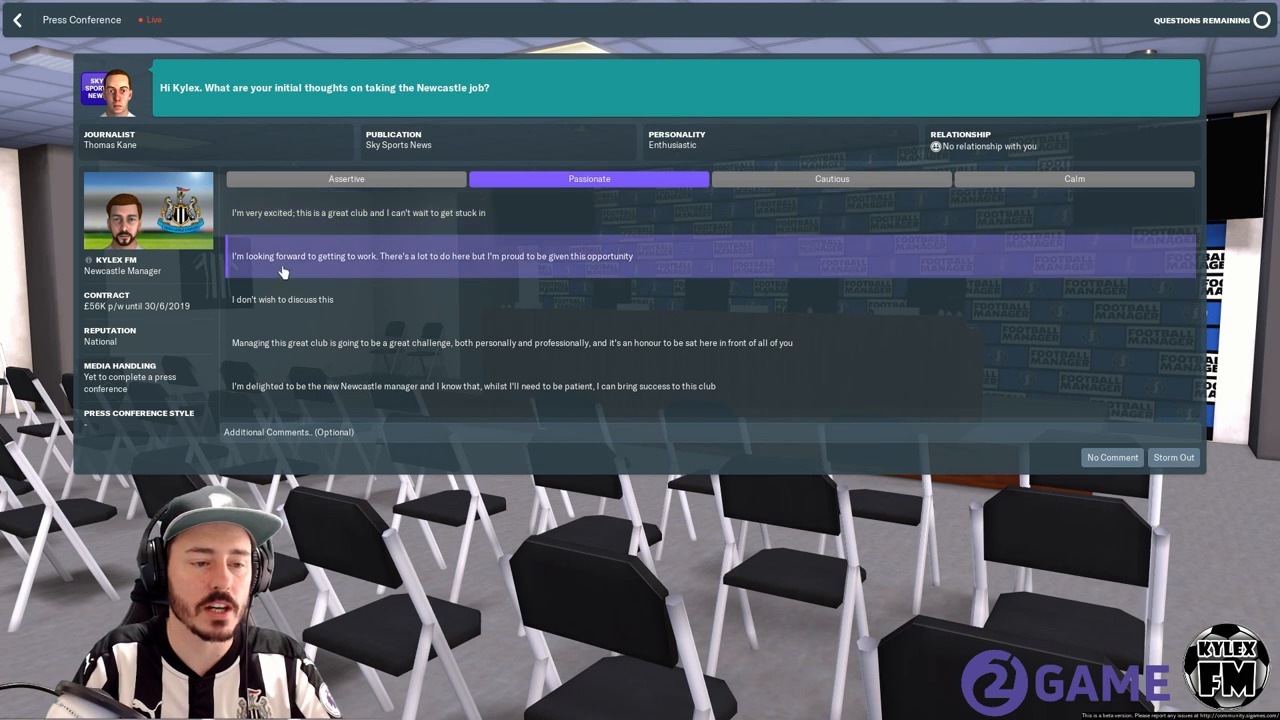
mouse_move(483, 268)
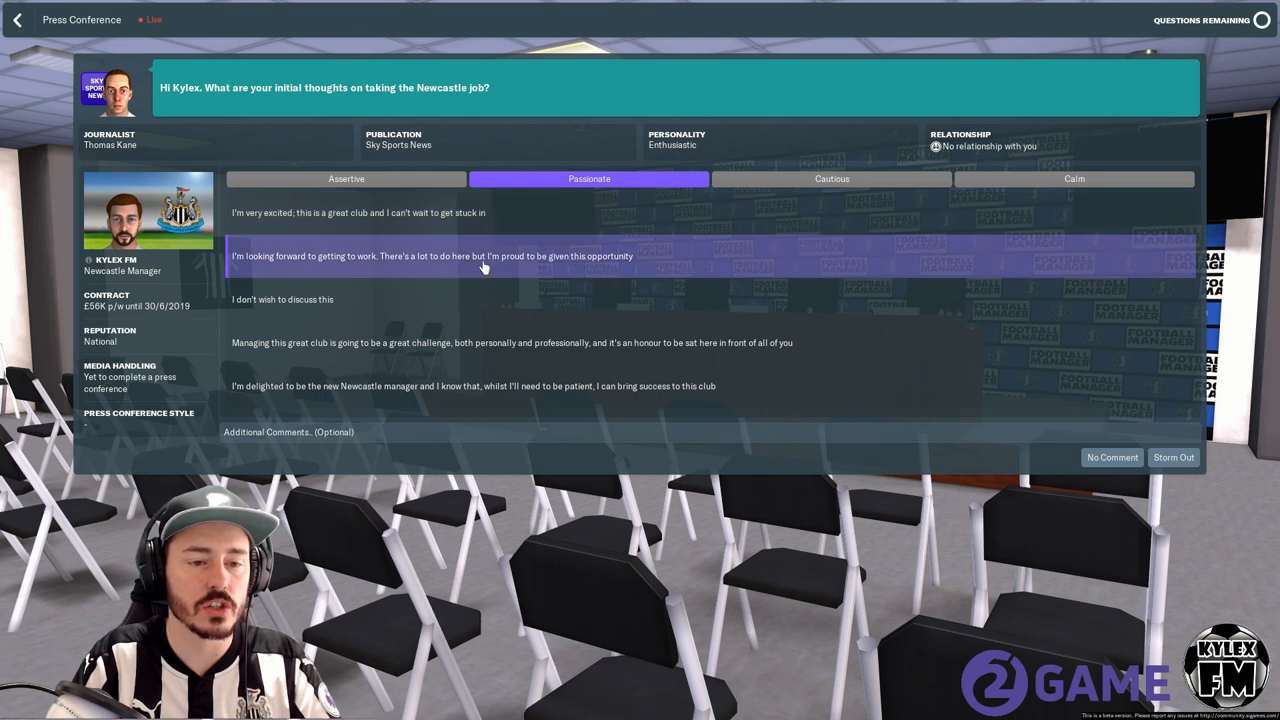
mouse_move(282, 299)
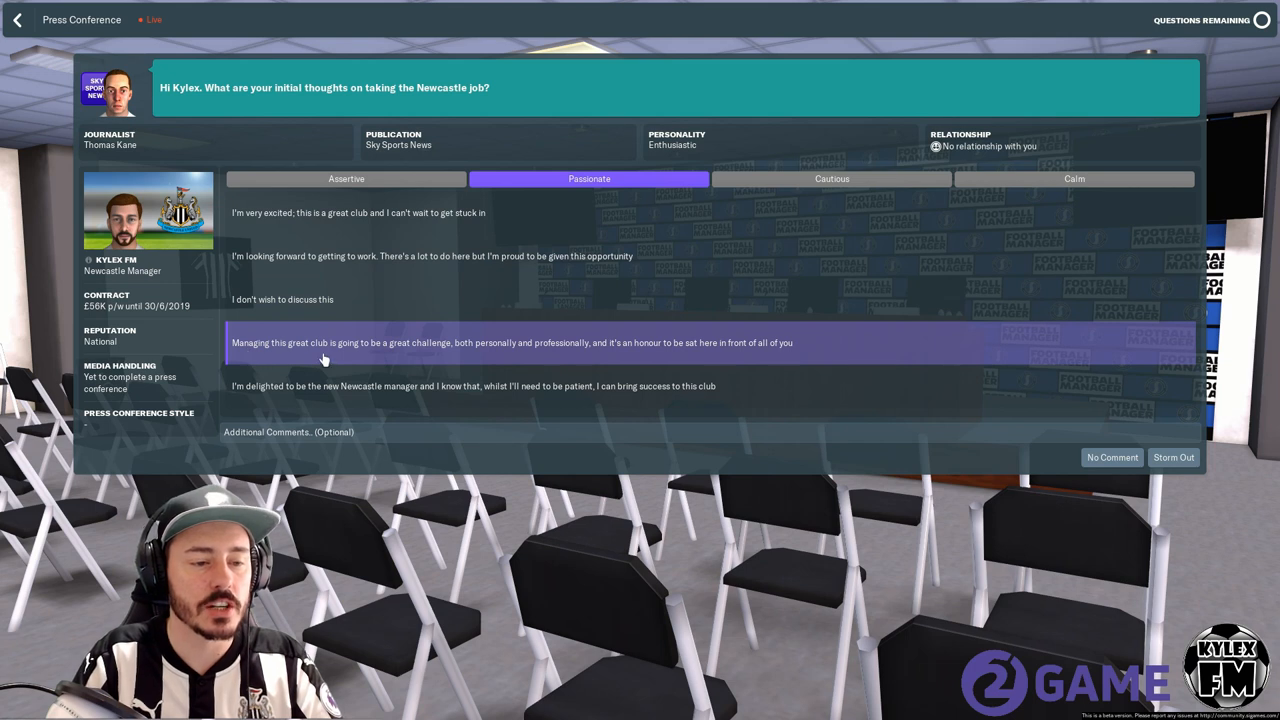
mouse_move(473, 357)
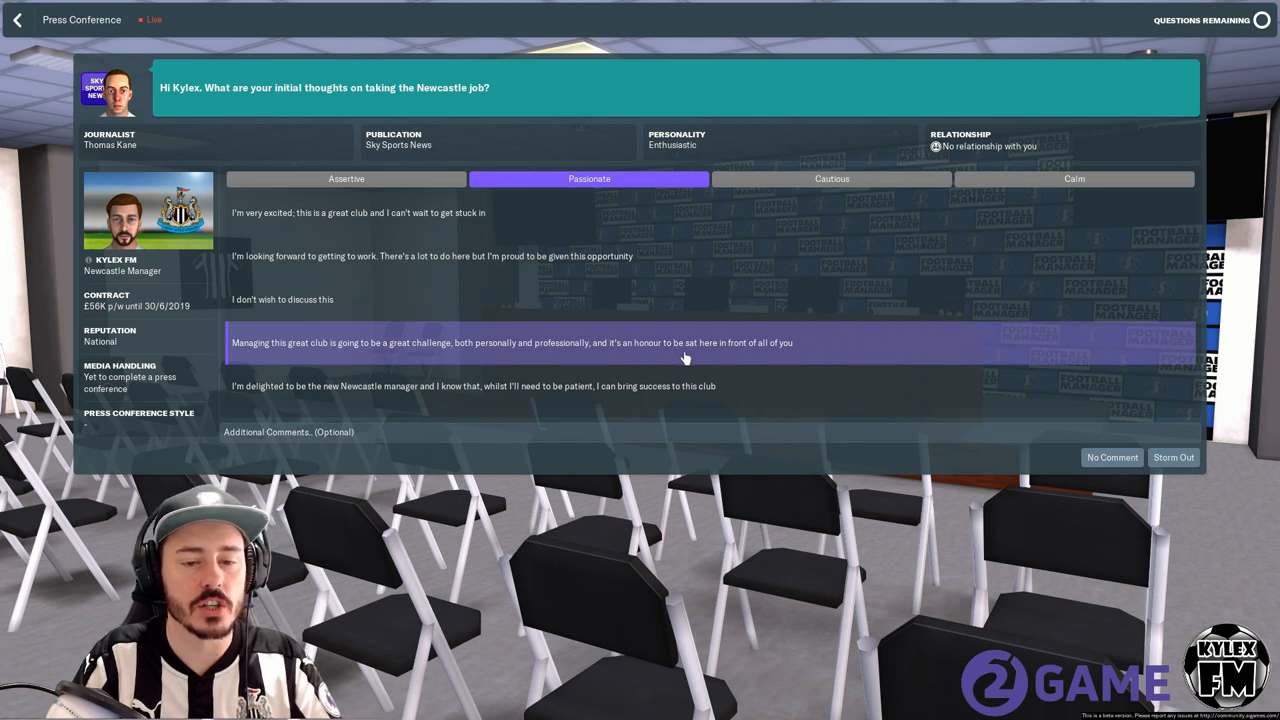
mouse_move(285, 386)
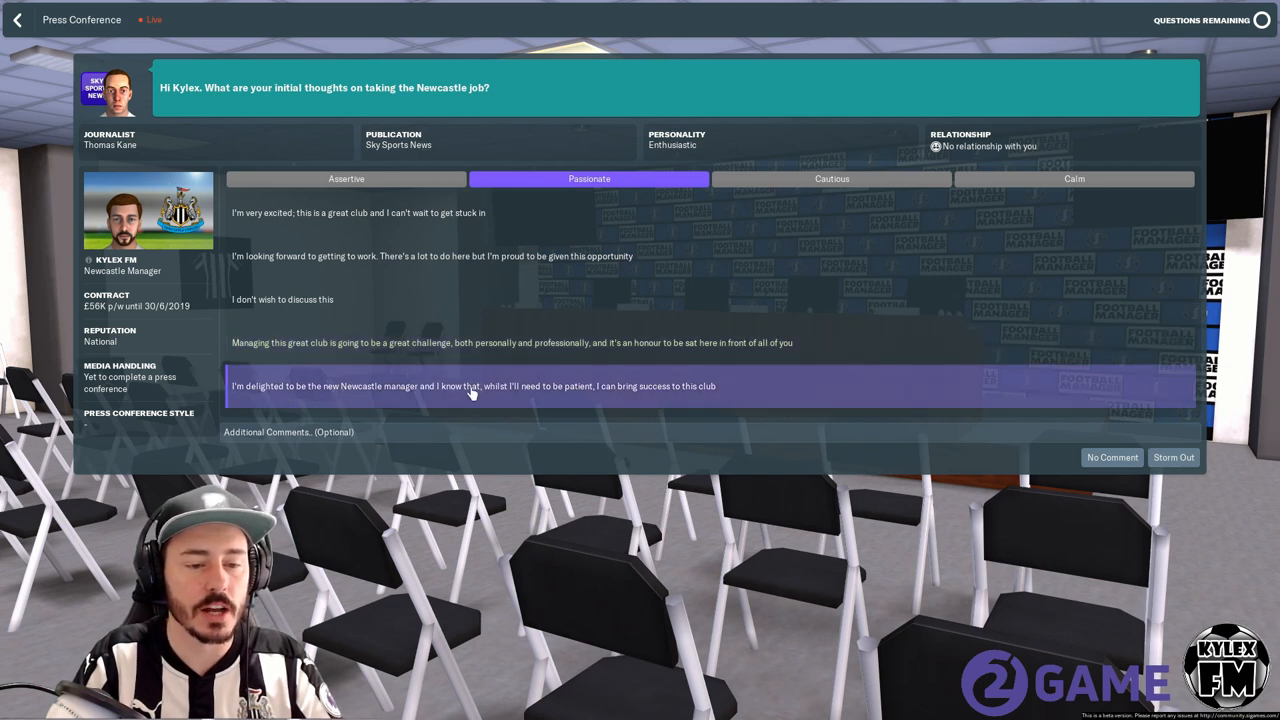
mouse_move(662, 398)
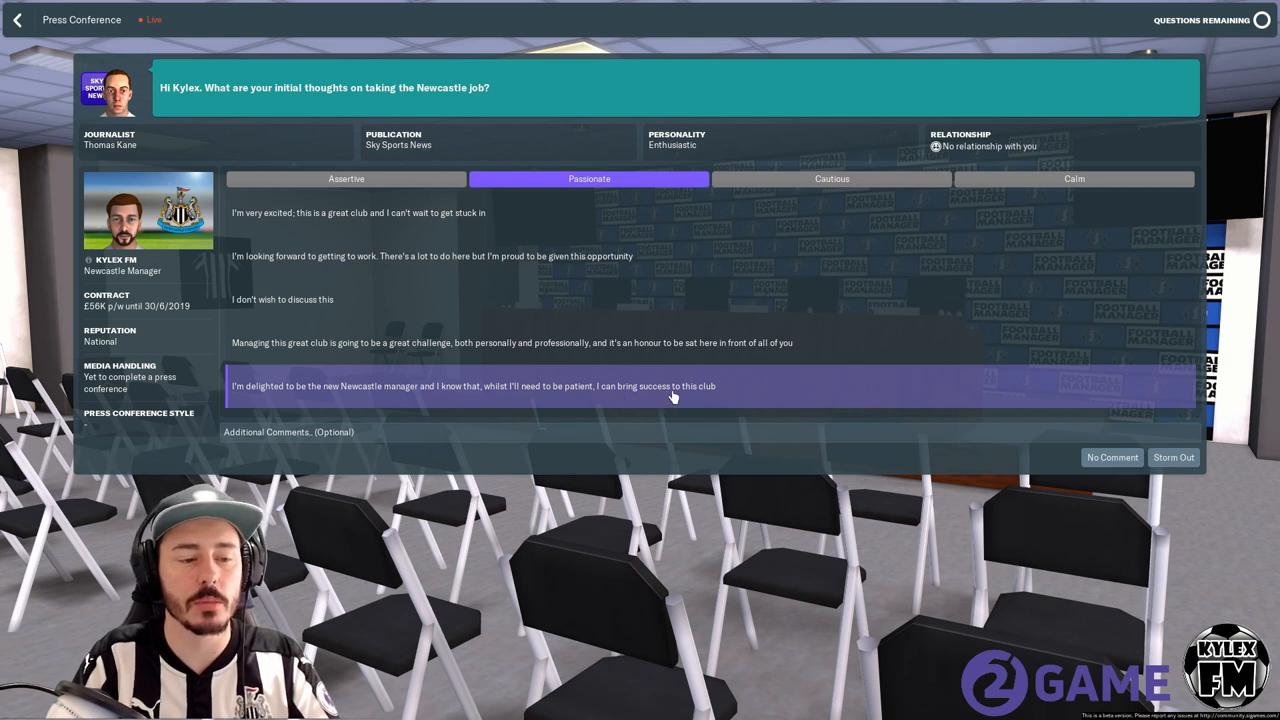
mouse_move(378, 327)
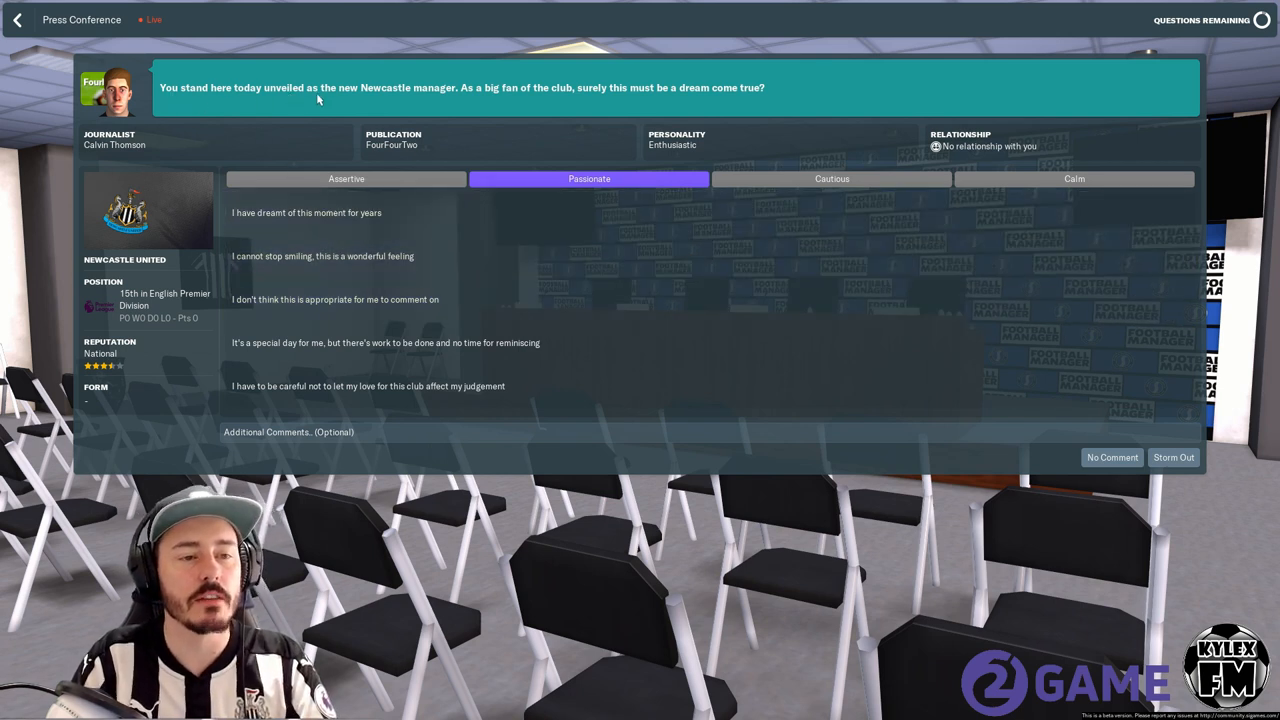
mouse_move(627, 99)
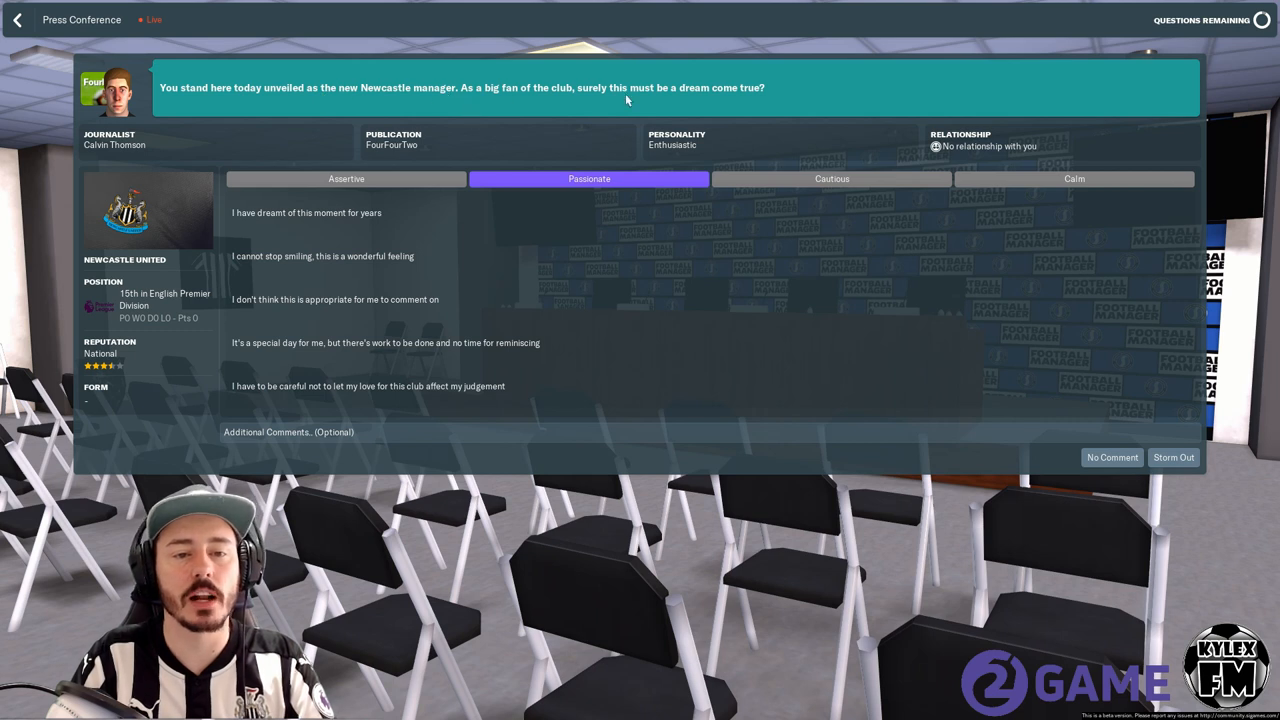
mouse_move(528, 210)
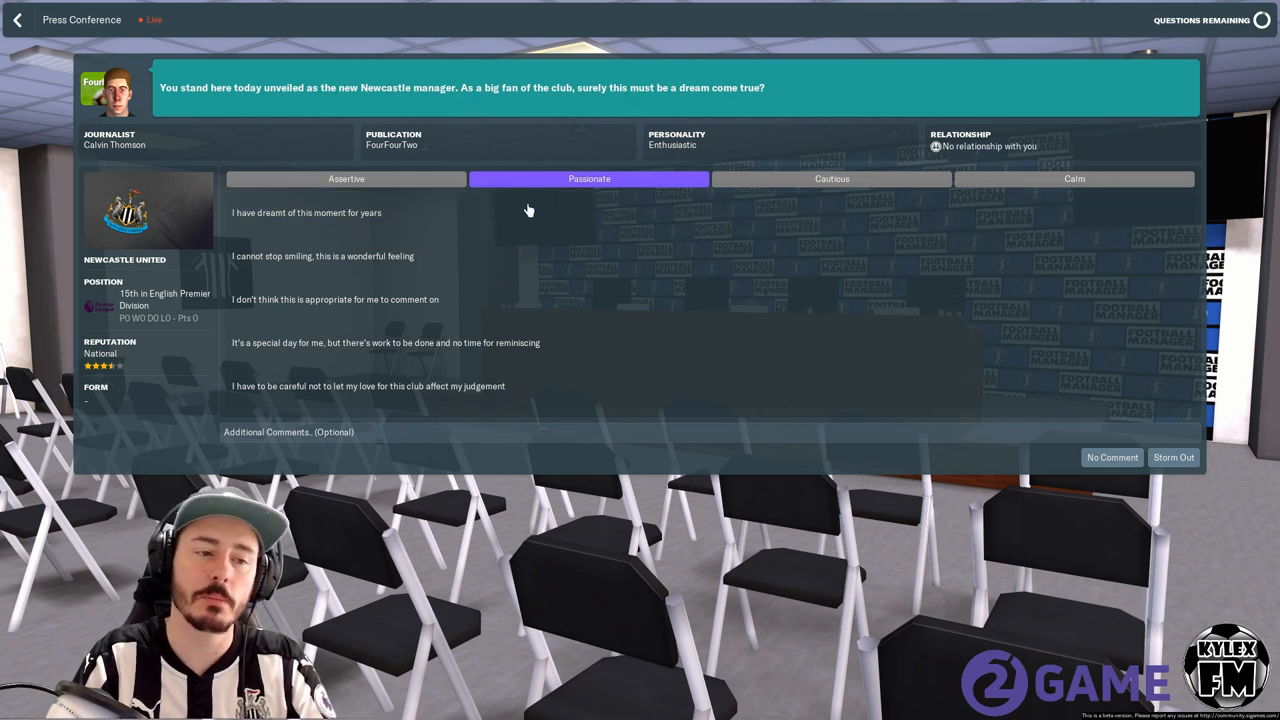
mouse_move(463, 299)
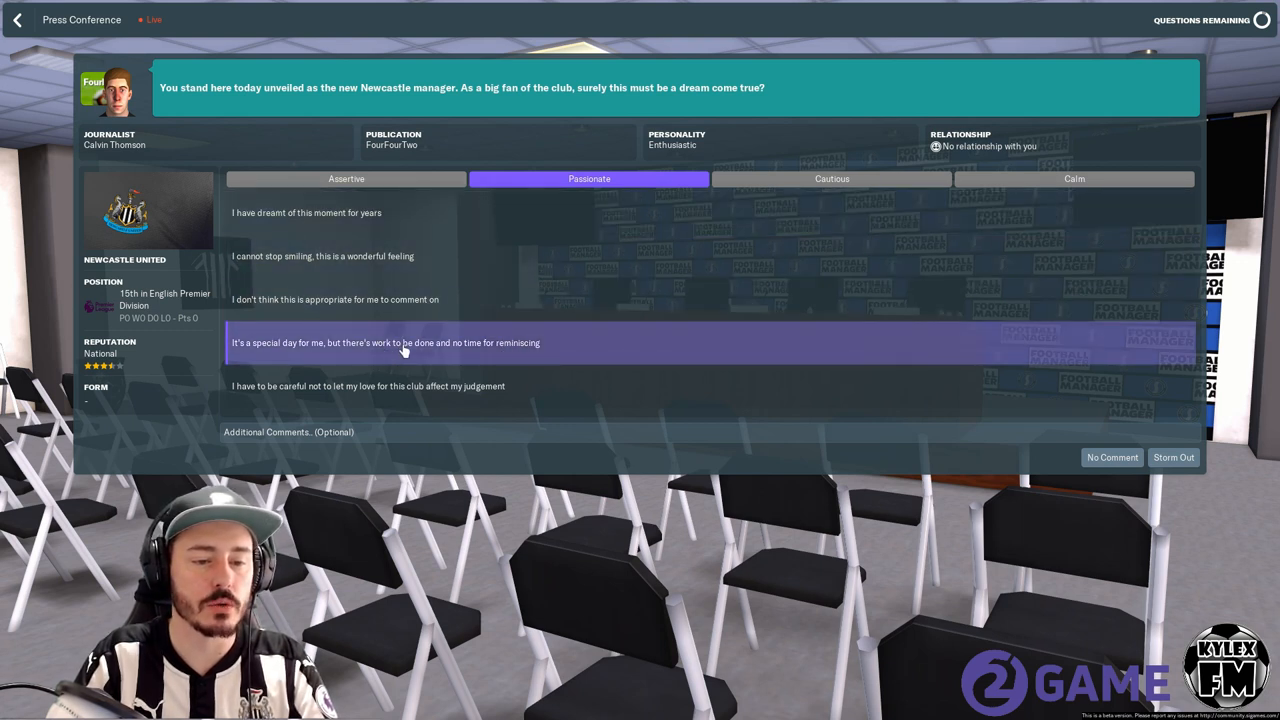
mouse_move(378, 385)
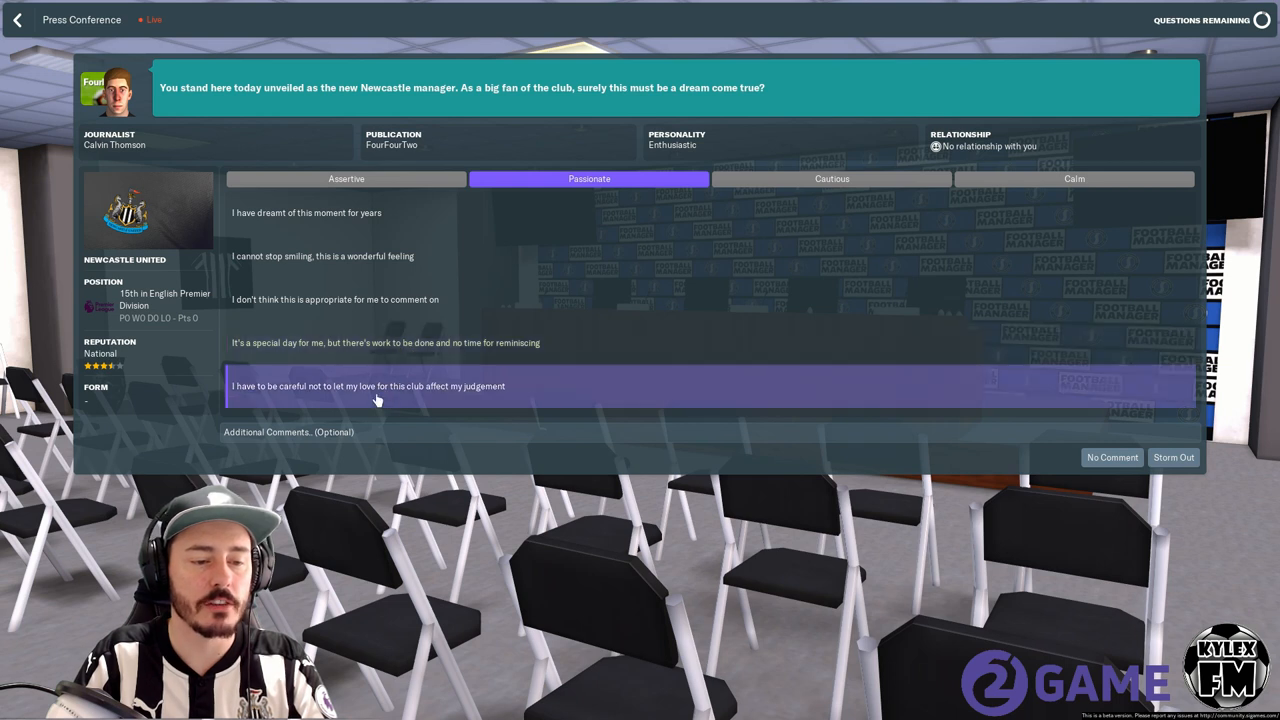
mouse_move(363, 342)
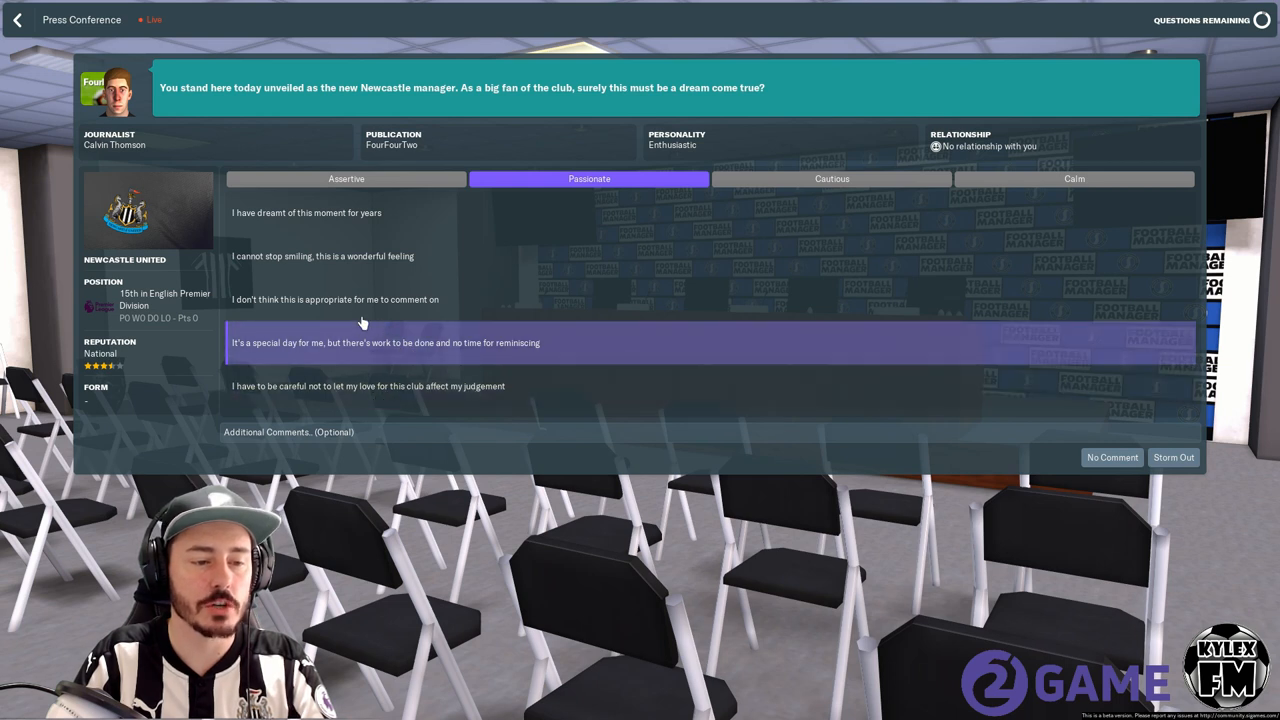
mouse_move(268, 256)
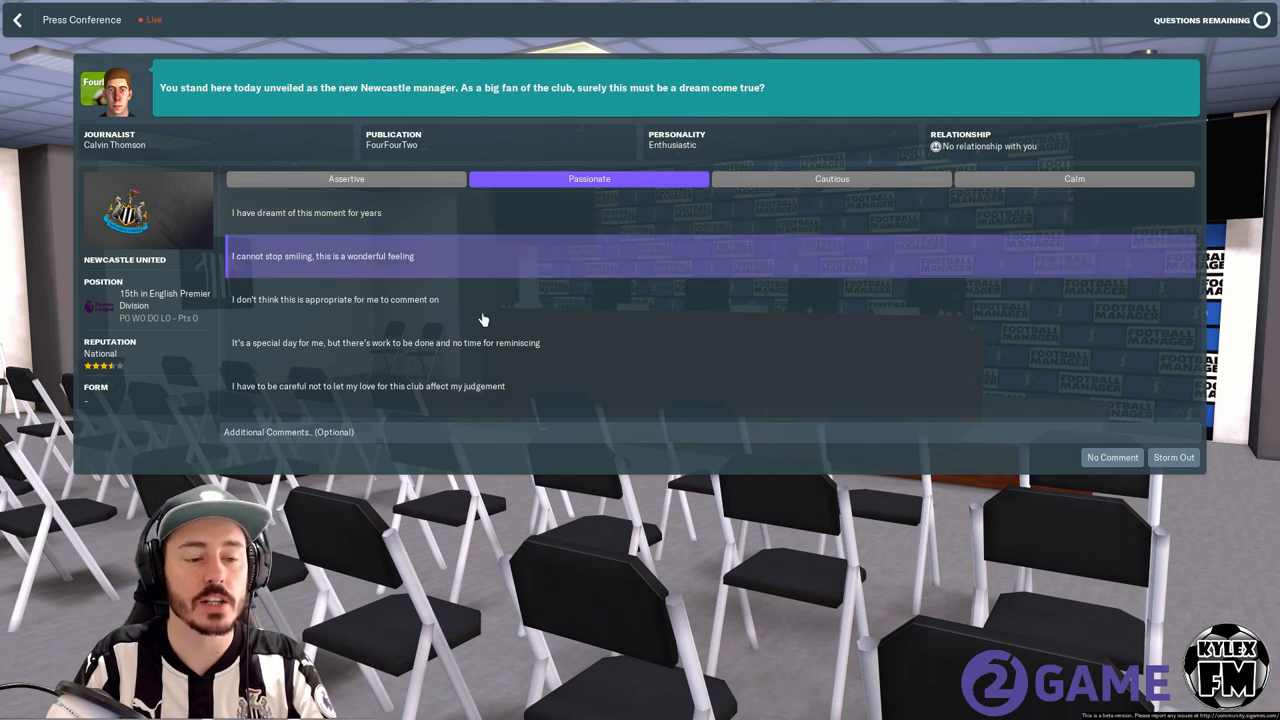
mouse_move(475, 342)
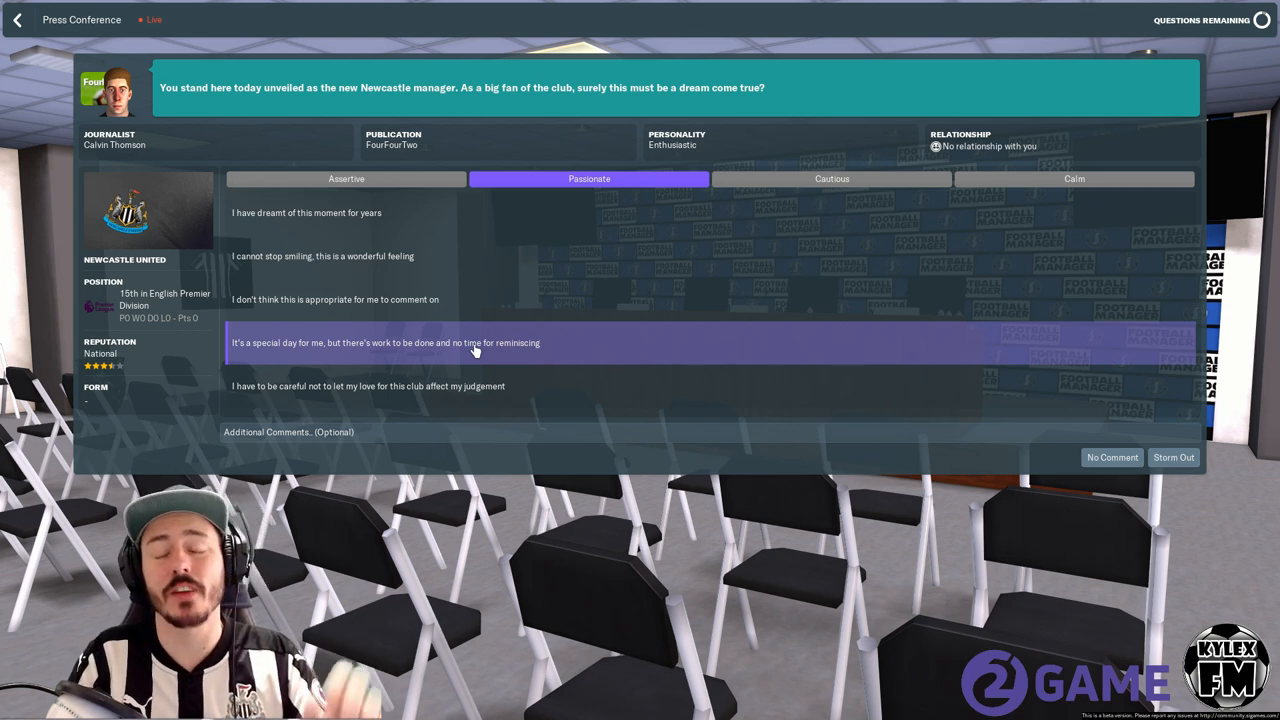
mouse_move(468, 340)
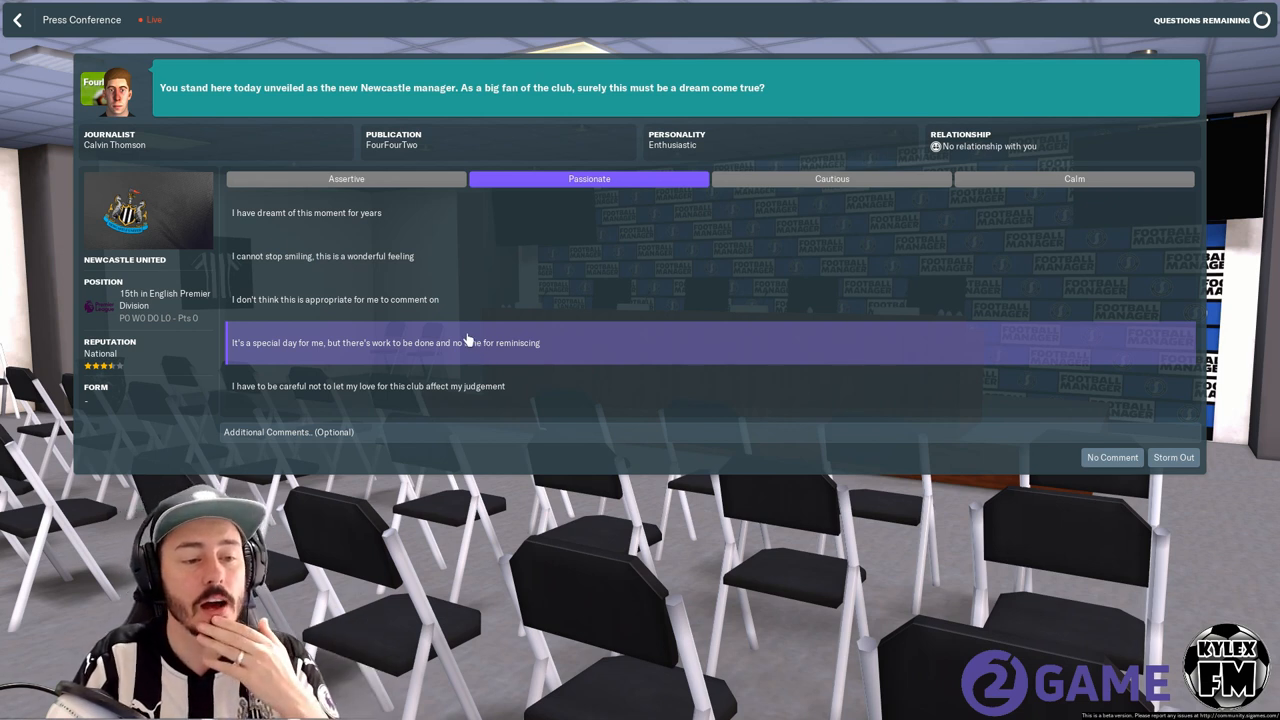
mouse_move(350, 386)
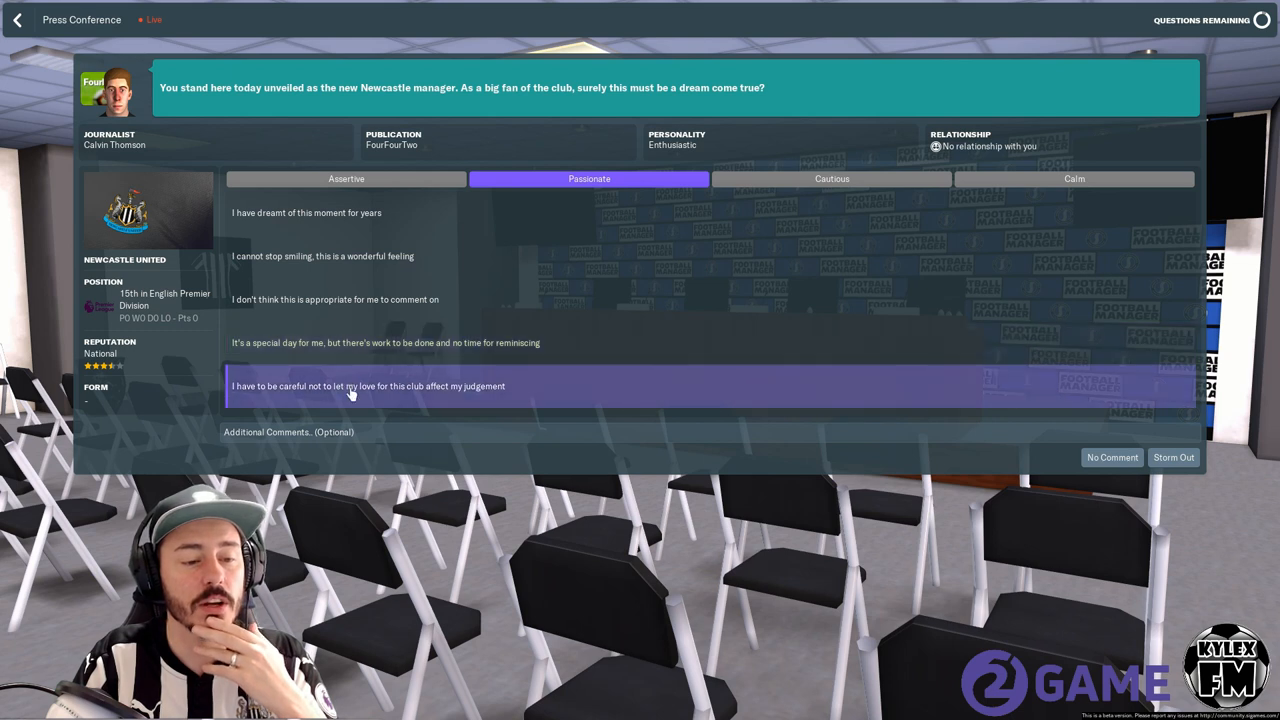
mouse_move(380, 318)
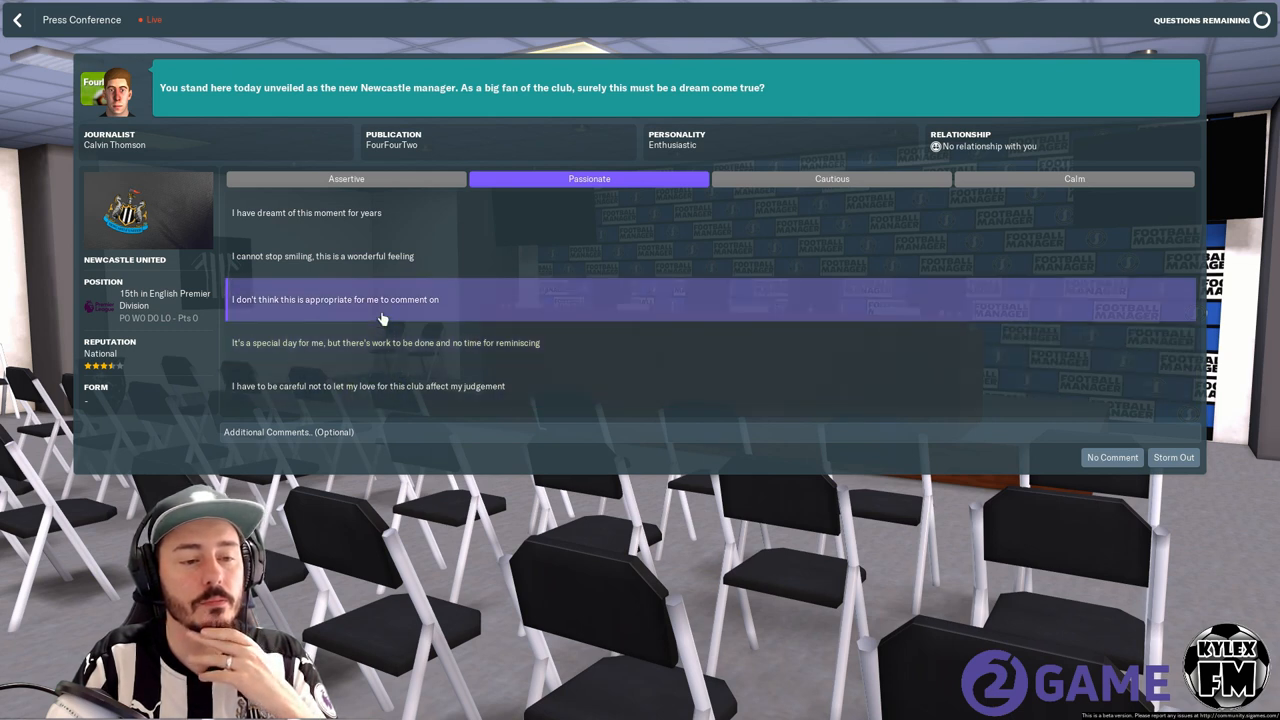
mouse_move(390, 342)
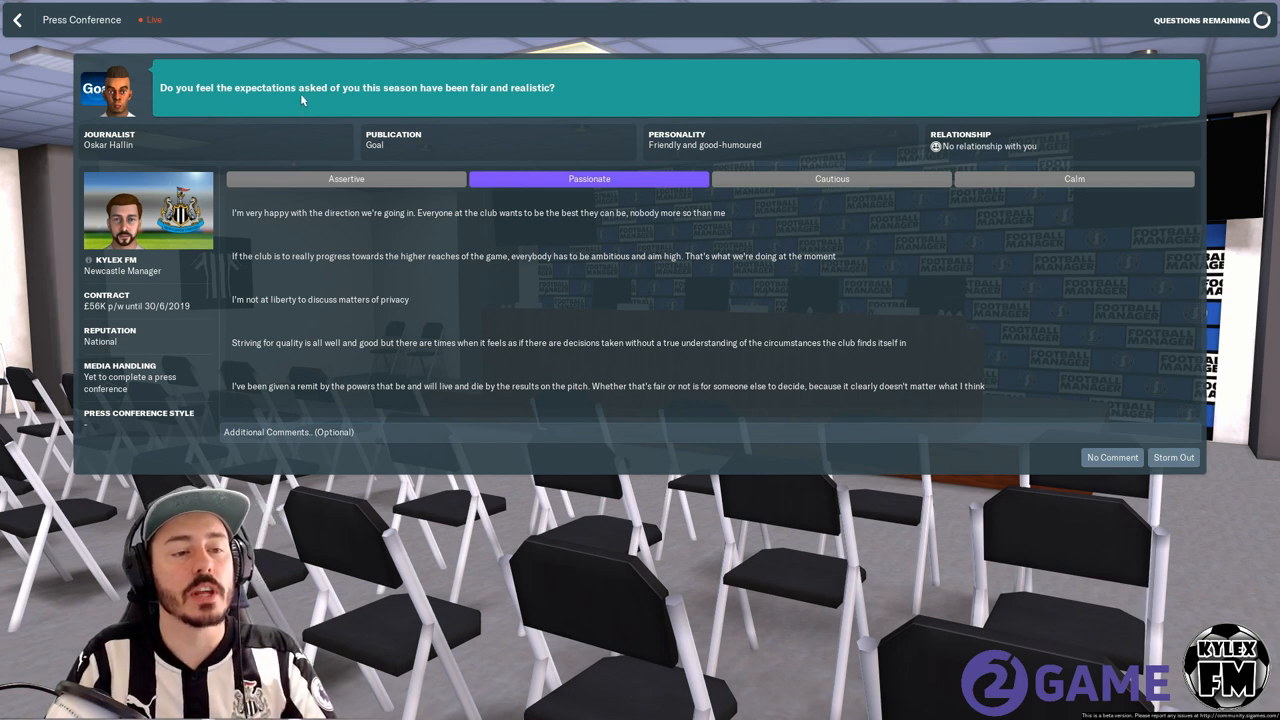
mouse_move(380, 99)
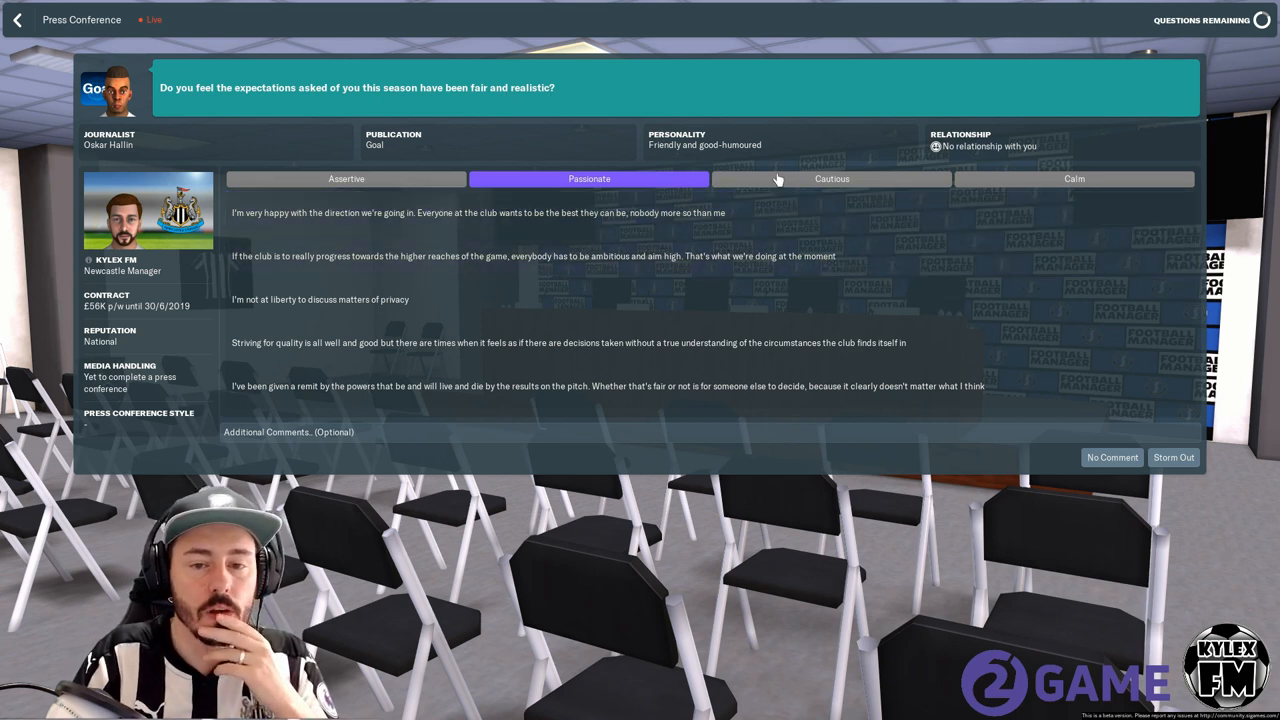
left_click(1073, 178)
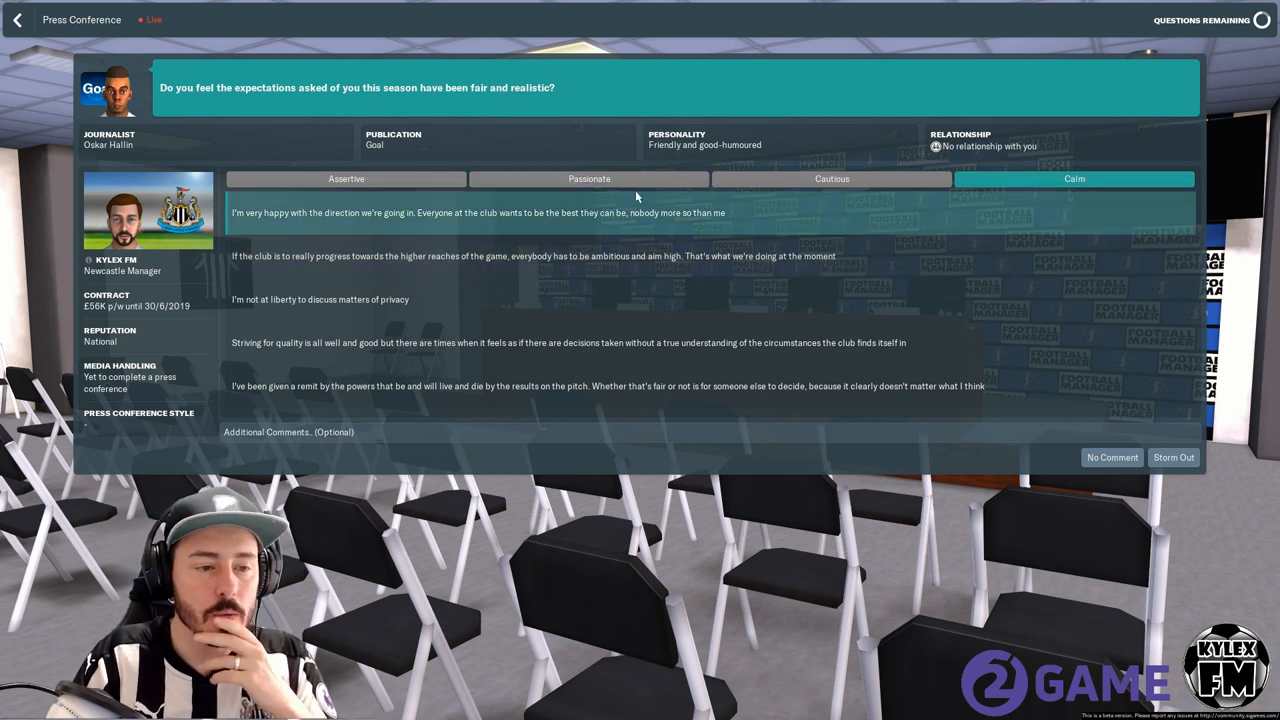
mouse_move(418, 224)
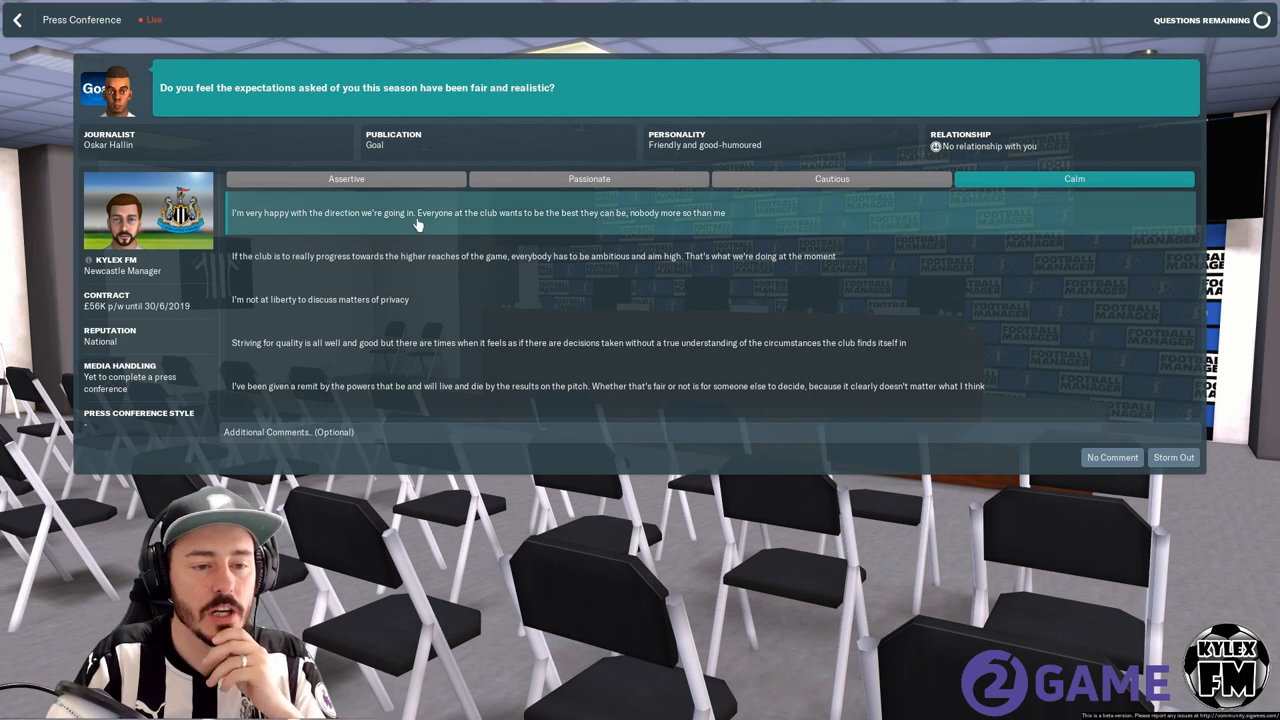
mouse_move(650, 228)
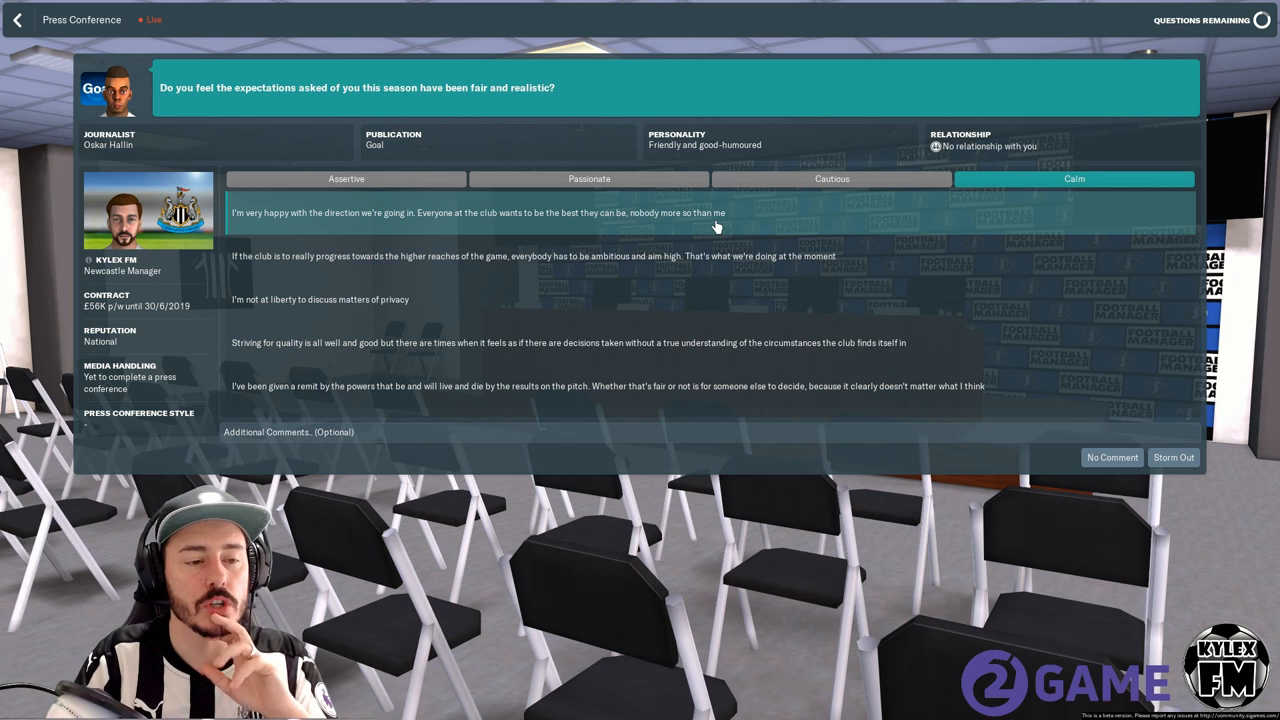
mouse_move(410, 256)
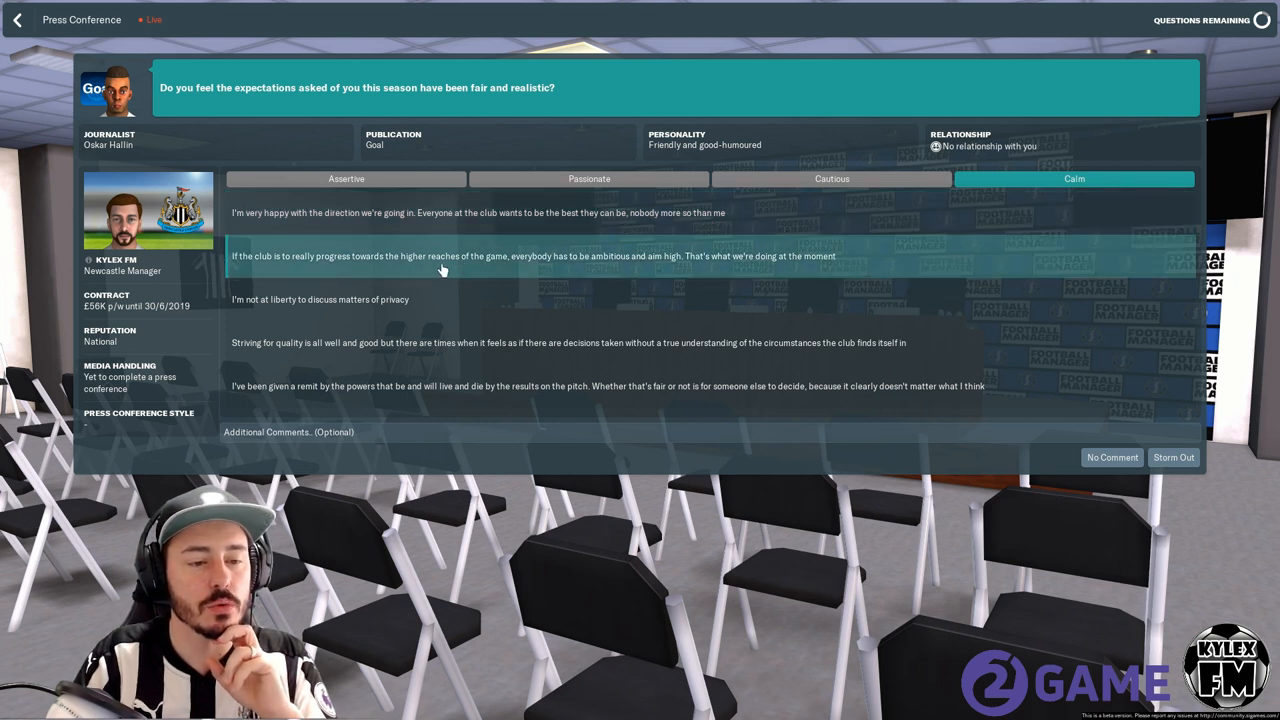
mouse_move(670, 267)
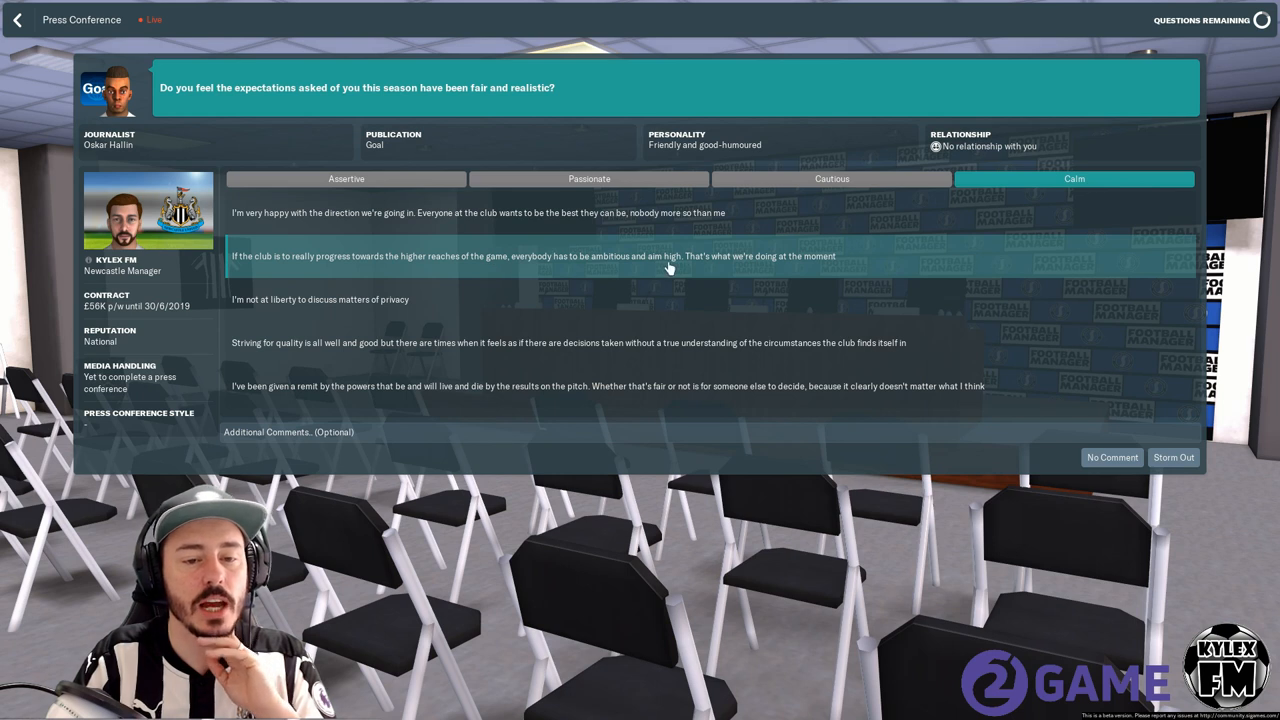
mouse_move(810, 267)
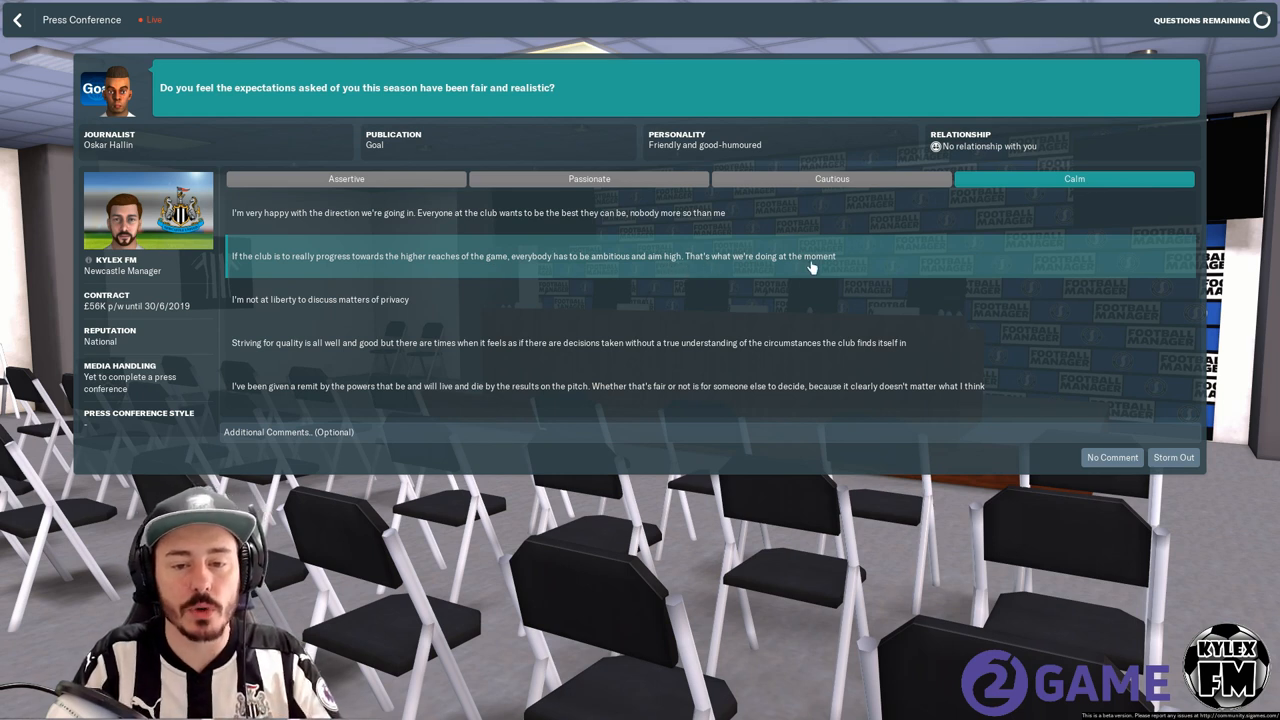
mouse_move(370, 315)
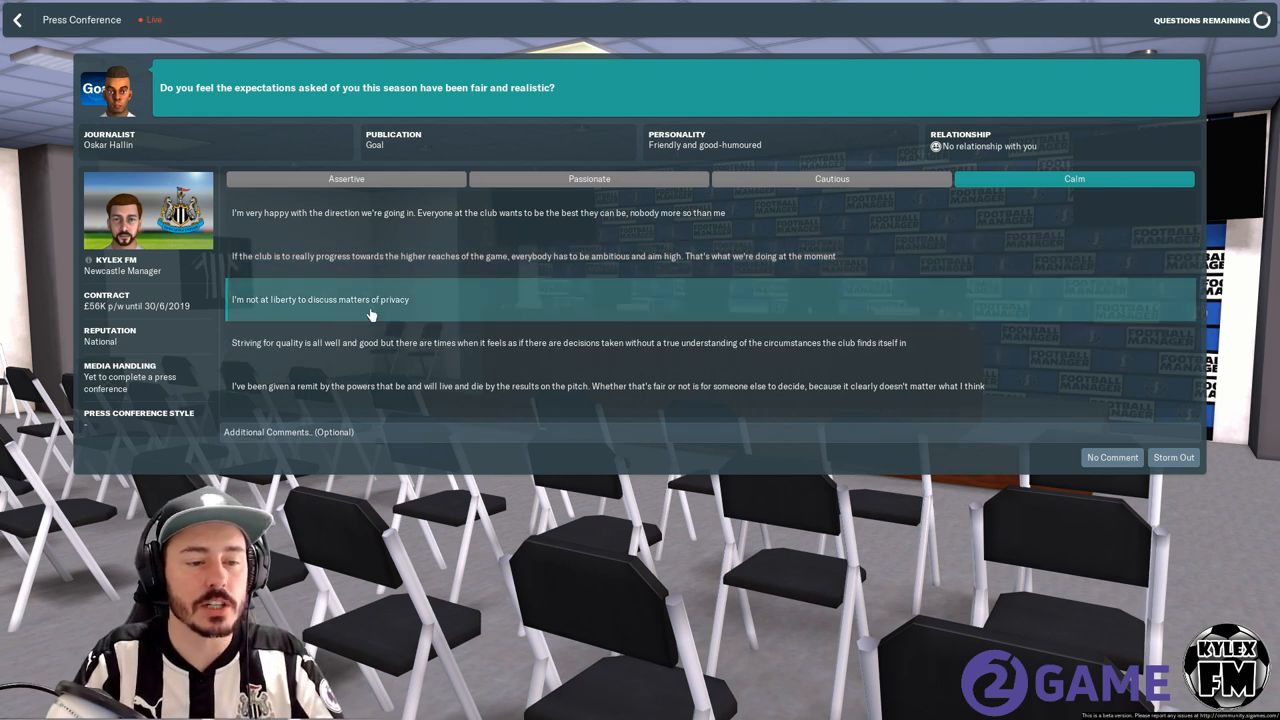
mouse_move(358, 343)
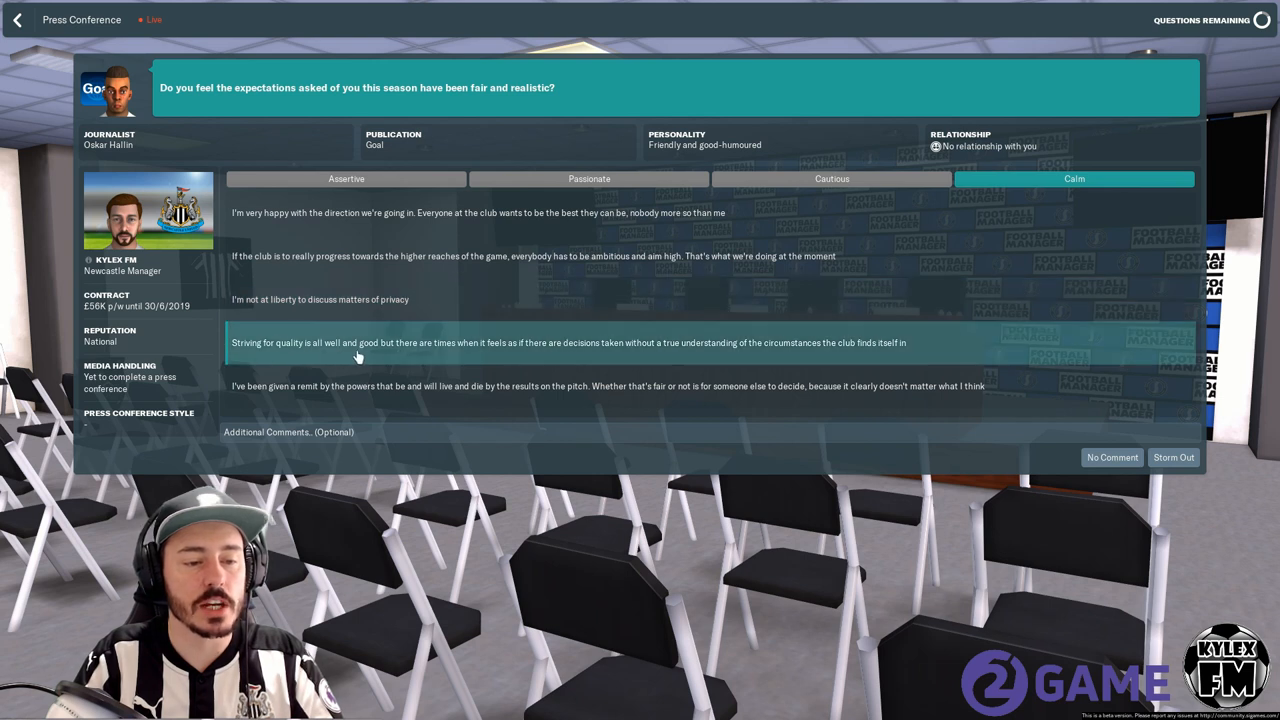
mouse_move(478, 357)
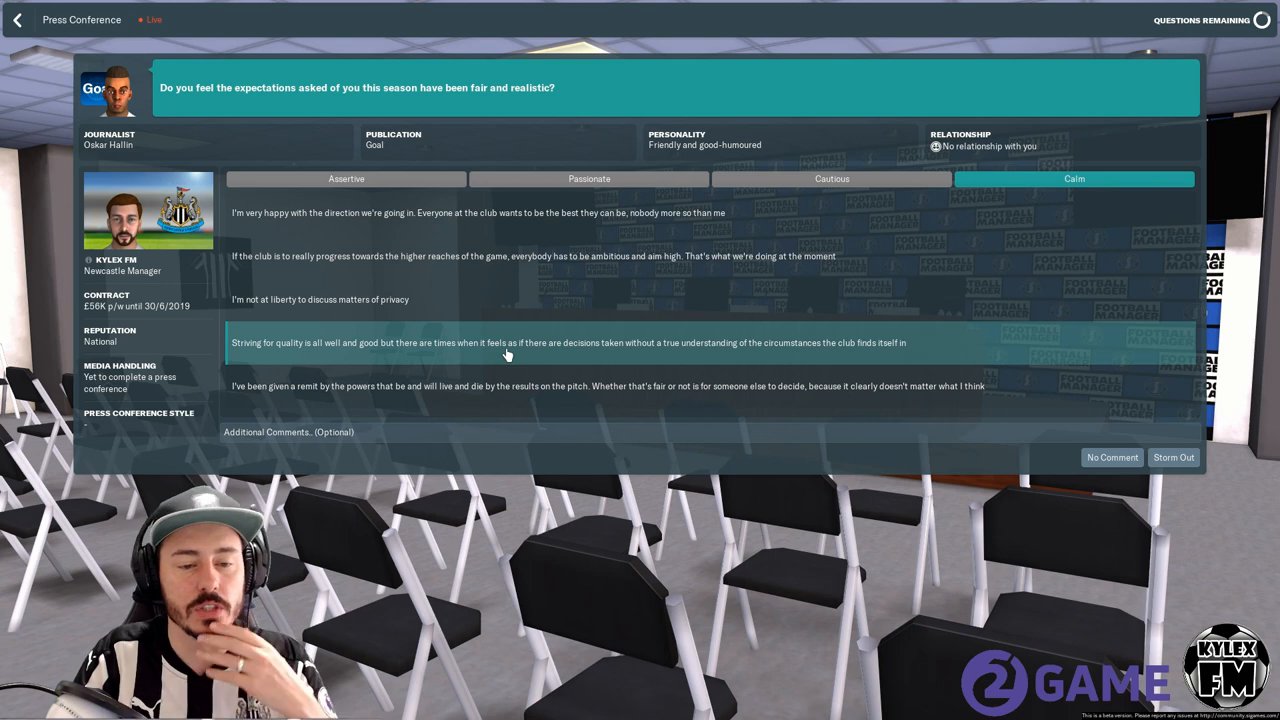
mouse_move(780, 352)
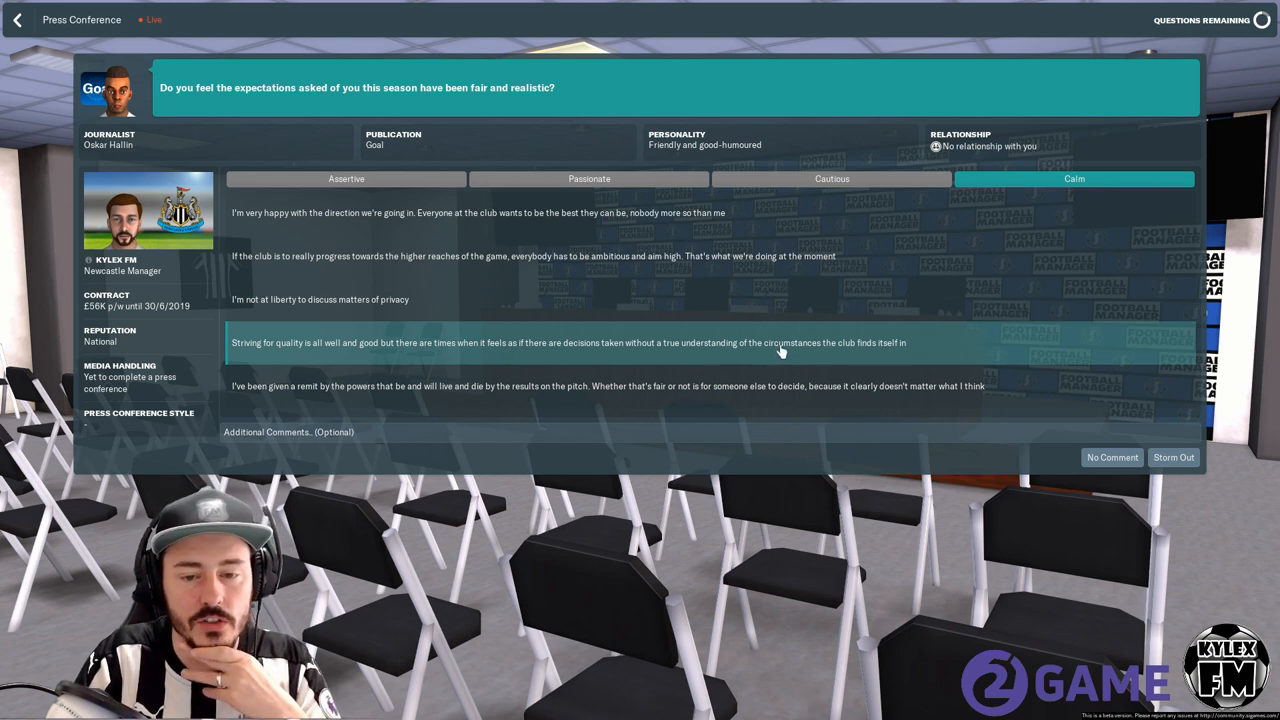
mouse_move(240, 405)
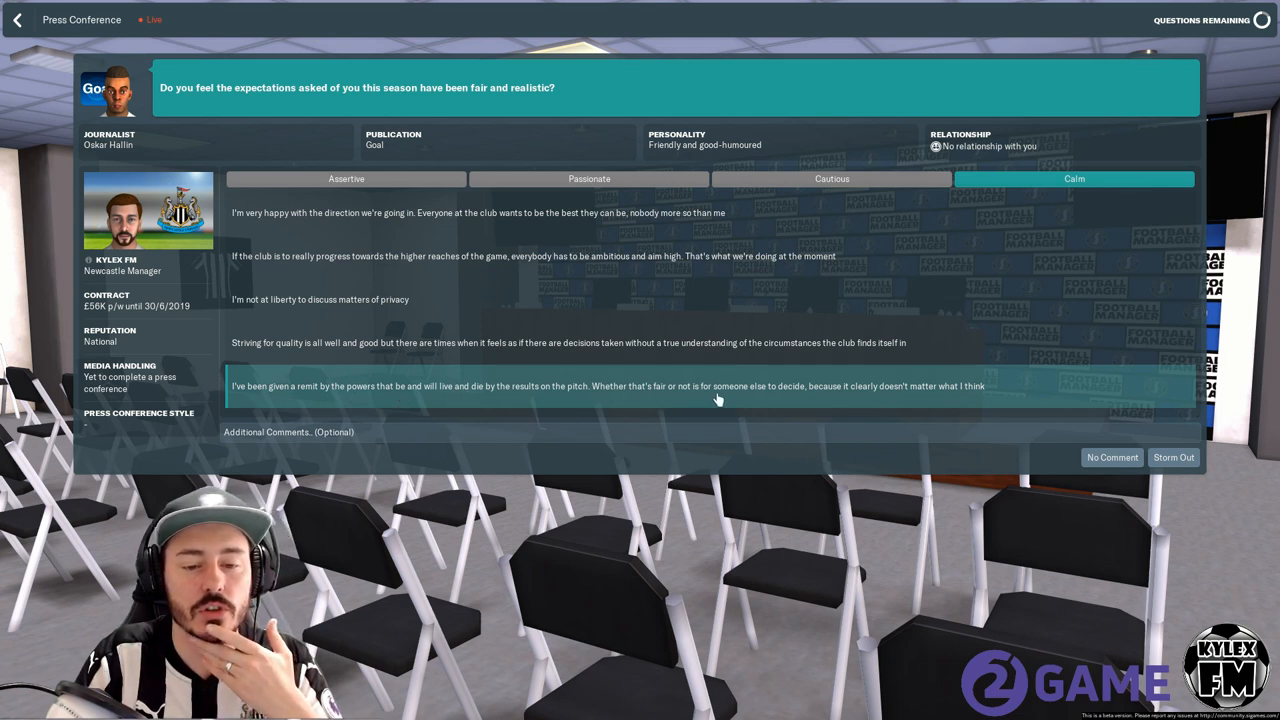
mouse_move(830, 395)
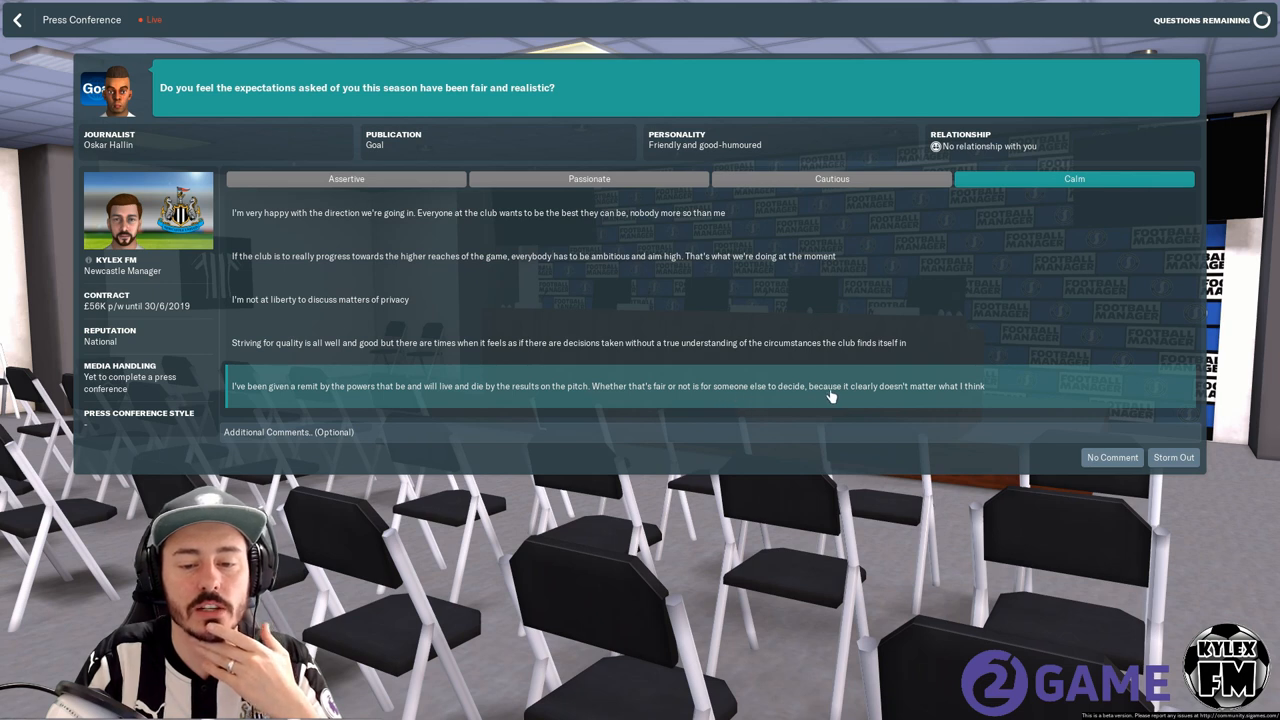
mouse_move(848, 399)
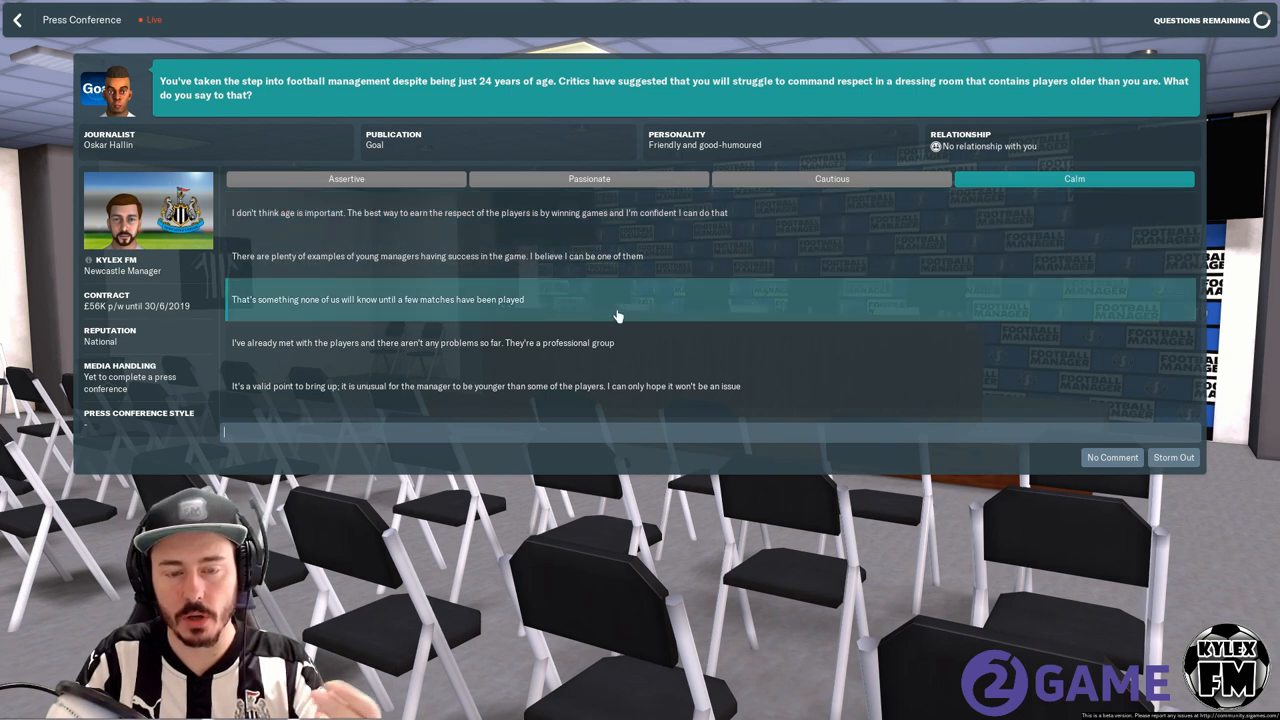
mouse_move(285, 342)
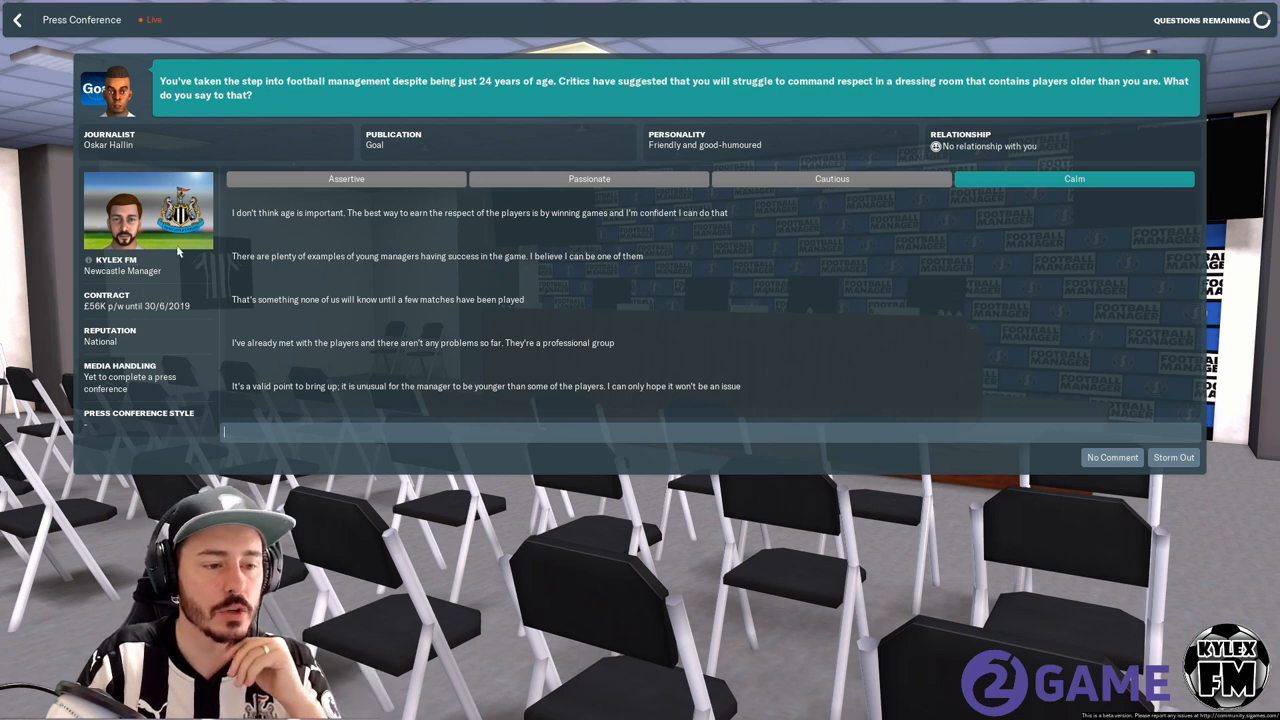
mouse_move(152, 403)
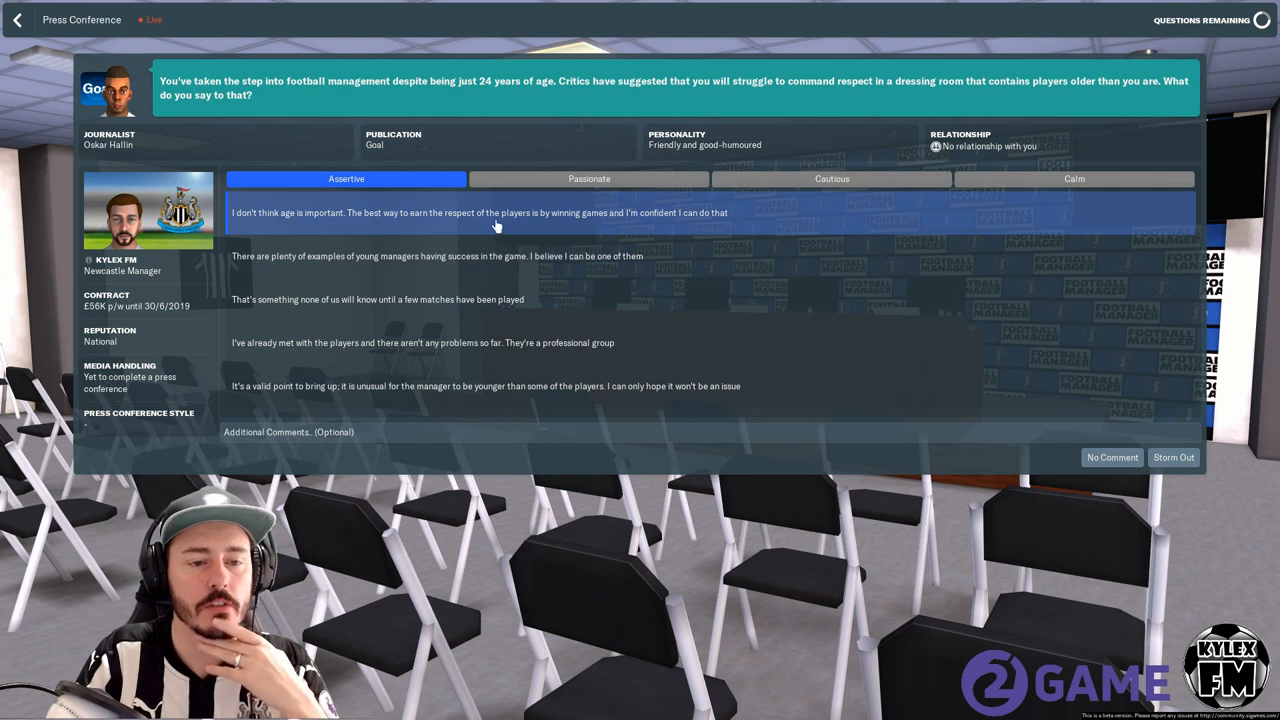
mouse_move(673, 225)
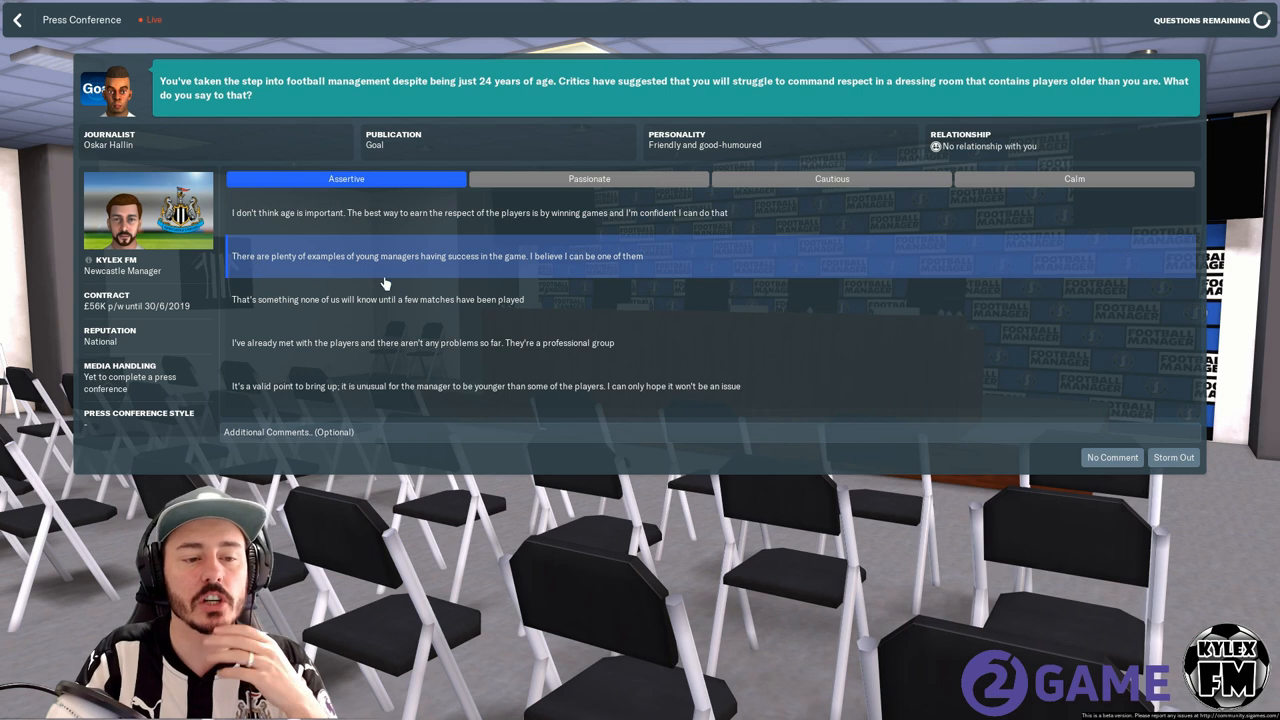
mouse_move(548, 268)
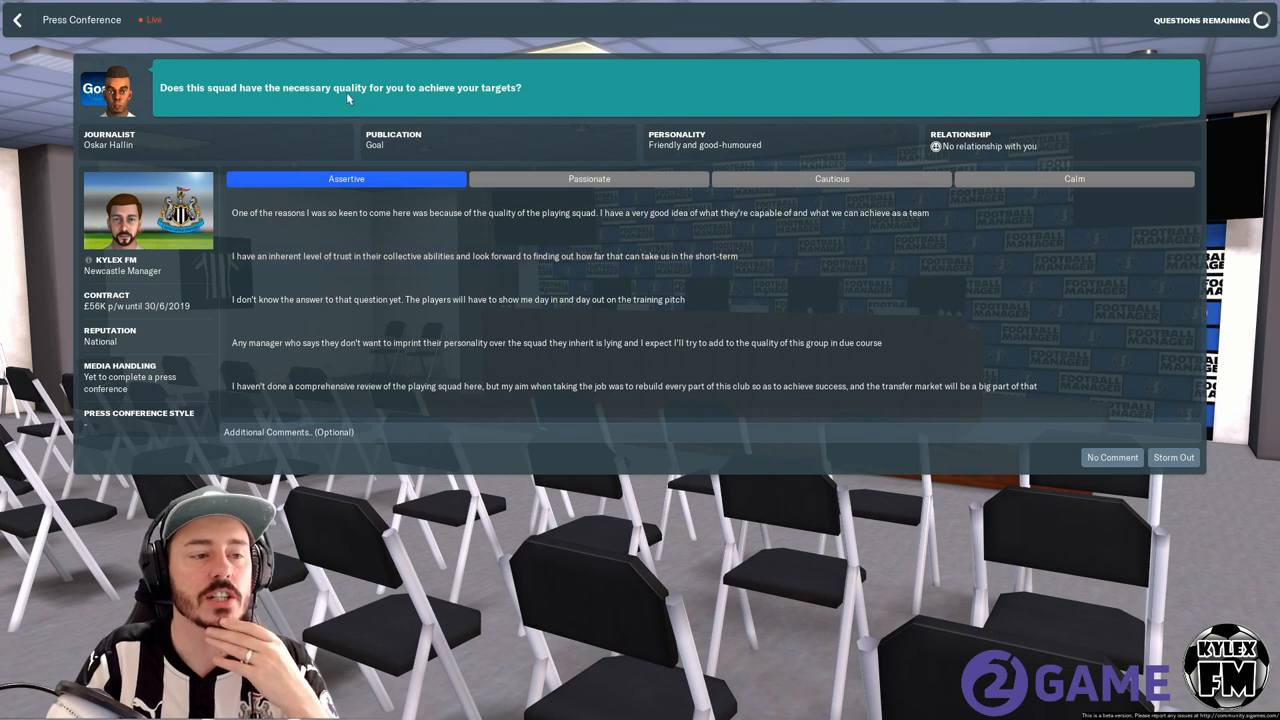
mouse_move(182, 93)
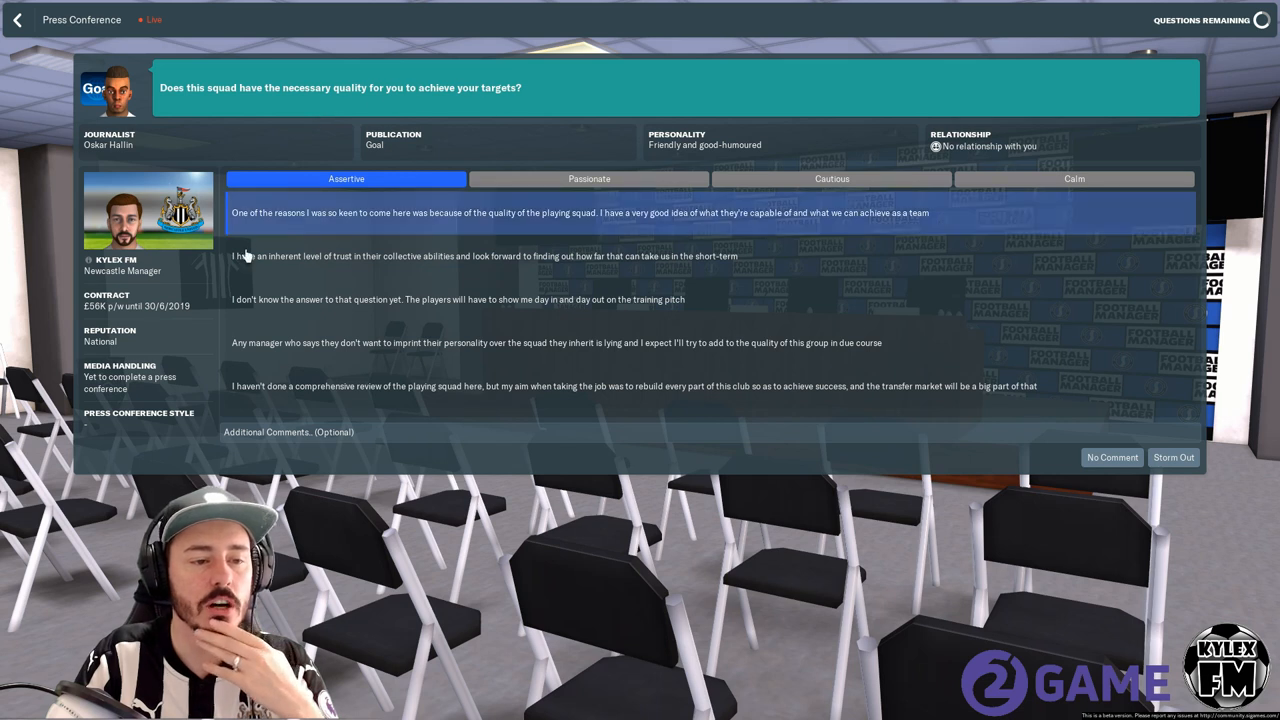
mouse_move(530, 180)
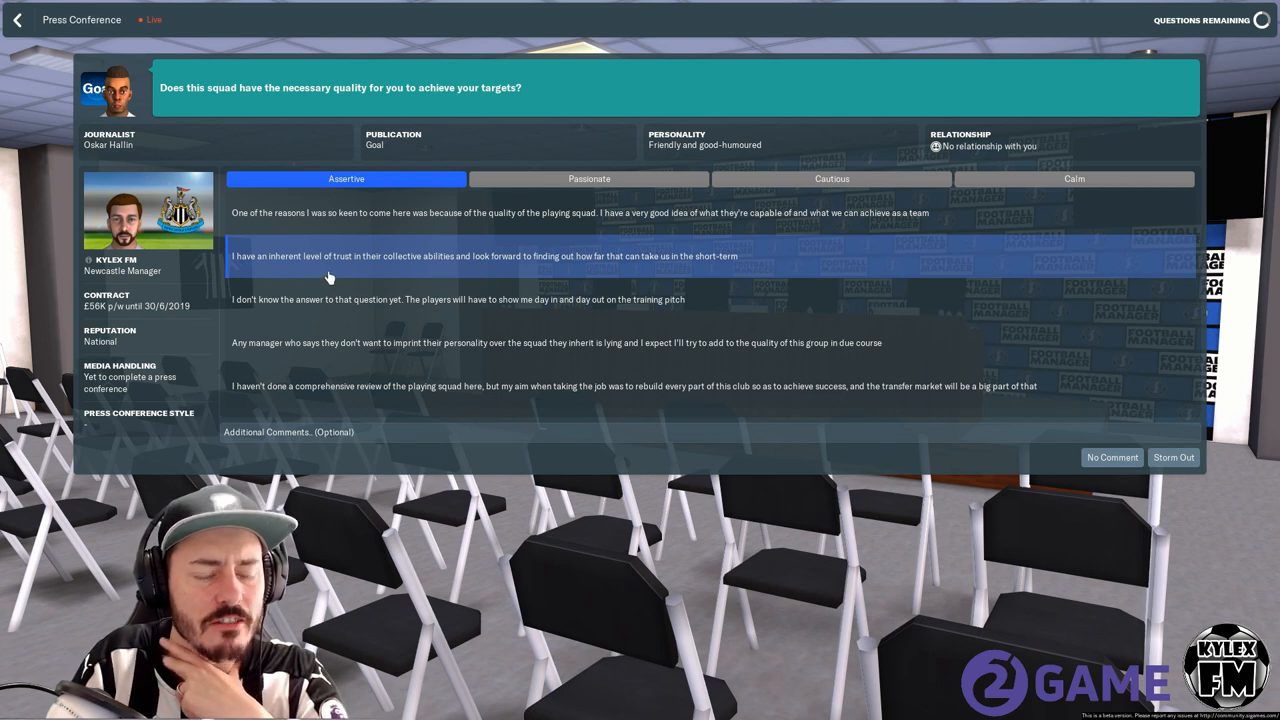
mouse_move(483, 273)
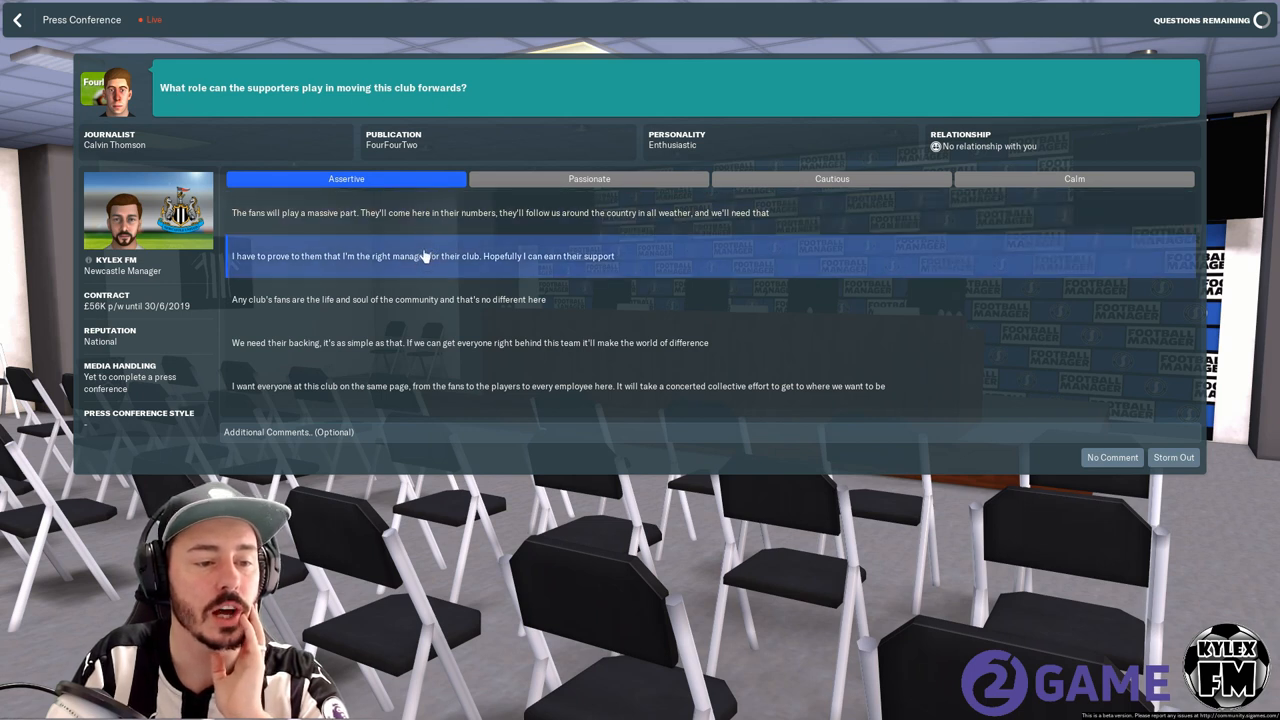
Give the reply about earning the supporters' backing and continue to the next question's tone.
left_click(420, 255)
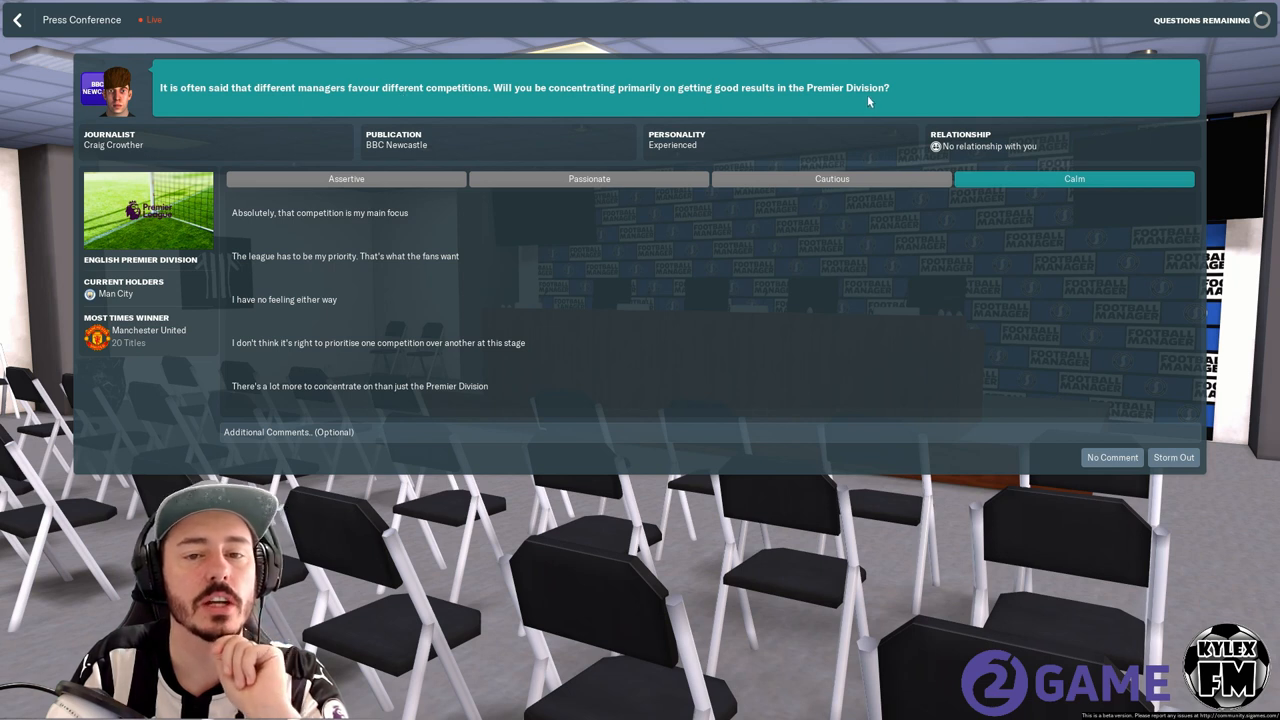
mouse_move(393, 299)
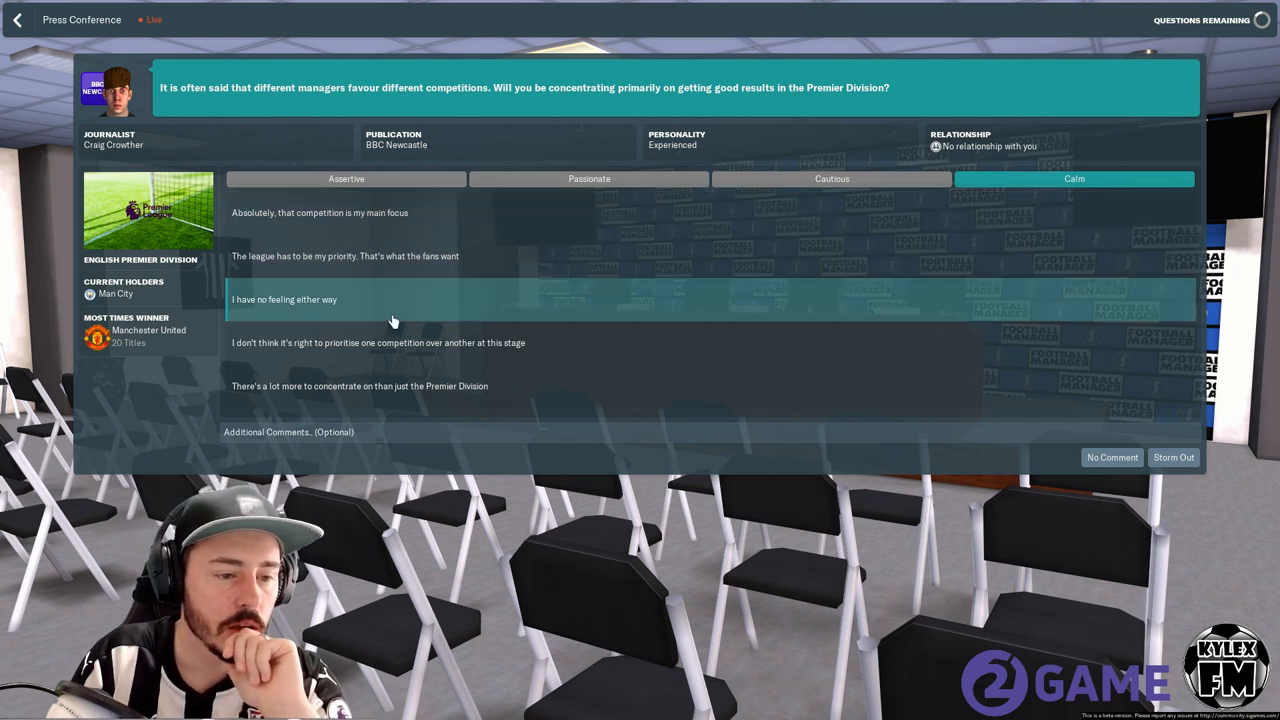
mouse_move(386, 390)
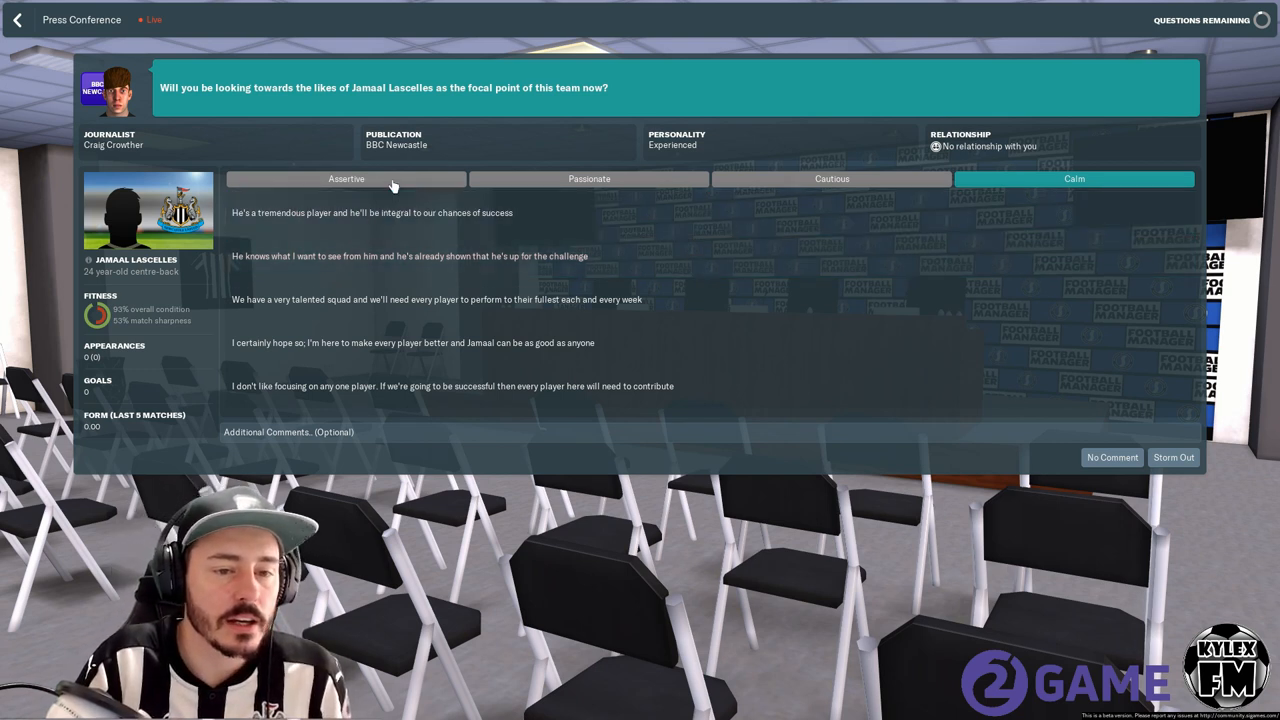
left_click(589, 178)
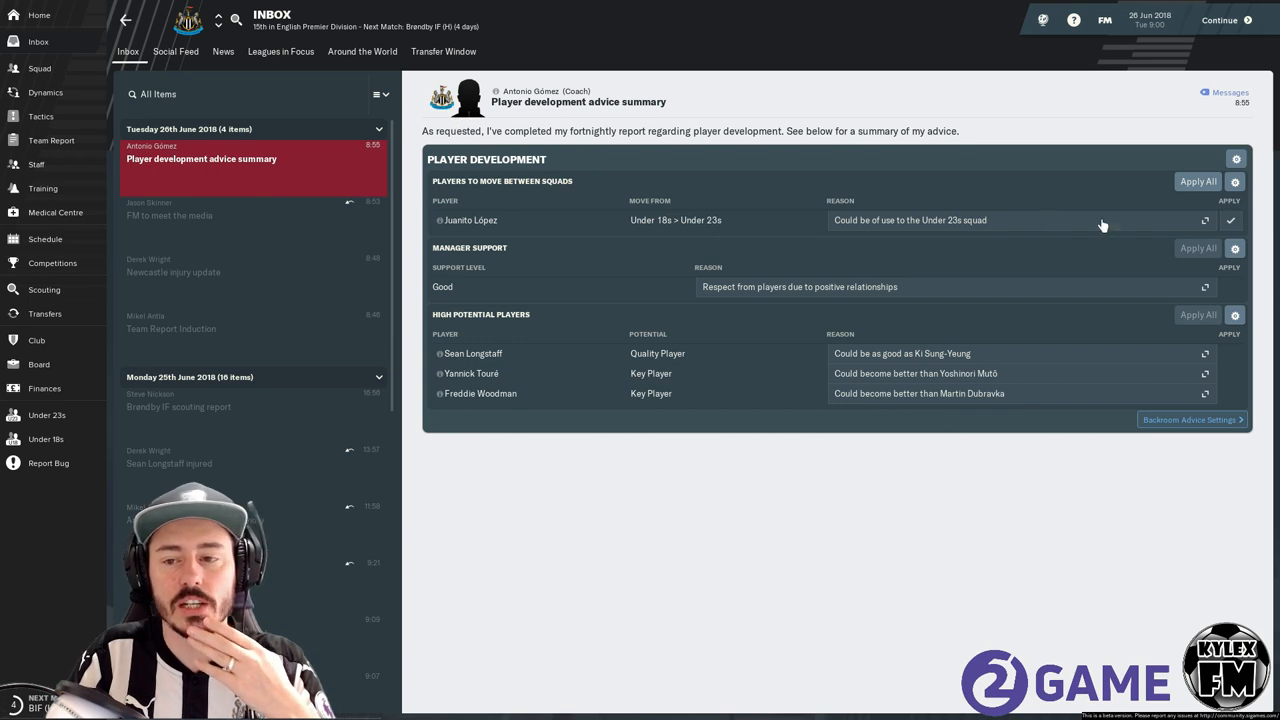
mouse_move(565, 210)
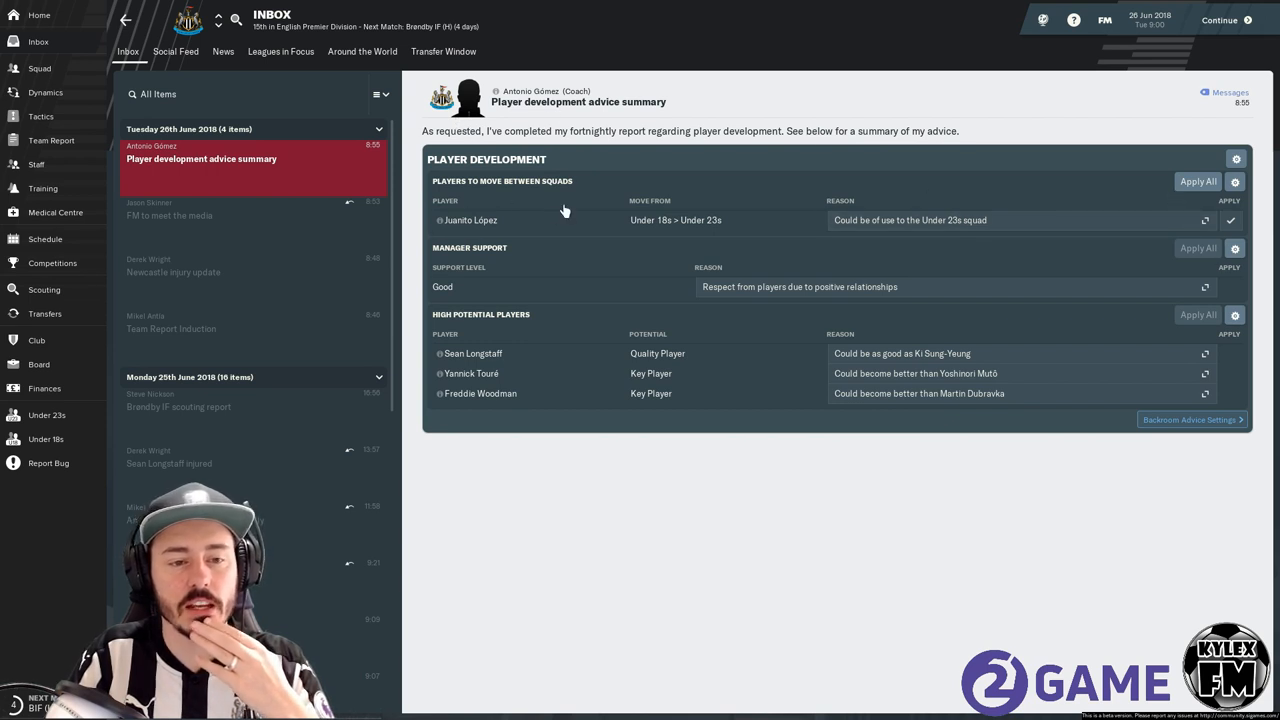
mouse_move(458, 205)
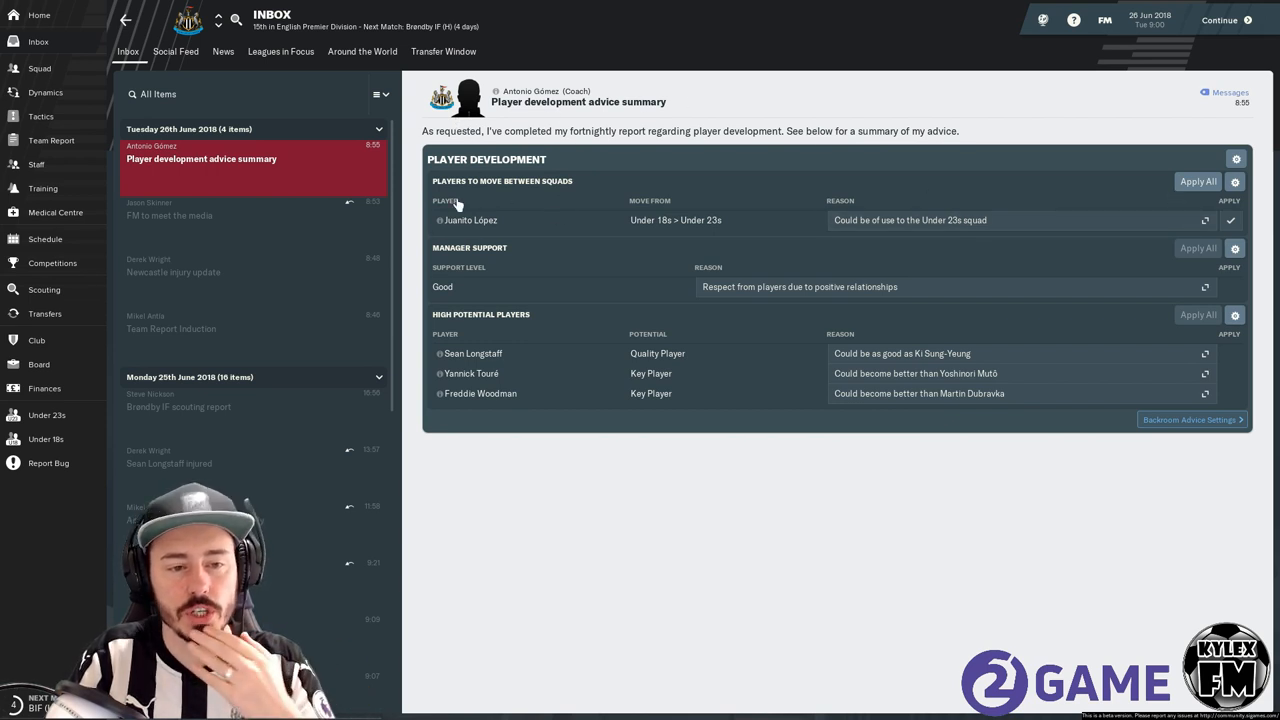
mouse_move(470, 220)
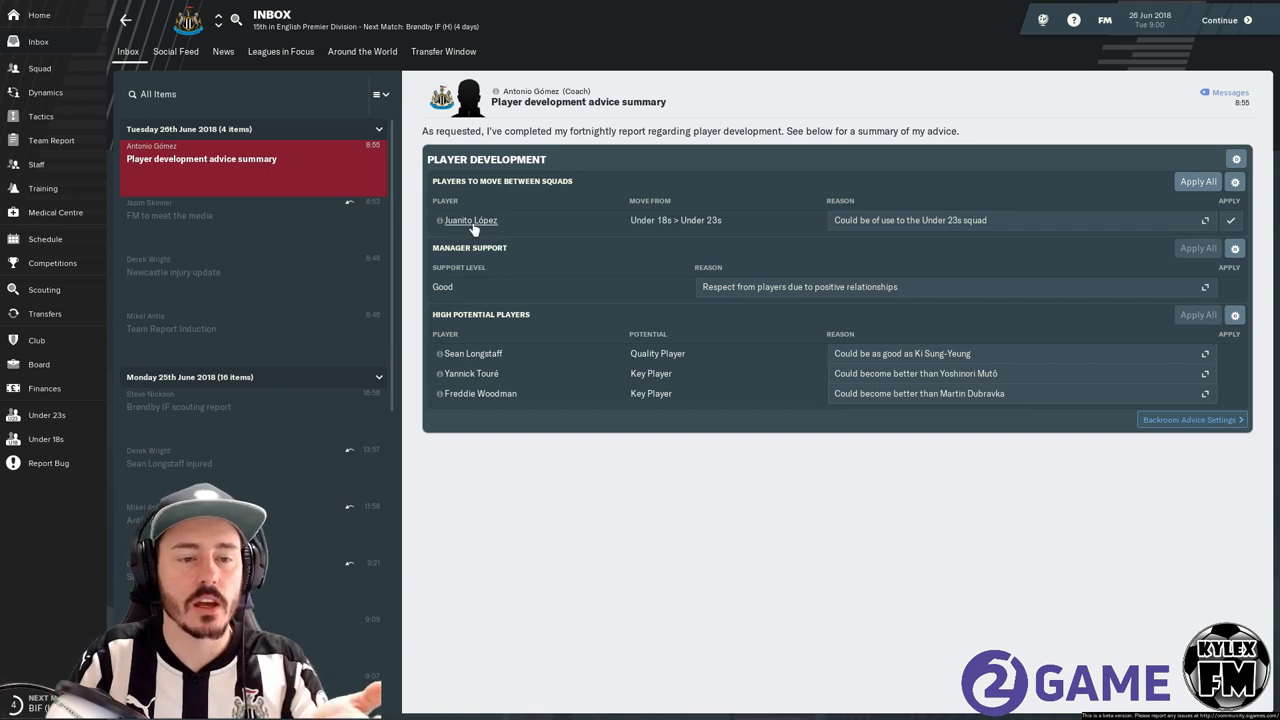
mouse_move(470, 220)
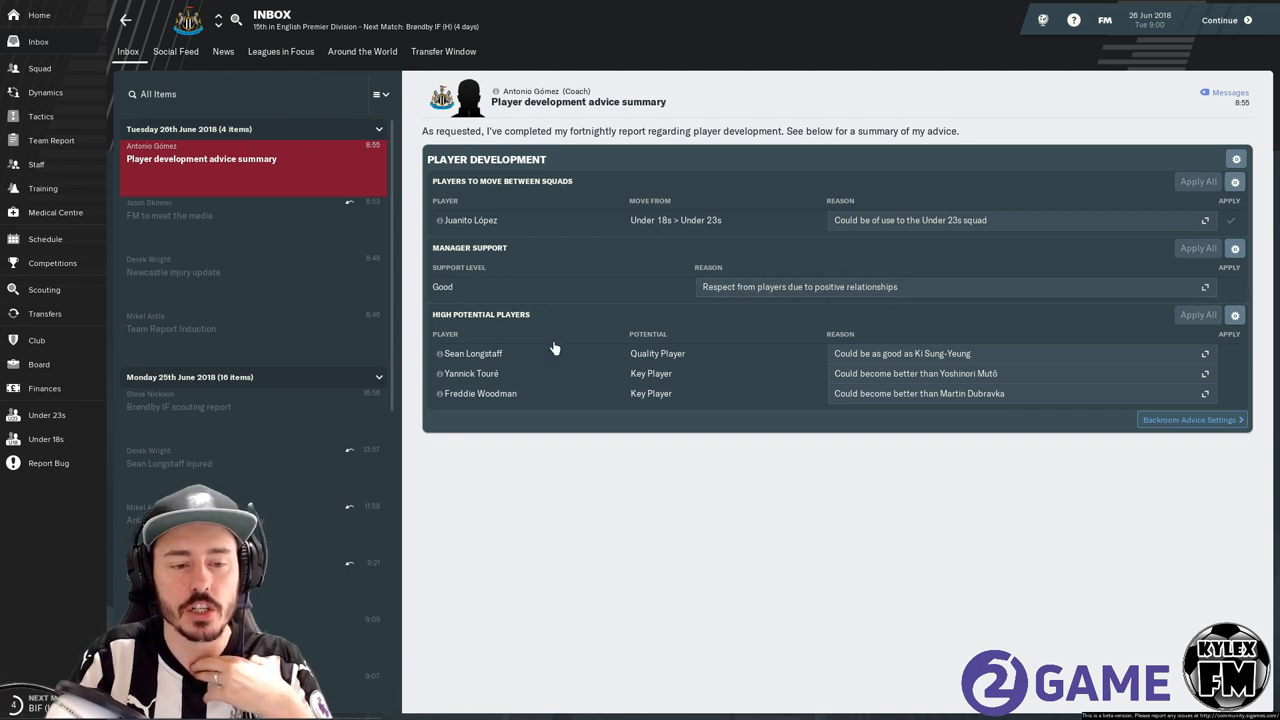
mouse_move(473, 353)
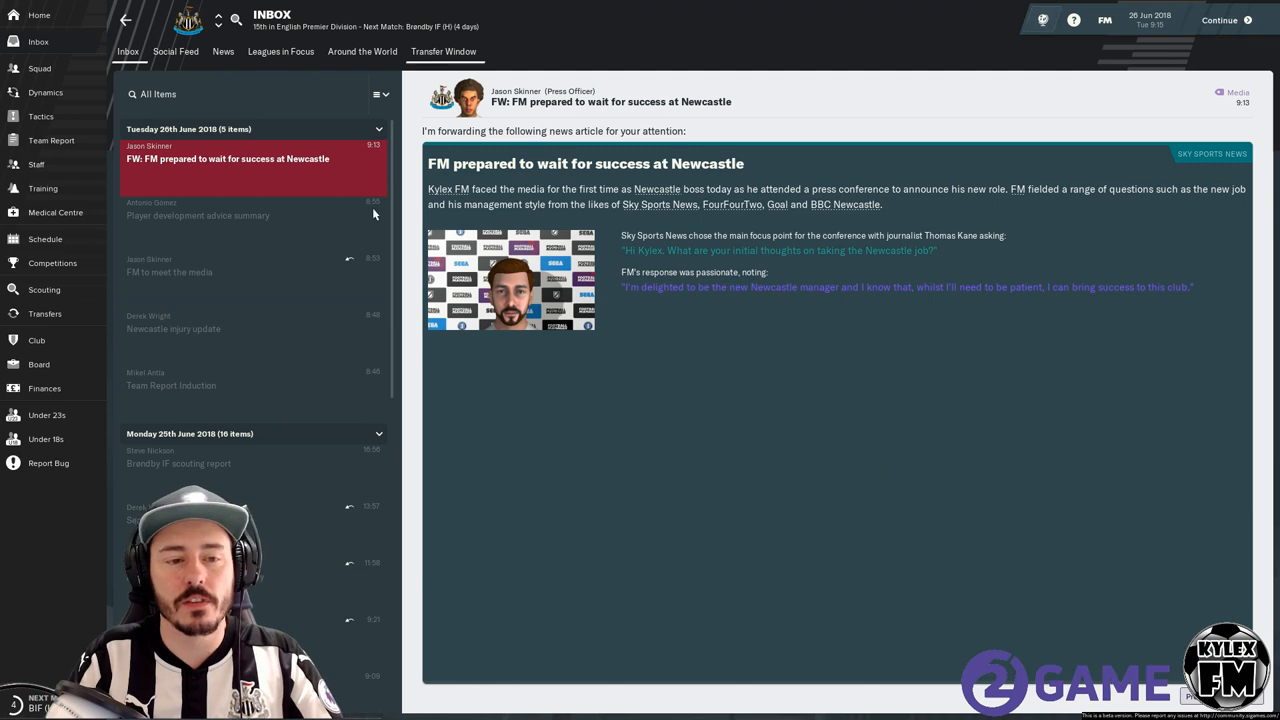
mouse_move(505, 164)
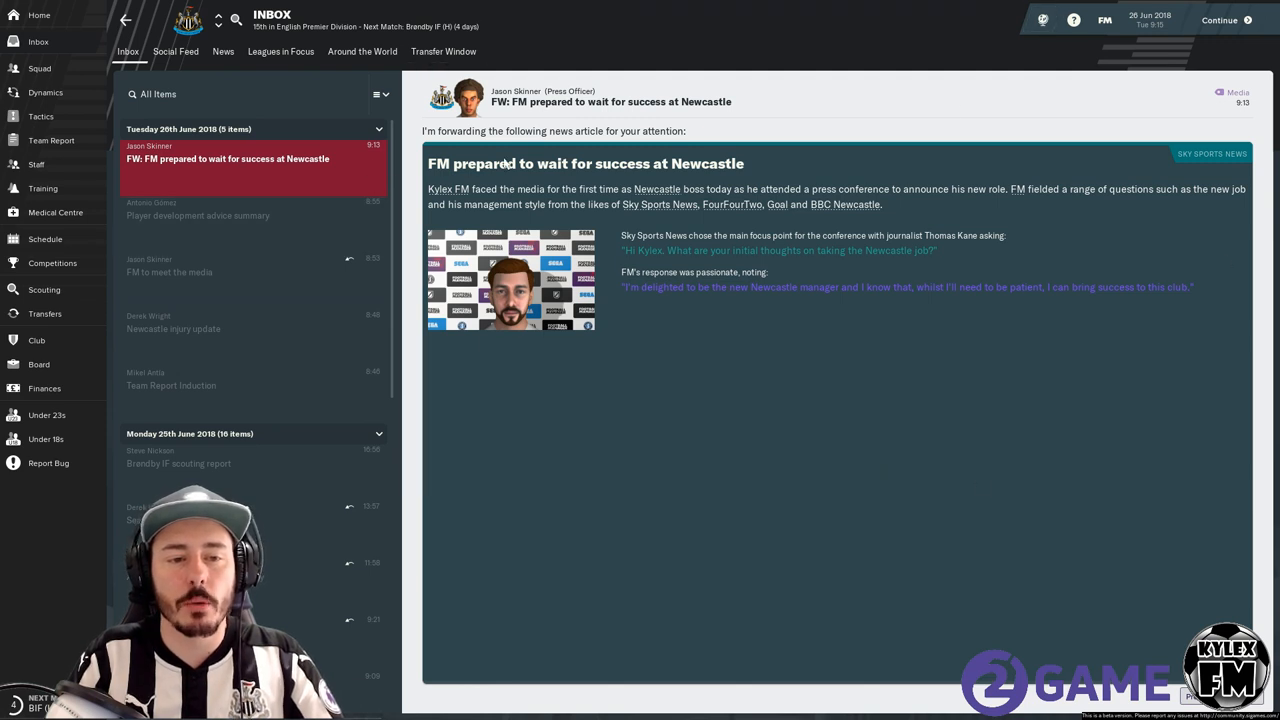
mouse_move(477, 202)
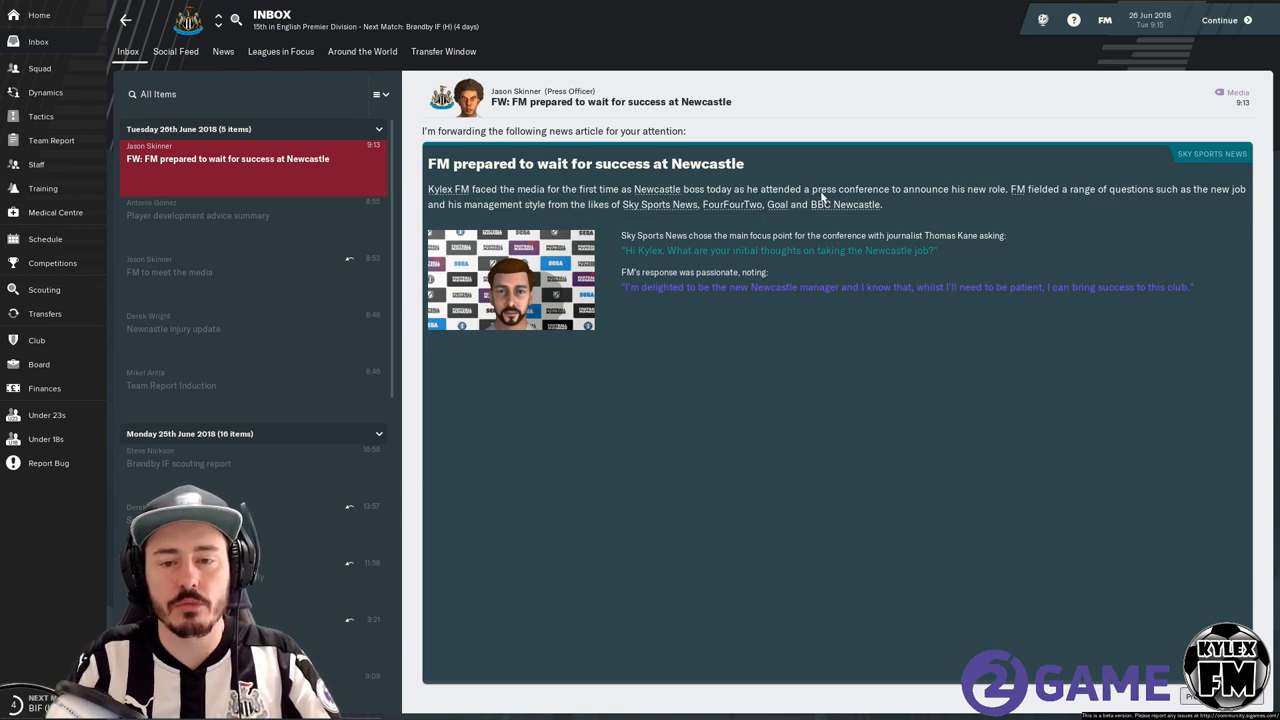
mouse_move(1030, 198)
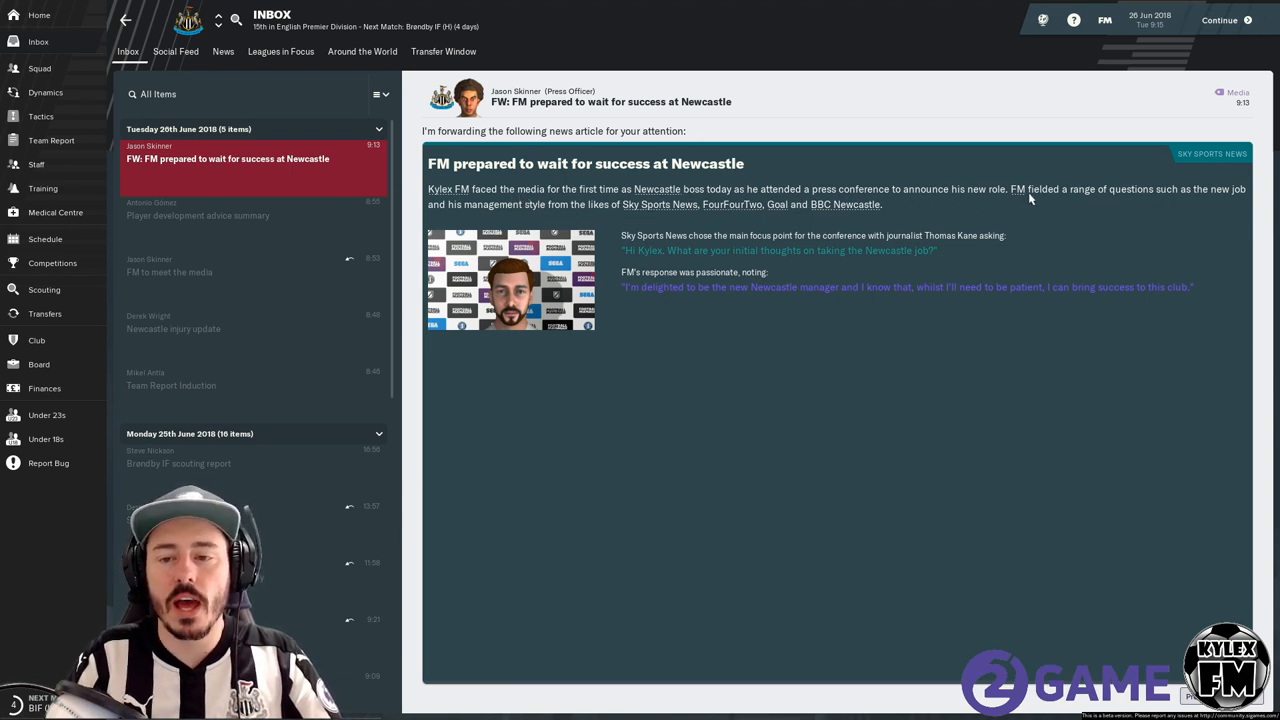
mouse_move(1194, 204)
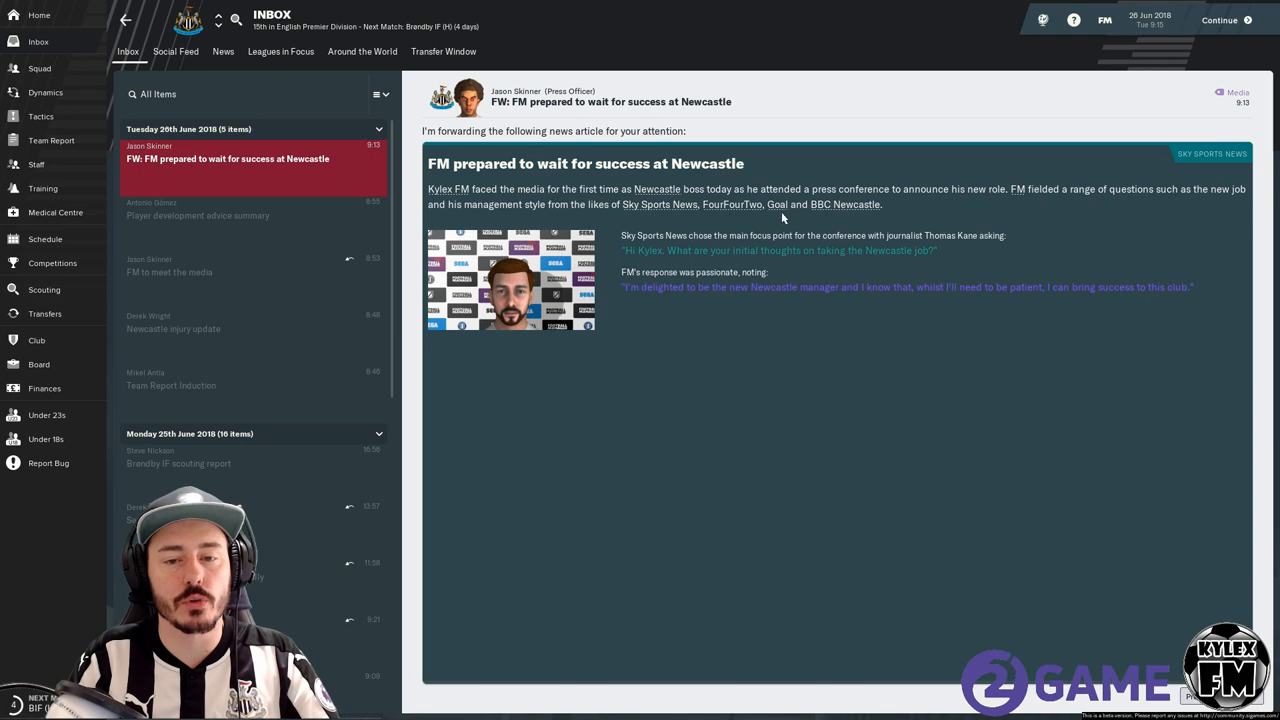
mouse_move(617, 249)
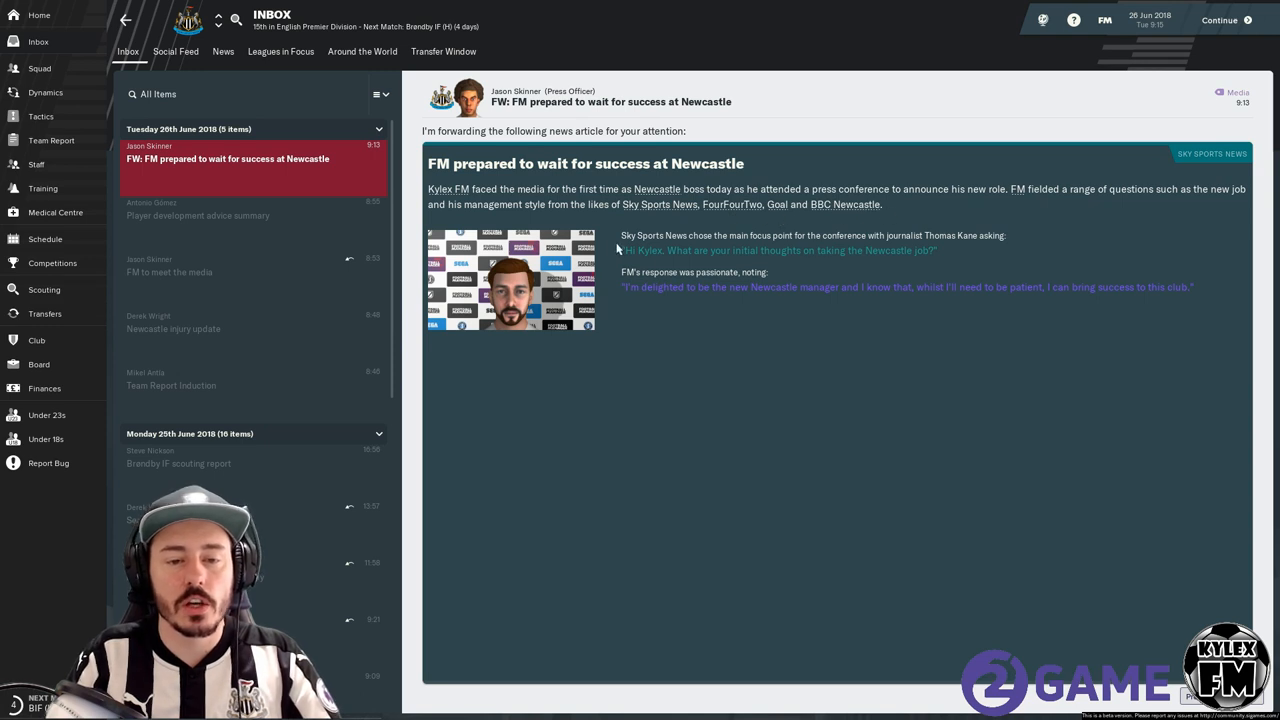
mouse_move(772, 249)
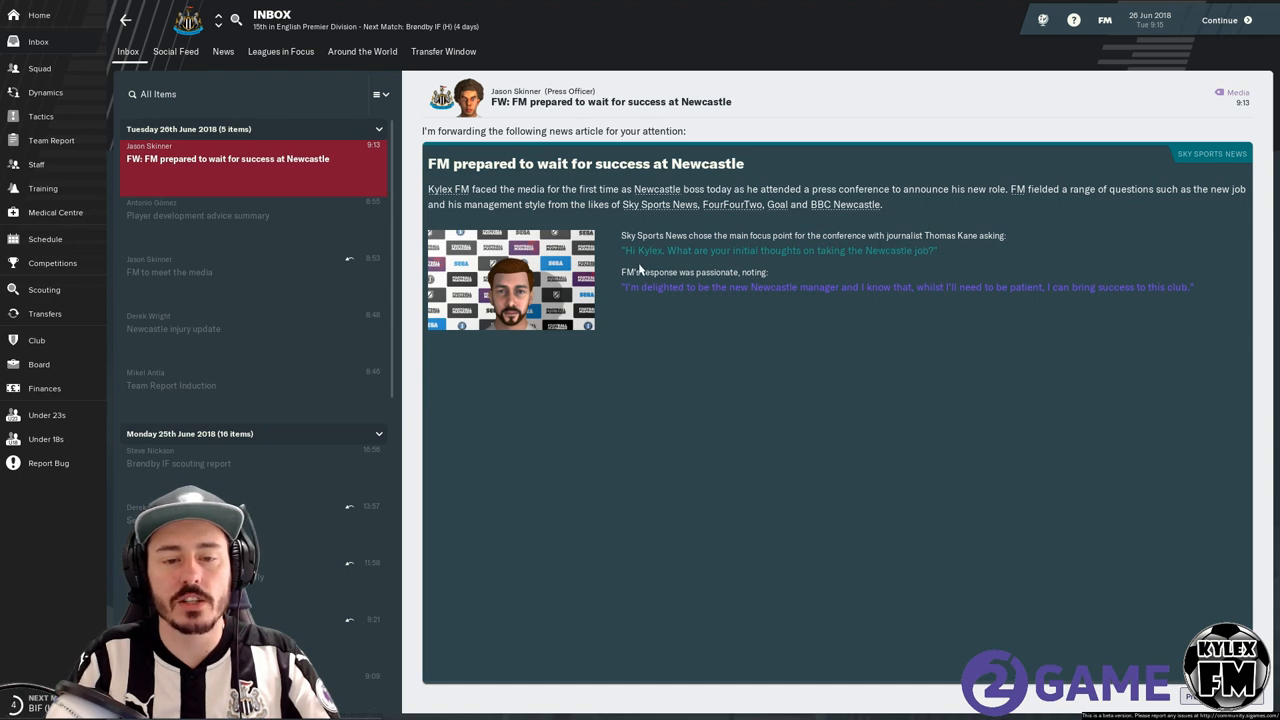
mouse_move(835, 262)
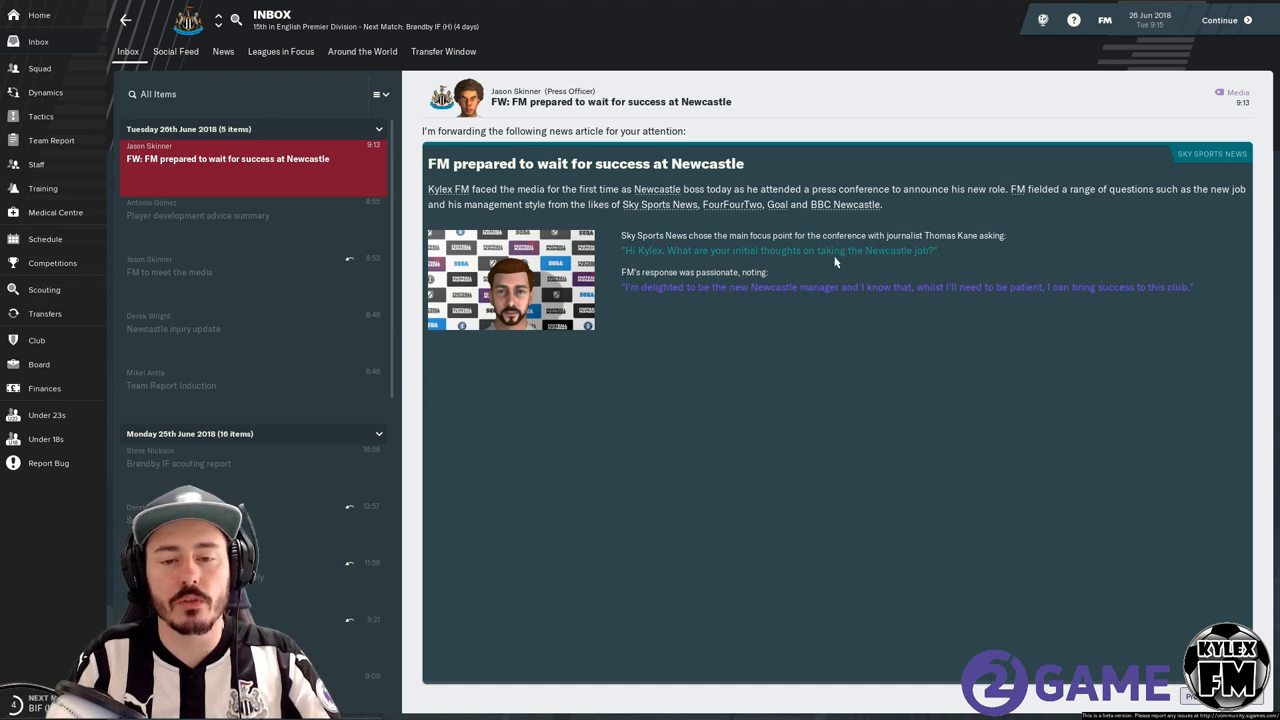
mouse_move(960, 261)
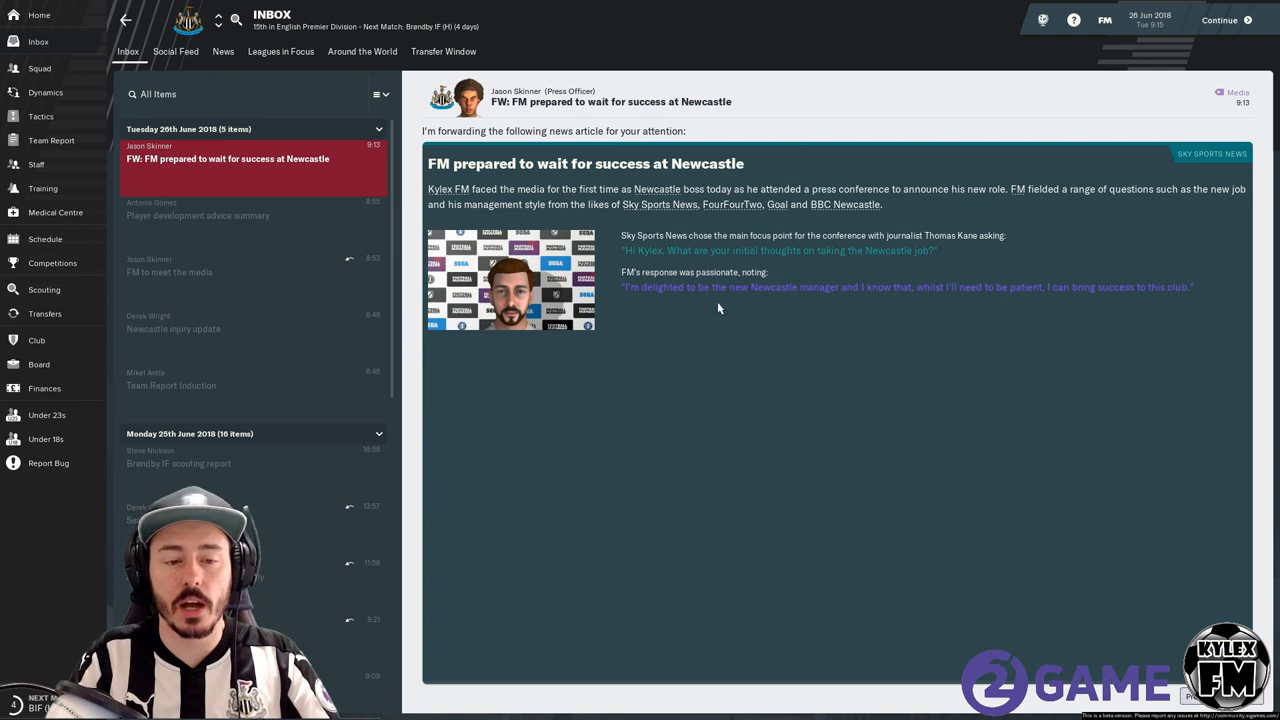
mouse_move(785, 287)
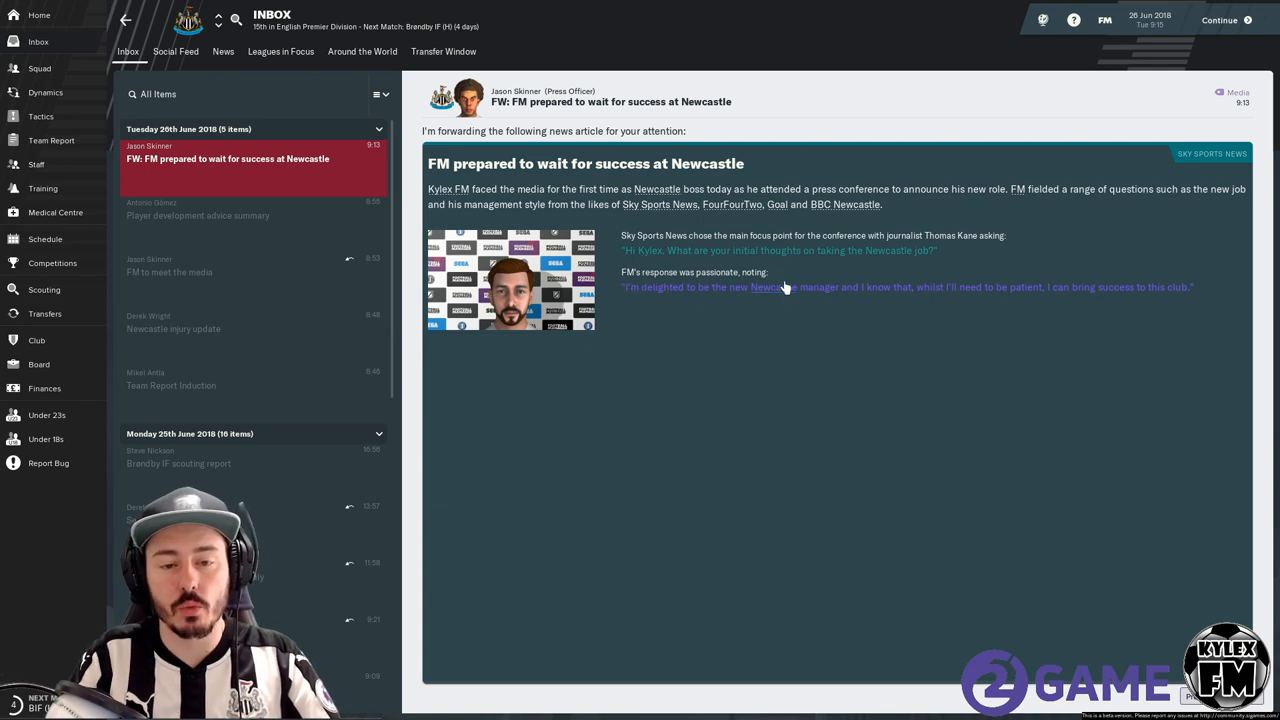
mouse_move(707, 295)
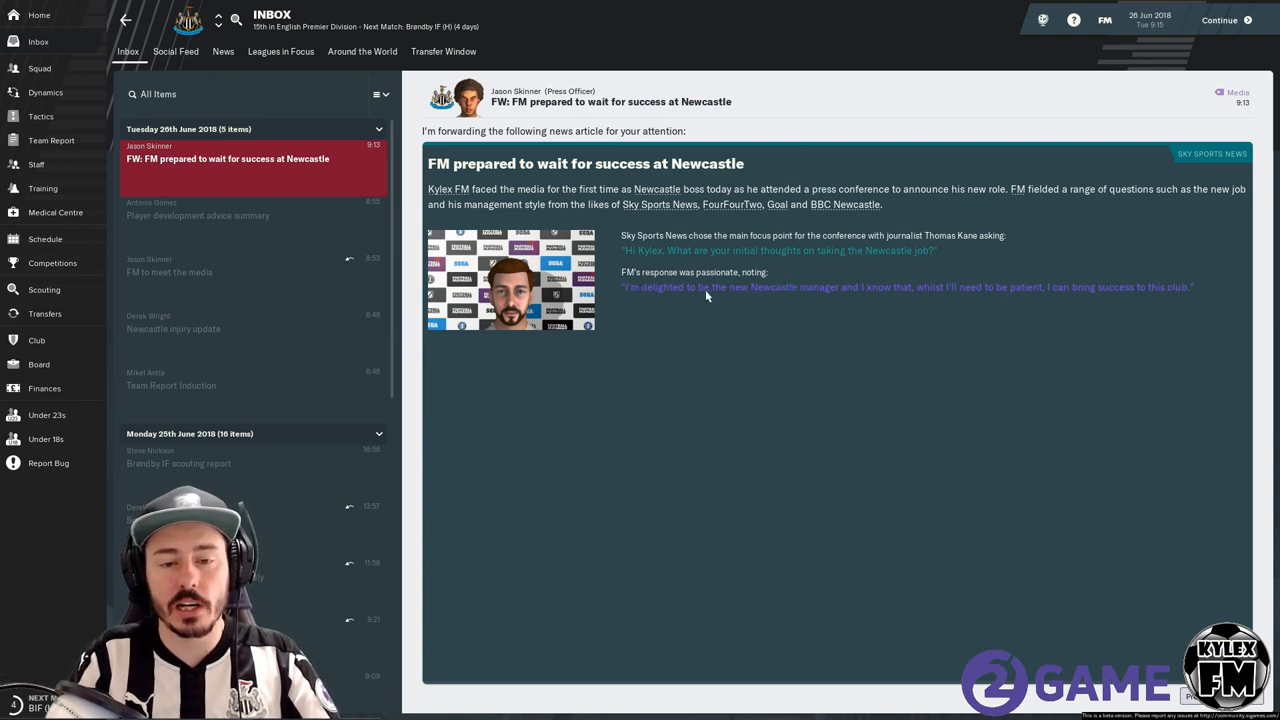
mouse_move(929, 300)
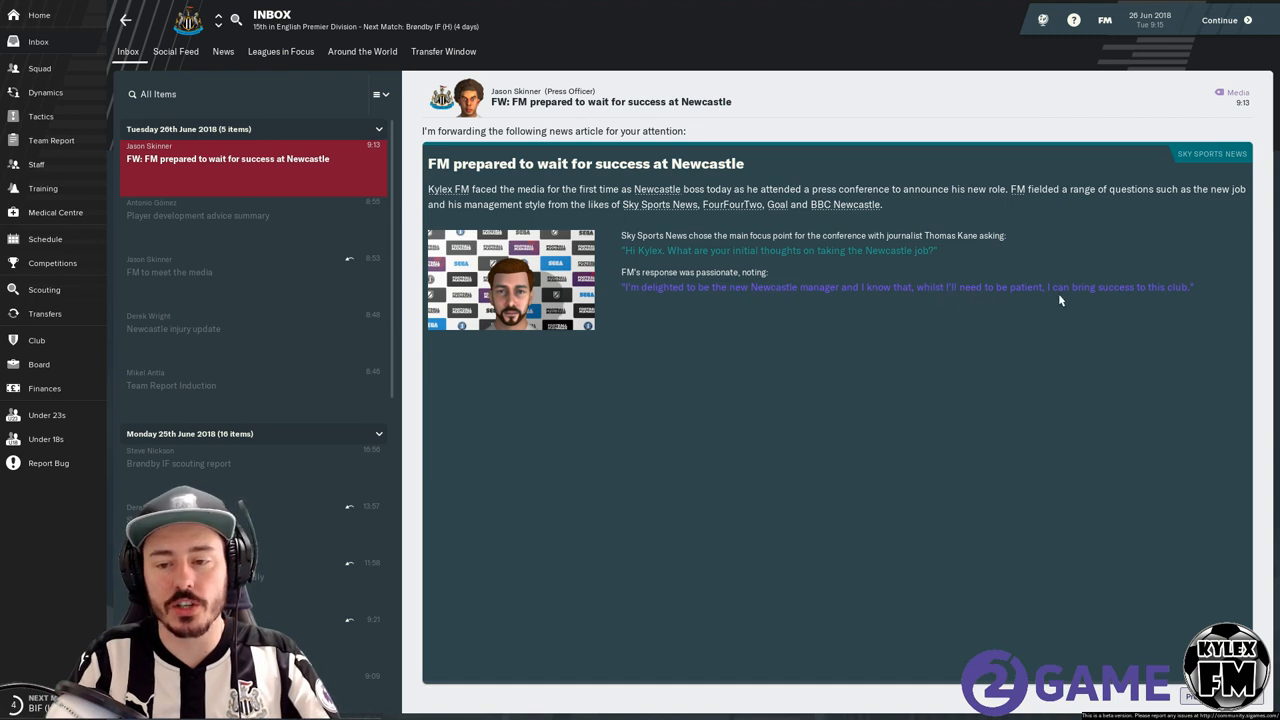
mouse_move(475, 361)
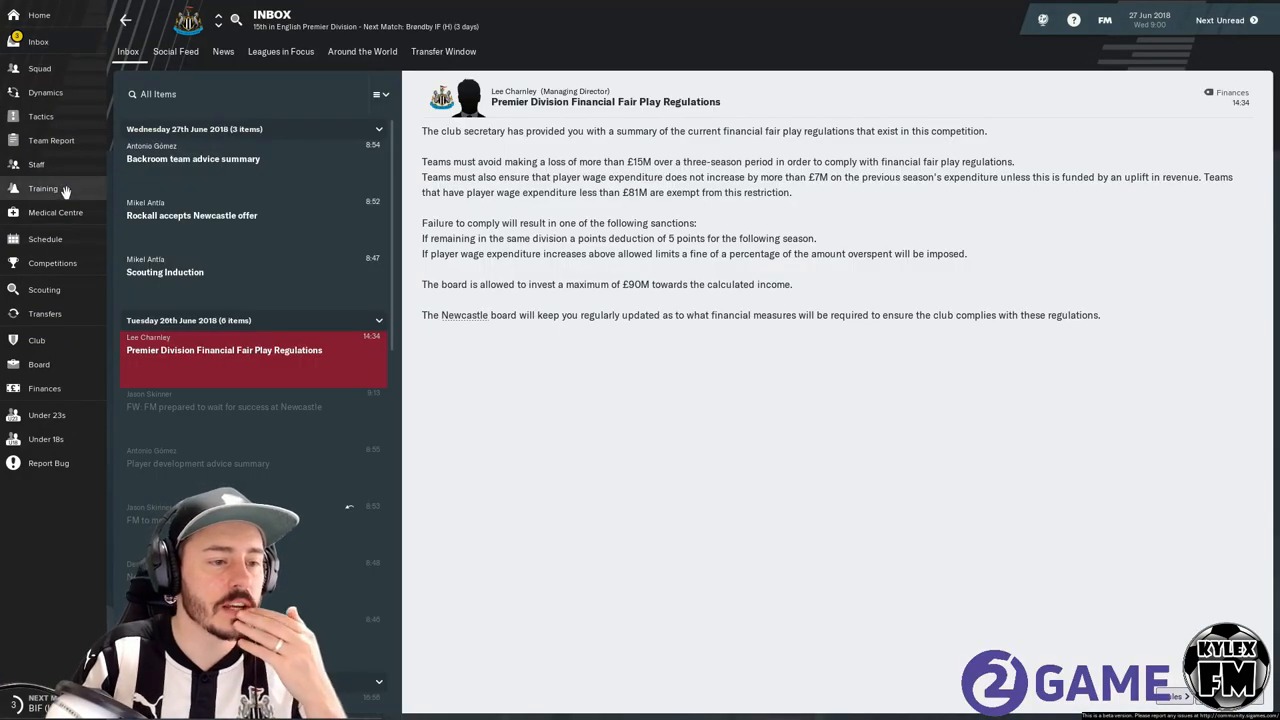
Go to Training from the sidebar to see this week's sessions, performance and injury risks.
left_click(43, 188)
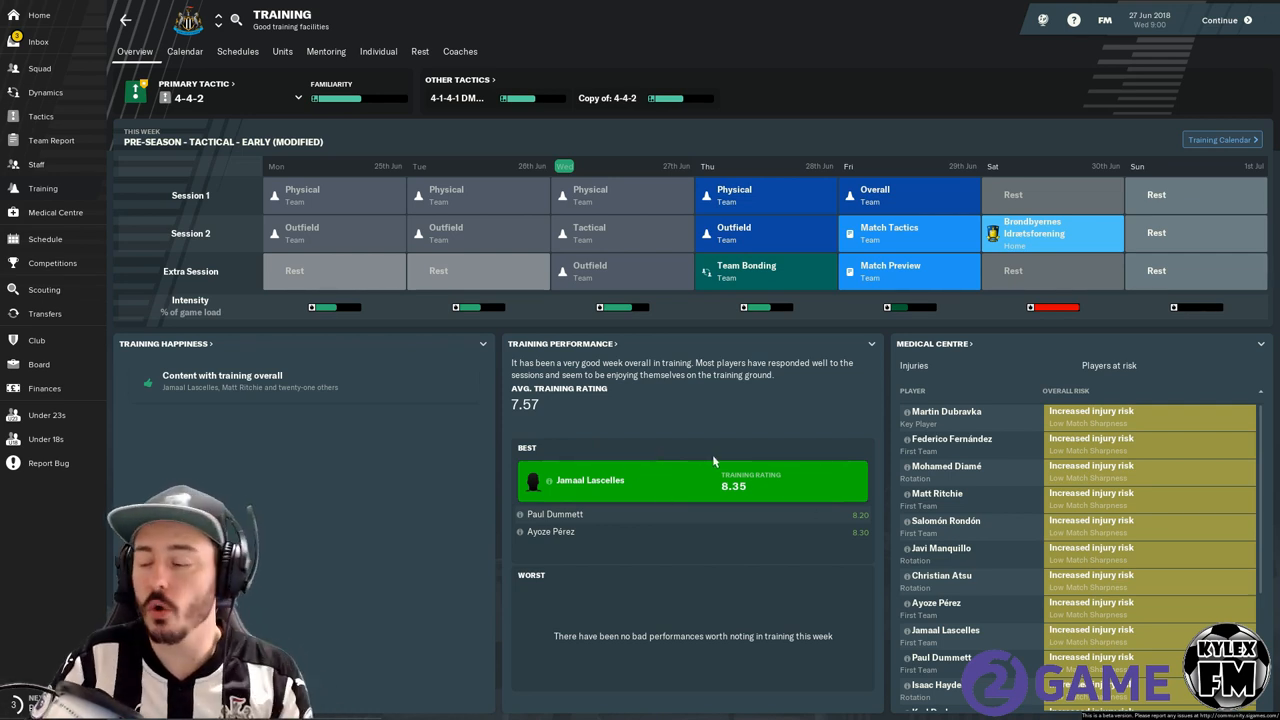
mouse_move(760, 409)
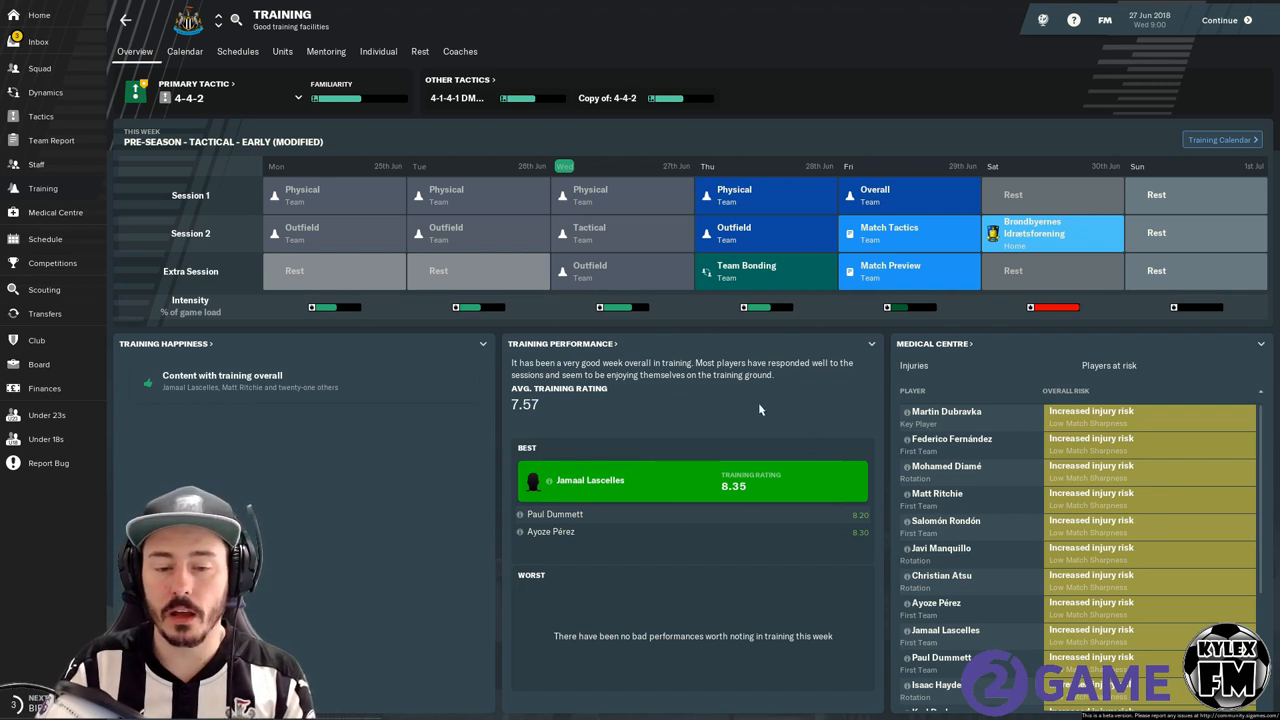
mouse_move(753, 472)
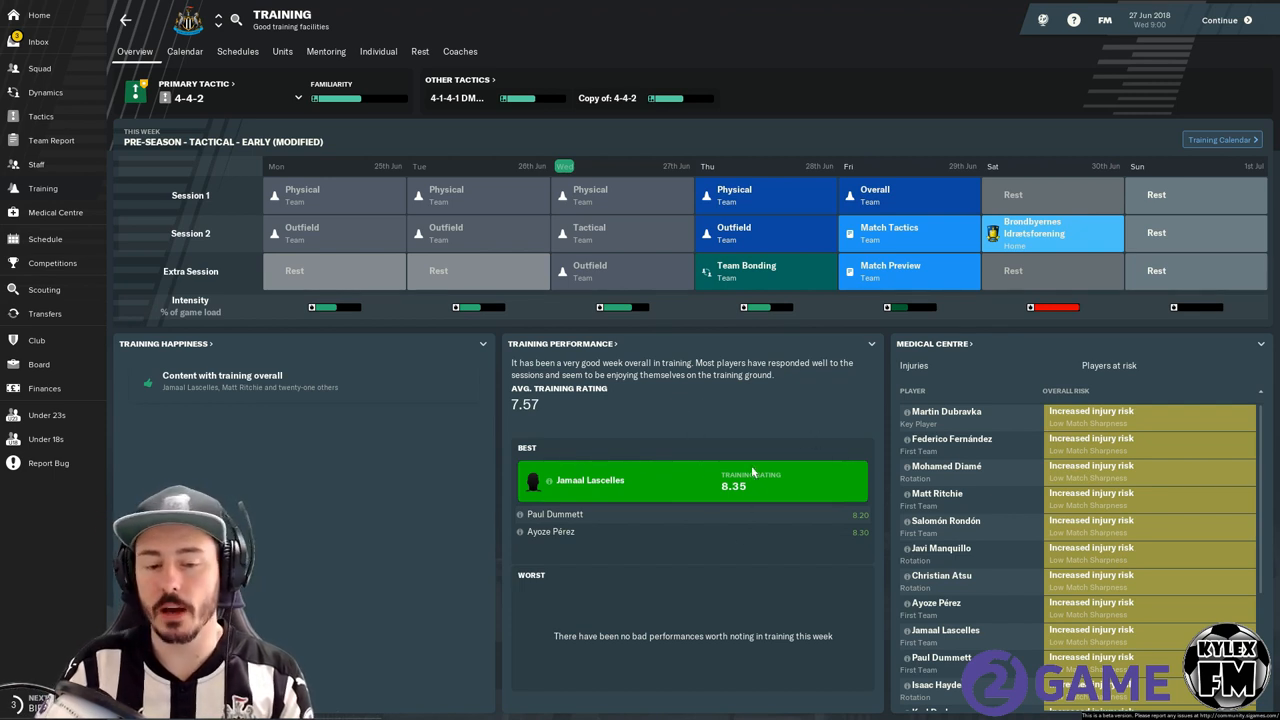
mouse_move(818, 518)
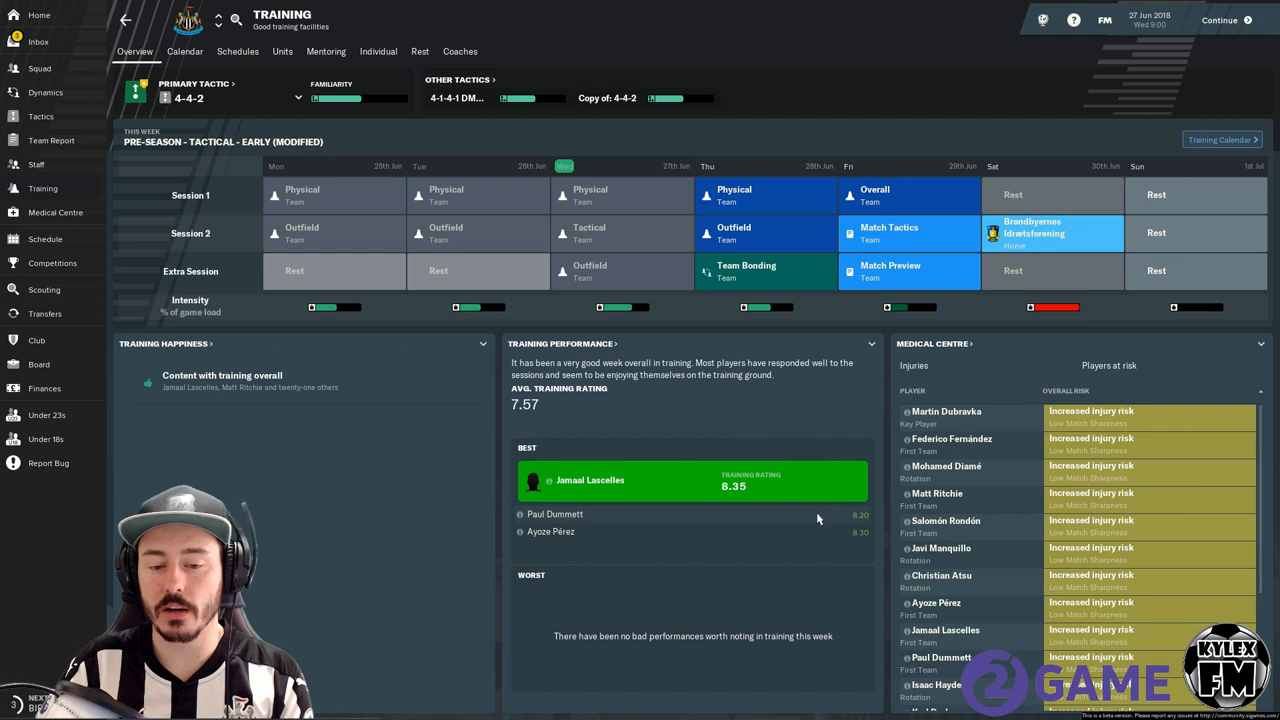
mouse_move(770, 442)
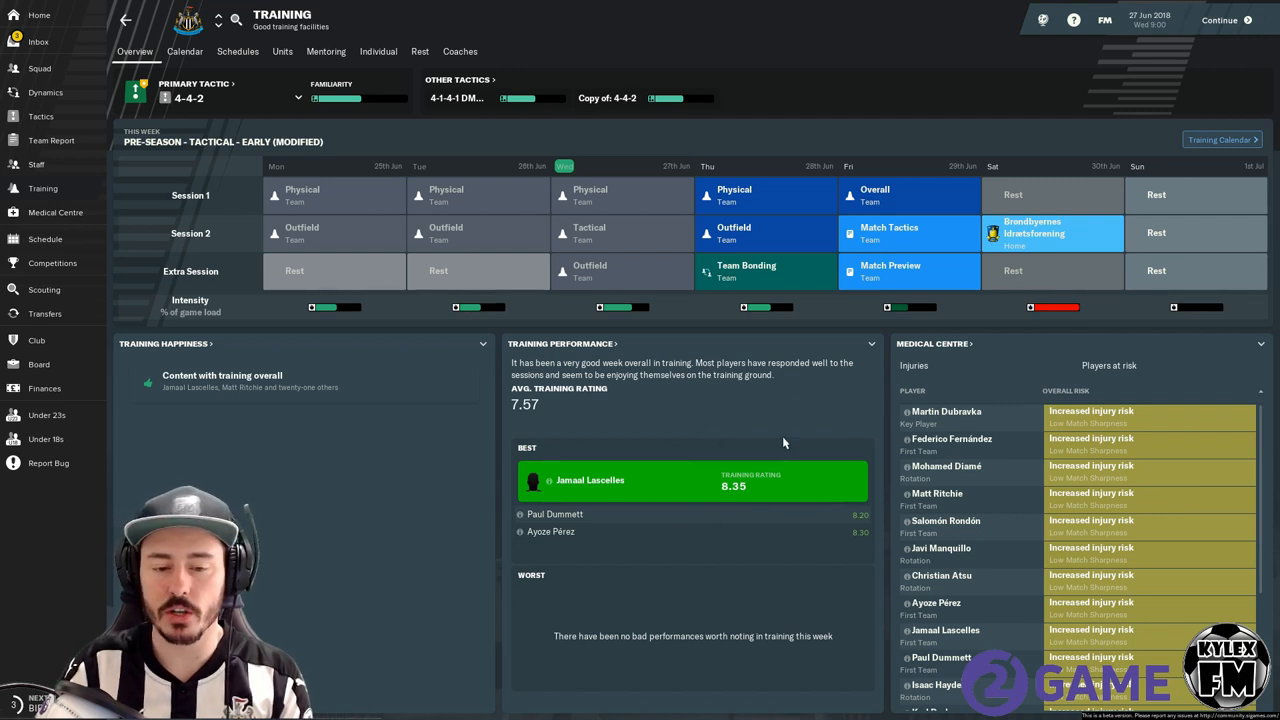
mouse_move(660, 478)
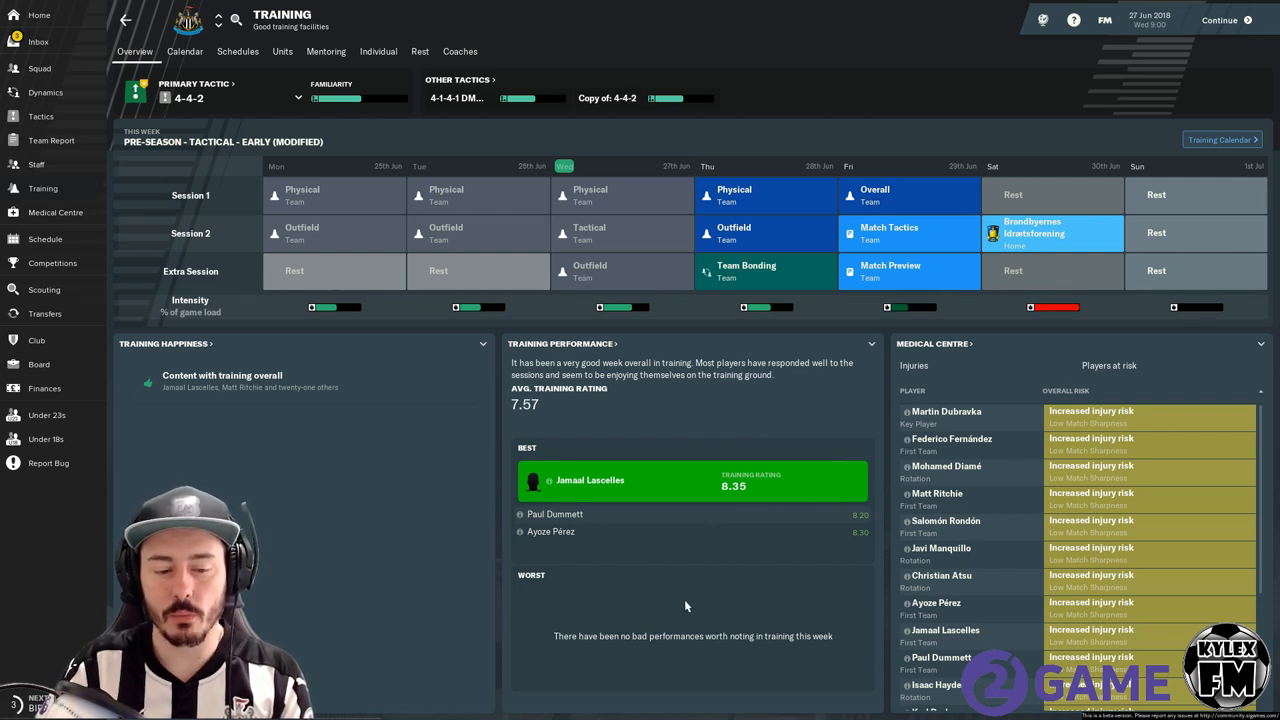
mouse_move(580, 627)
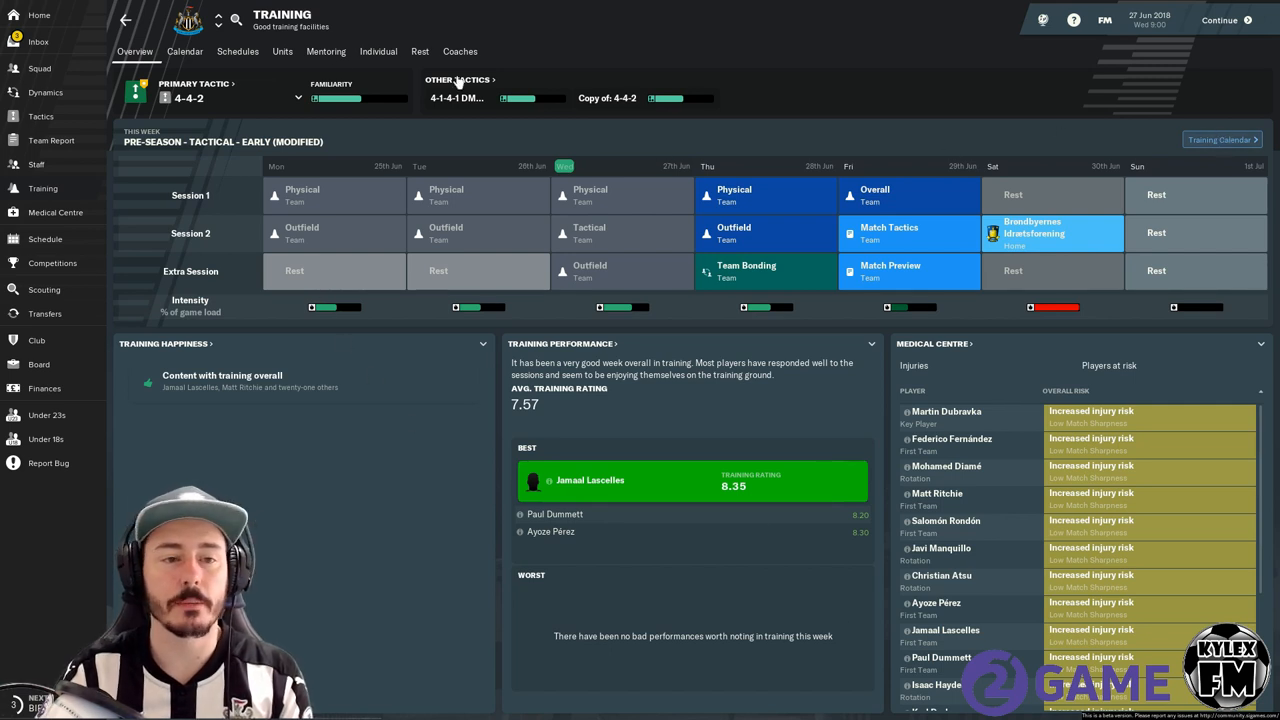
mouse_move(370, 414)
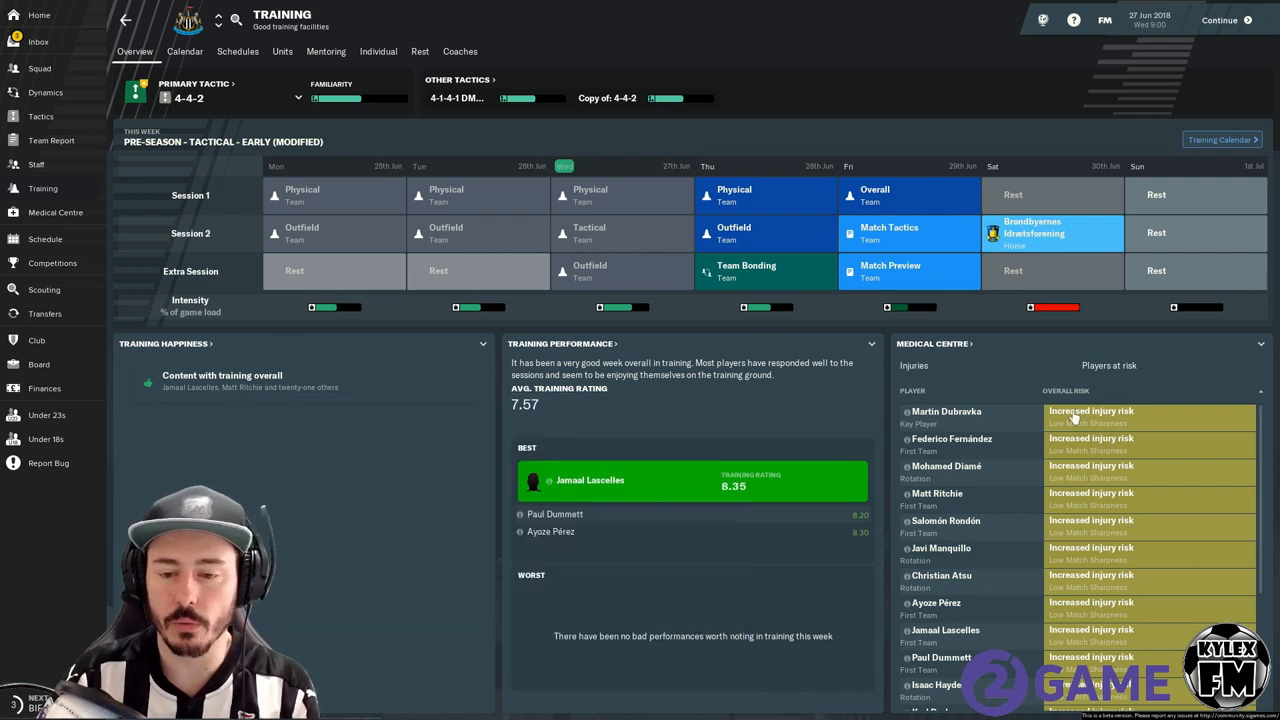
mouse_move(1122, 394)
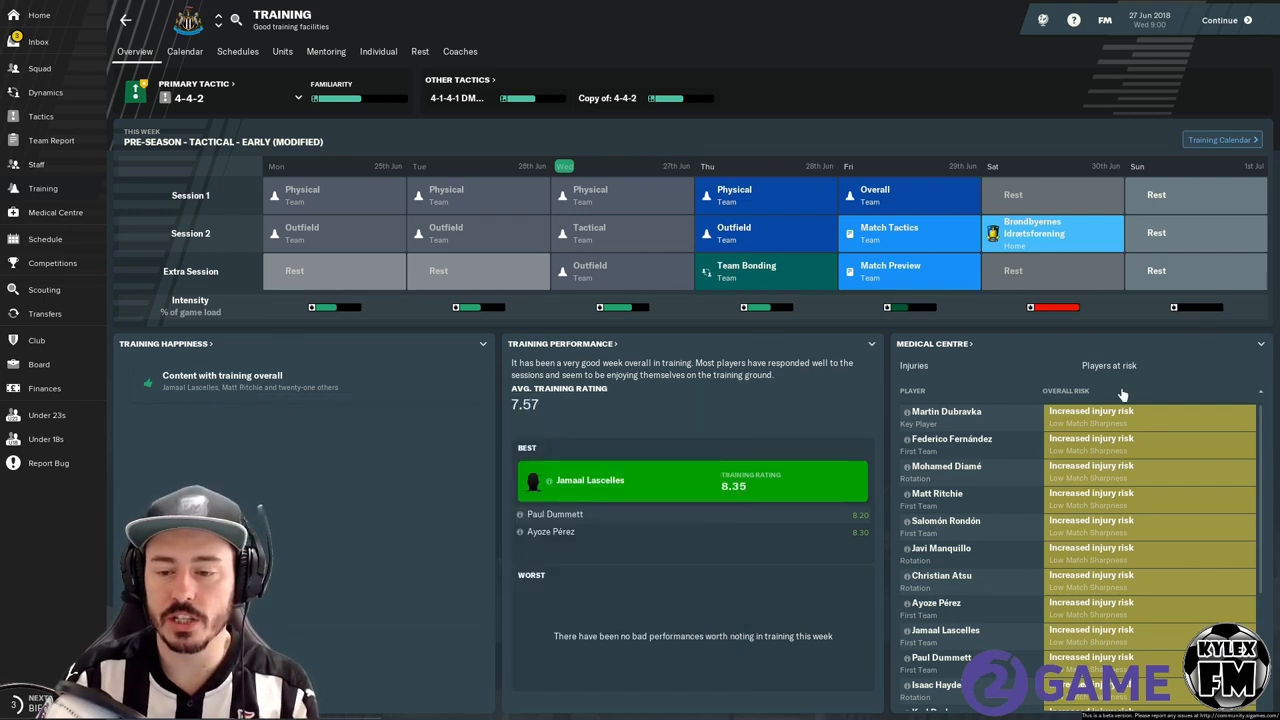
mouse_move(995, 570)
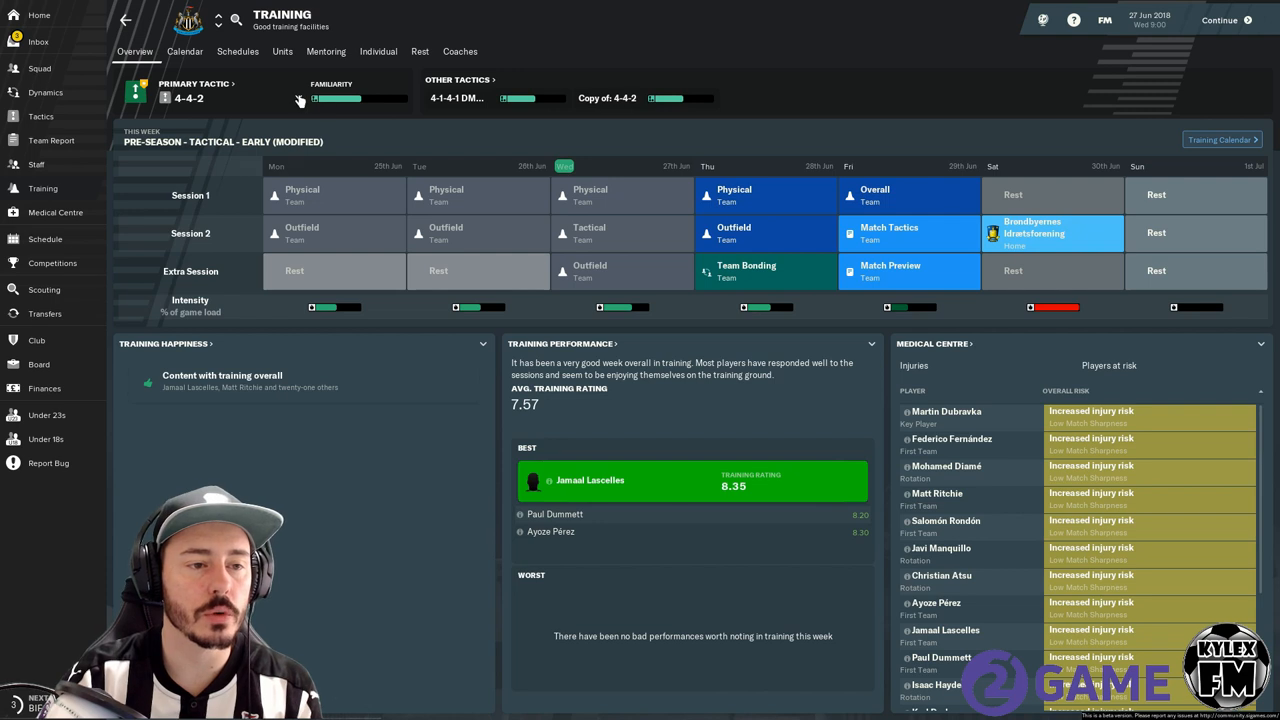
mouse_move(299, 101)
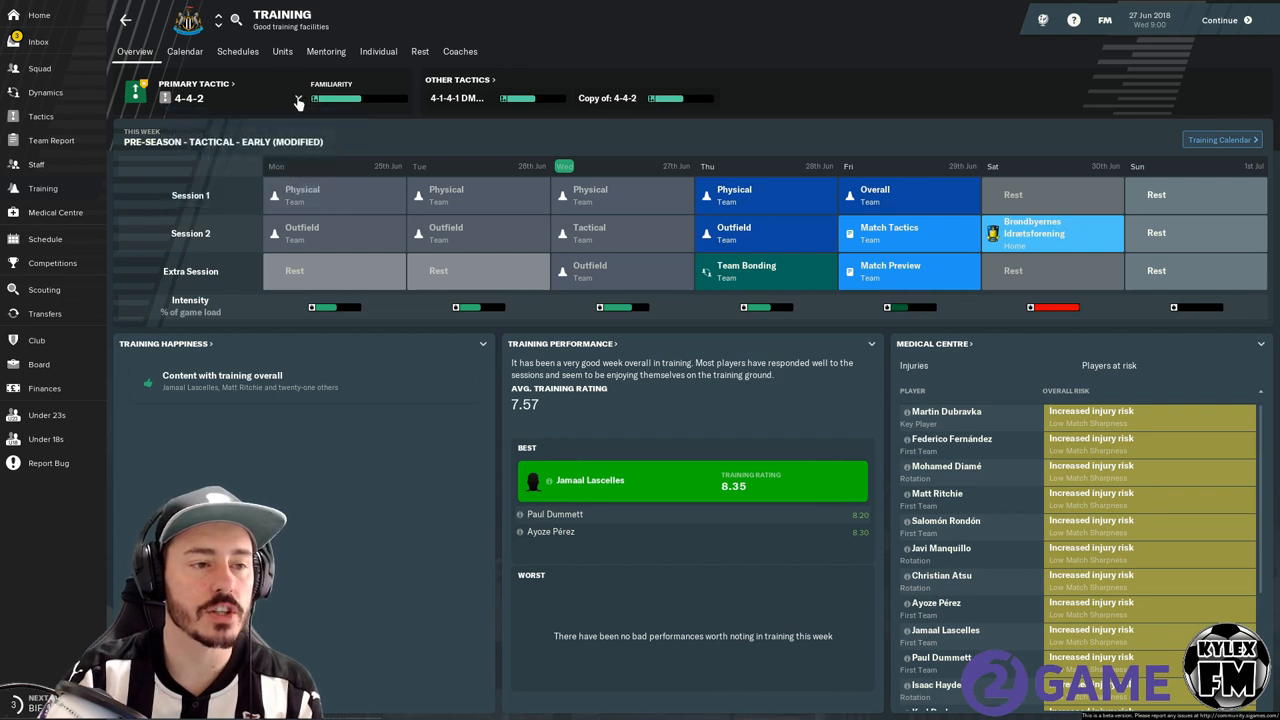
mouse_move(894, 85)
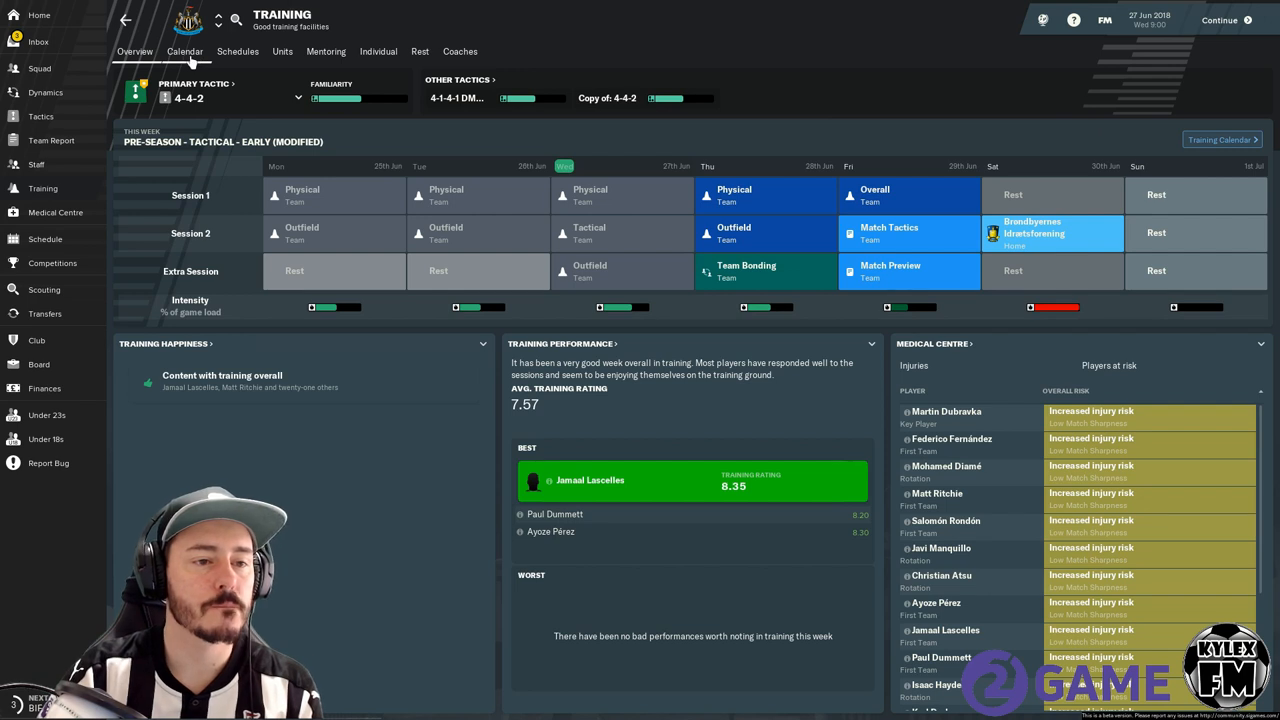
left_click(238, 51)
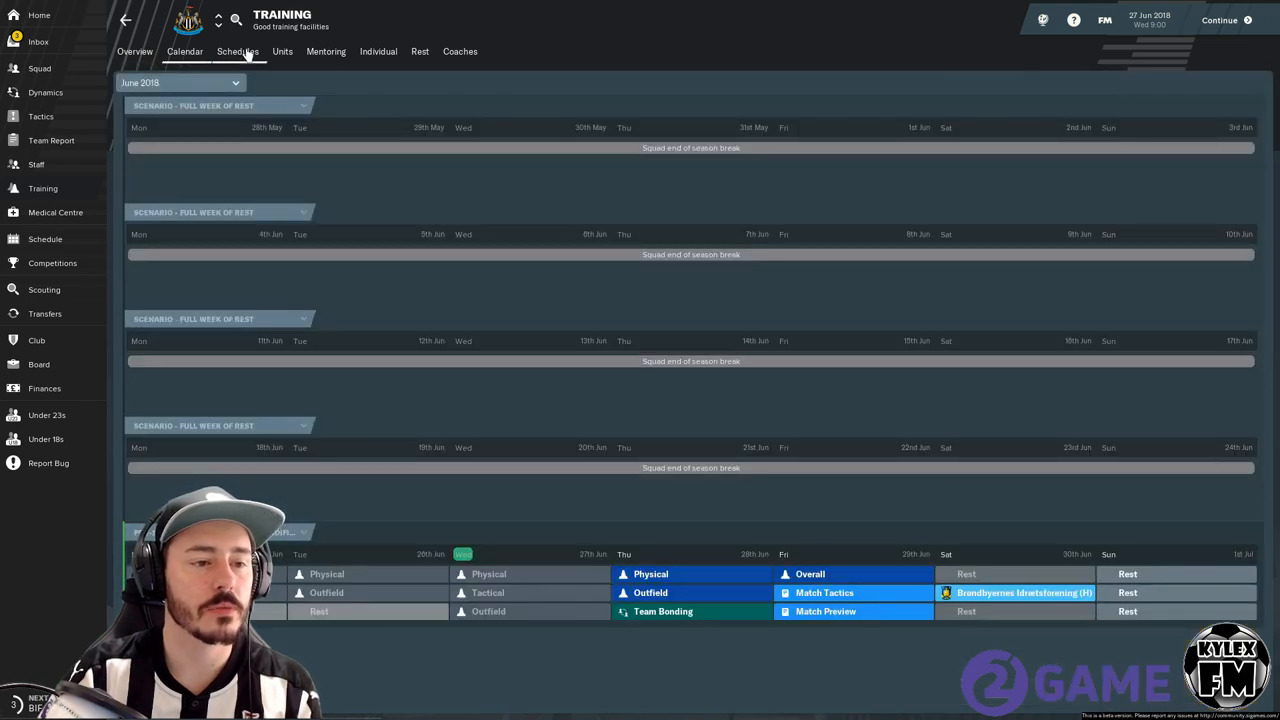
left_click(184, 51)
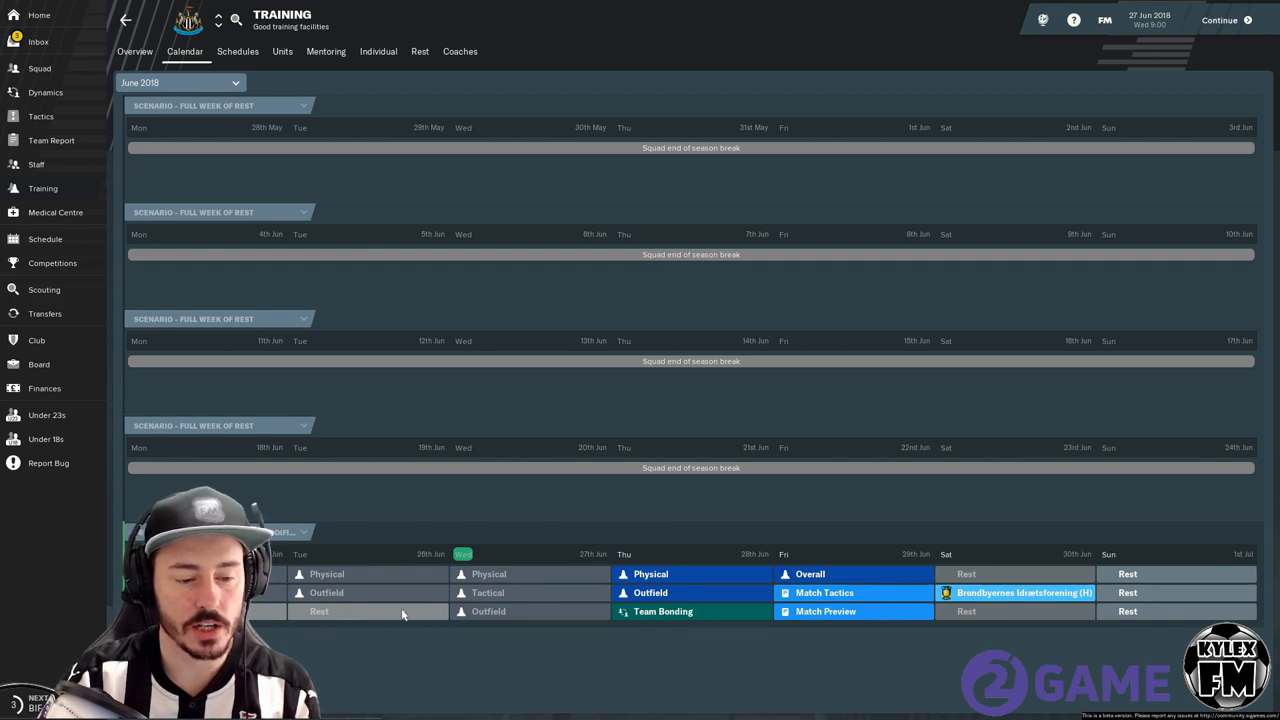
mouse_move(489, 574)
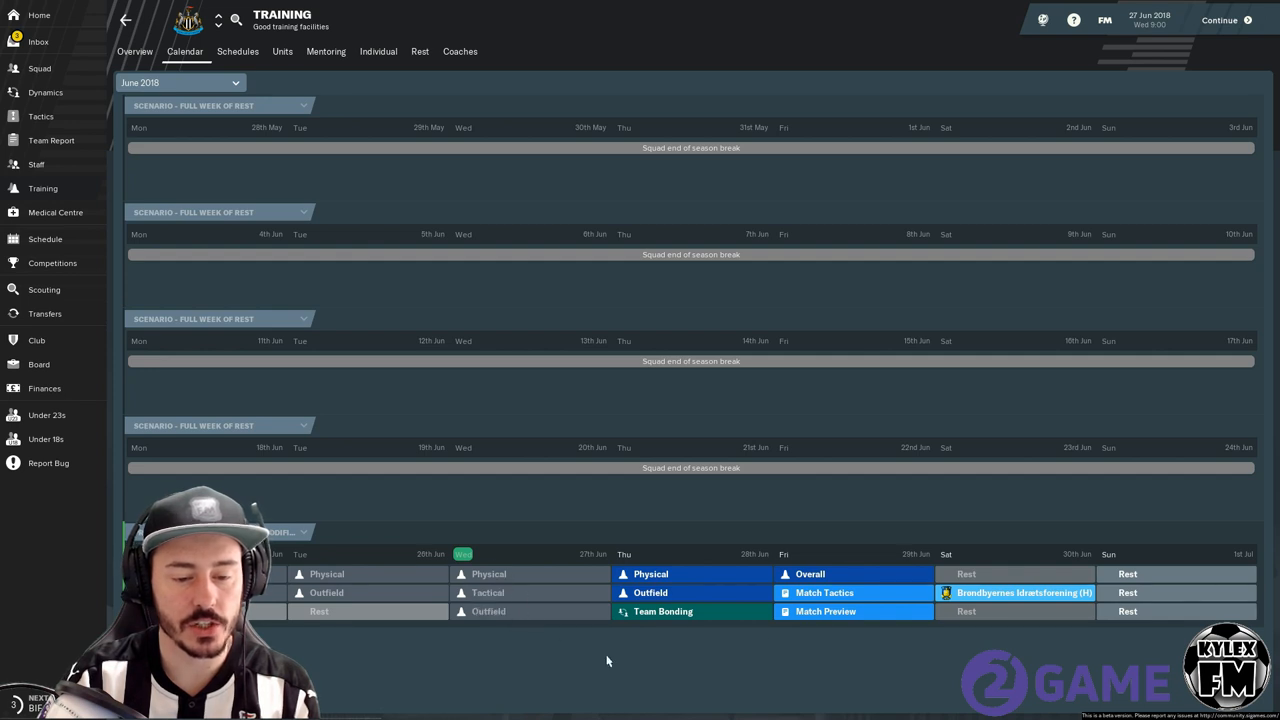
mouse_move(697, 580)
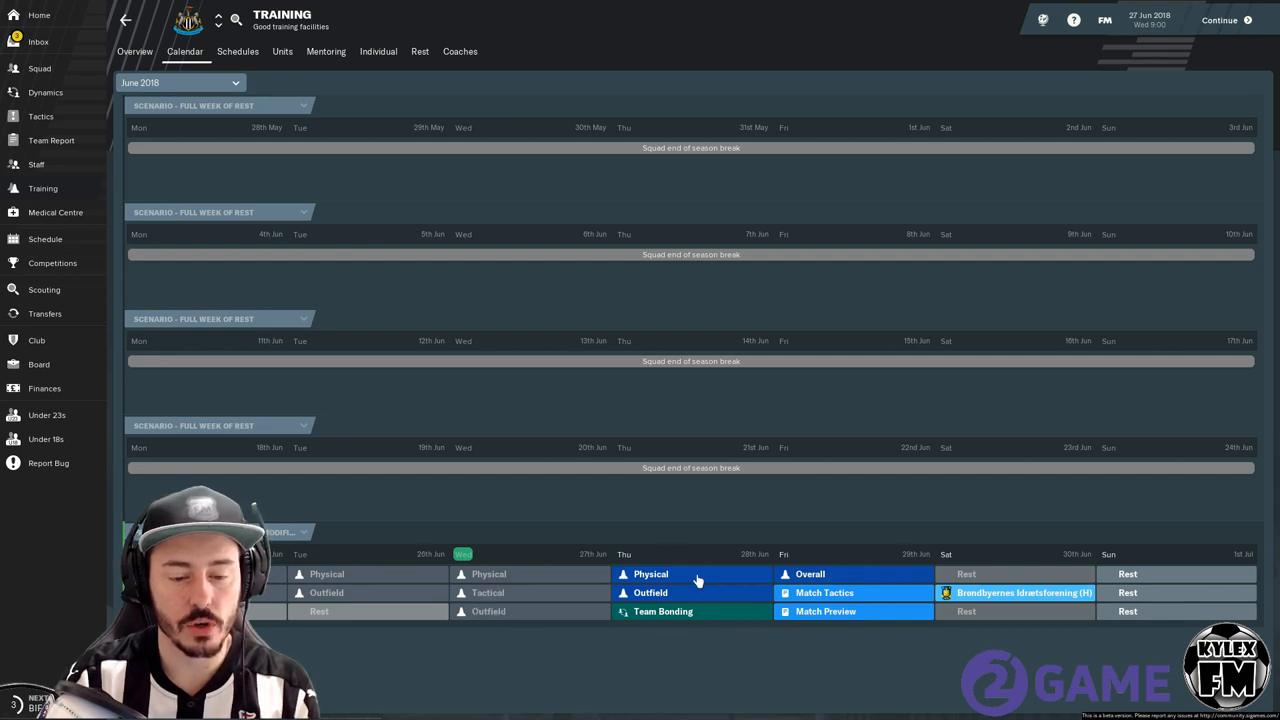
mouse_move(844, 574)
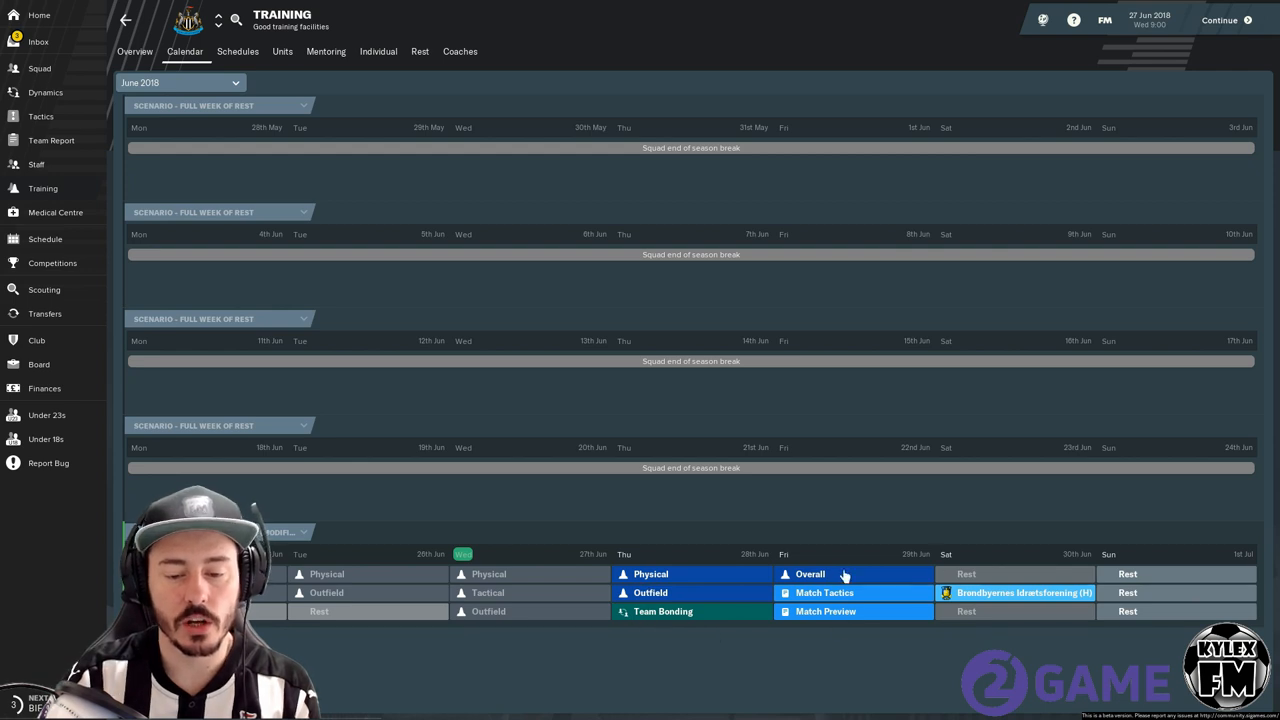
mouse_move(835, 573)
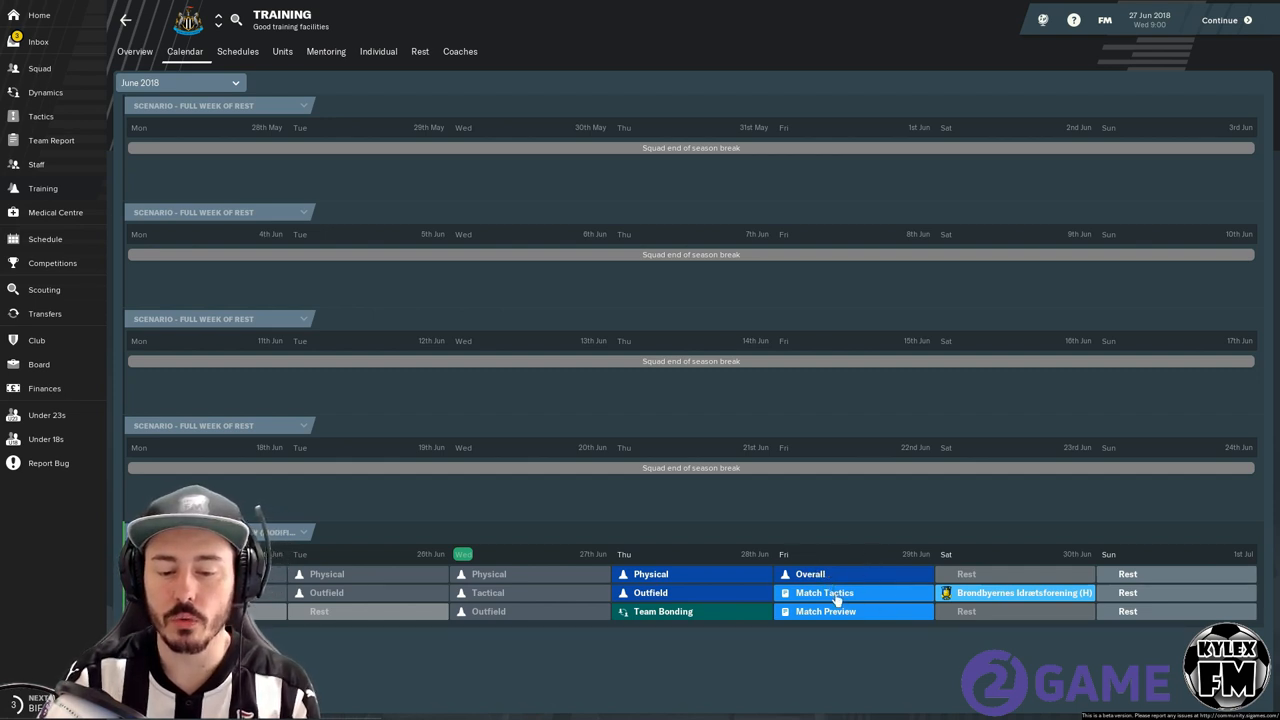
mouse_move(840, 620)
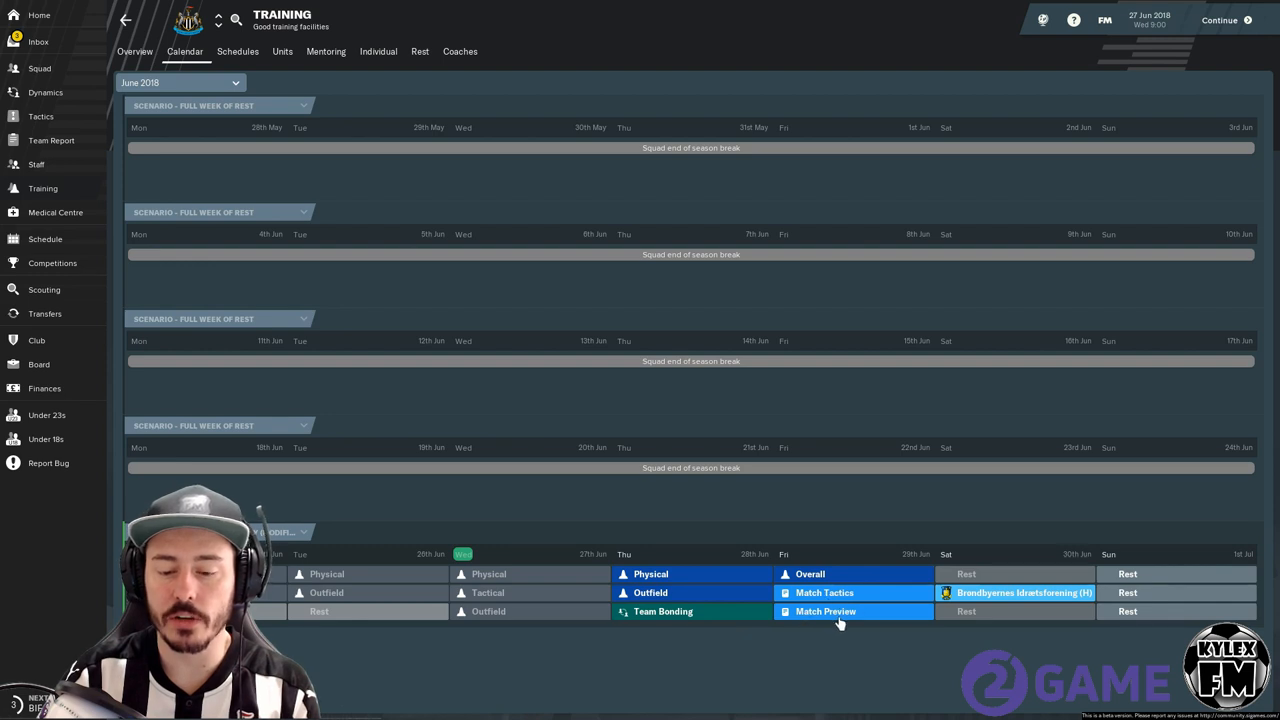
mouse_move(435, 585)
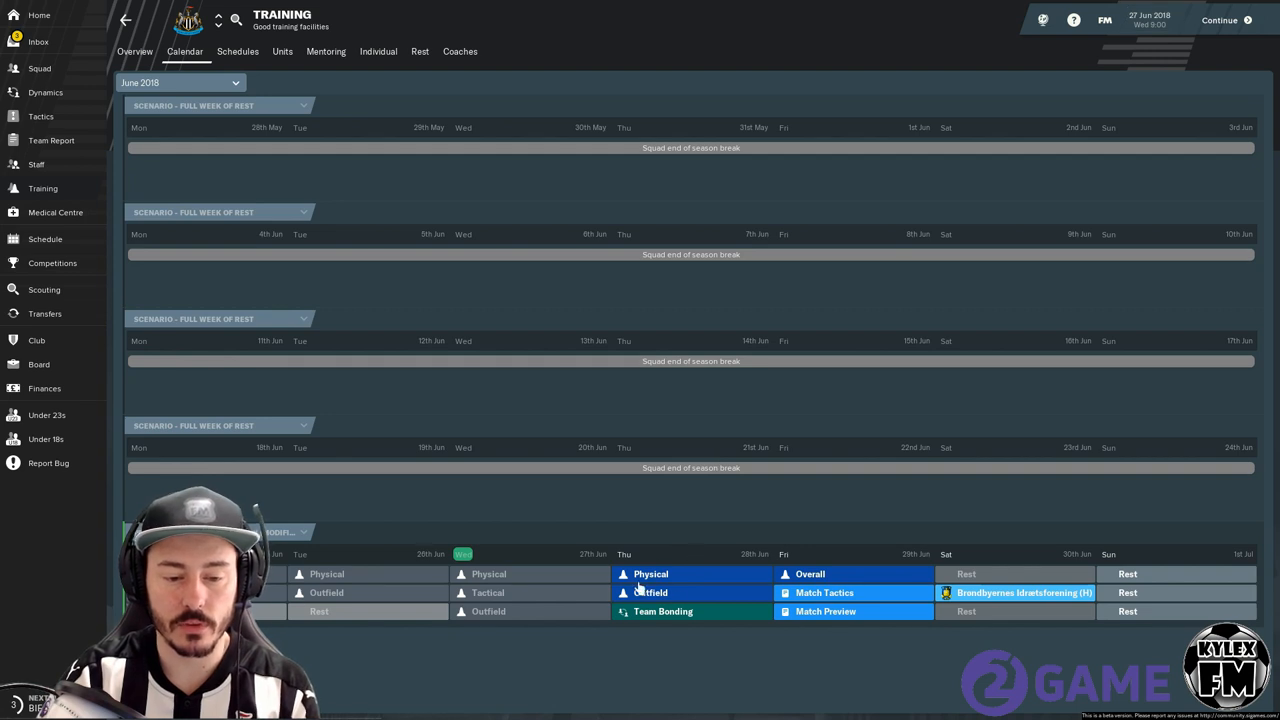
mouse_move(588, 623)
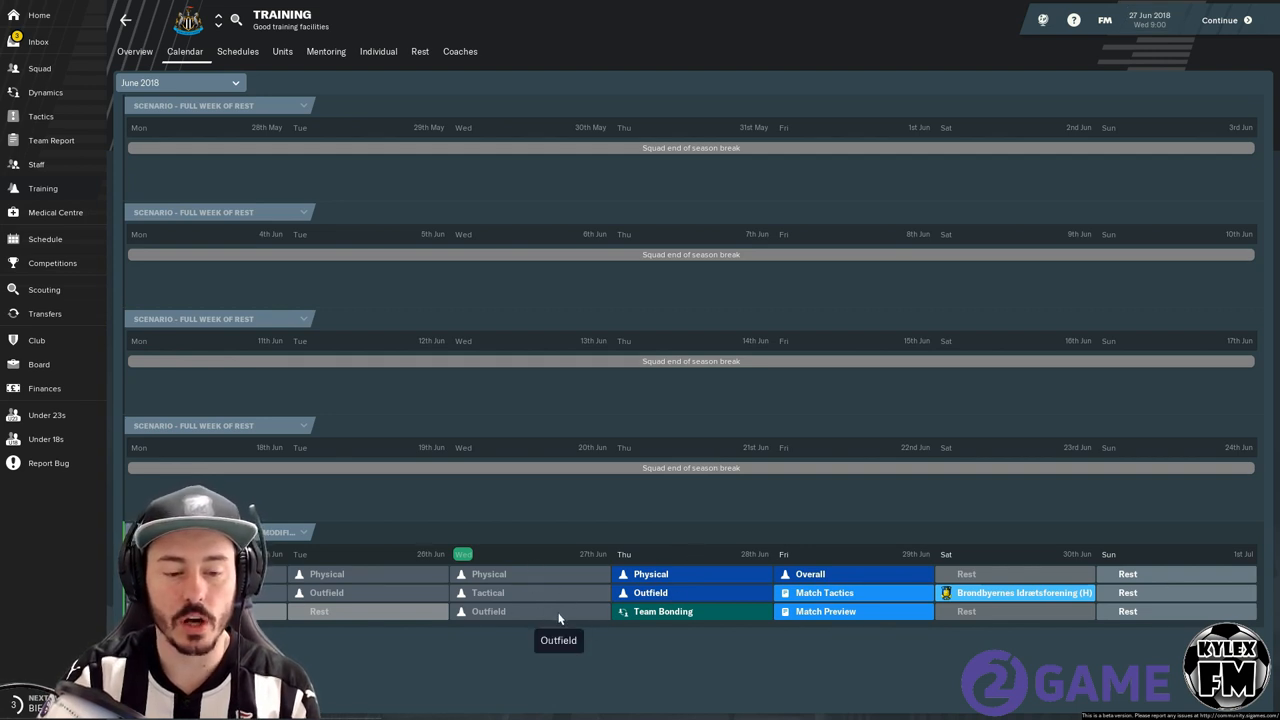
mouse_move(663, 592)
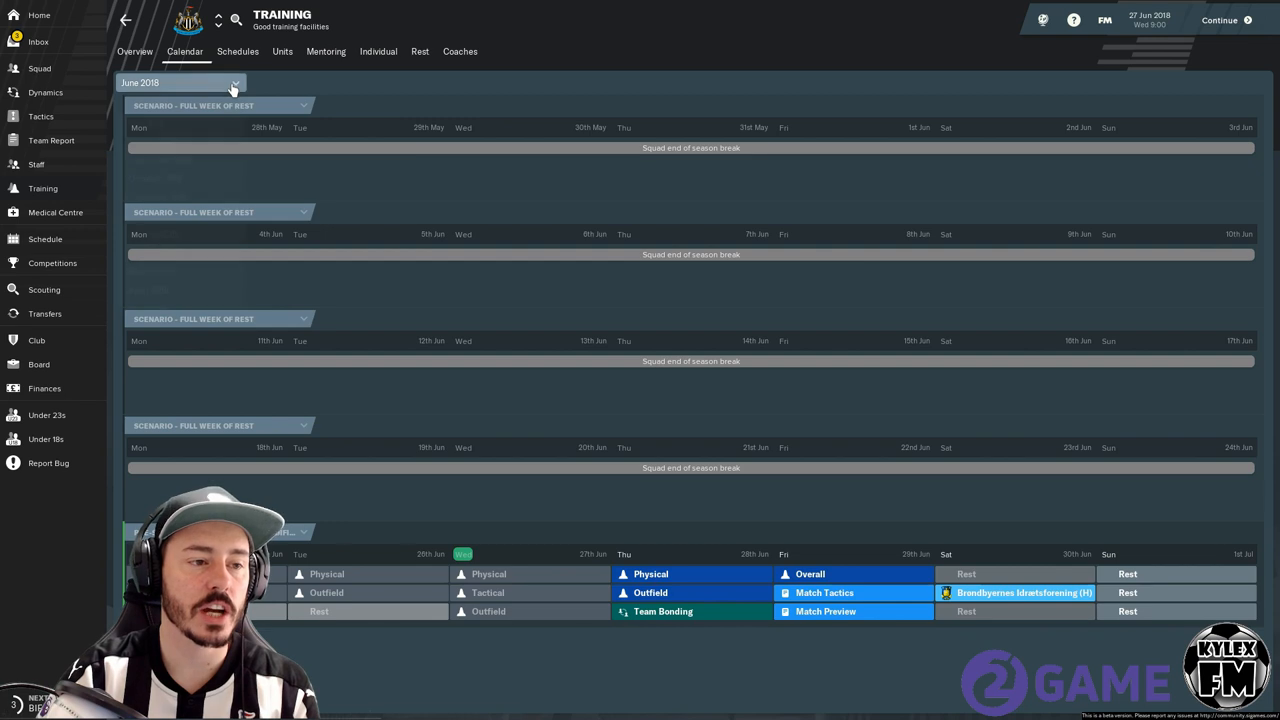
left_click(235, 82)
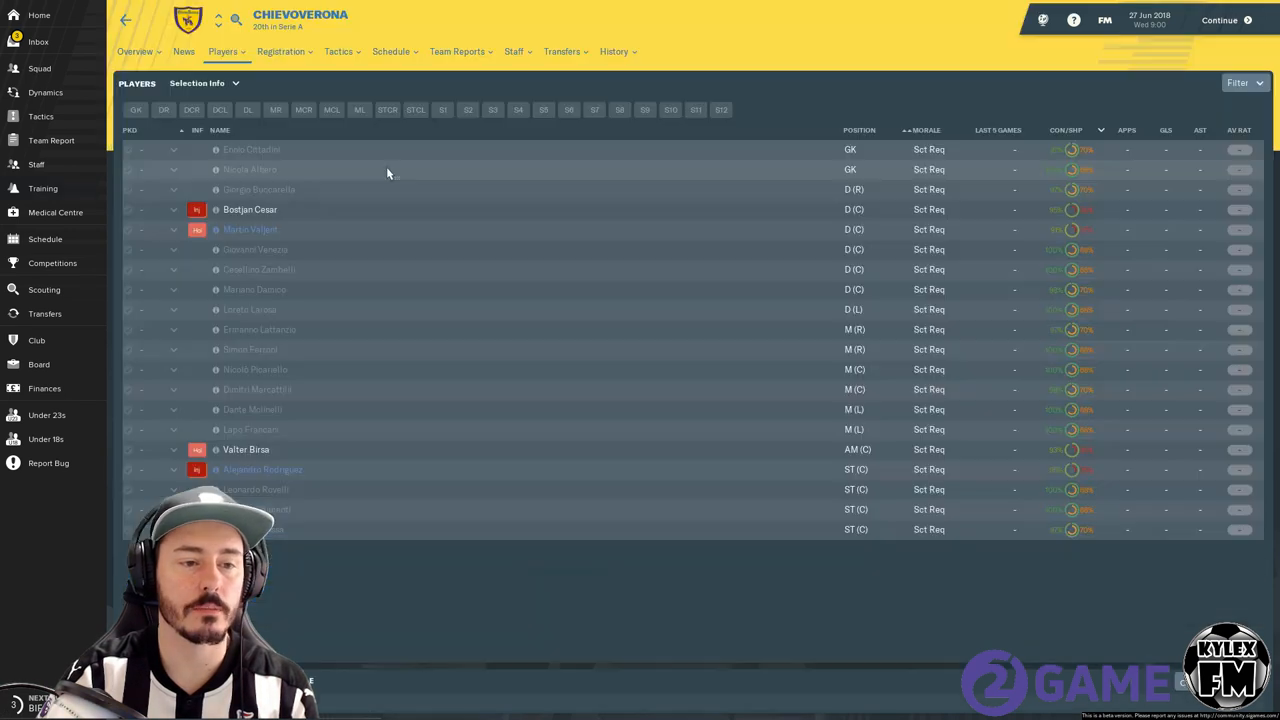
left_click(43, 188)
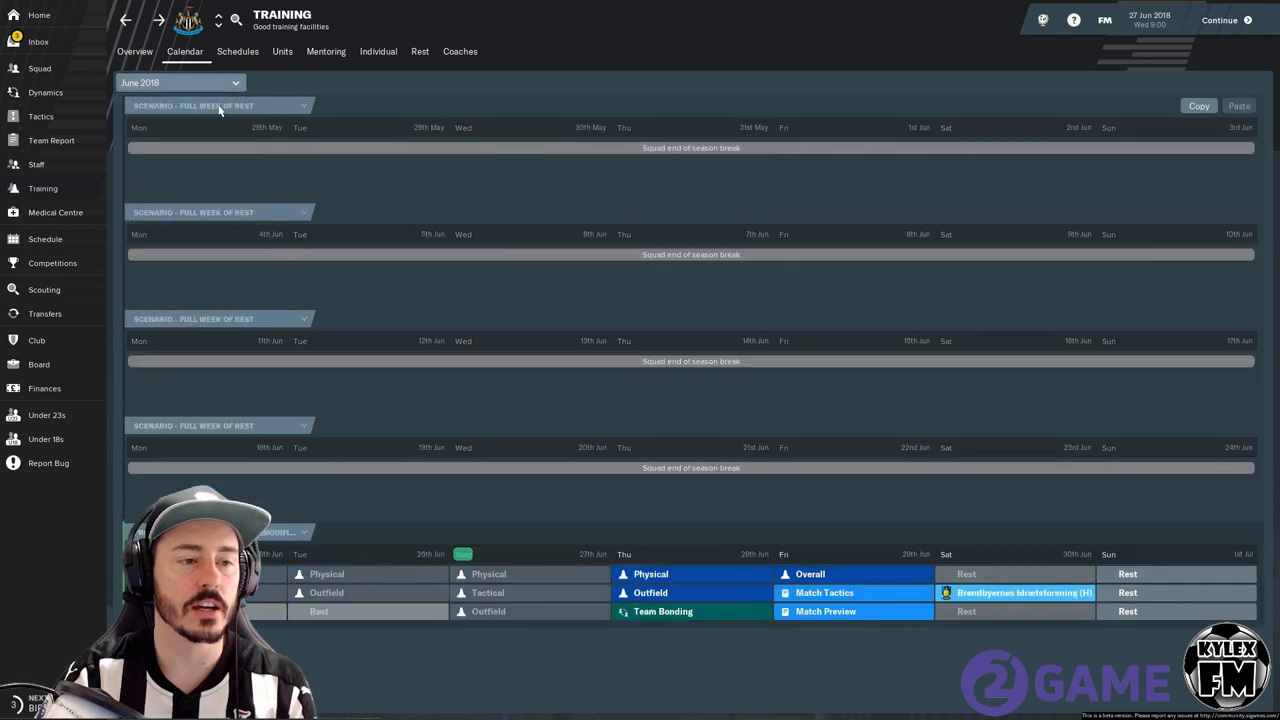
View the training schedules, then Newcastle's goalkeeping, defensive and attacking units.
left_click(238, 51)
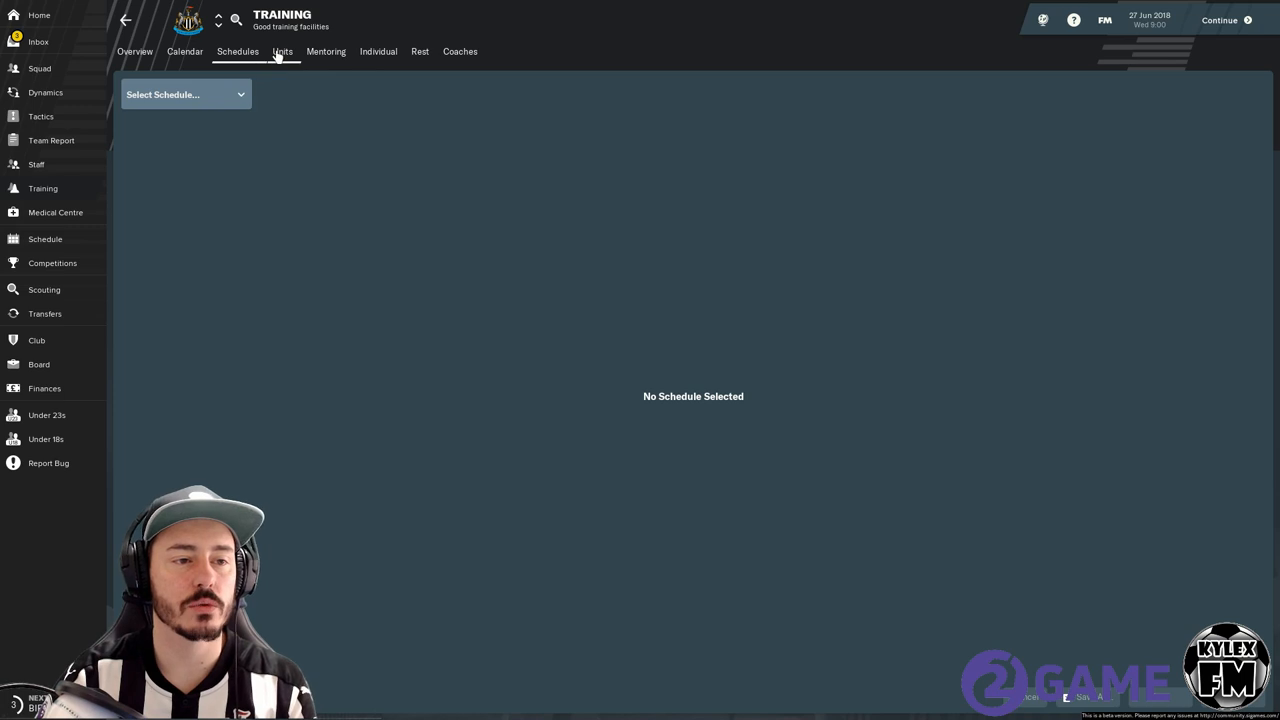
left_click(282, 51)
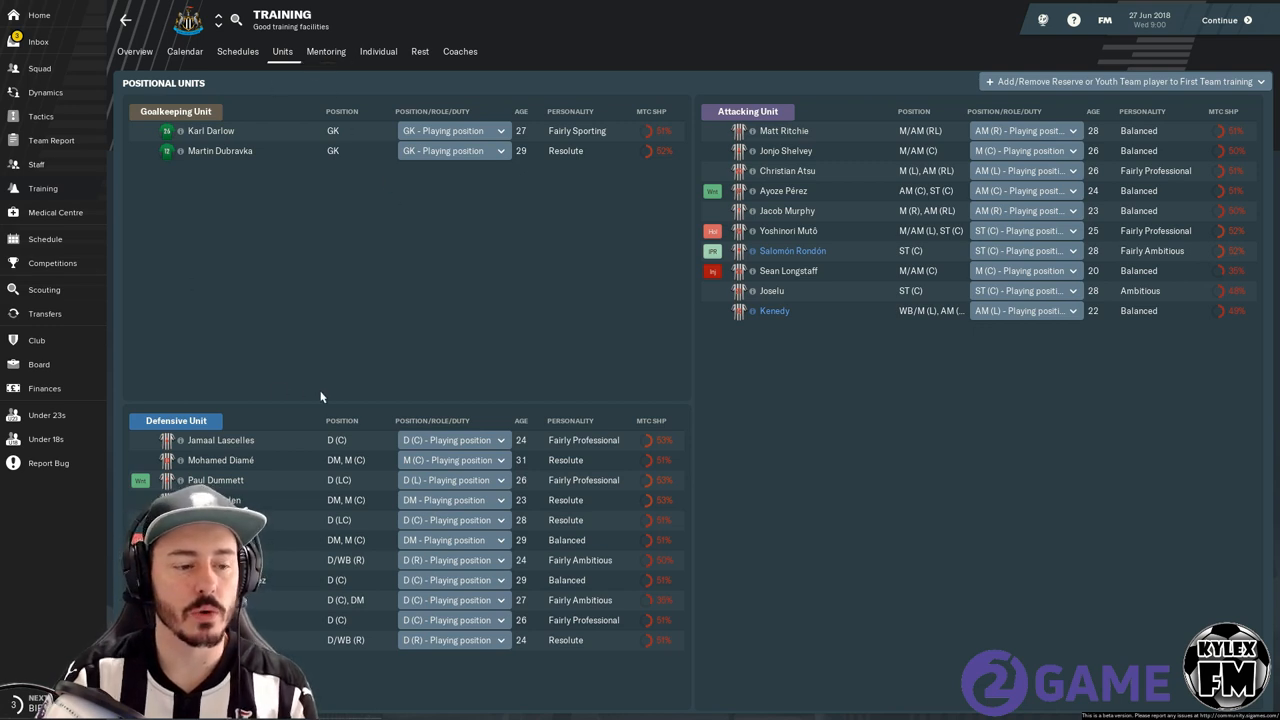
mouse_move(382, 476)
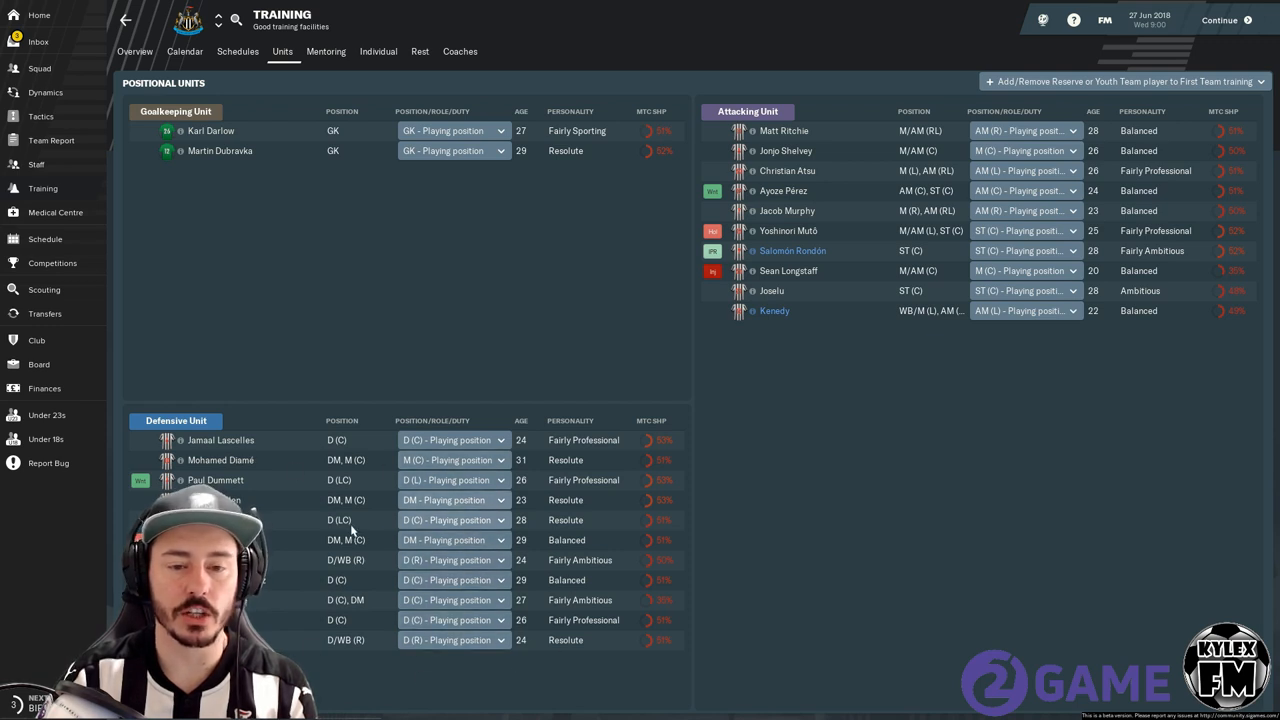
mouse_move(521, 360)
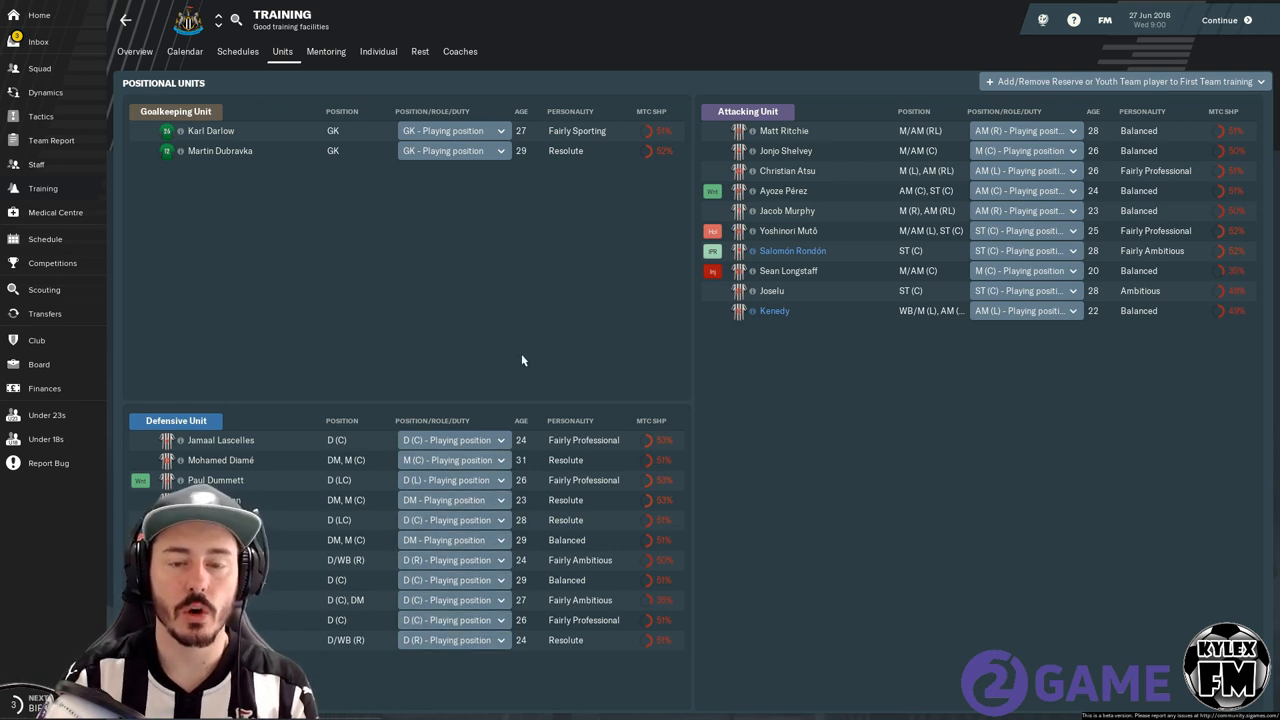
mouse_move(983, 513)
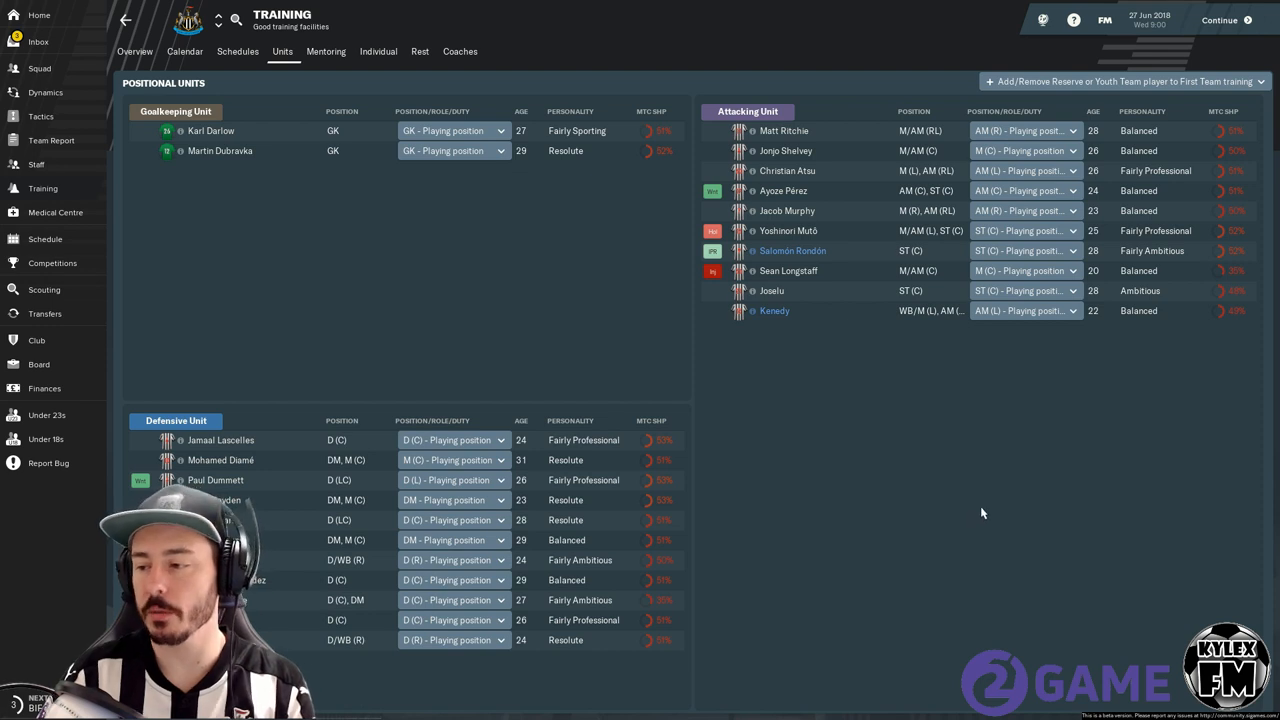
mouse_move(378, 232)
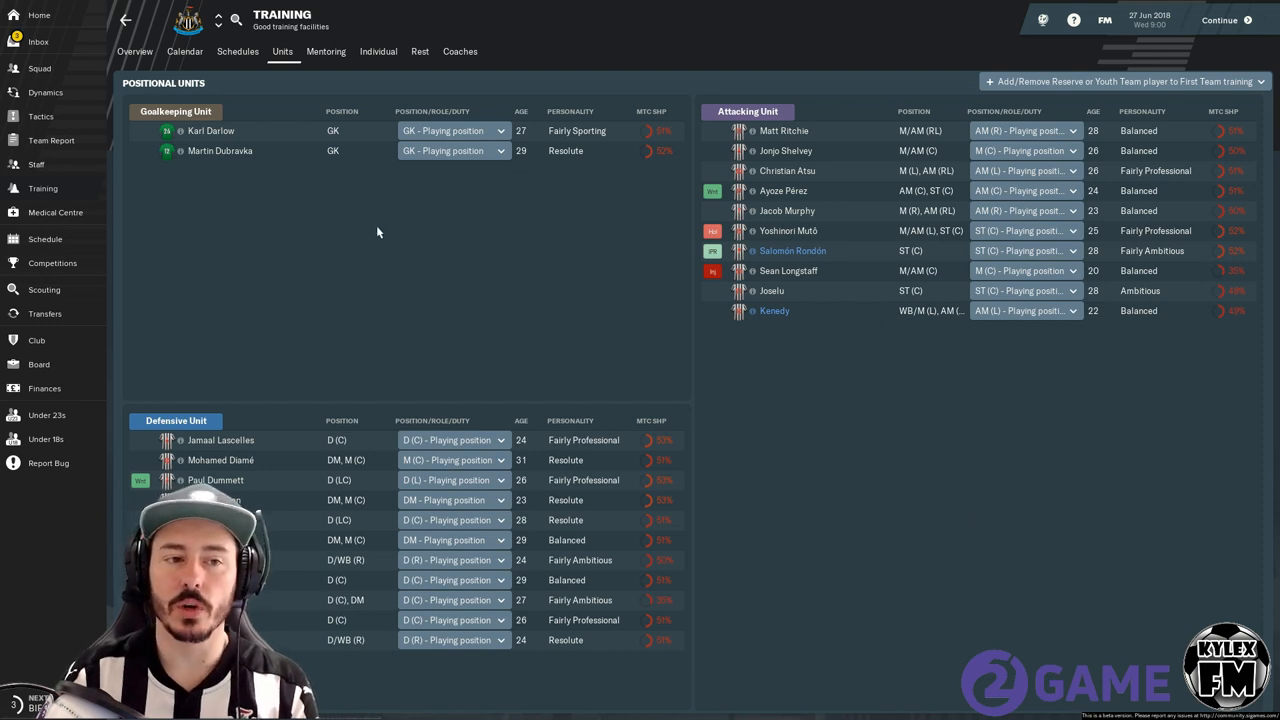
mouse_move(444, 318)
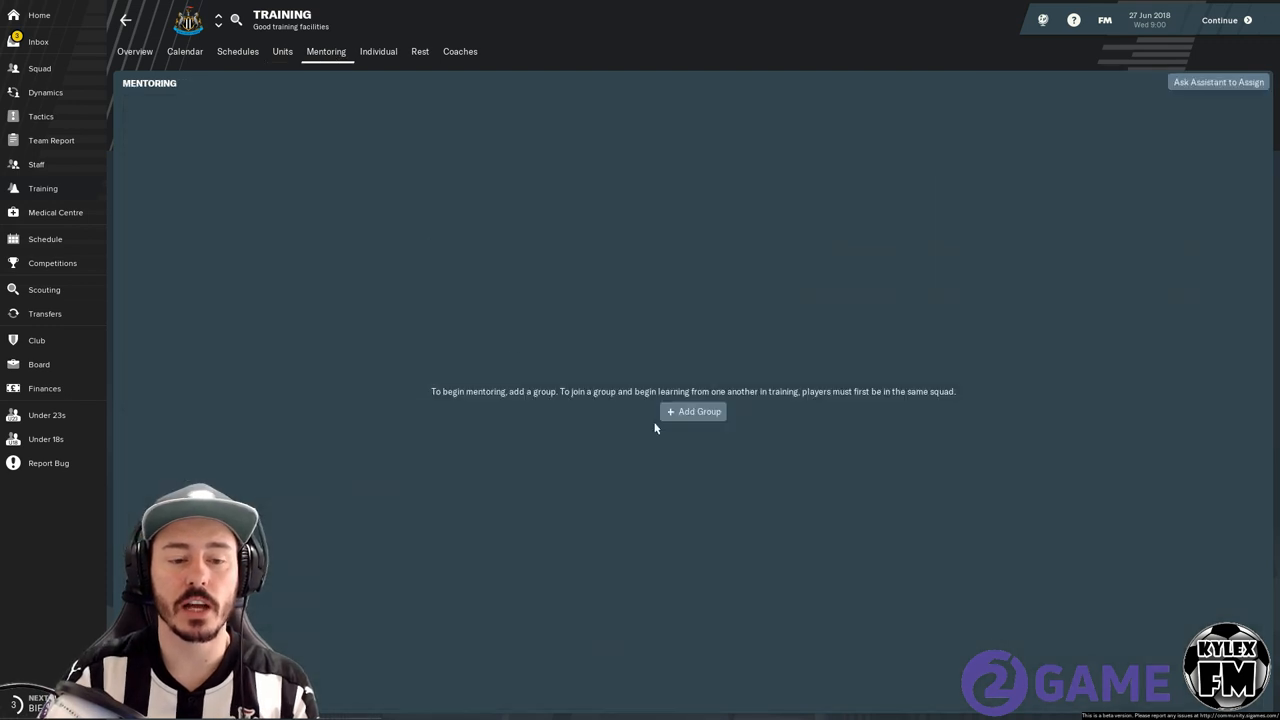
mouse_move(350, 230)
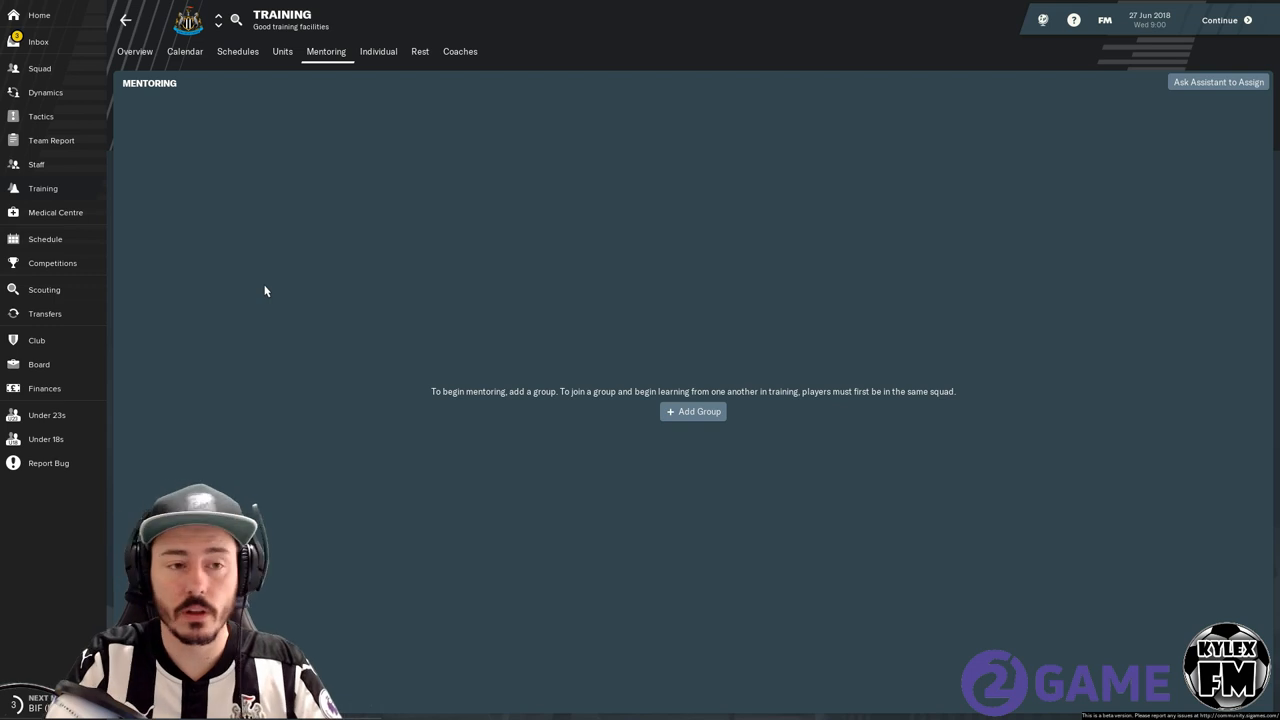
Add a new mentoring group and name it 'striker'.
left_click(692, 411)
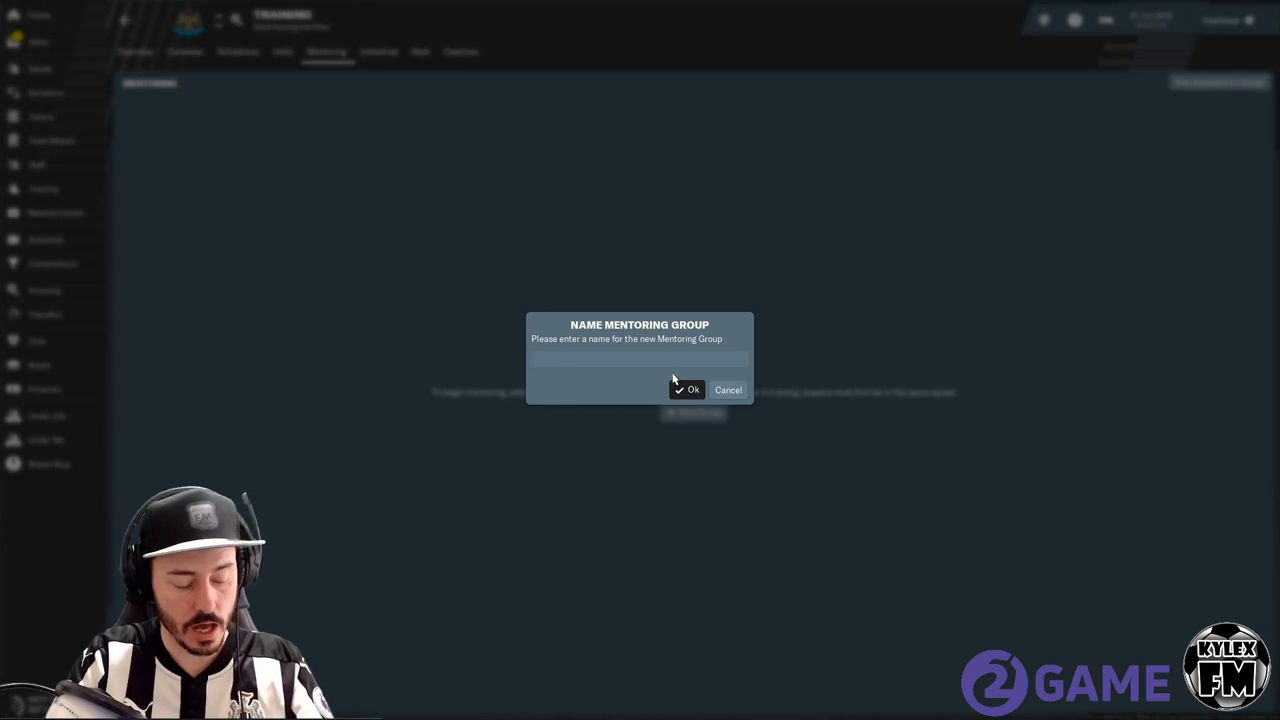
type("striker")
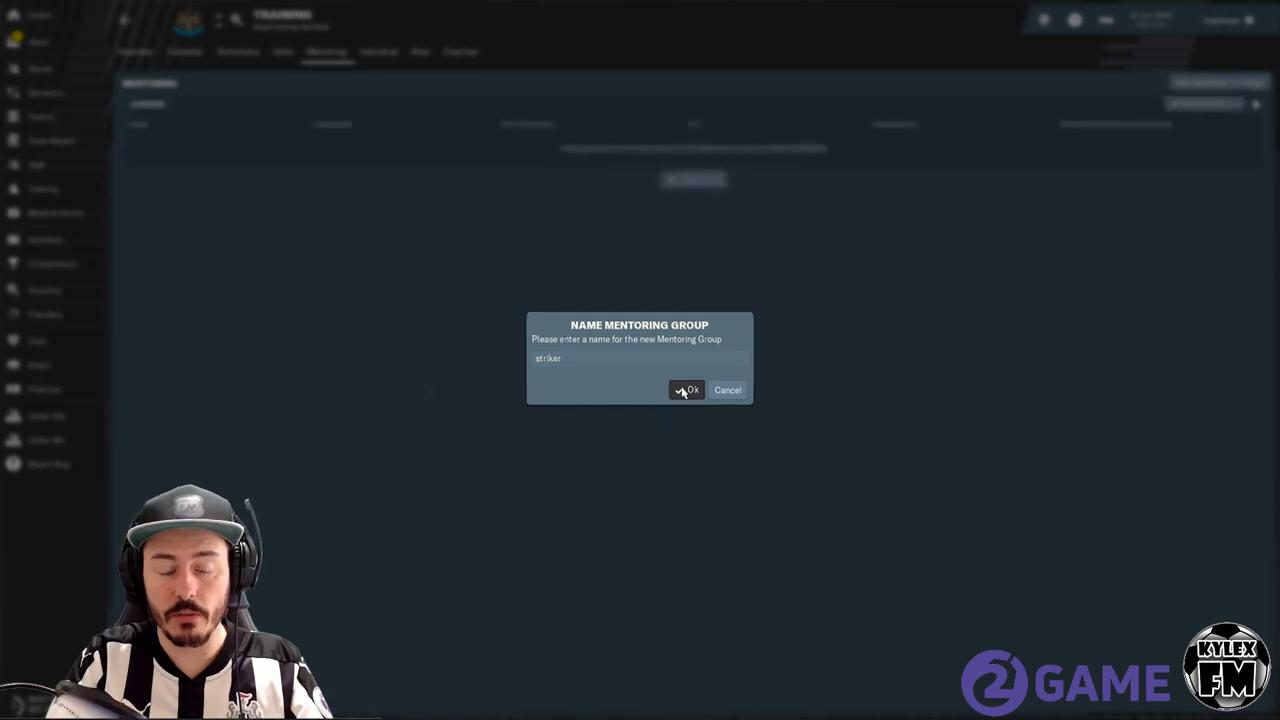
left_click(687, 390)
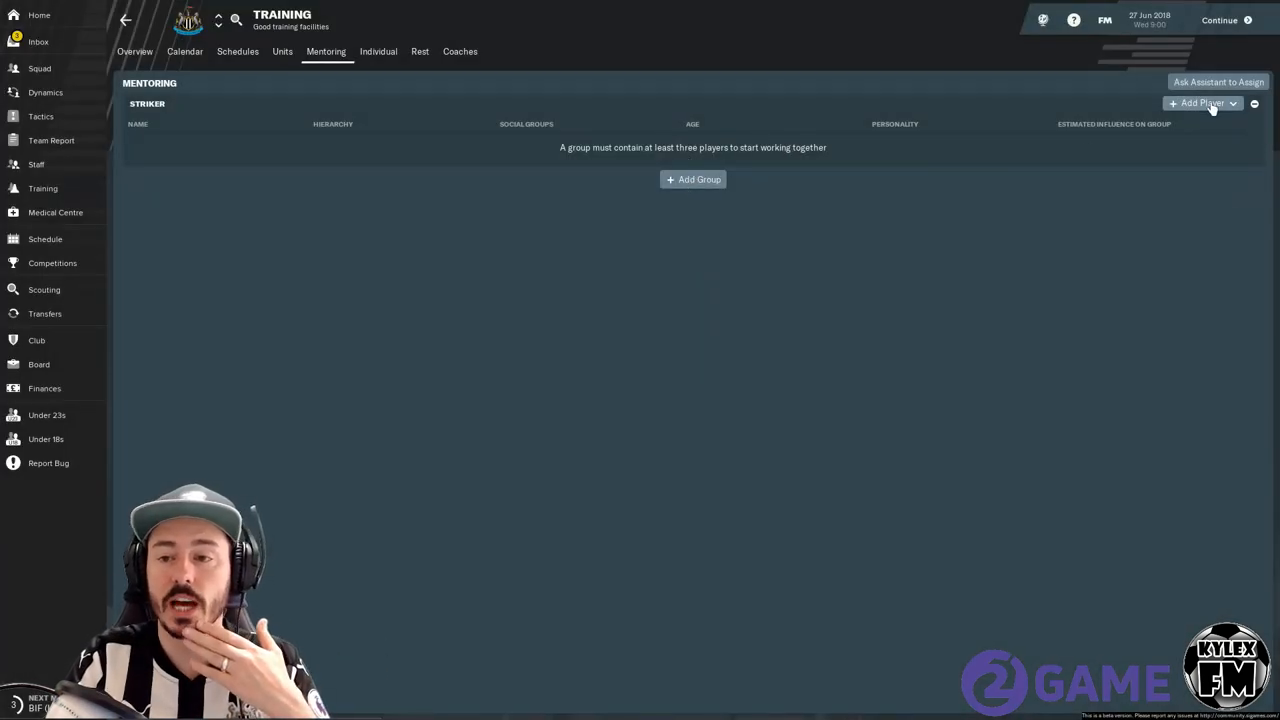
Bring up the squad list for adding players to the Striker group and scroll through it.
left_click(1200, 103)
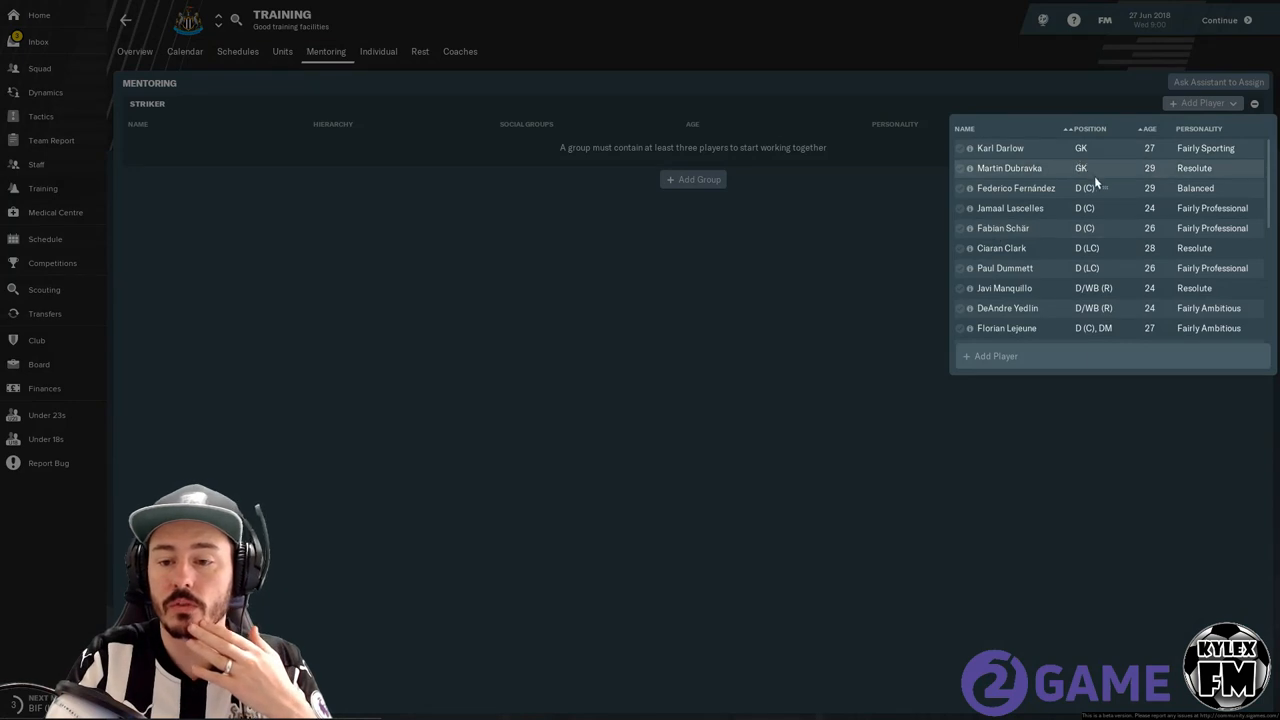
scroll("down", 3)
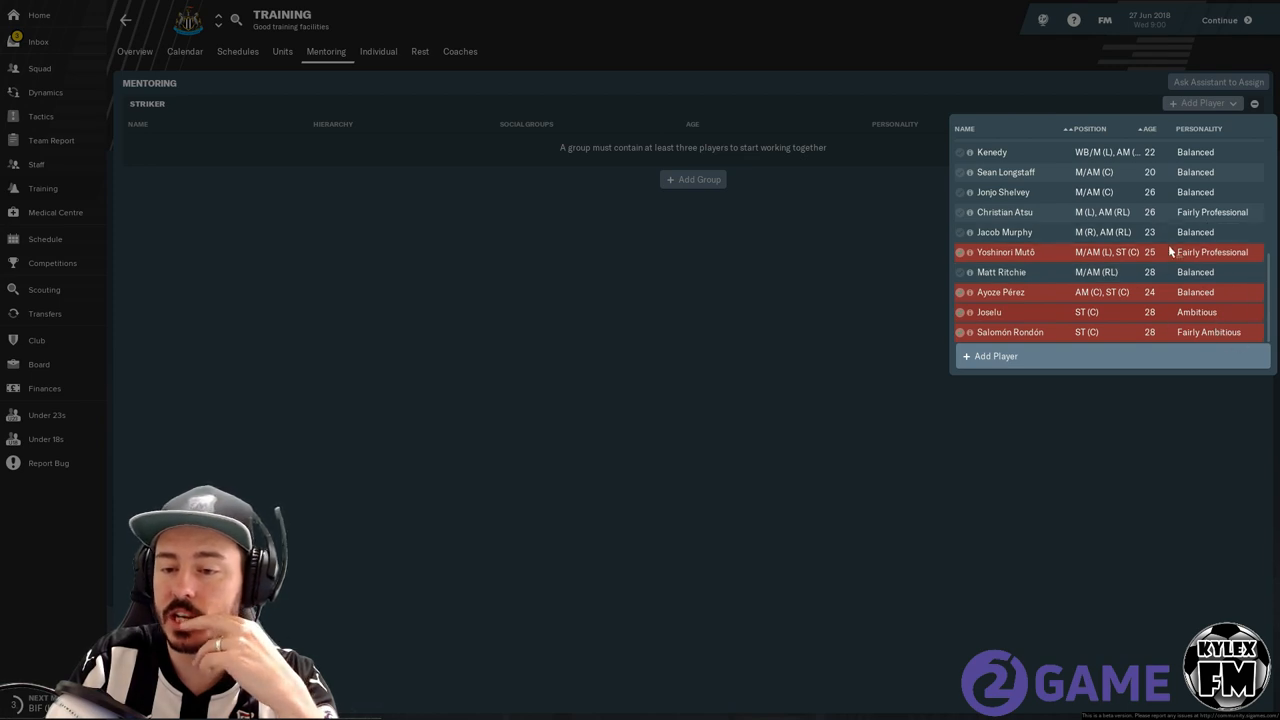
mouse_move(1193, 312)
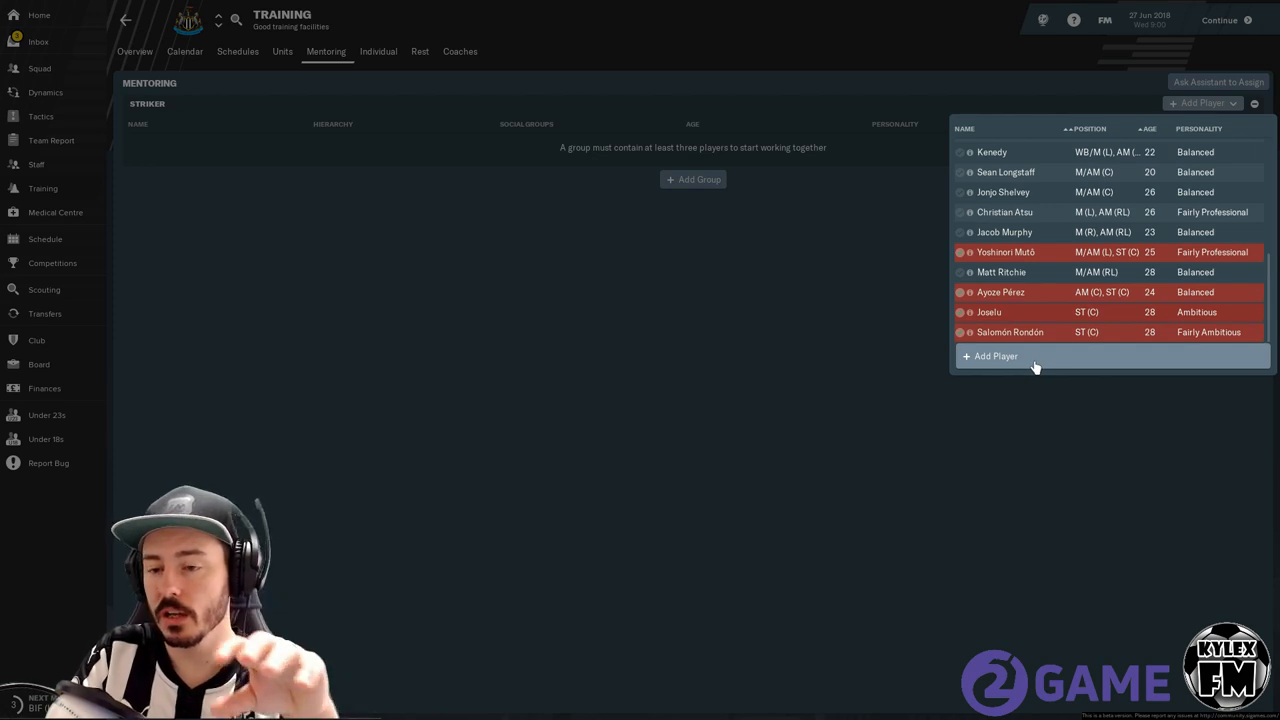
mouse_move(1024, 373)
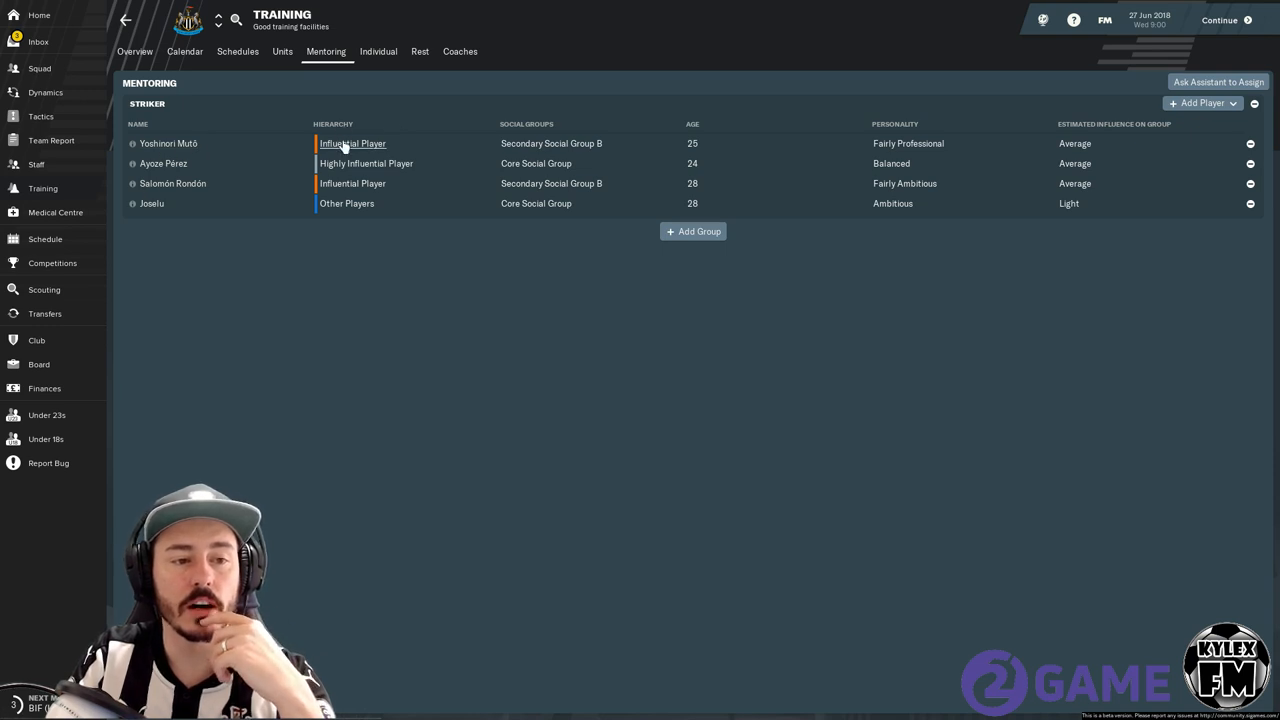
mouse_move(370, 152)
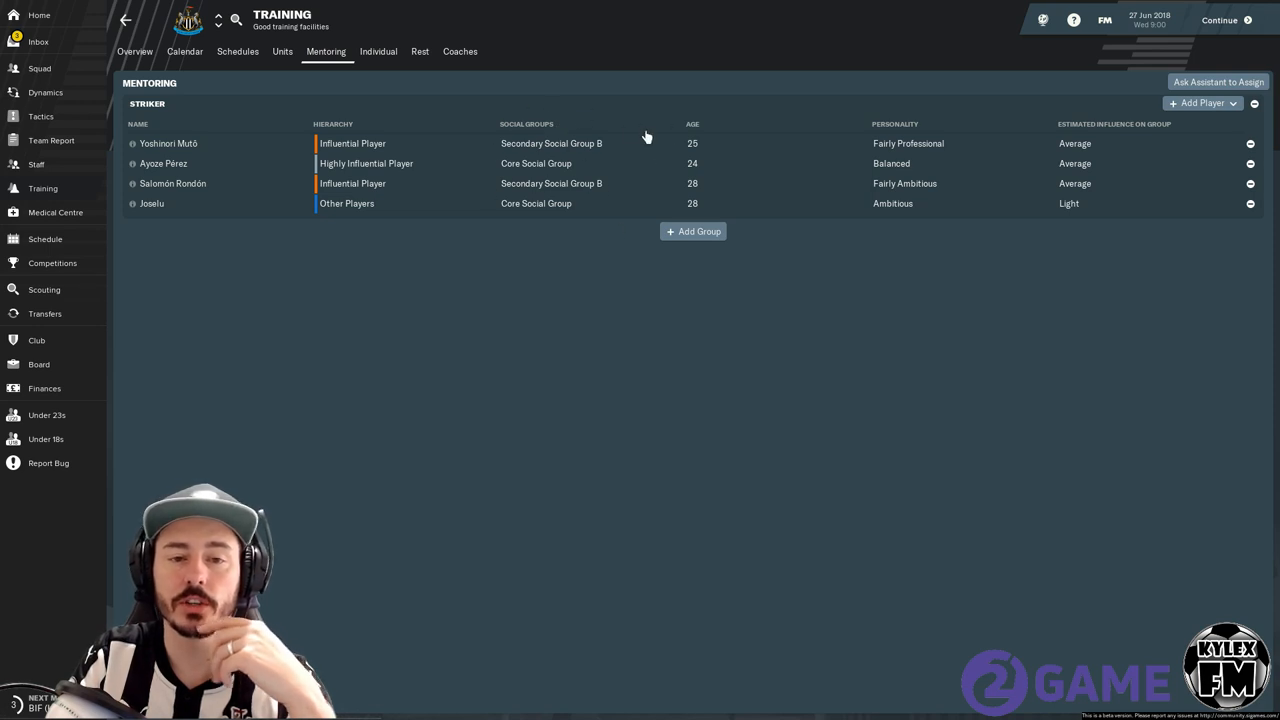
mouse_move(1123, 184)
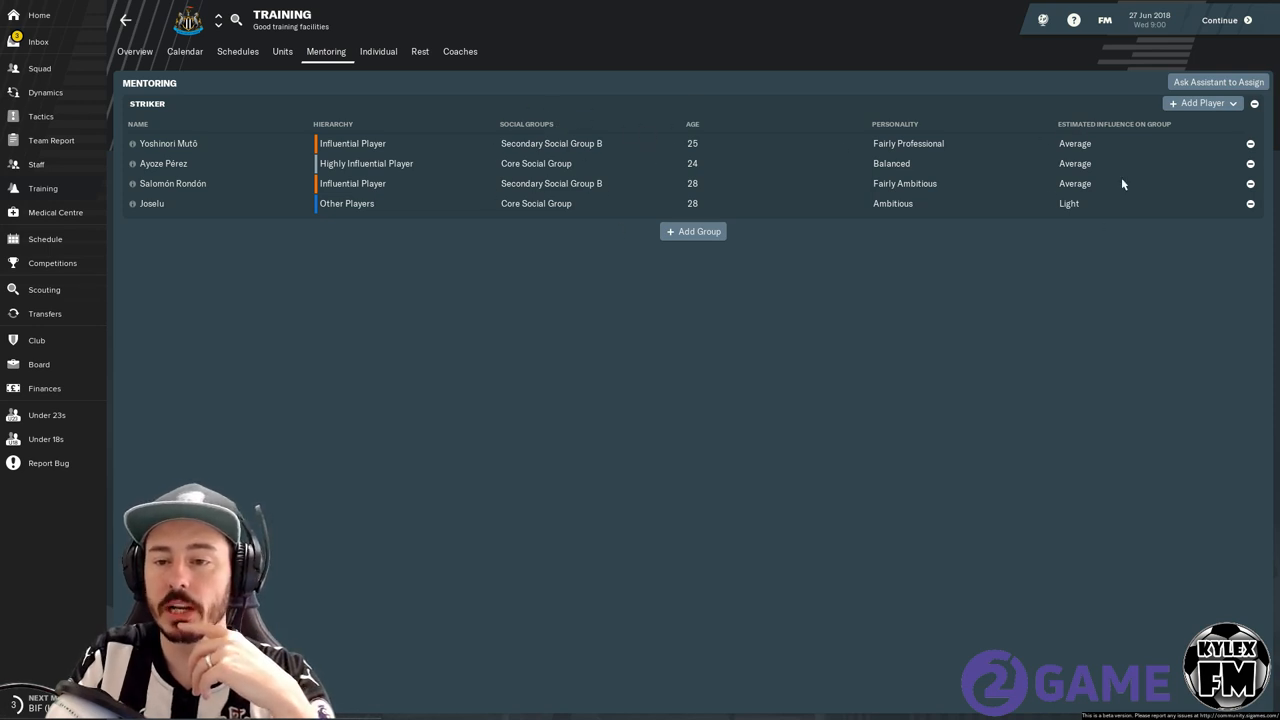
mouse_move(1073, 204)
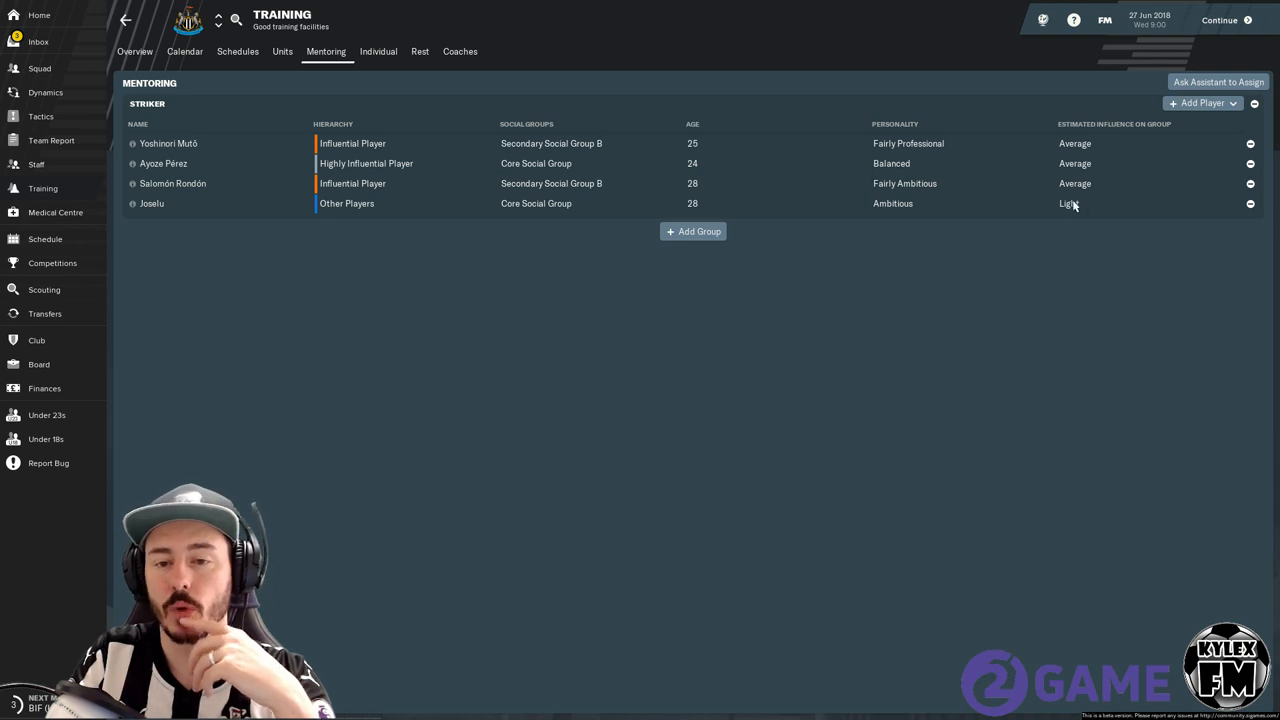
mouse_move(638, 243)
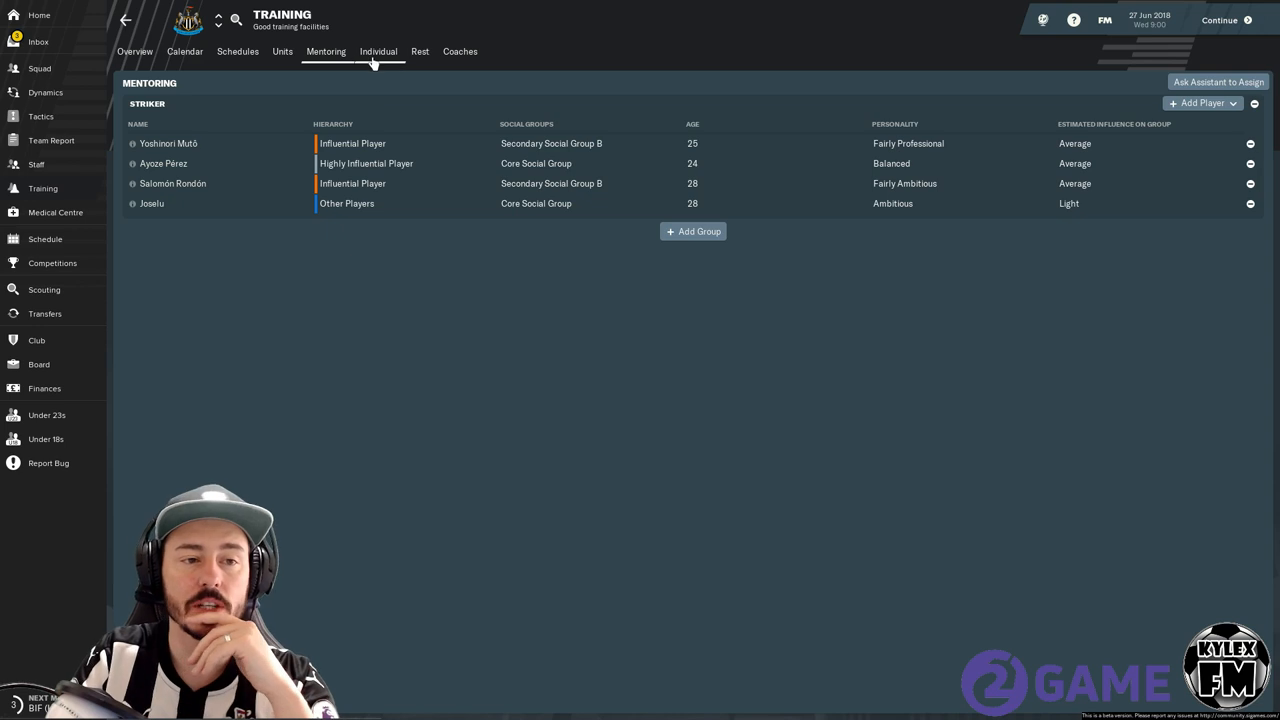
Retrain Fabian Schär as Wing-Back (Attack) and keep his intensity at Normal Intensity.
left_click(378, 51)
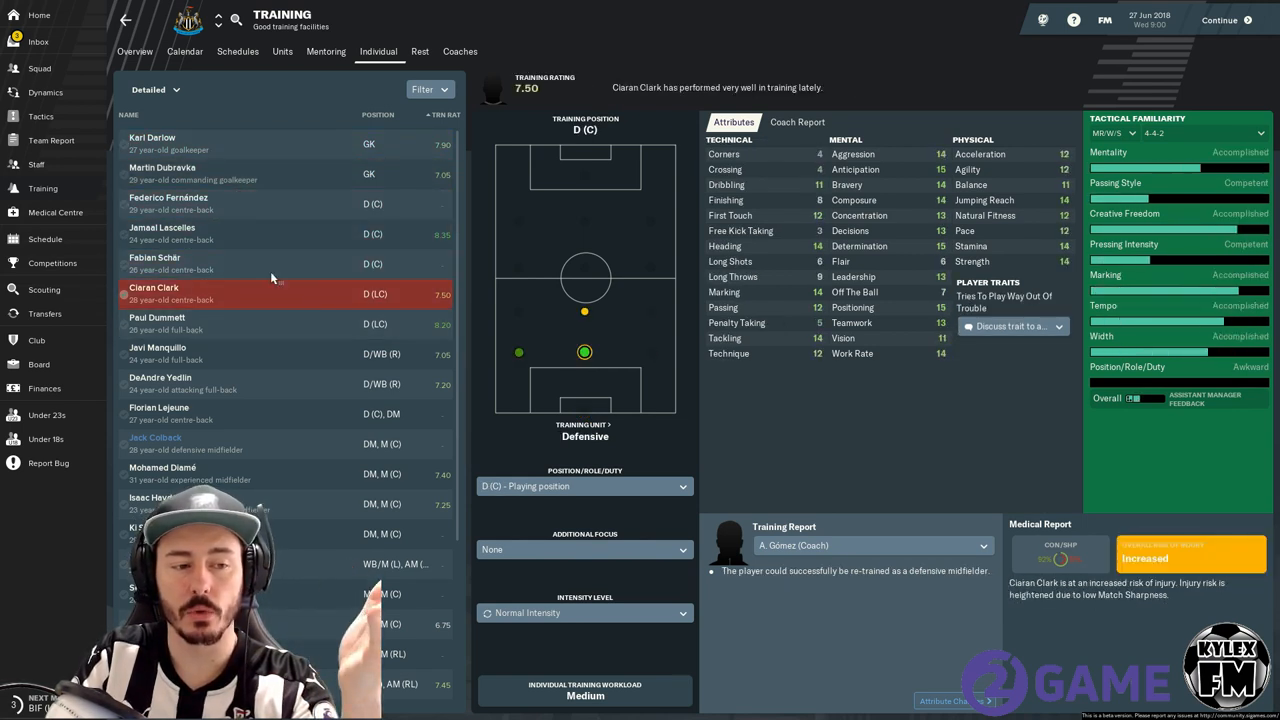
mouse_move(590, 203)
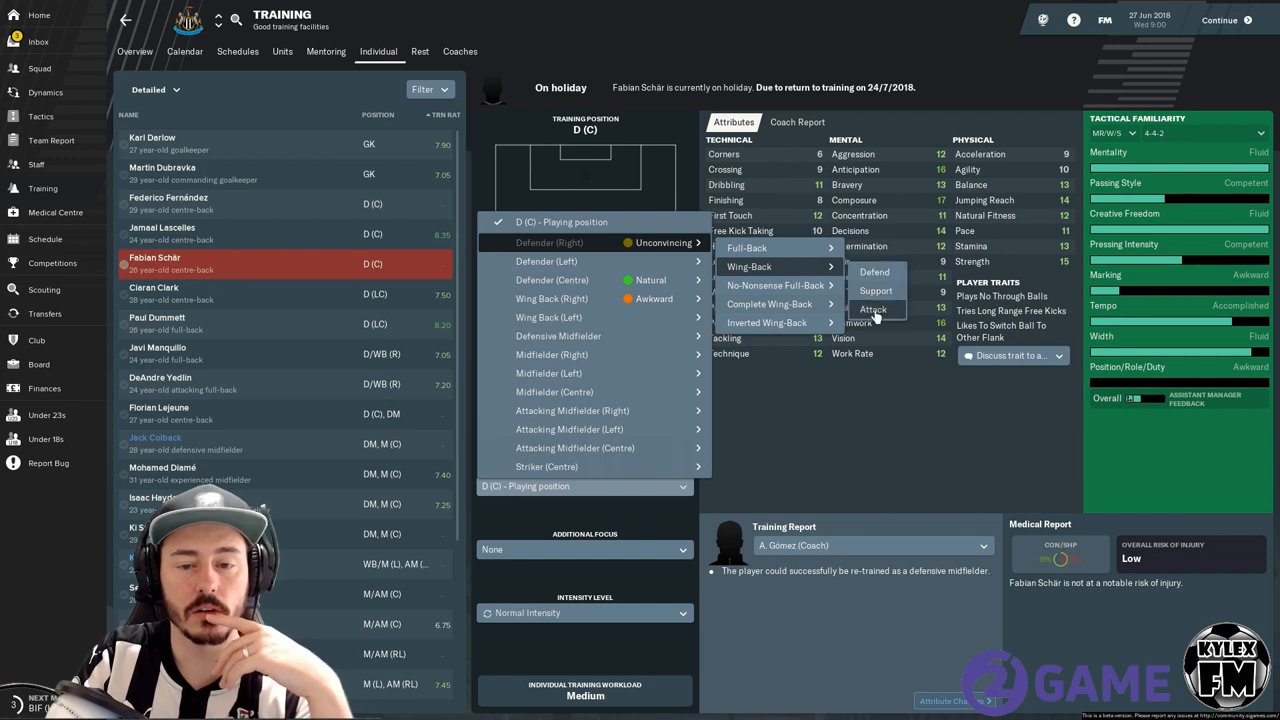
left_click(872, 309)
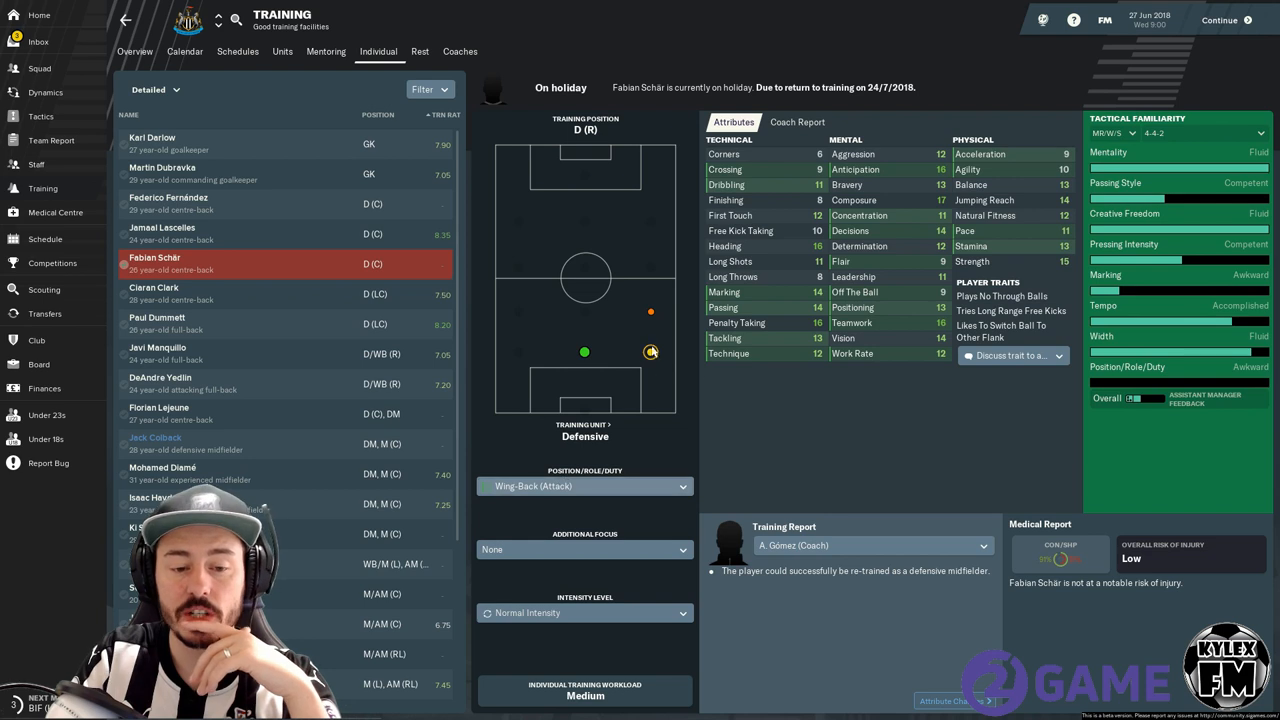
mouse_move(639, 369)
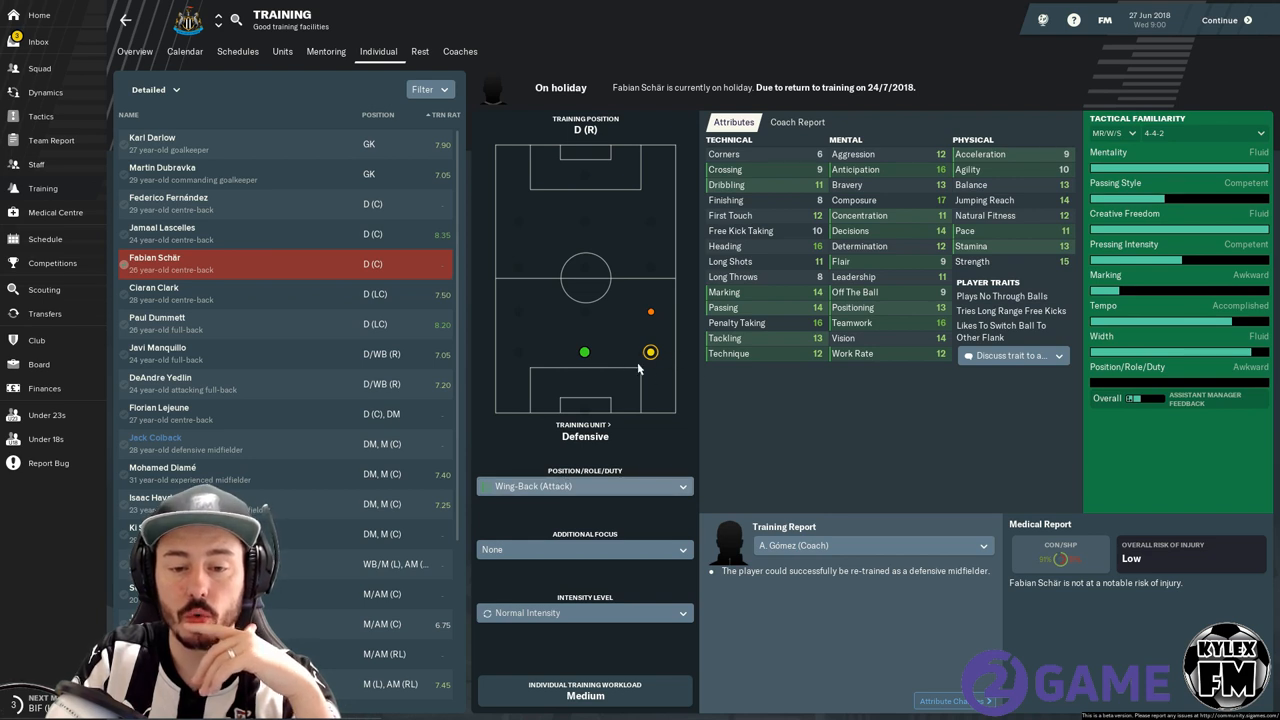
mouse_move(637, 332)
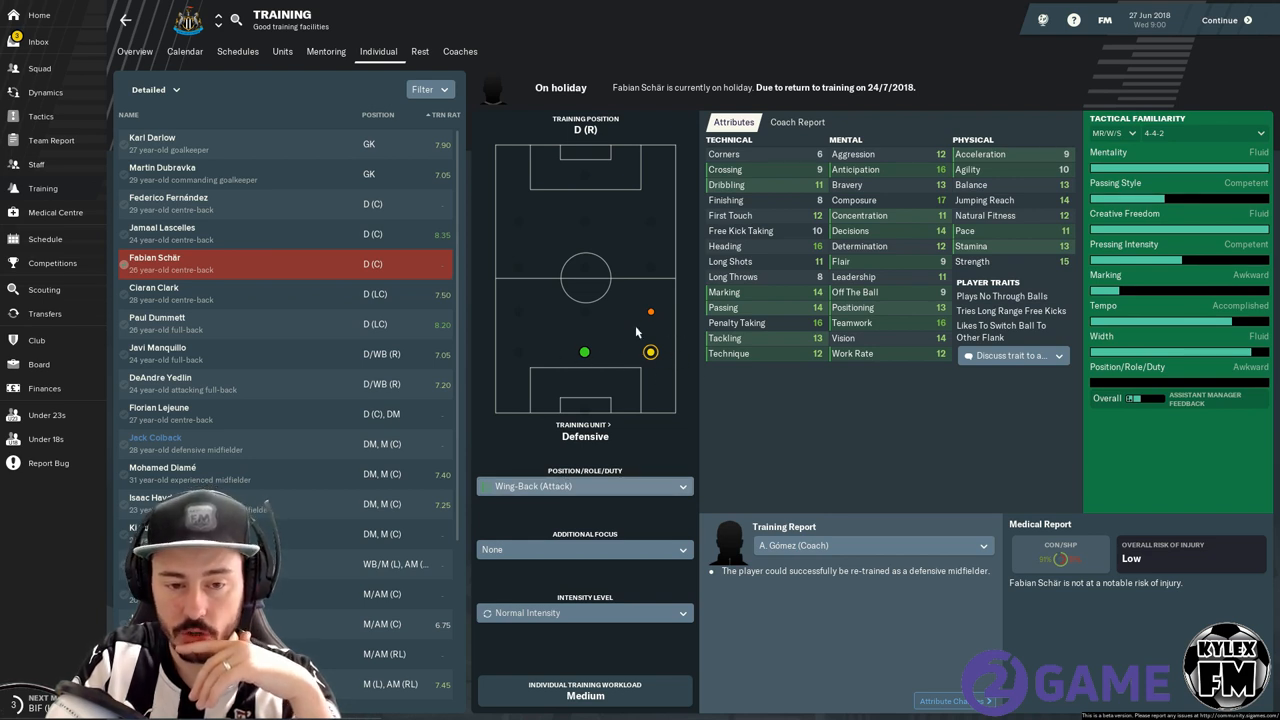
mouse_move(650, 352)
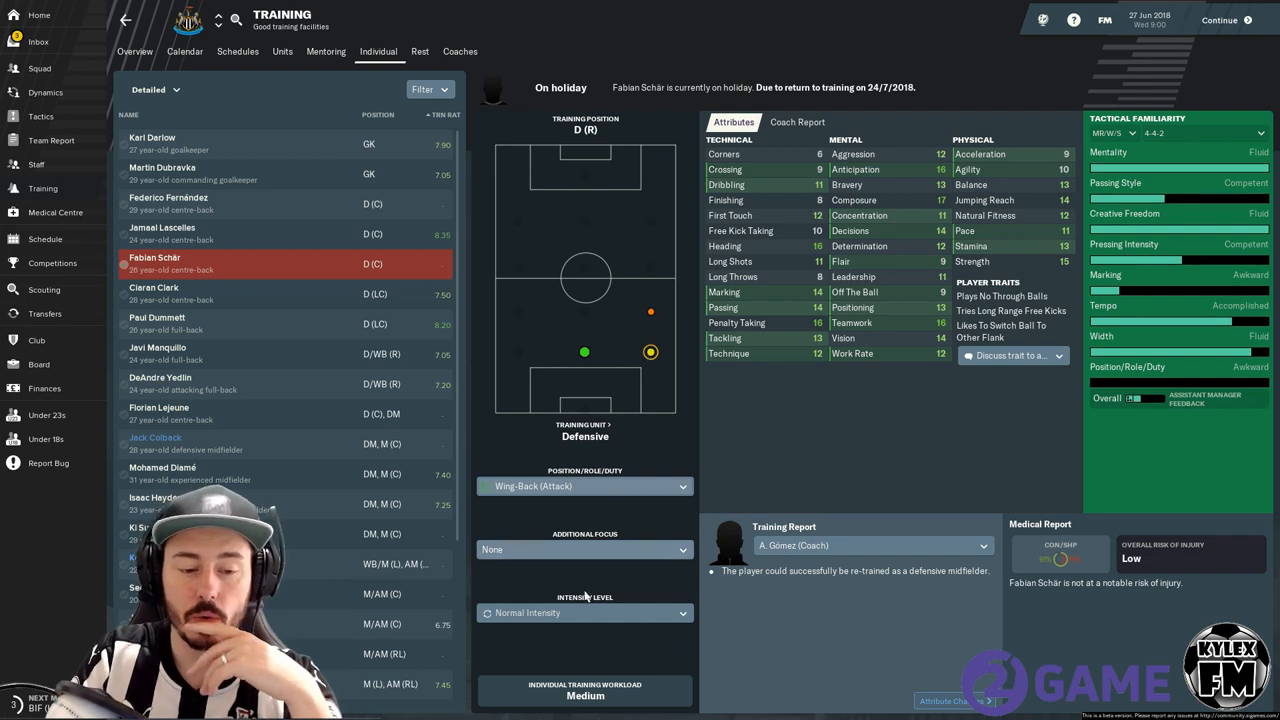
left_click(584, 612)
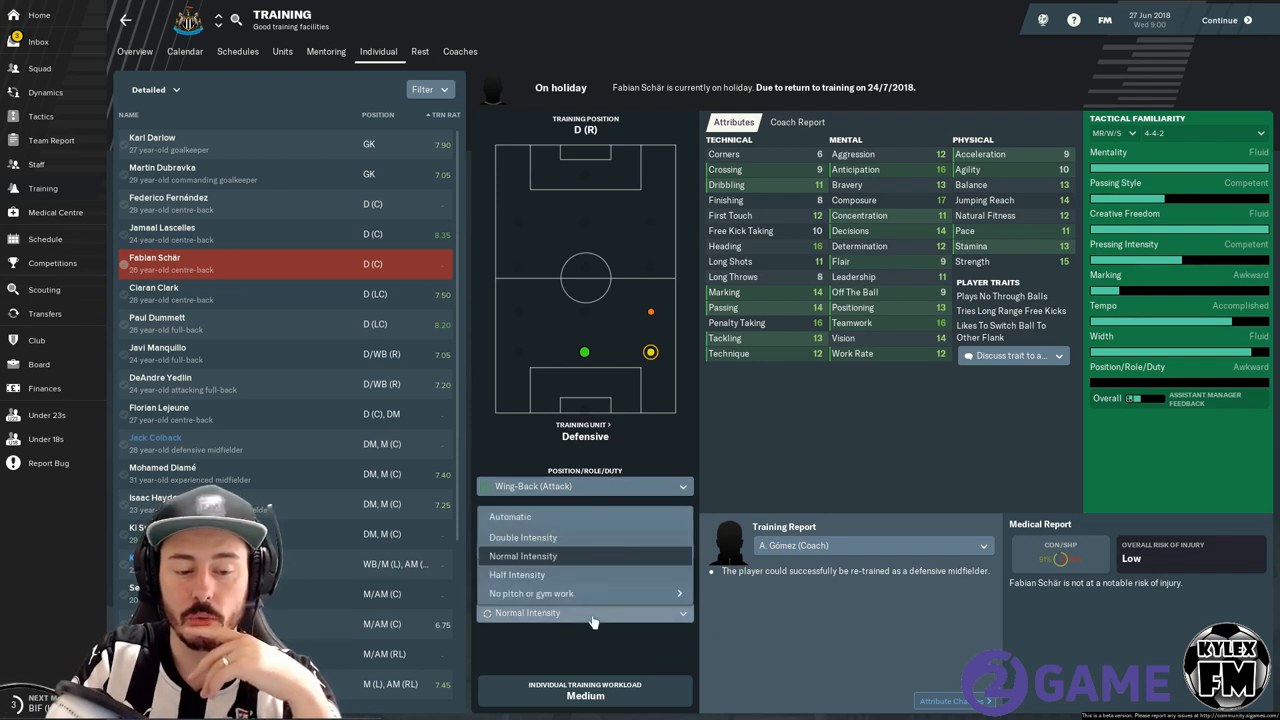
left_click(527, 555)
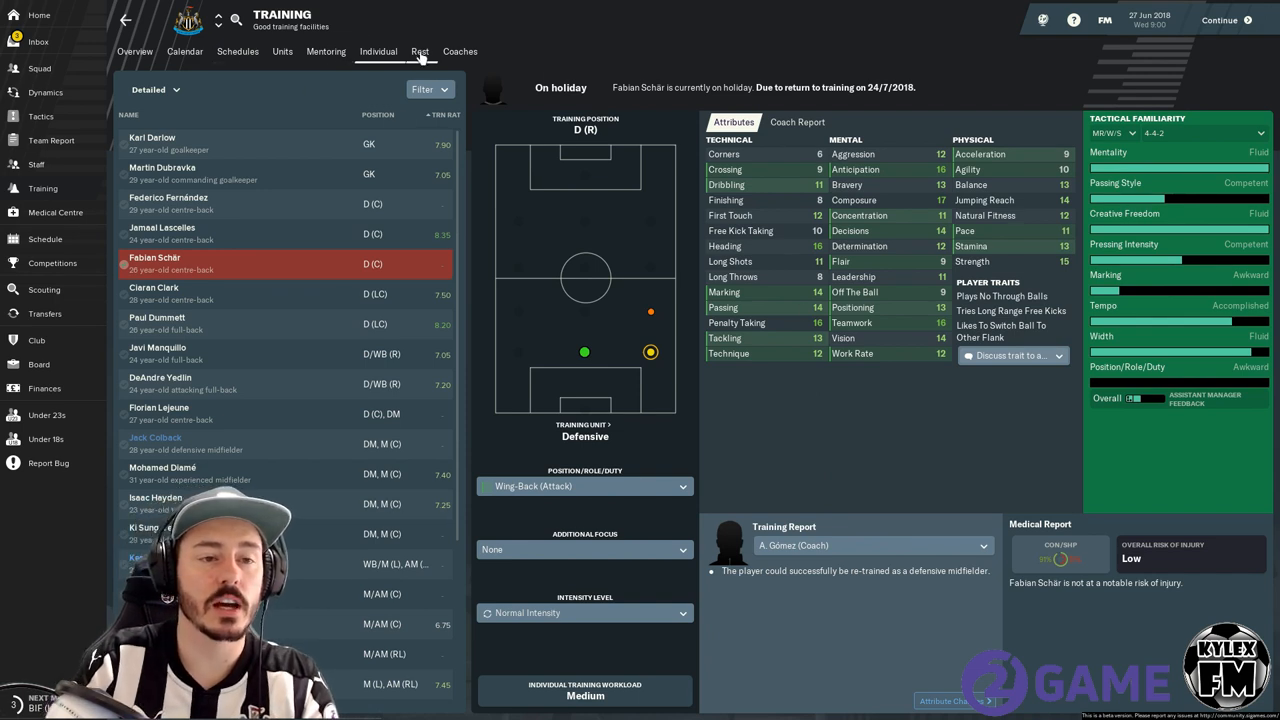
On the Rest page set Half Intensity under 59% condition and Double Intensity above 90%.
left_click(420, 51)
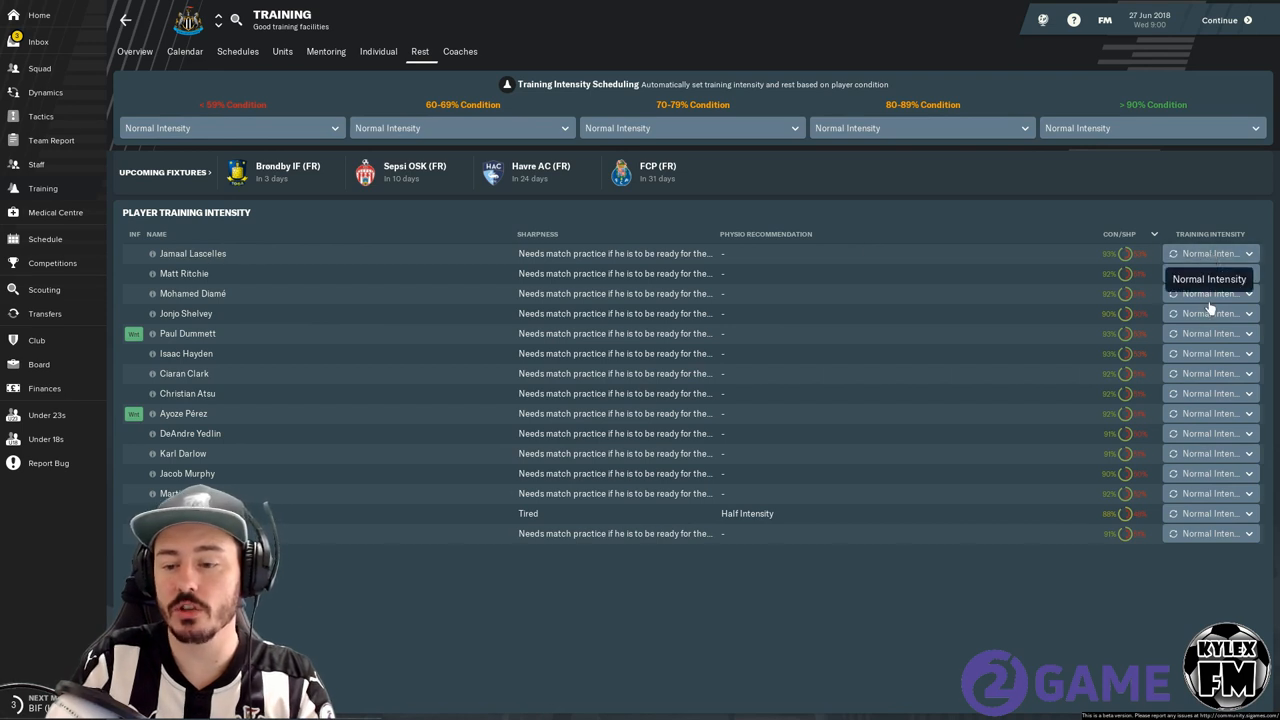
left_click(1210, 253)
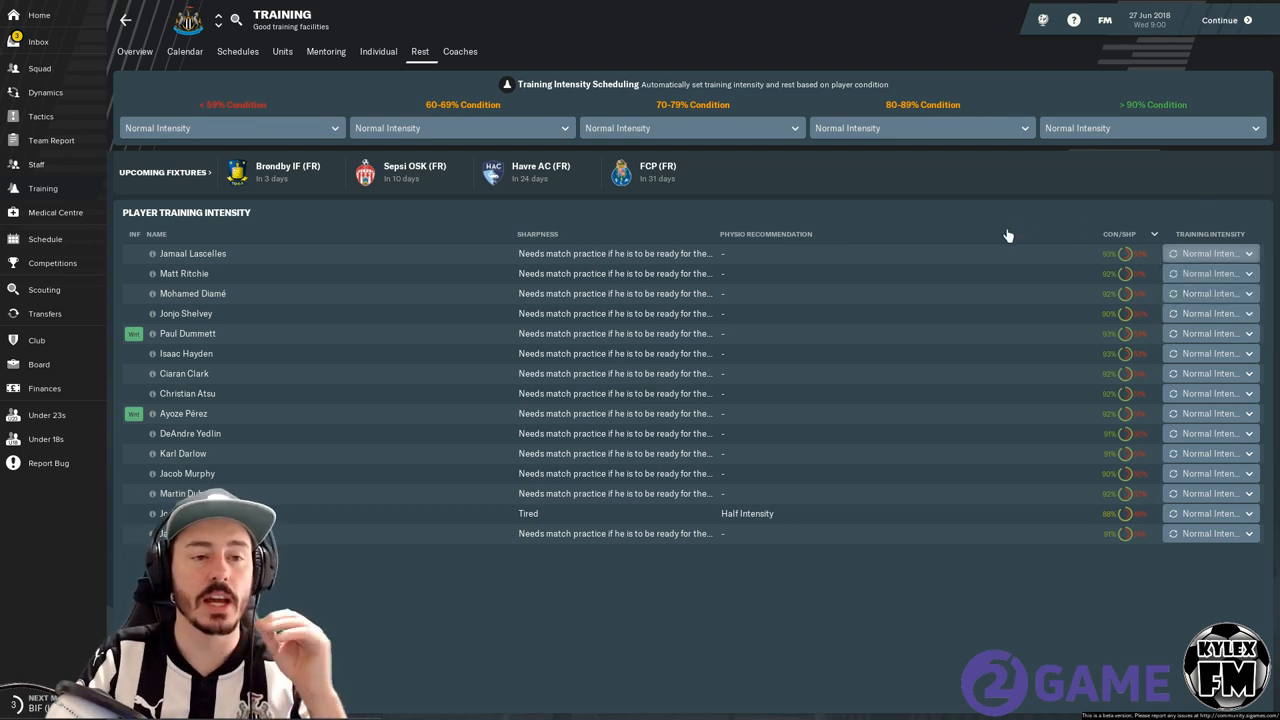
mouse_move(1008, 235)
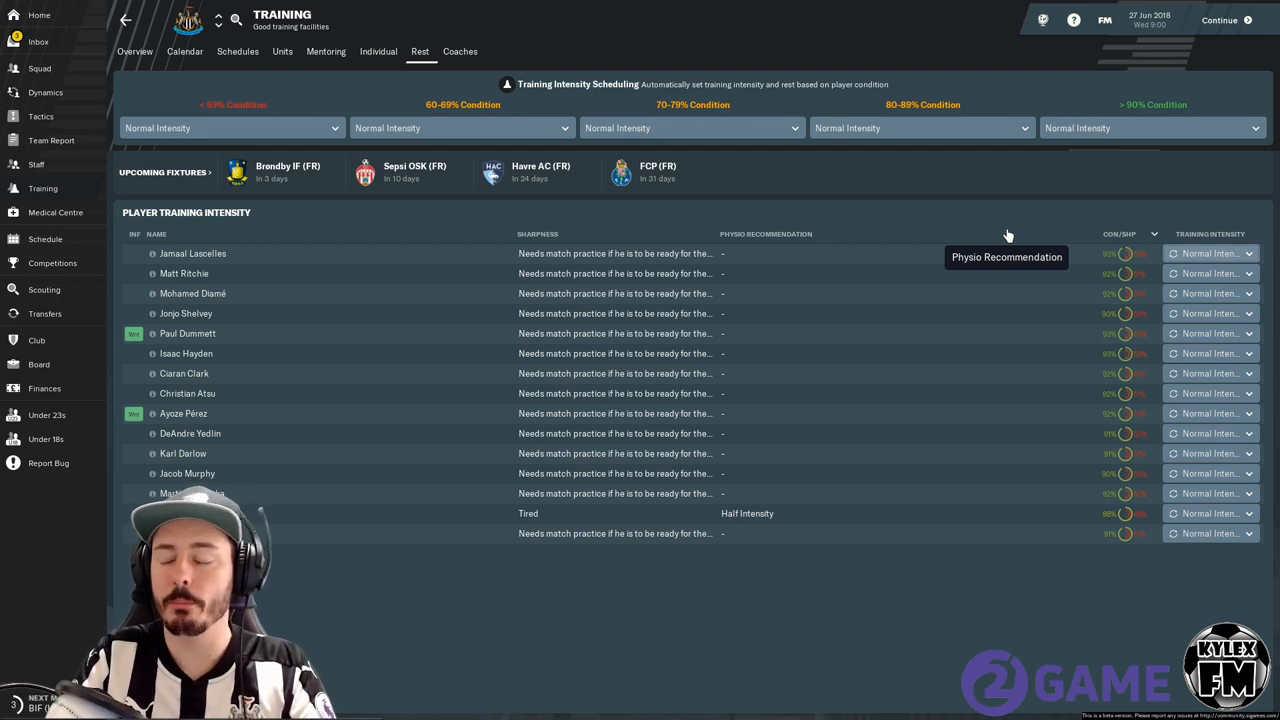
mouse_move(985, 231)
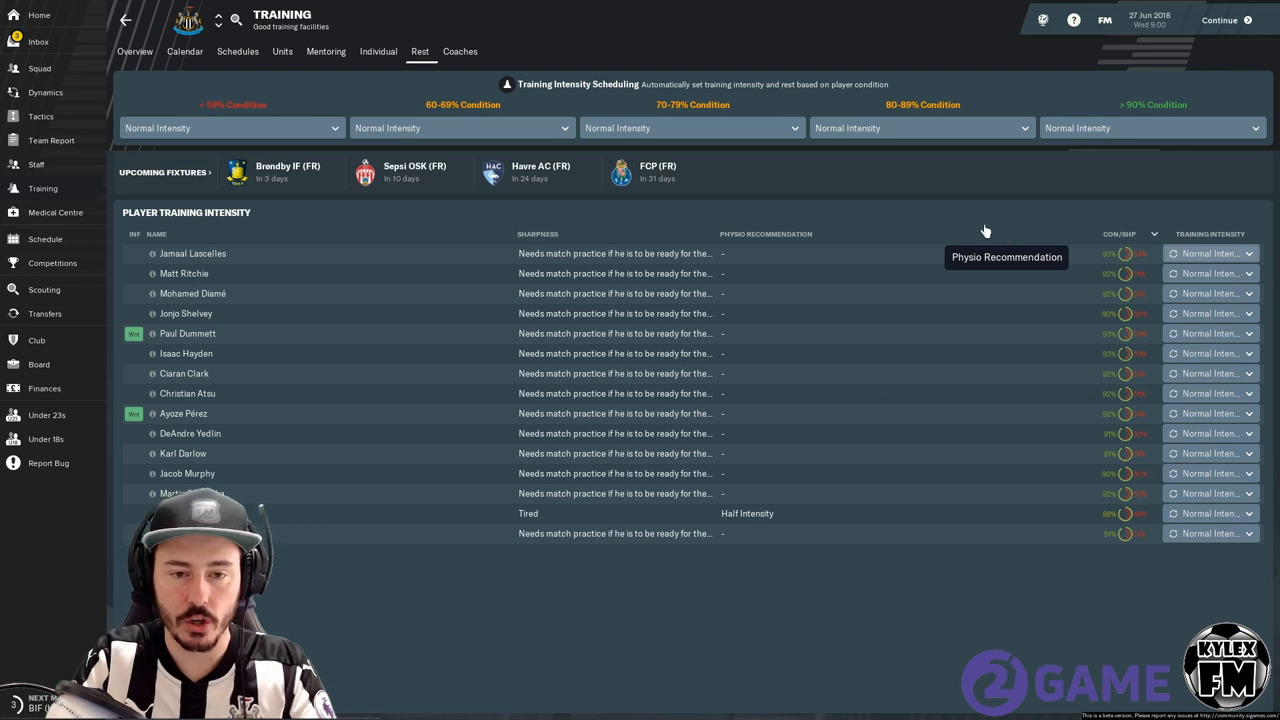
mouse_move(892, 234)
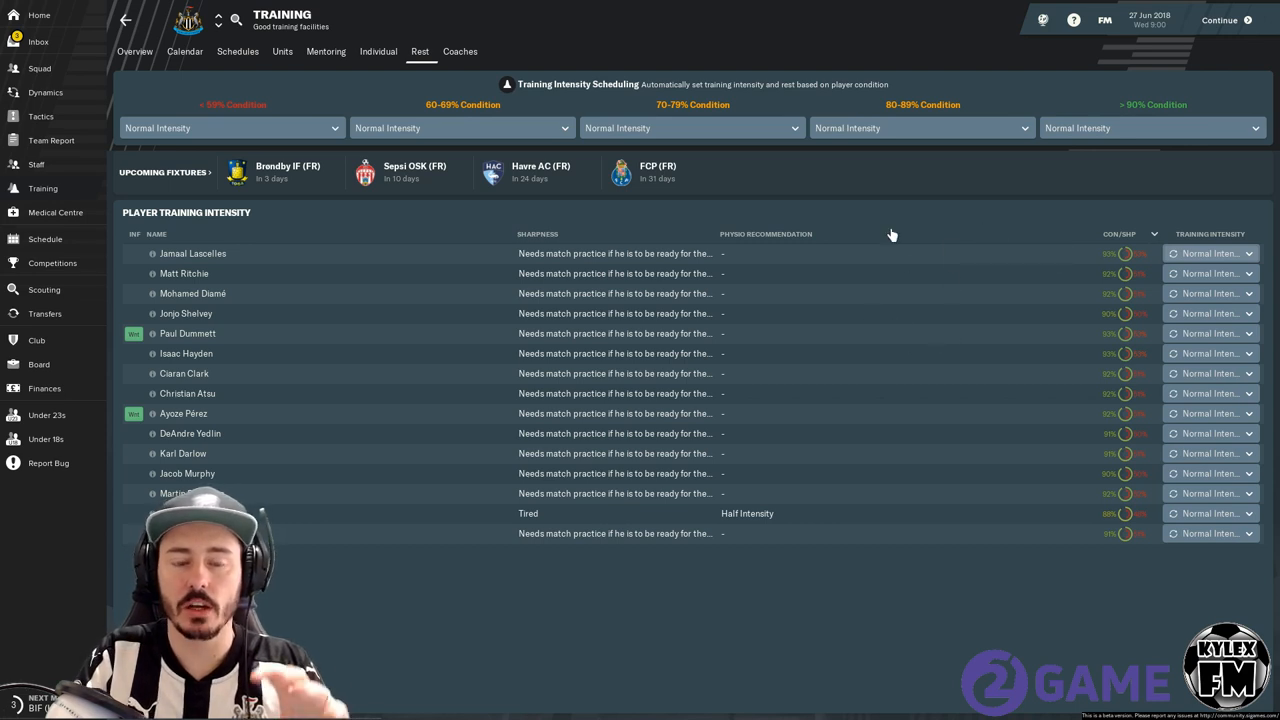
mouse_move(892, 234)
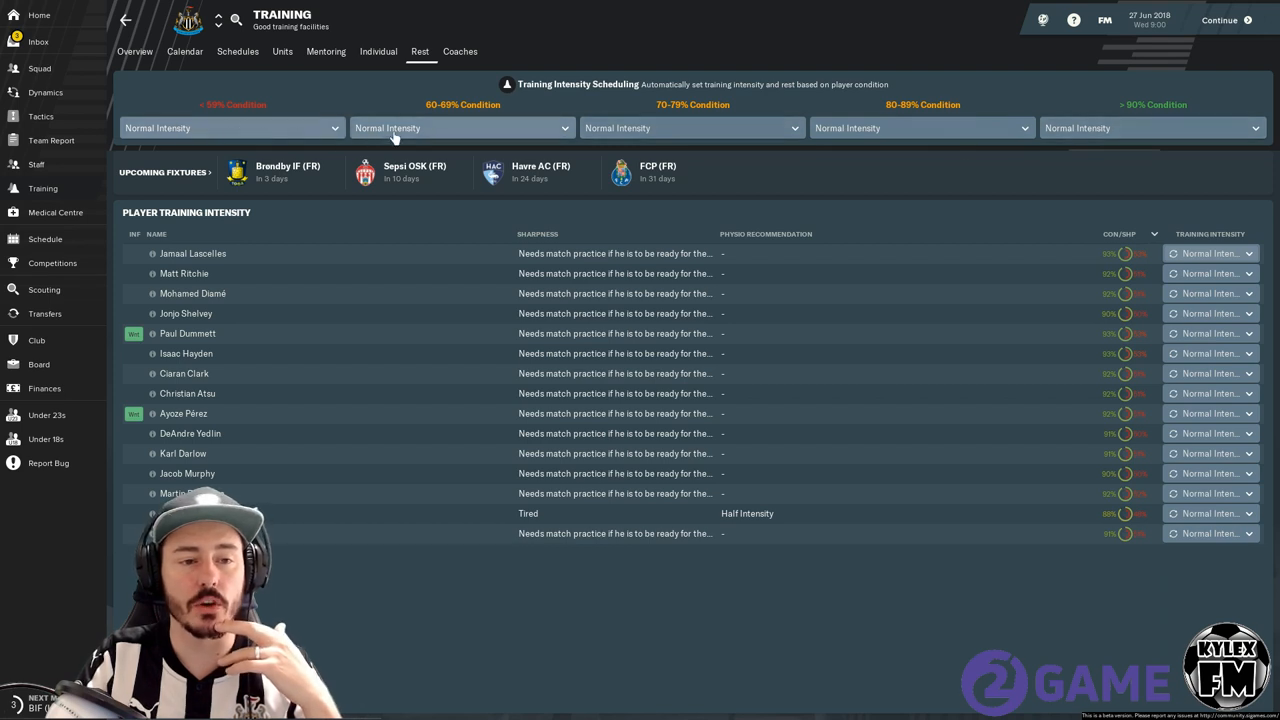
mouse_move(765, 124)
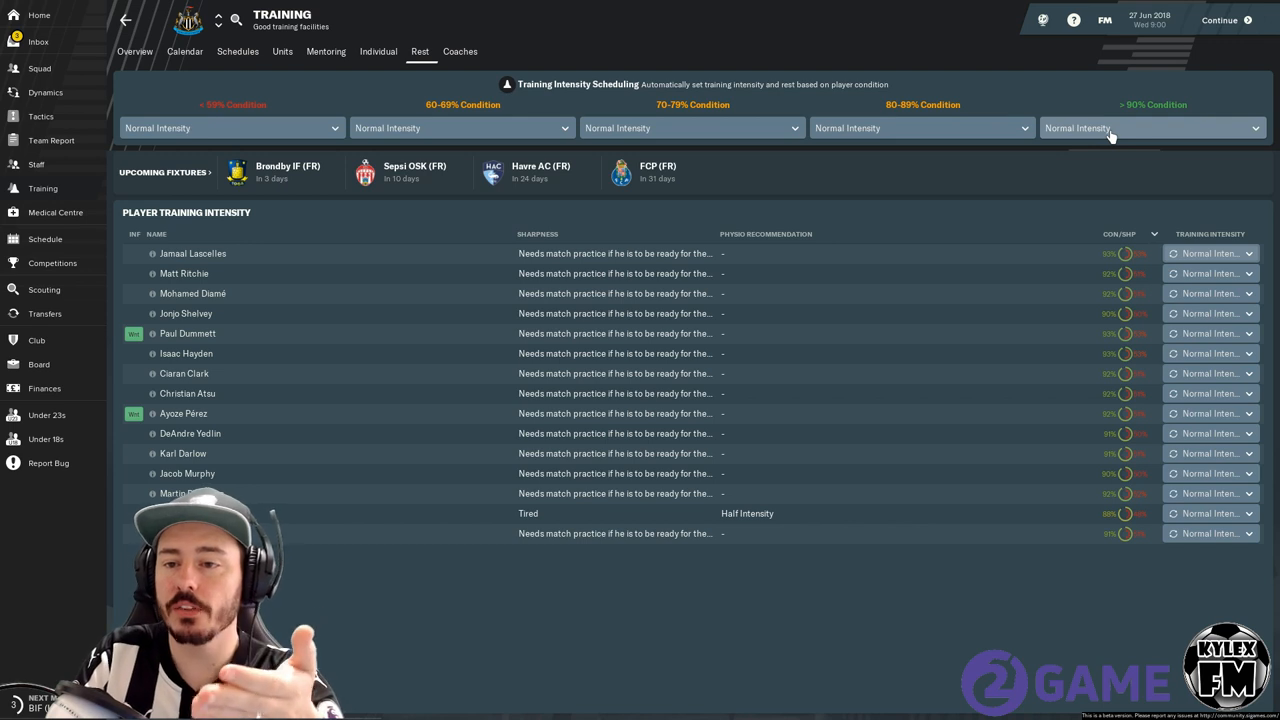
left_click(1150, 127)
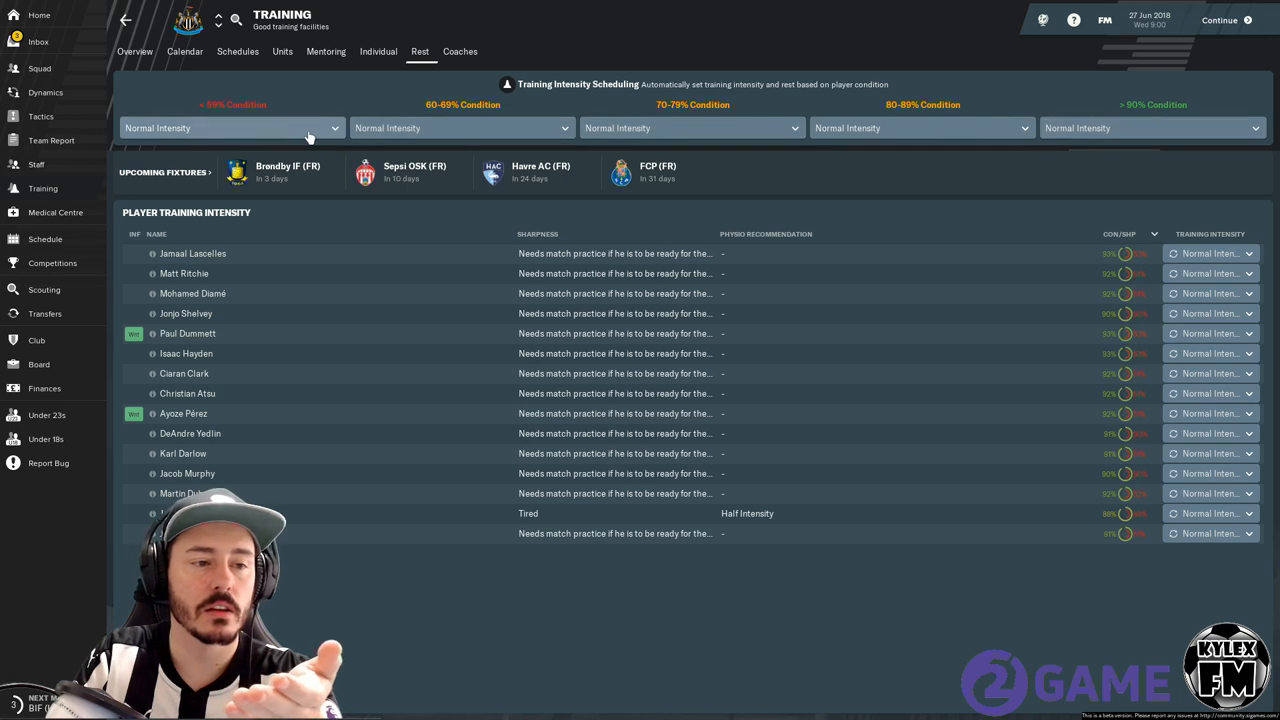
left_click(230, 127)
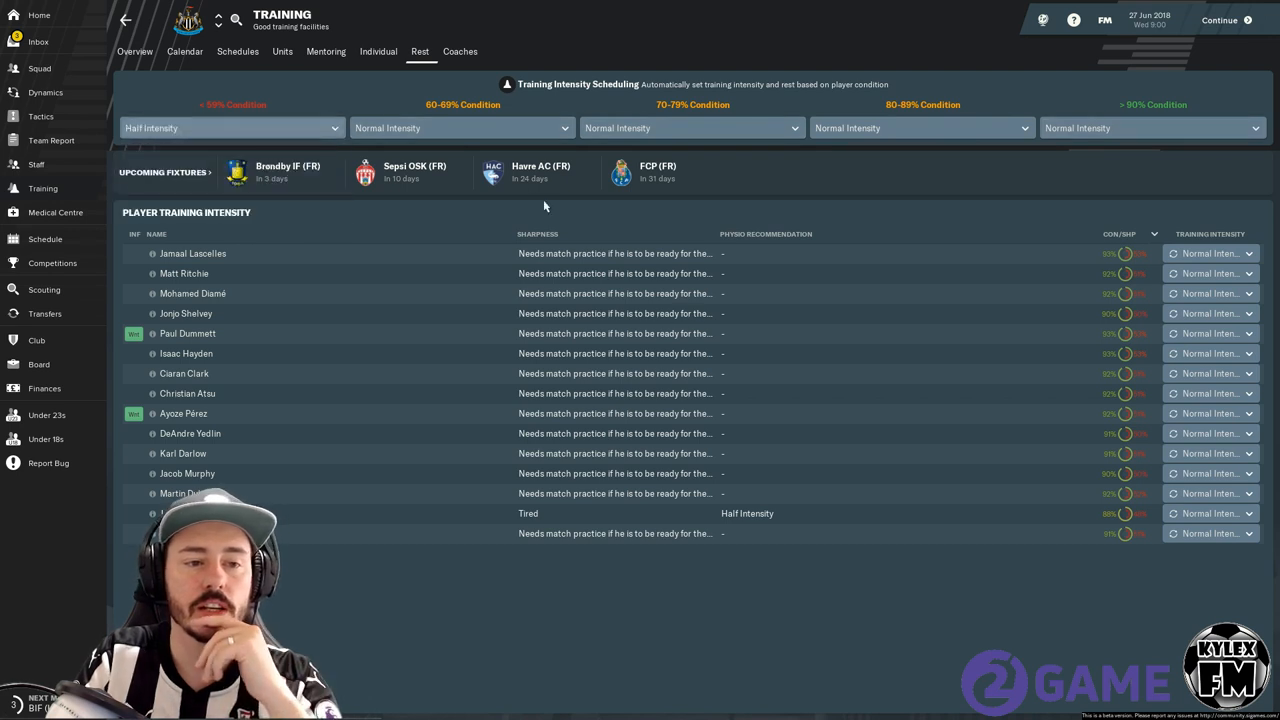
left_click(461, 128)
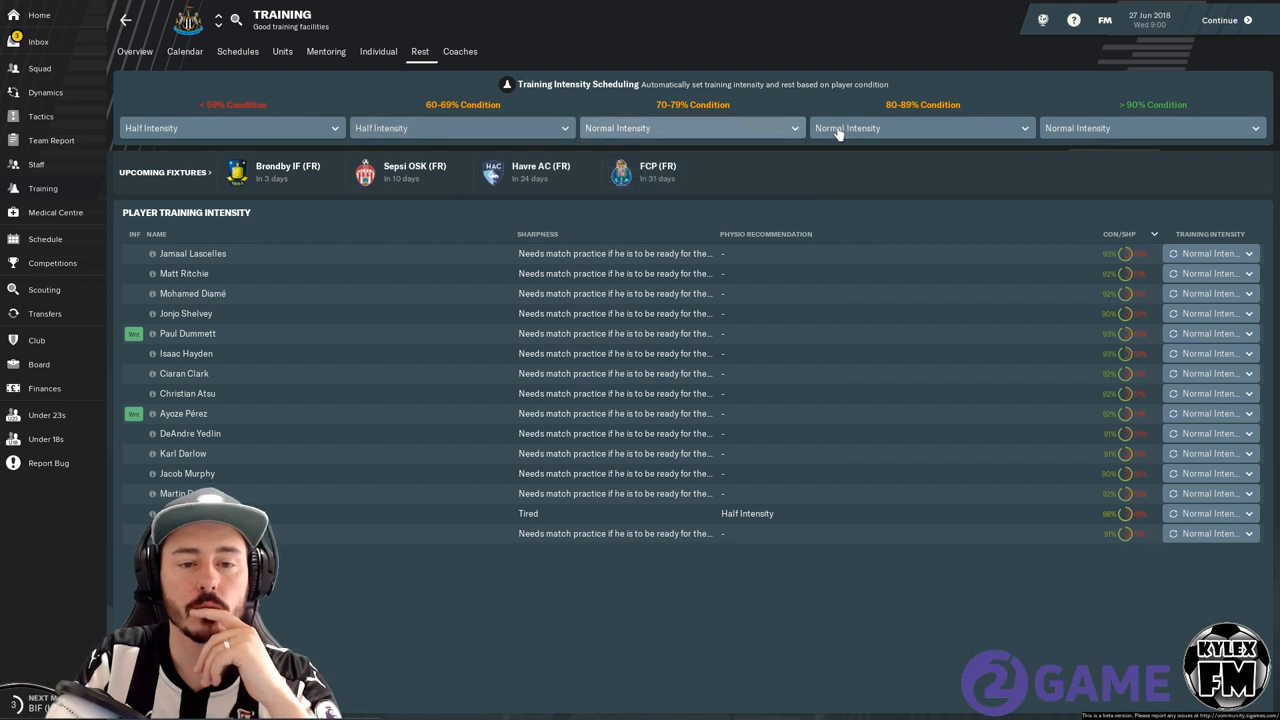
left_click(1150, 127)
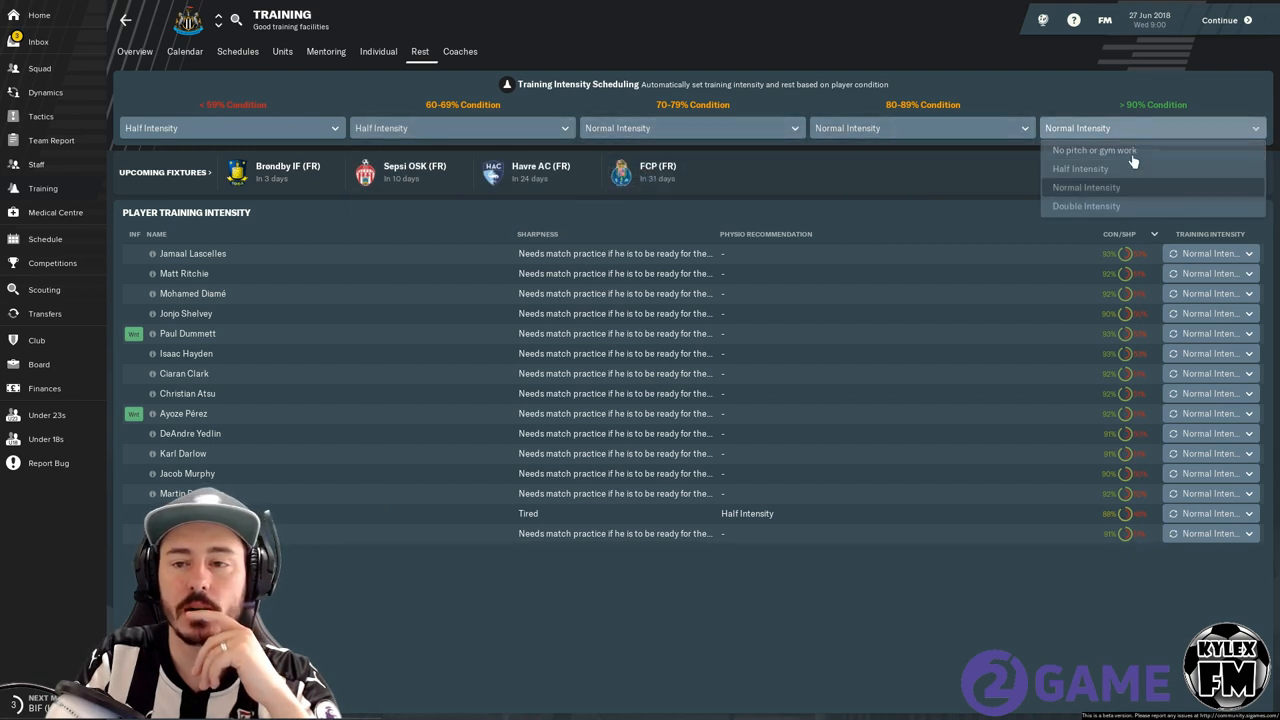
left_click(1086, 206)
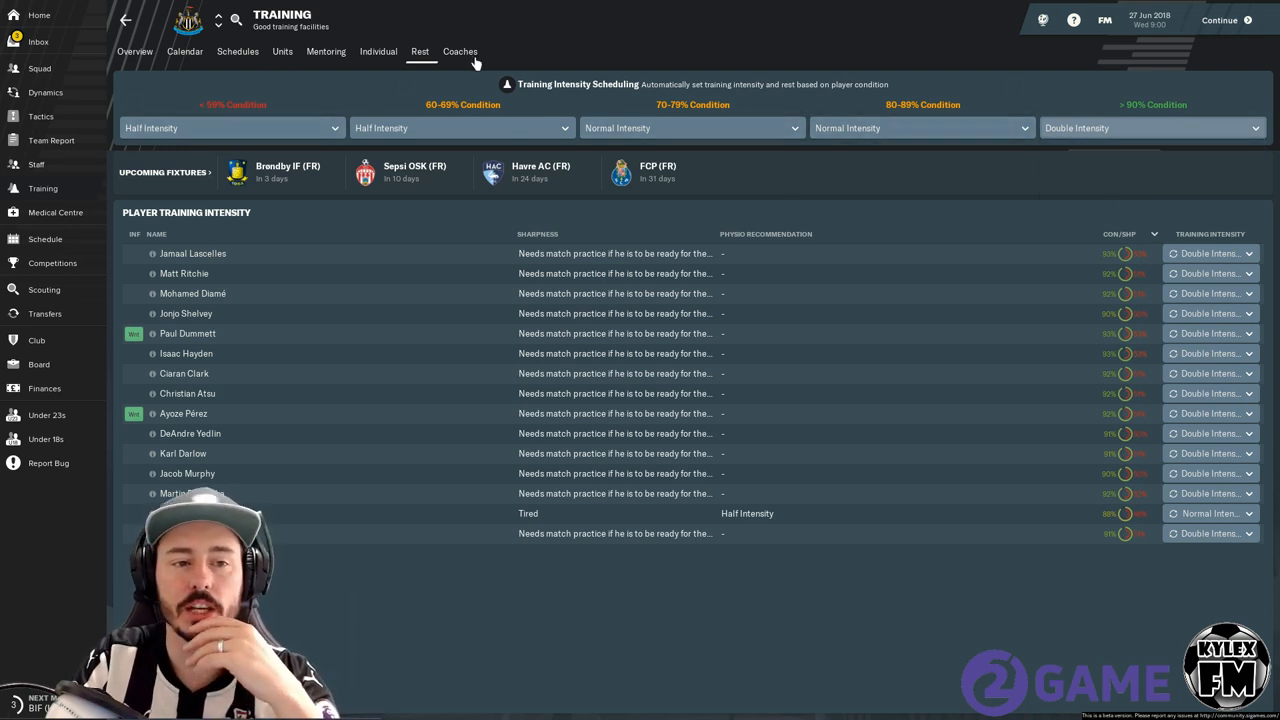
View the Coaches list and briefly check Edit Coach Assignments before reviewing workloads.
left_click(460, 51)
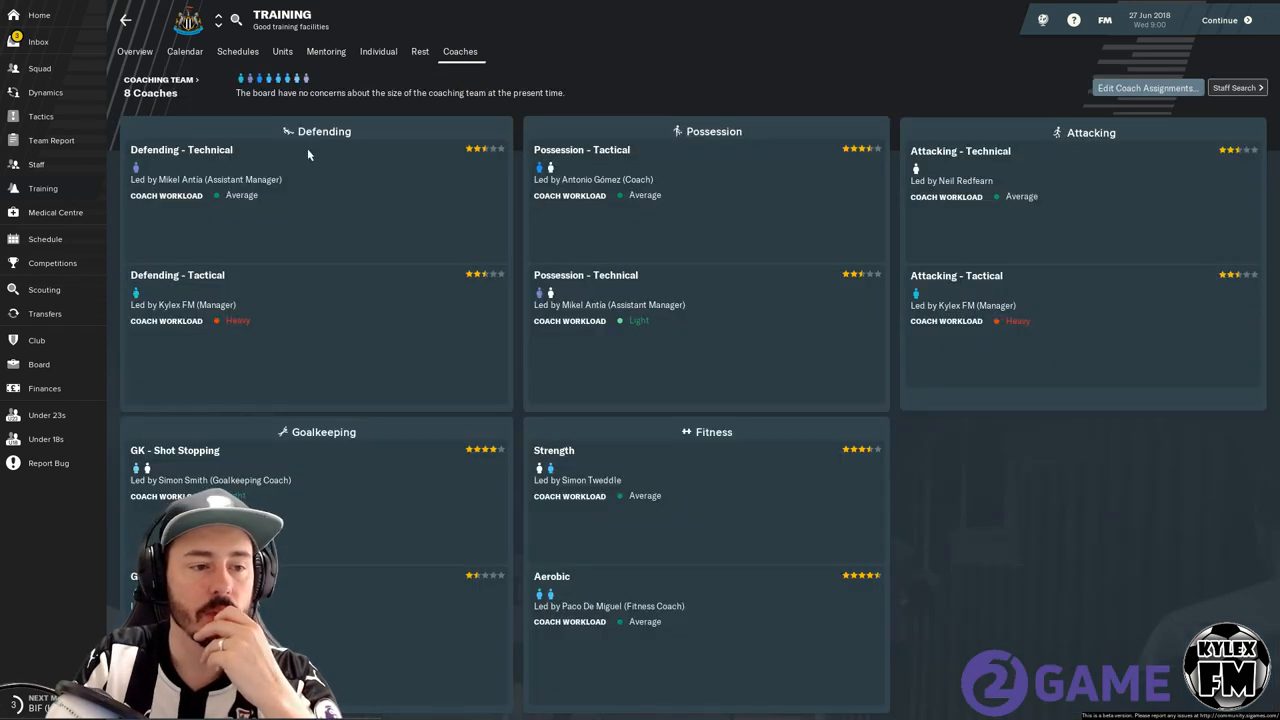
mouse_move(180, 179)
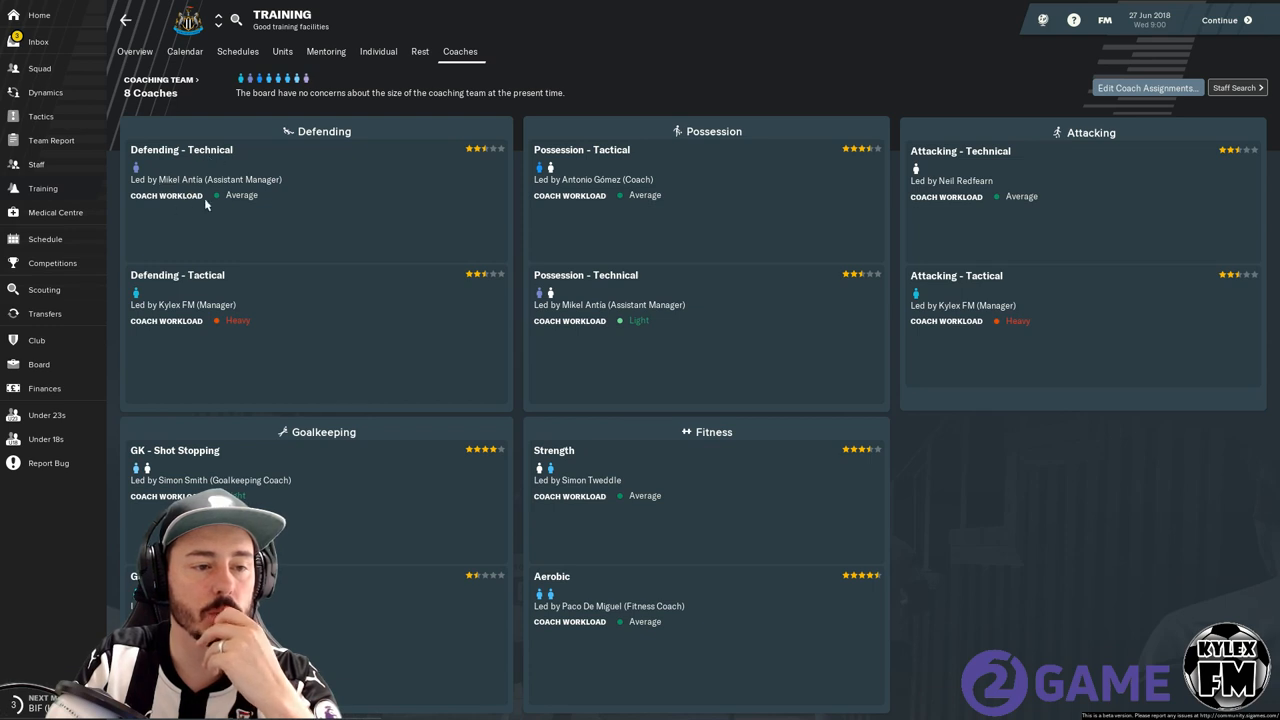
mouse_move(603, 320)
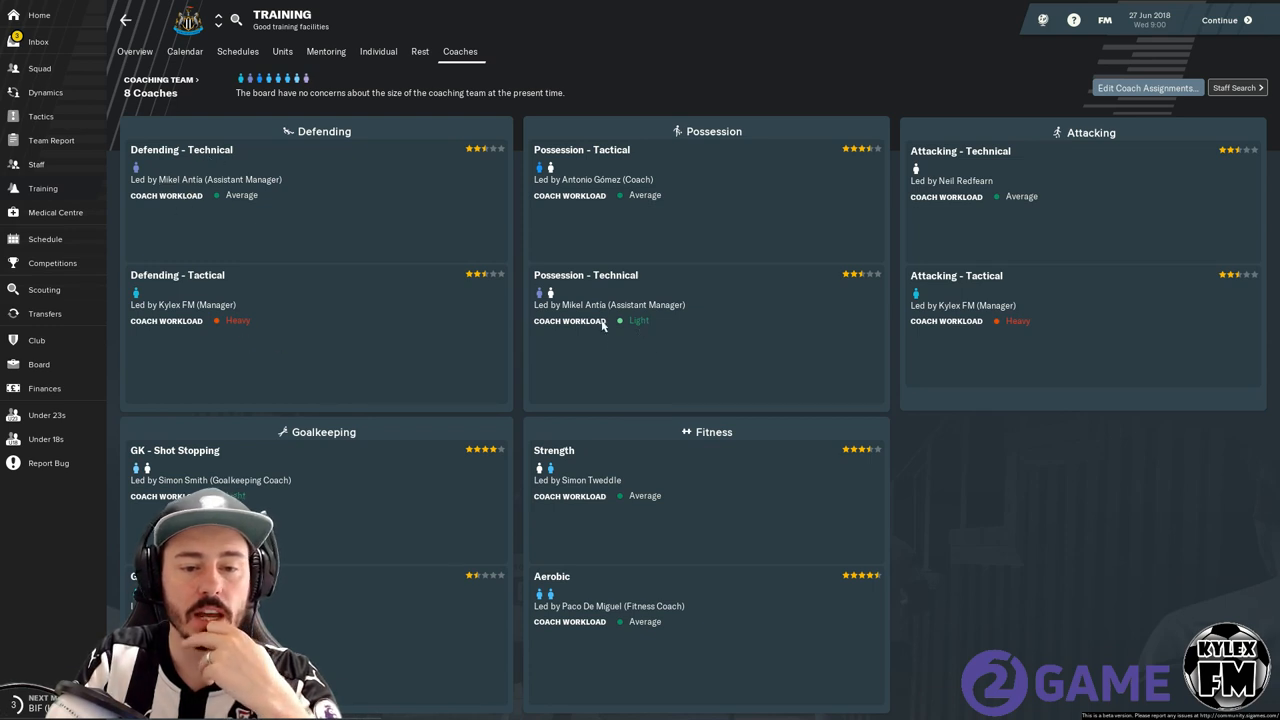
mouse_move(658, 347)
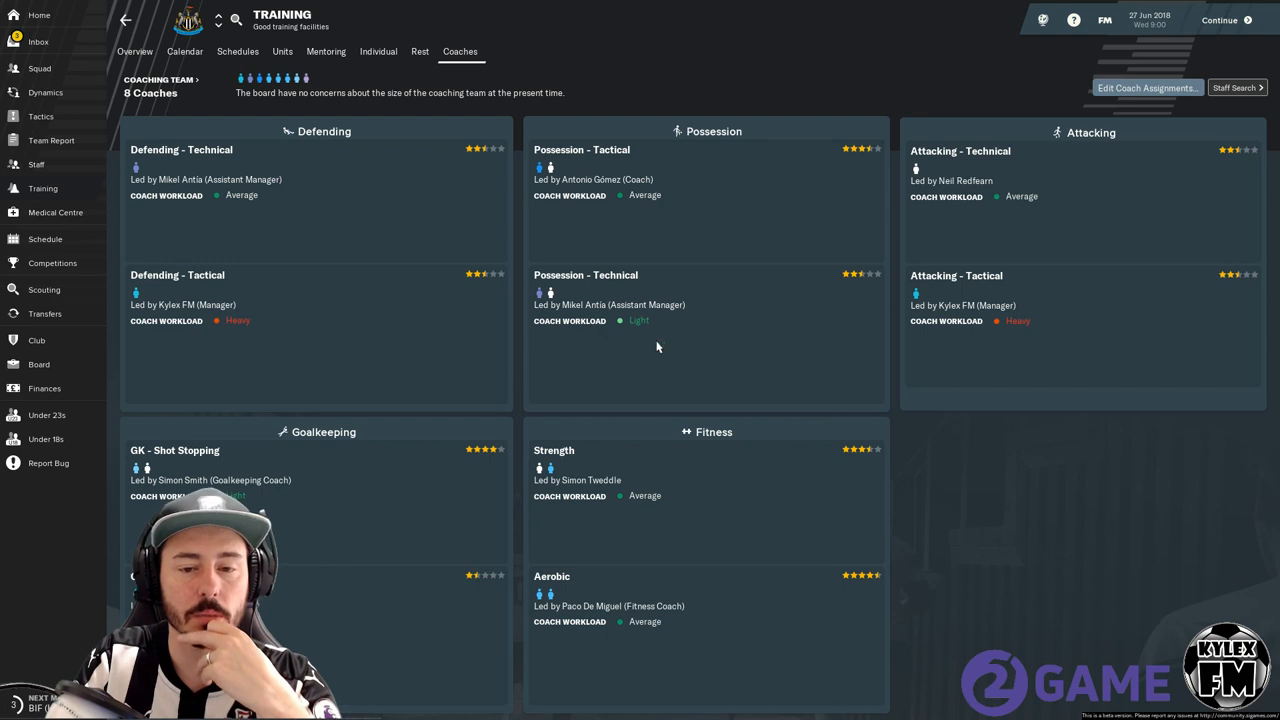
mouse_move(621, 345)
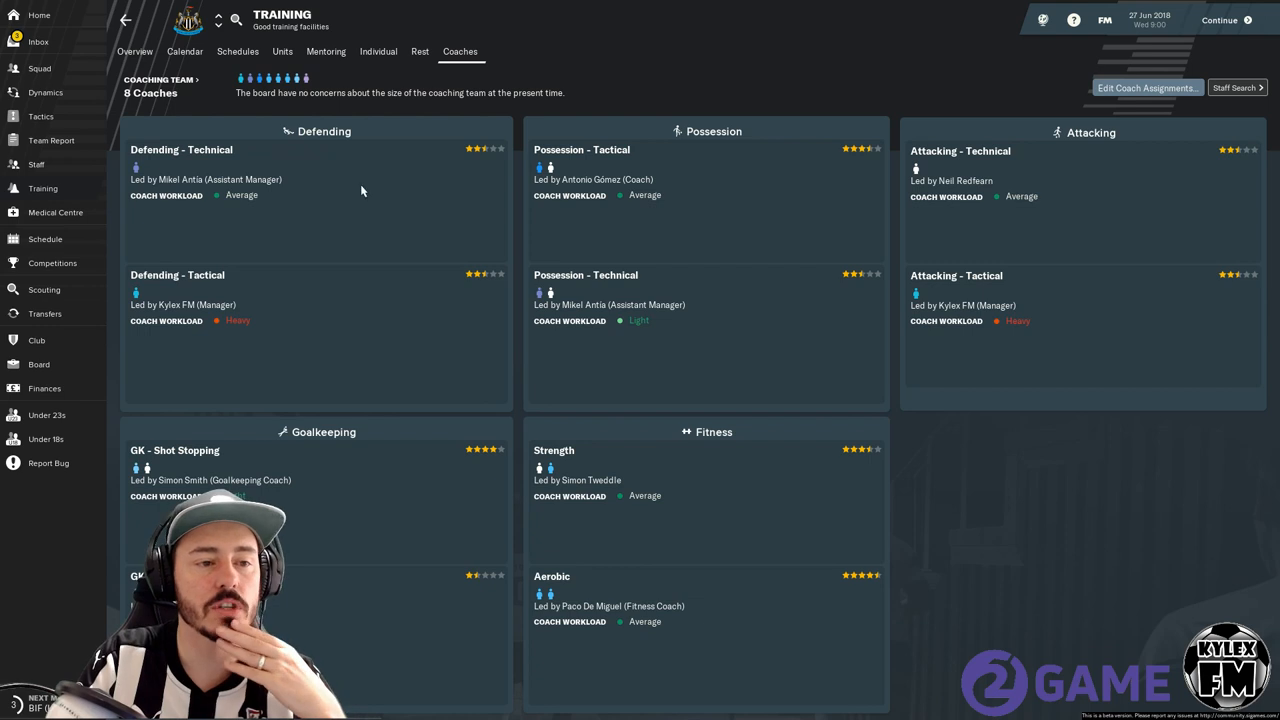
mouse_move(957, 80)
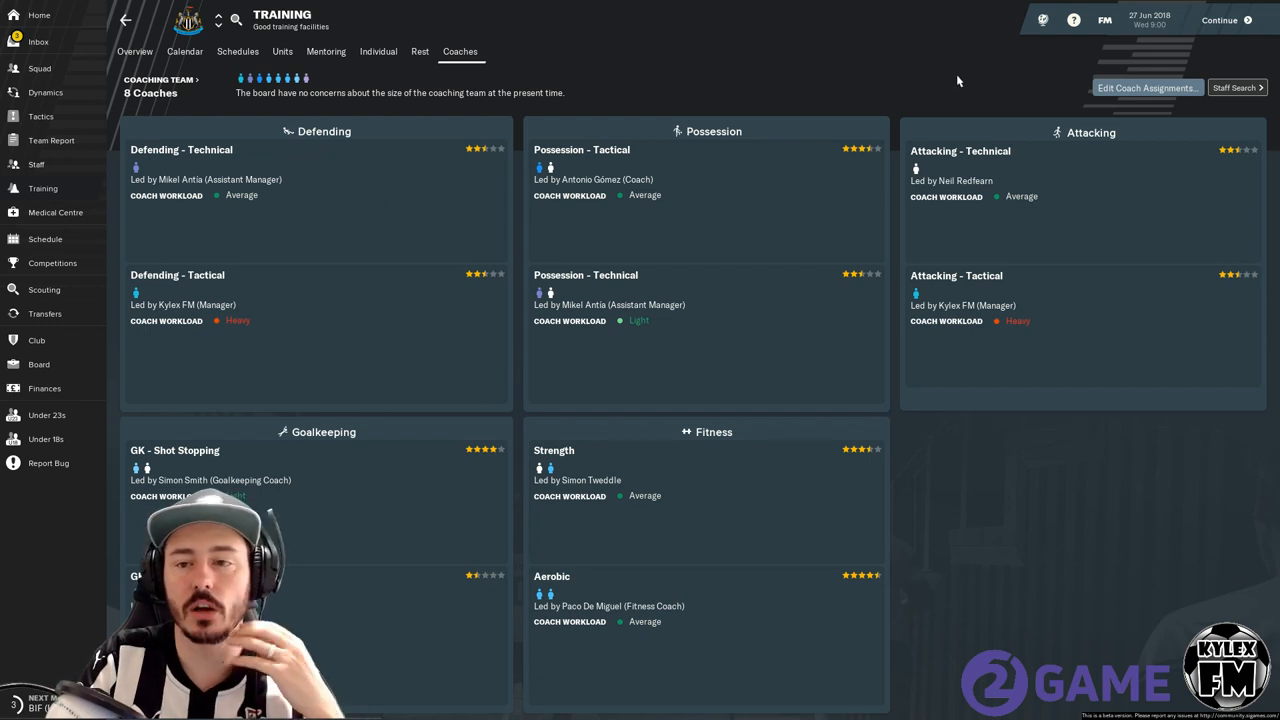
left_click(1145, 87)
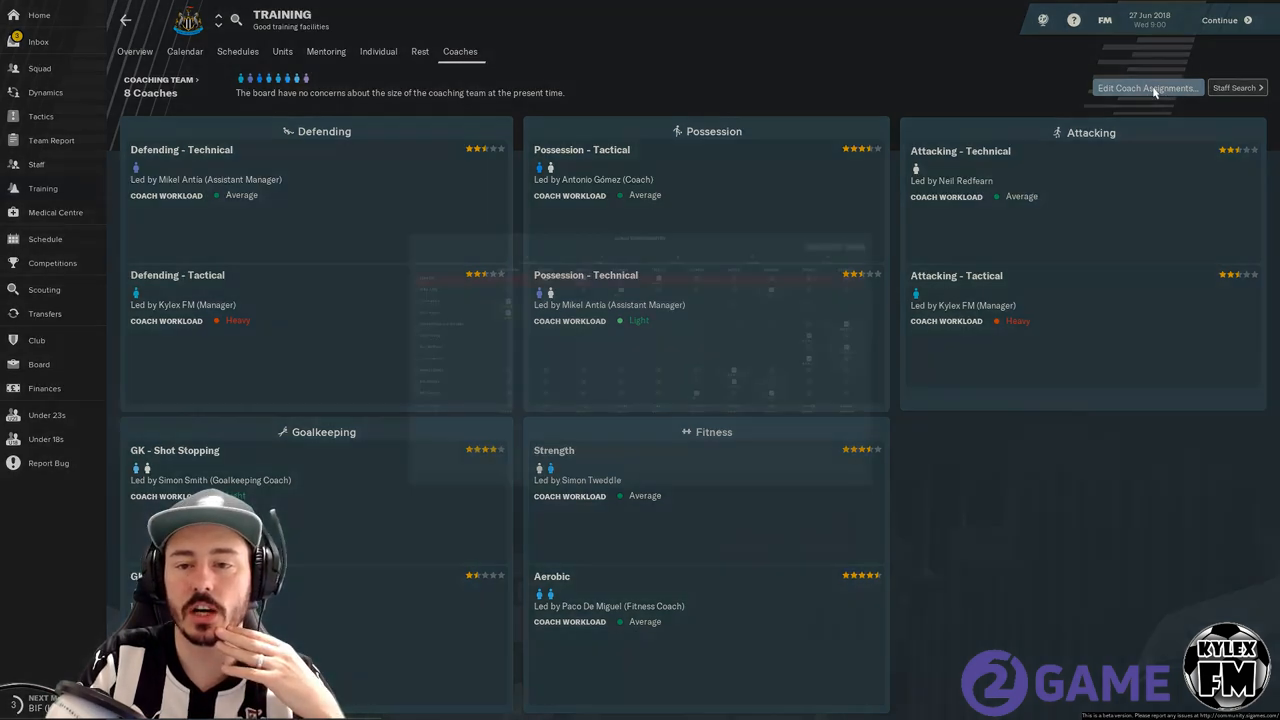
left_click(1145, 87)
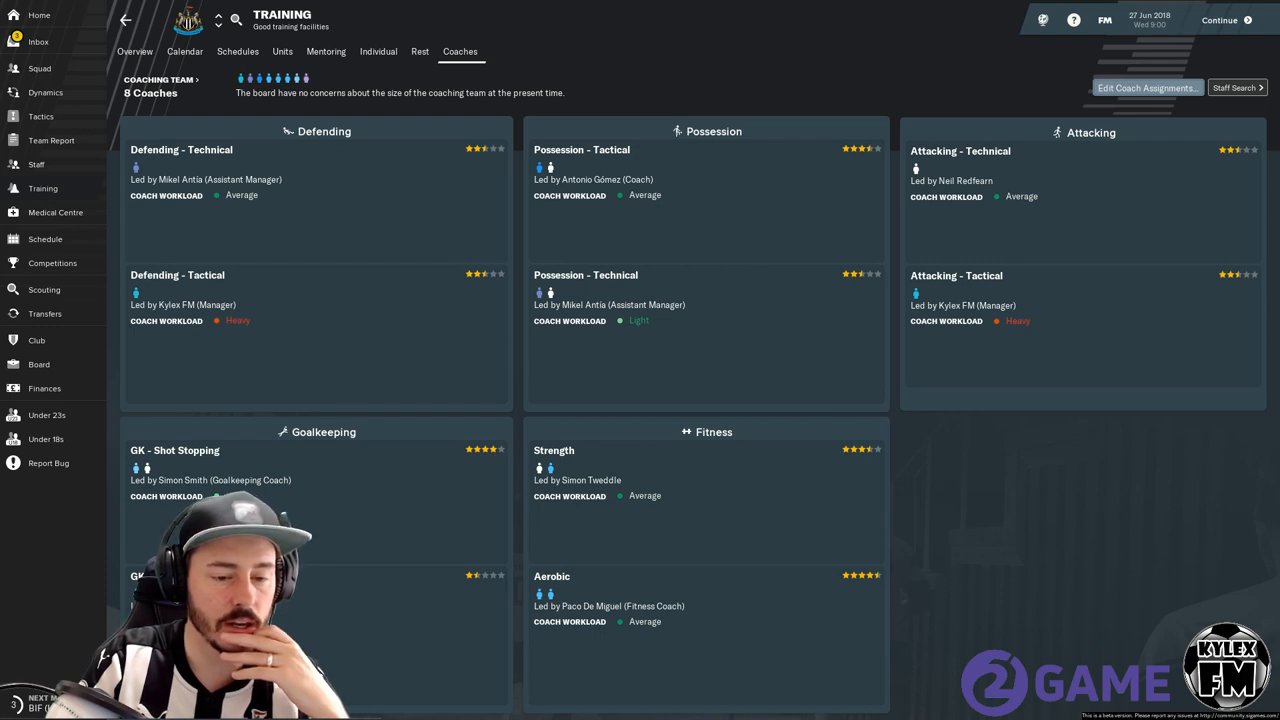
mouse_move(639, 329)
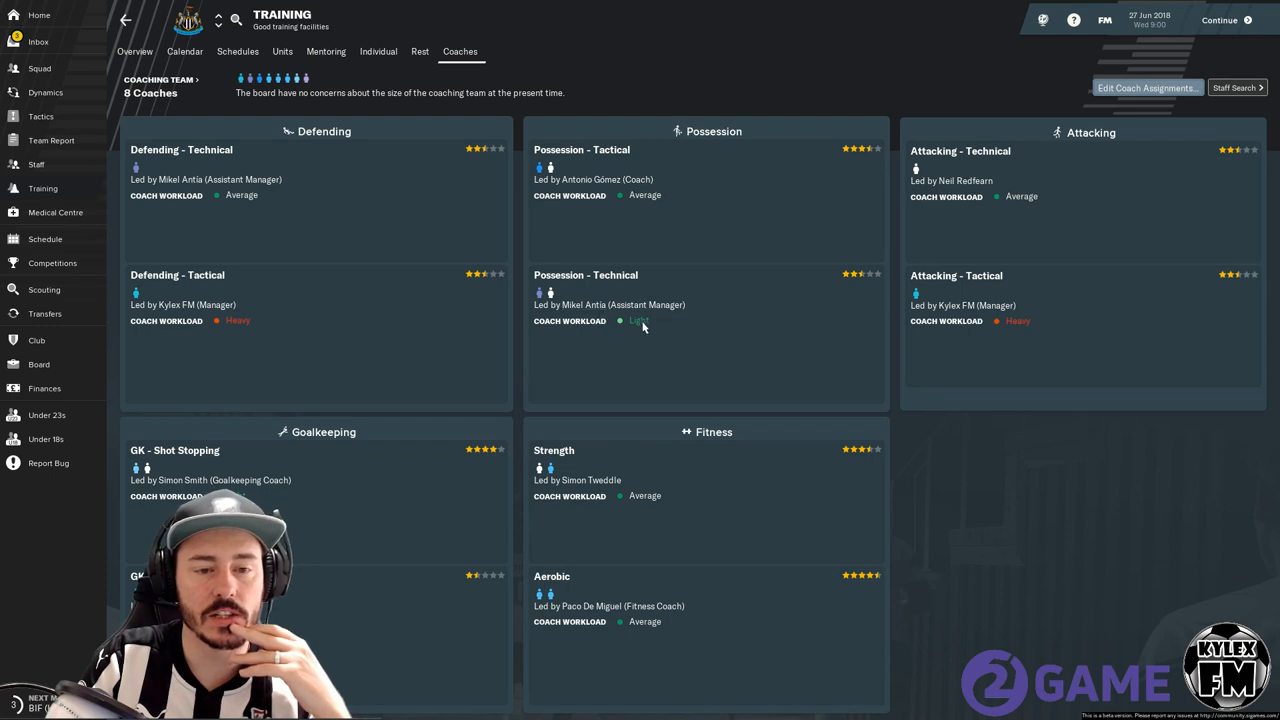
mouse_move(663, 205)
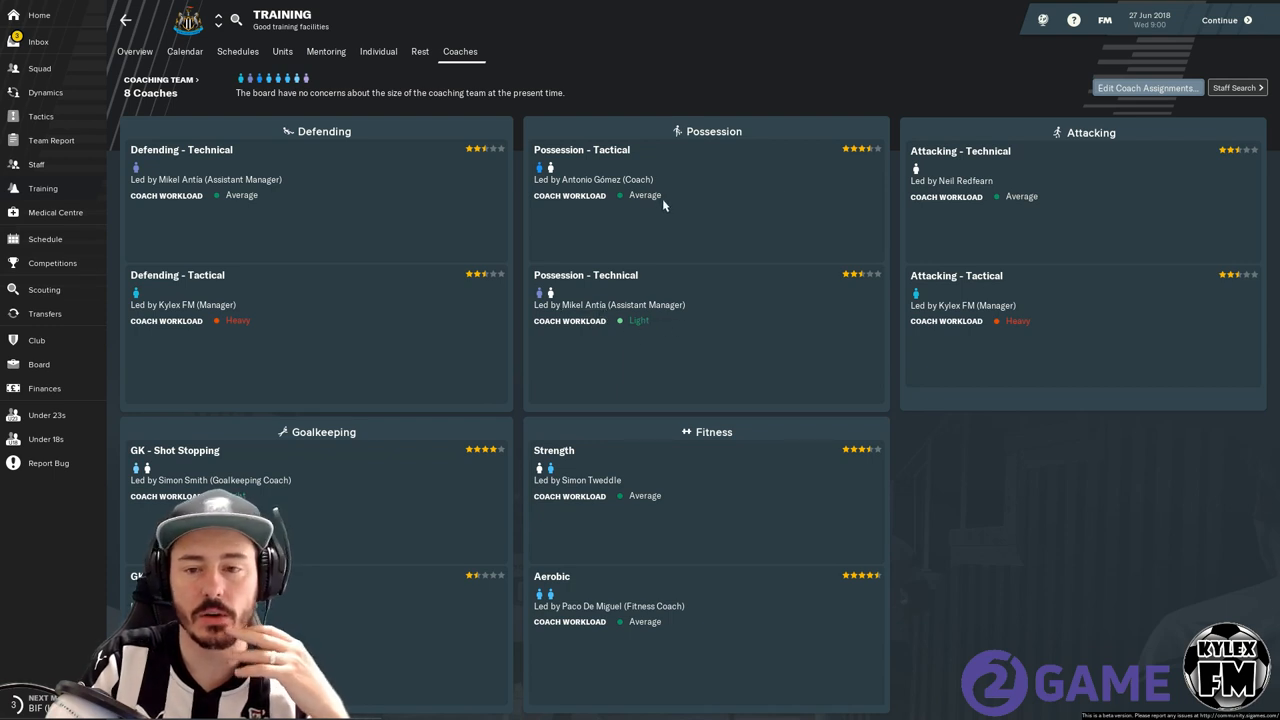
mouse_move(628, 355)
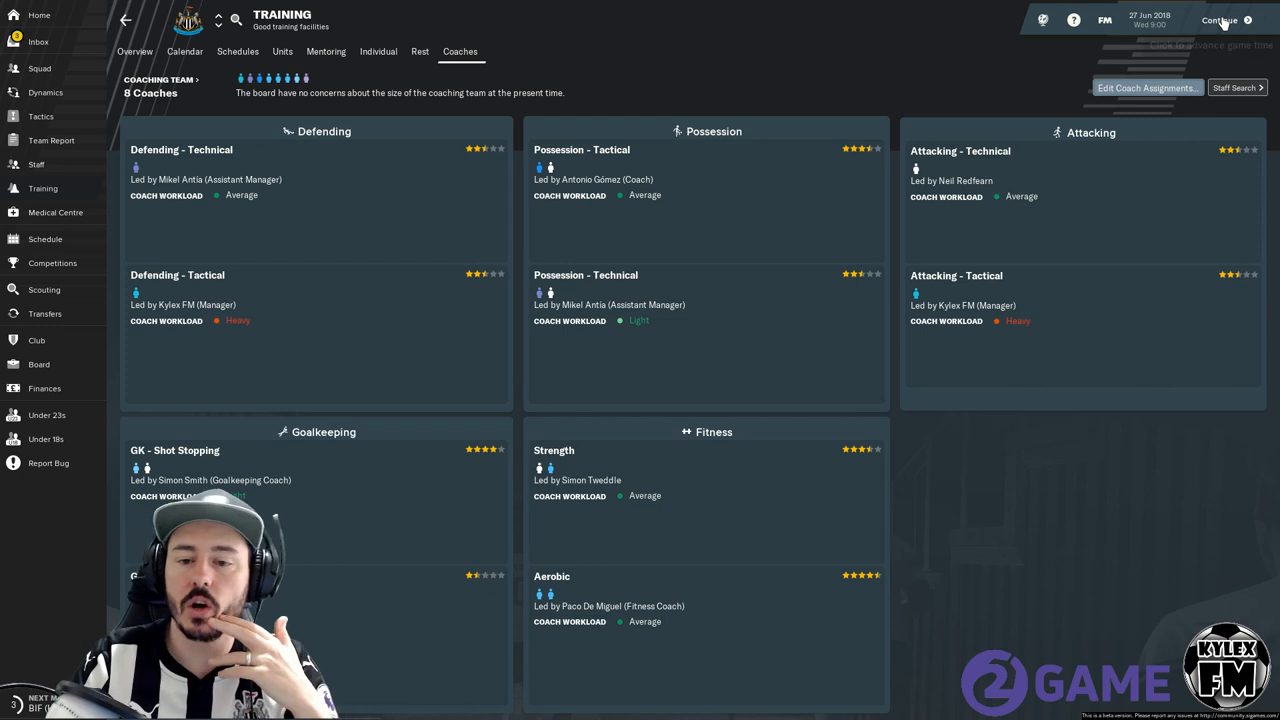
left_click(1219, 20)
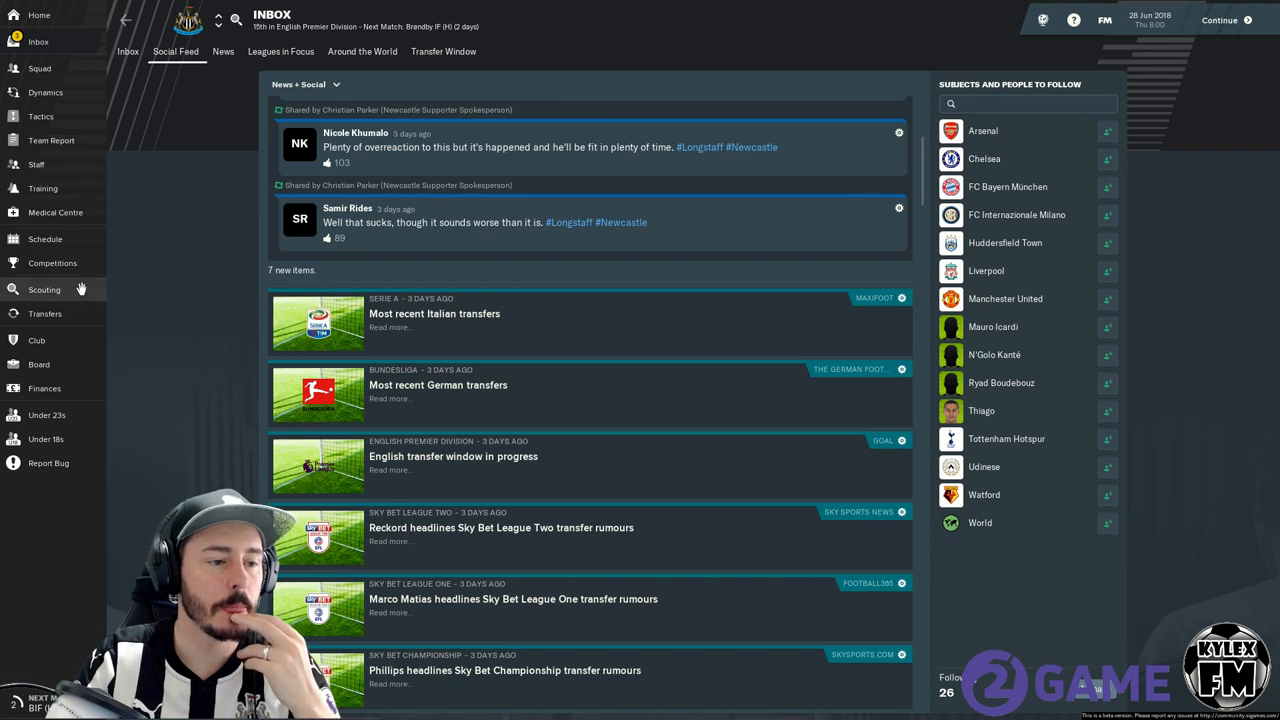
left_click(55, 212)
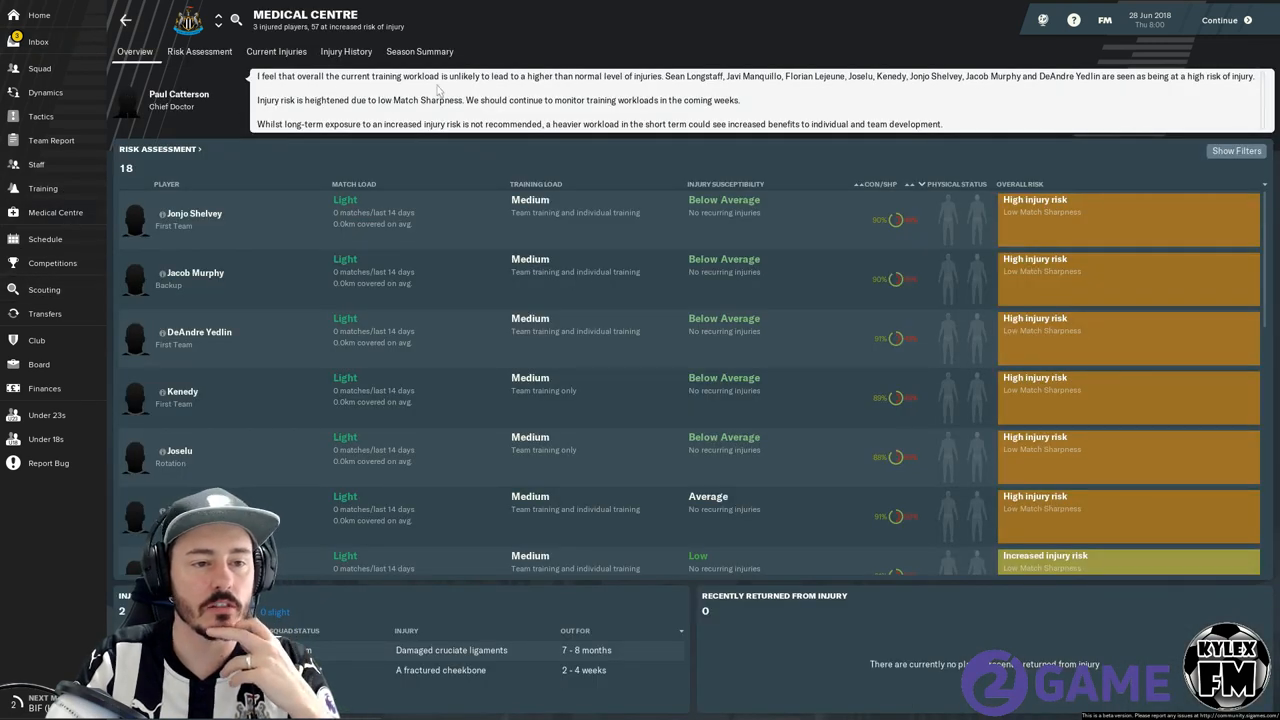
mouse_move(585, 88)
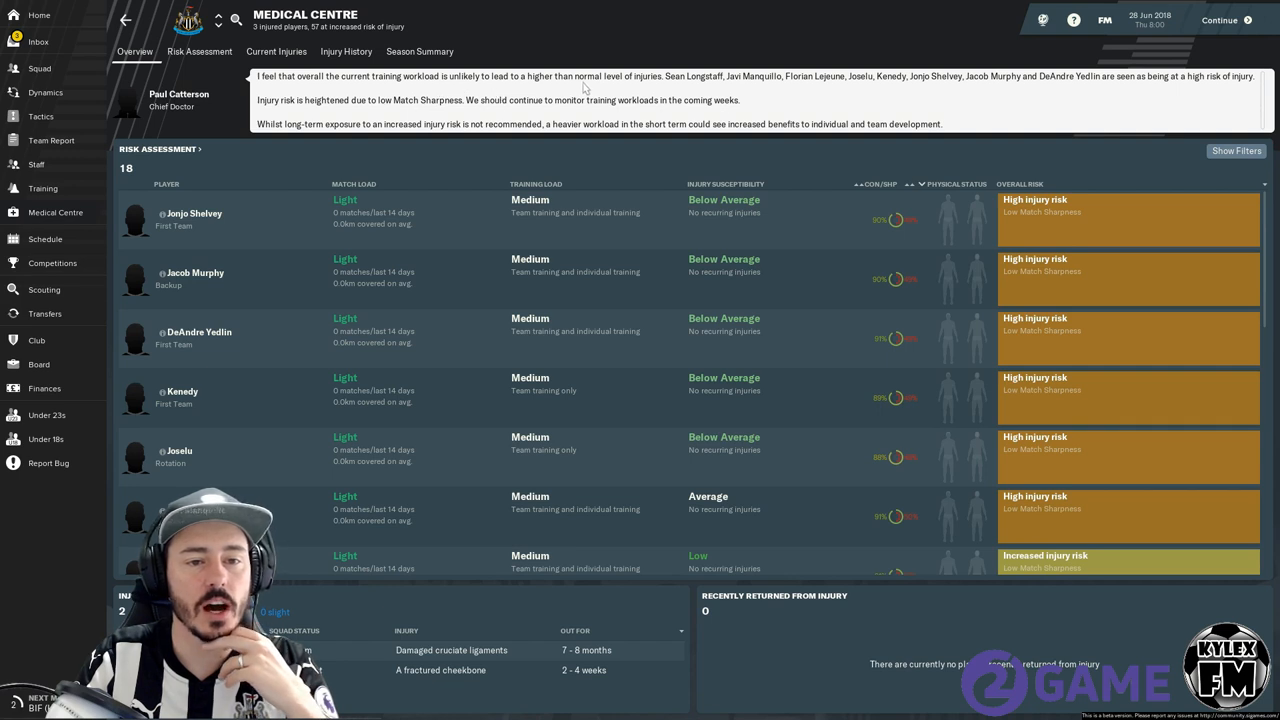
mouse_move(900, 82)
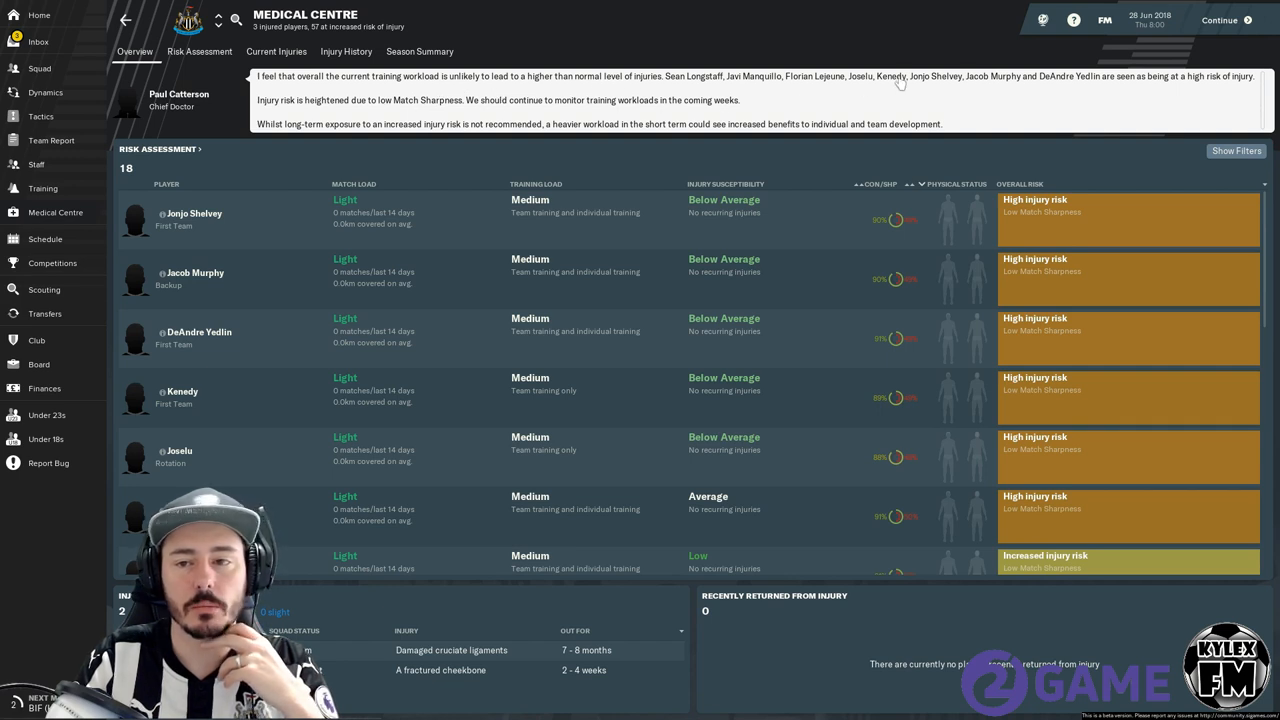
mouse_move(413, 118)
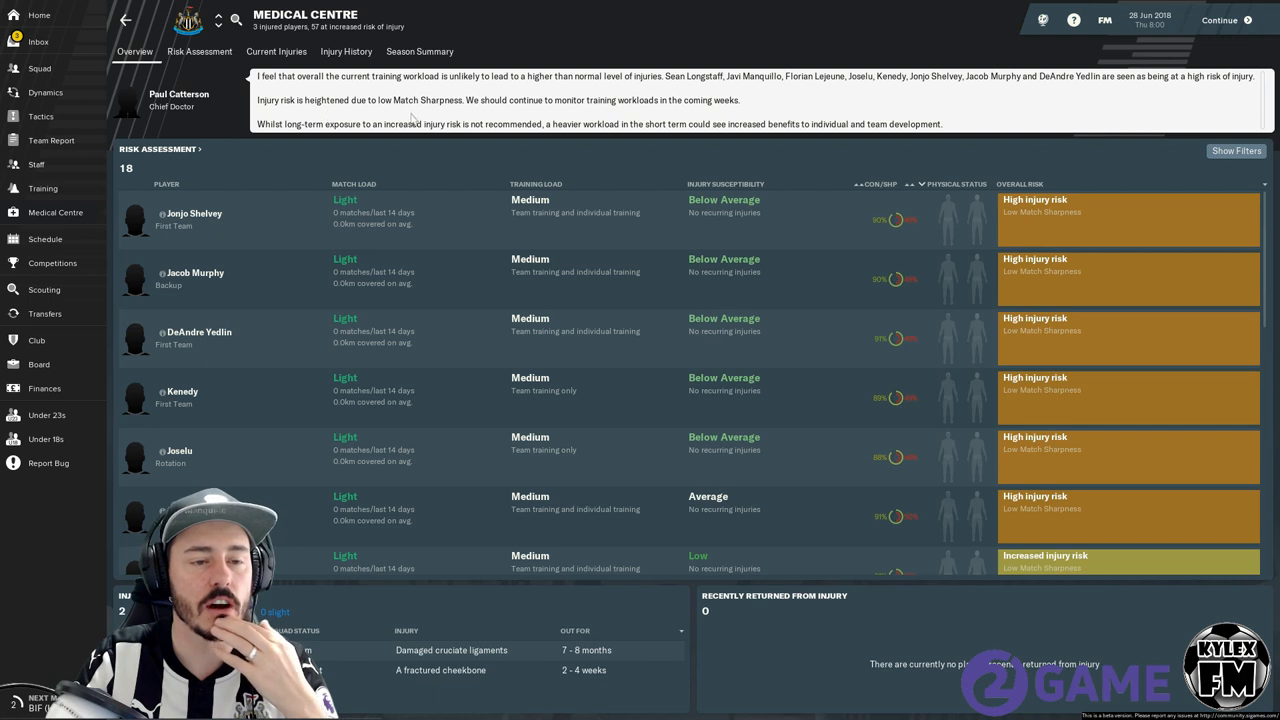
mouse_move(783, 387)
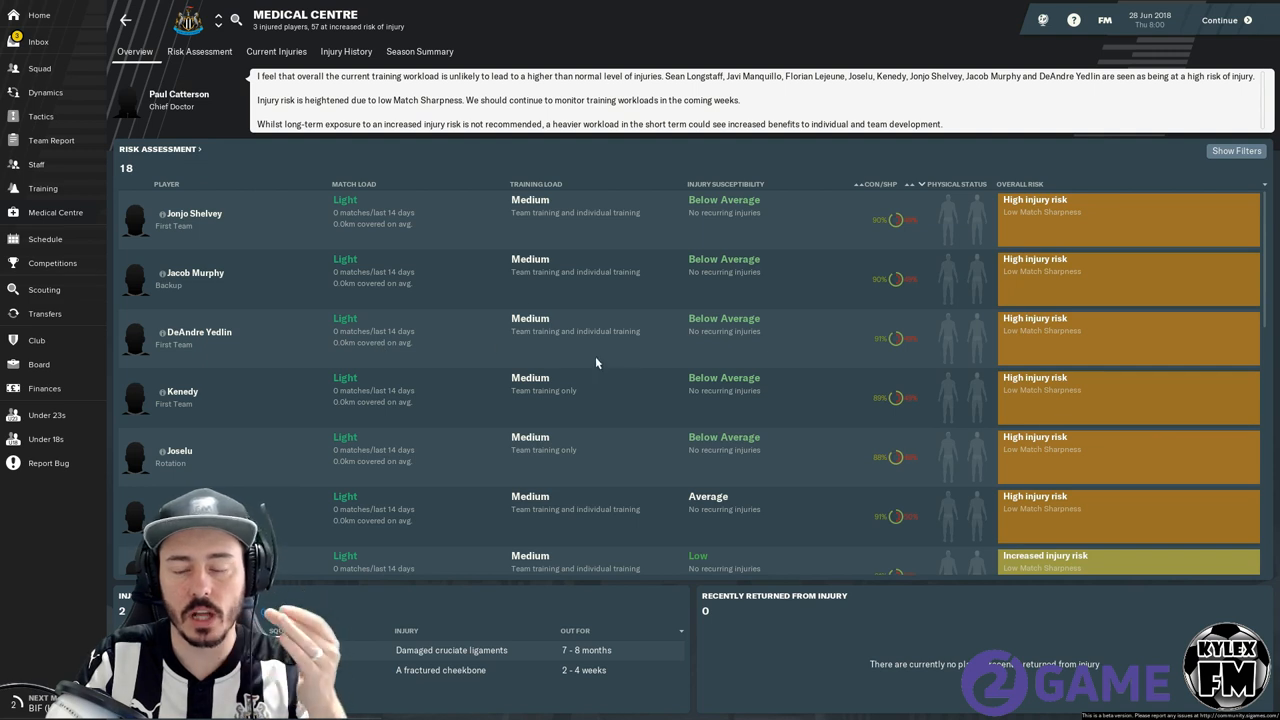
scroll("down", 3)
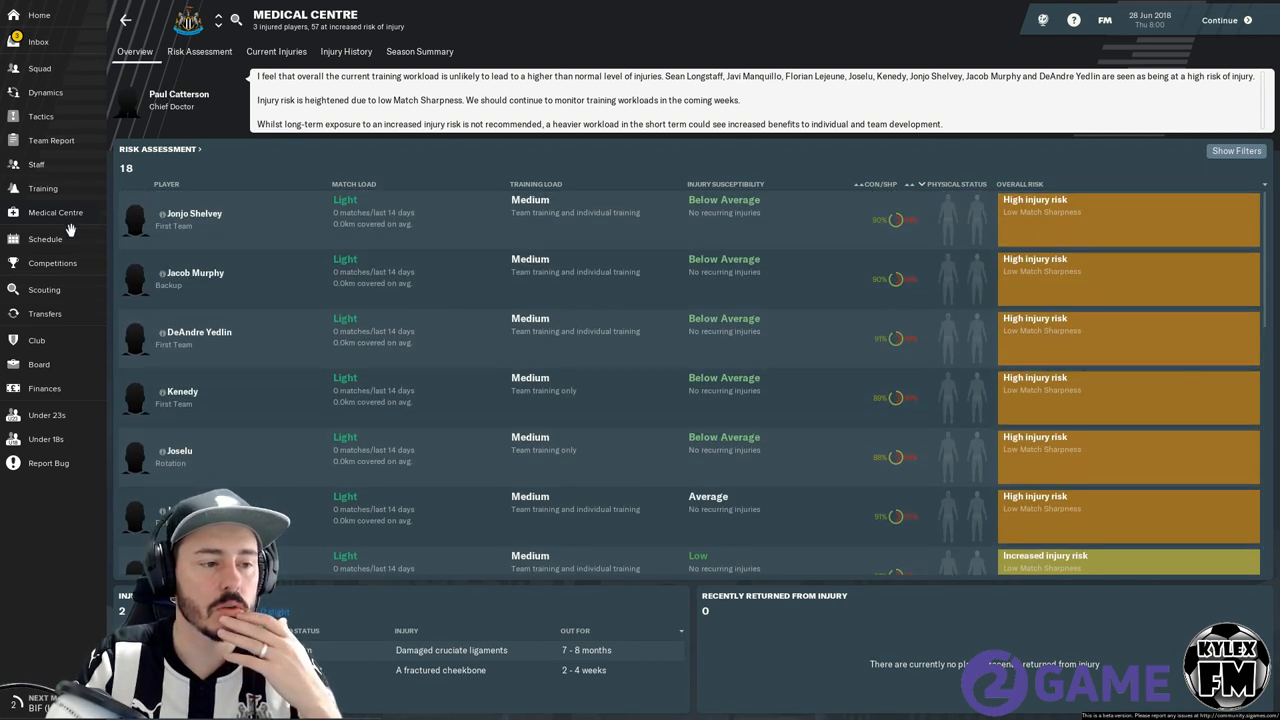
mouse_move(37, 164)
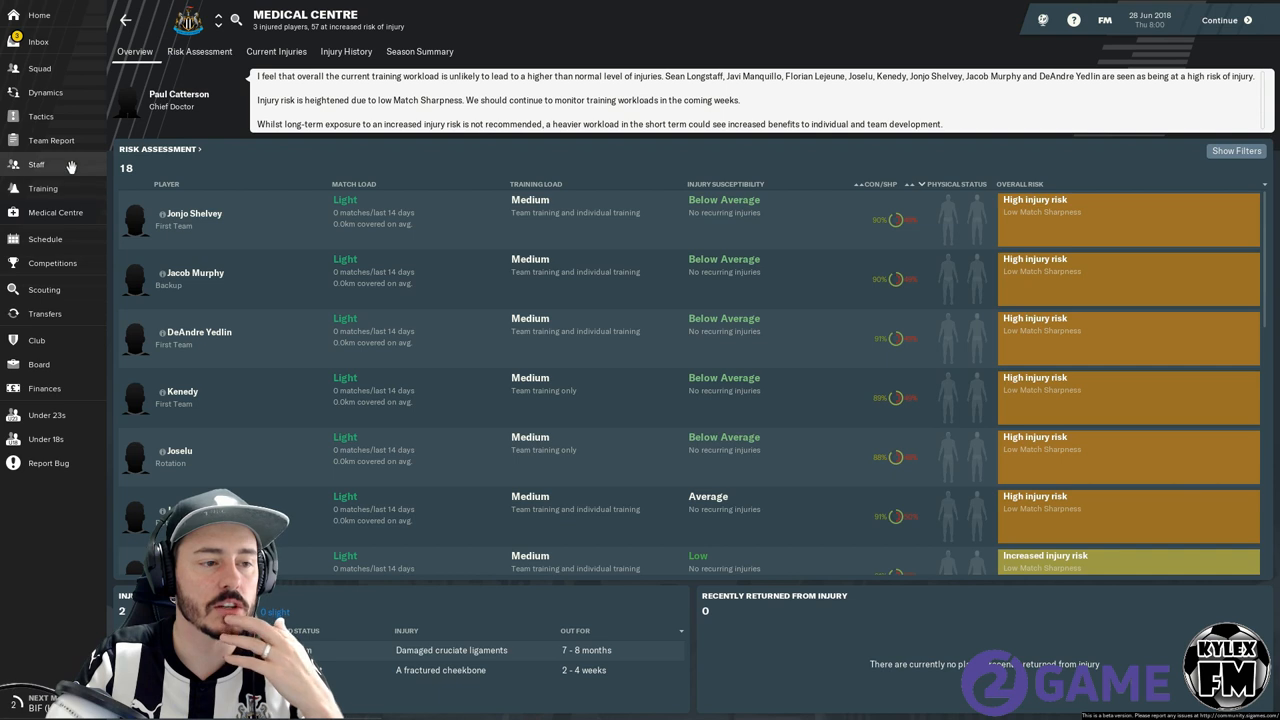
Go to Staff from the sidebar to compare coaching, recruitment and medical teams.
left_click(36, 164)
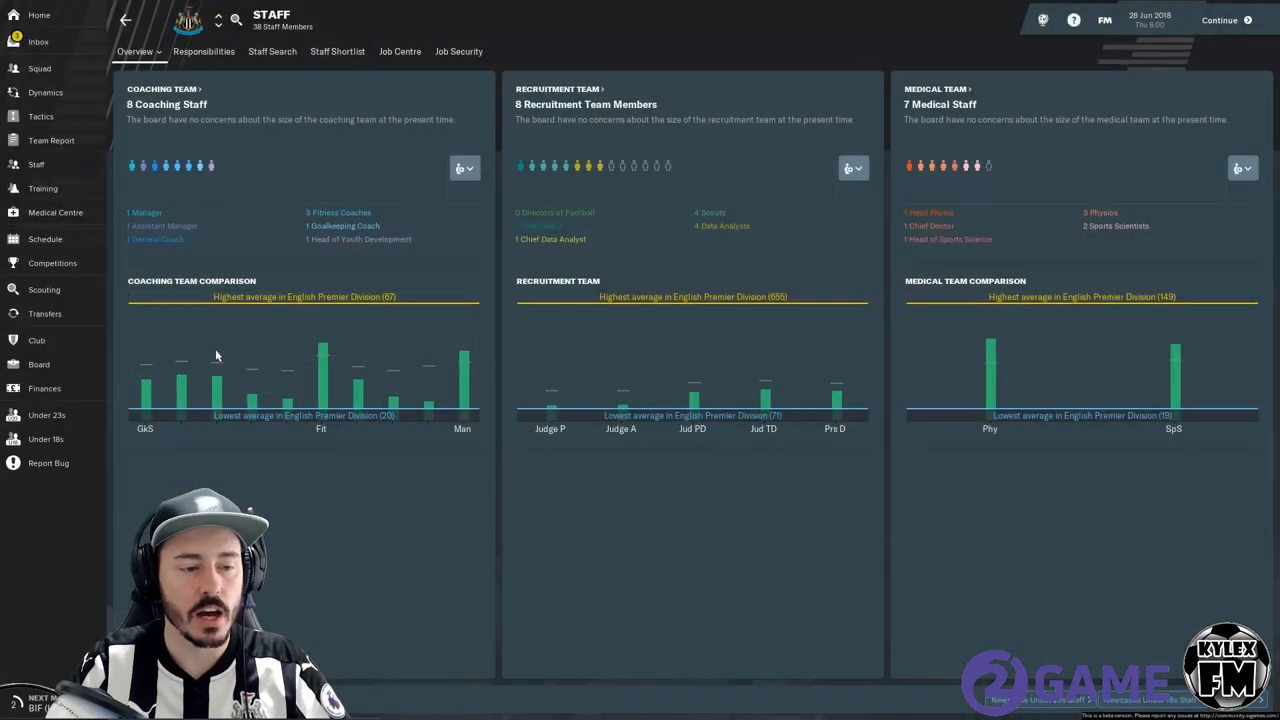
mouse_move(142, 368)
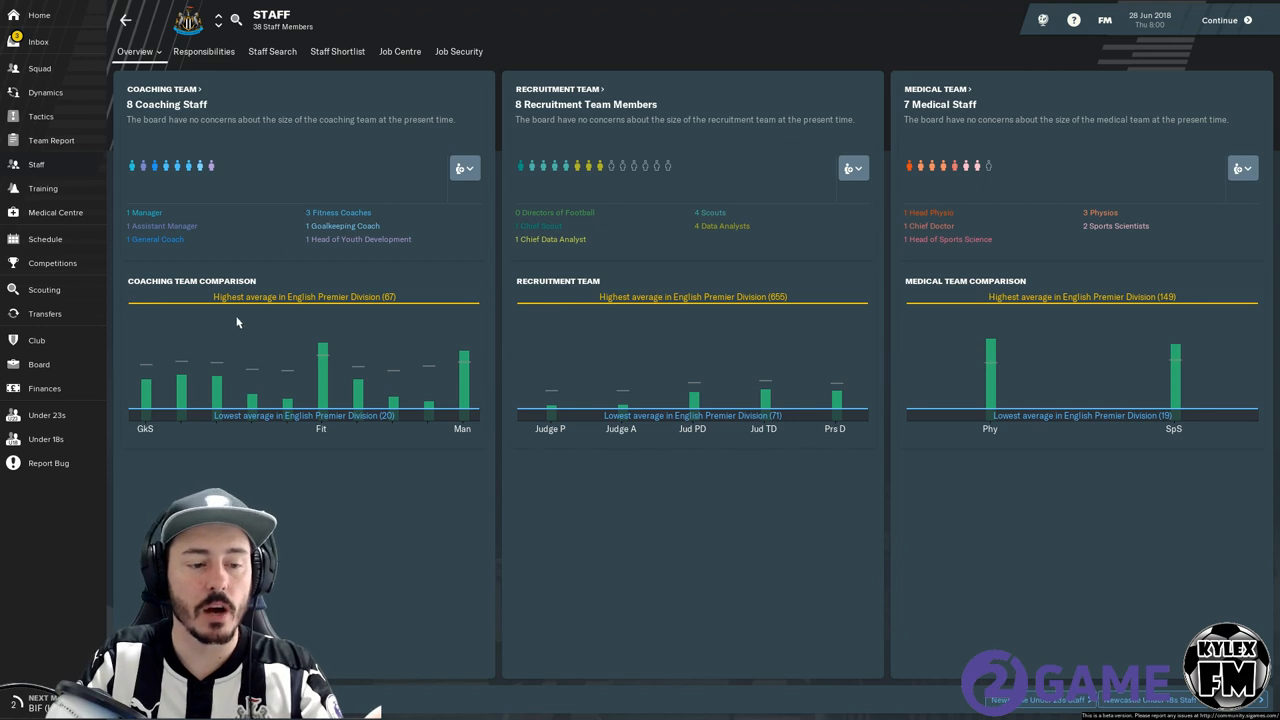
mouse_move(326, 325)
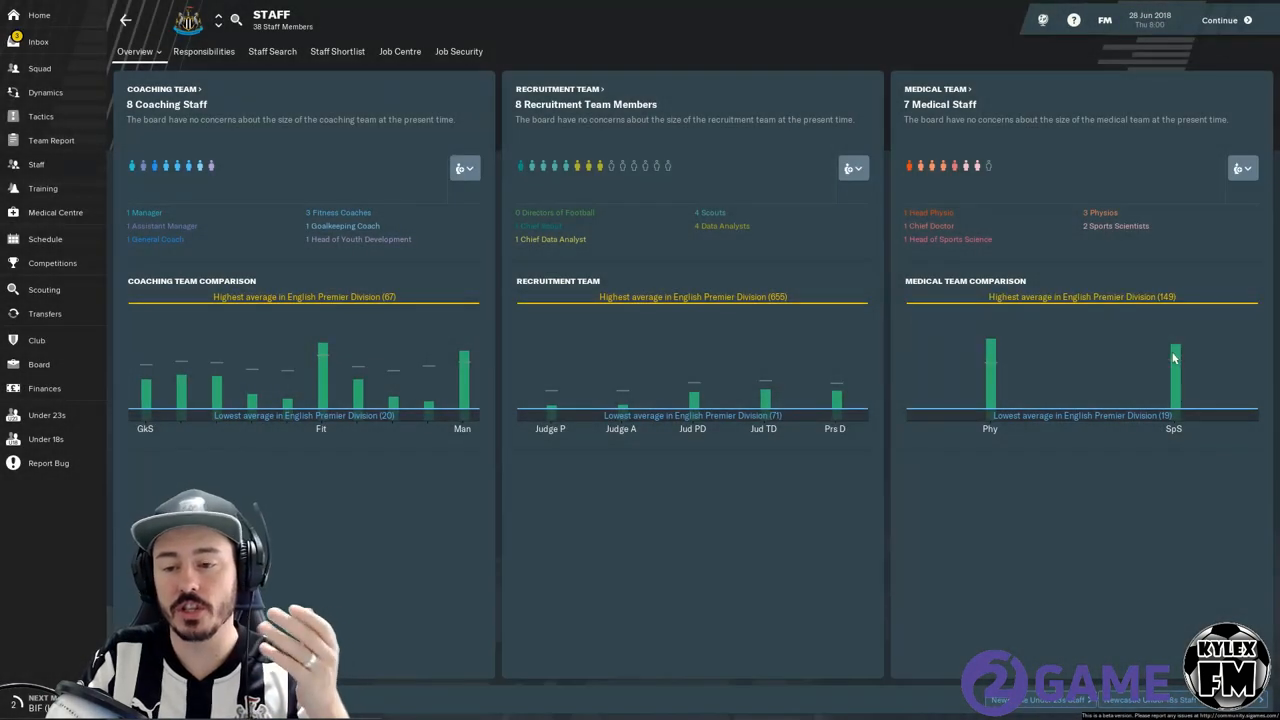
mouse_move(240, 347)
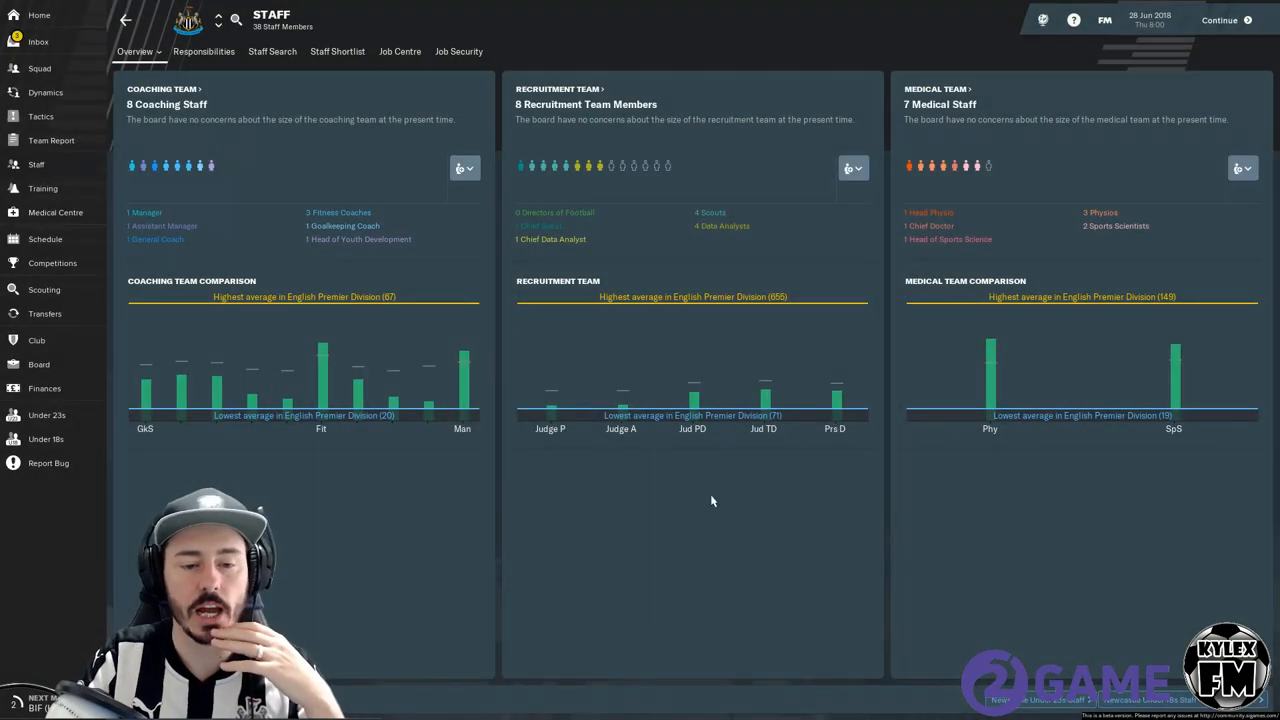
mouse_move(608, 175)
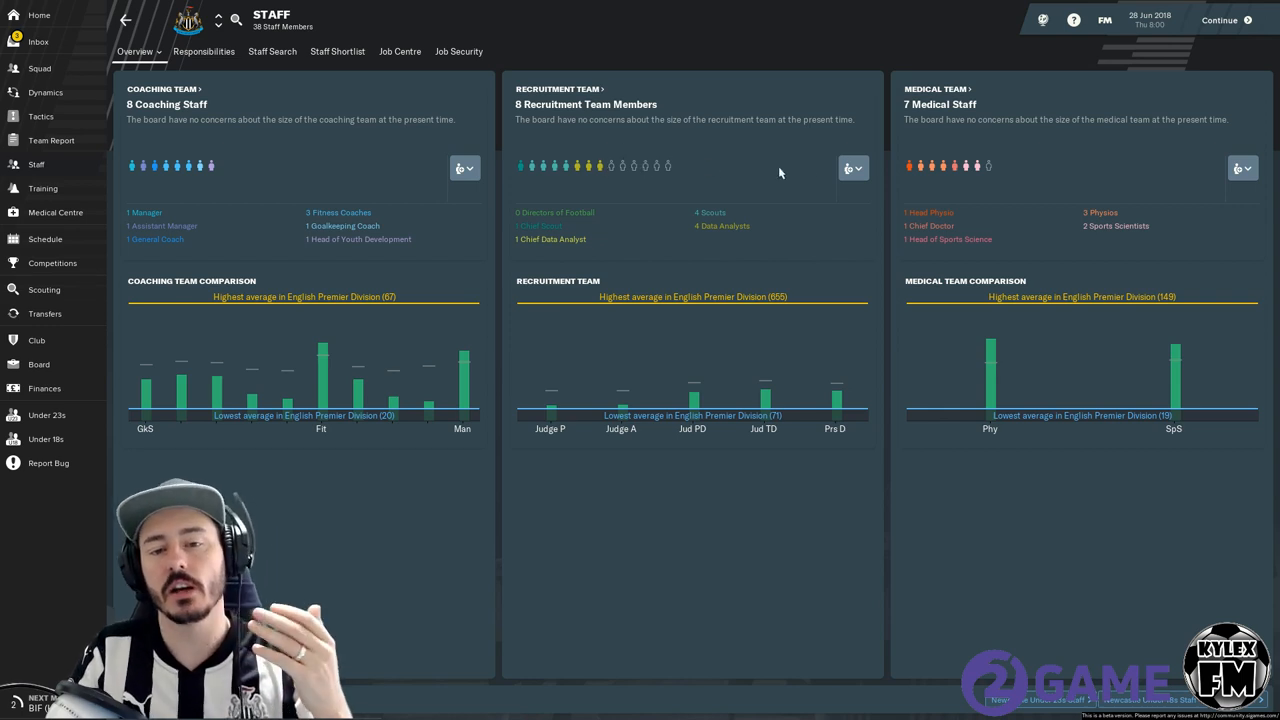
left_click(851, 167)
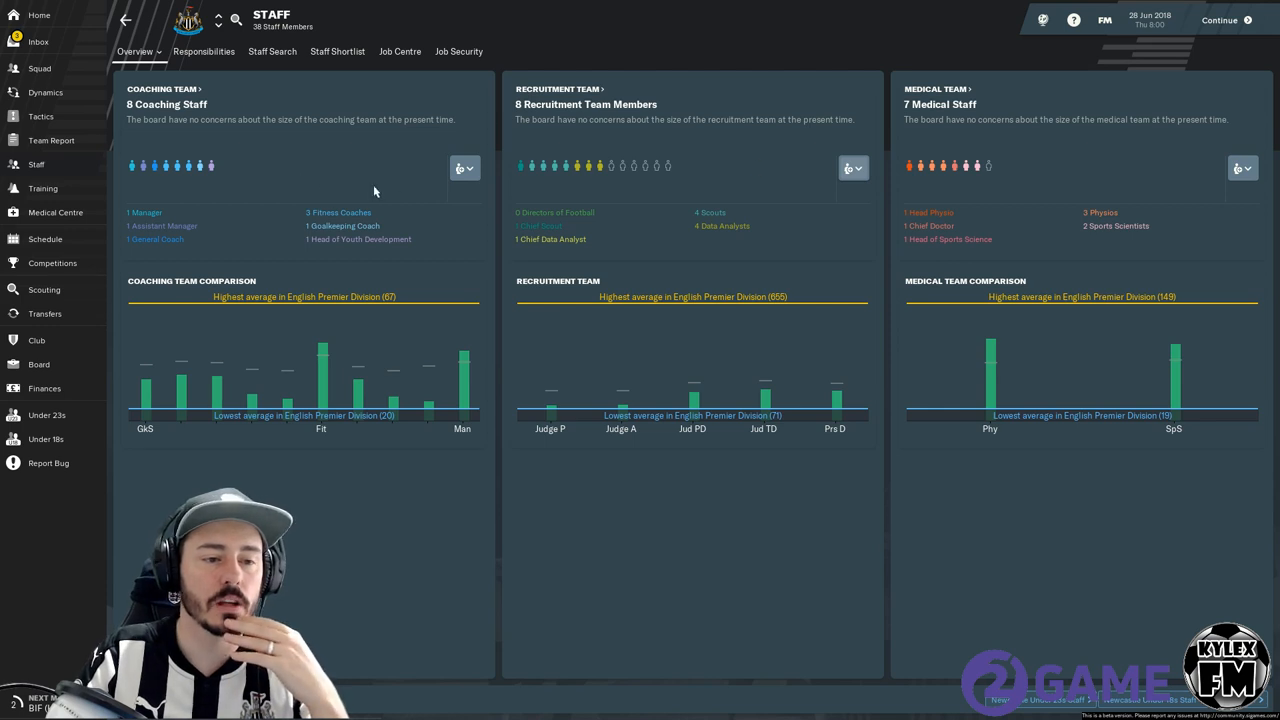
Review Newcastle's staff responsibilities covering board, recruitment, transfers, contracts, scouting and training duties.
left_click(203, 51)
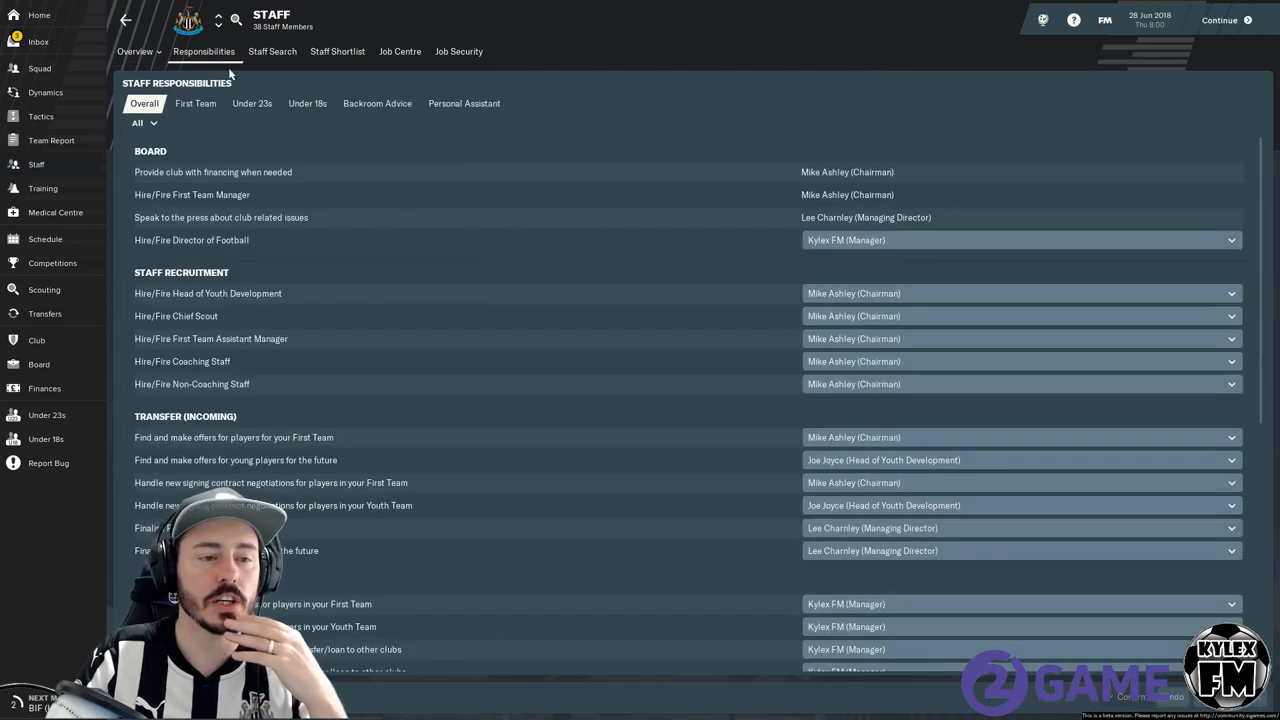
scroll("down", 3)
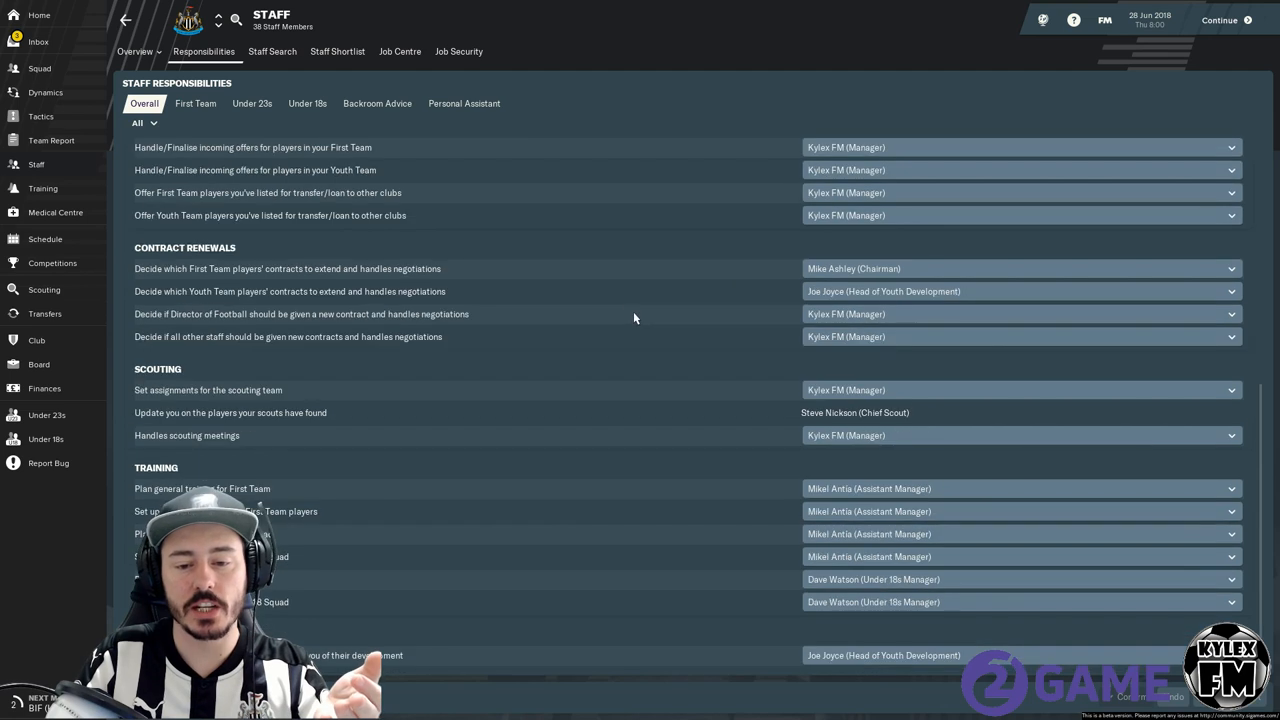
scroll("up", 3)
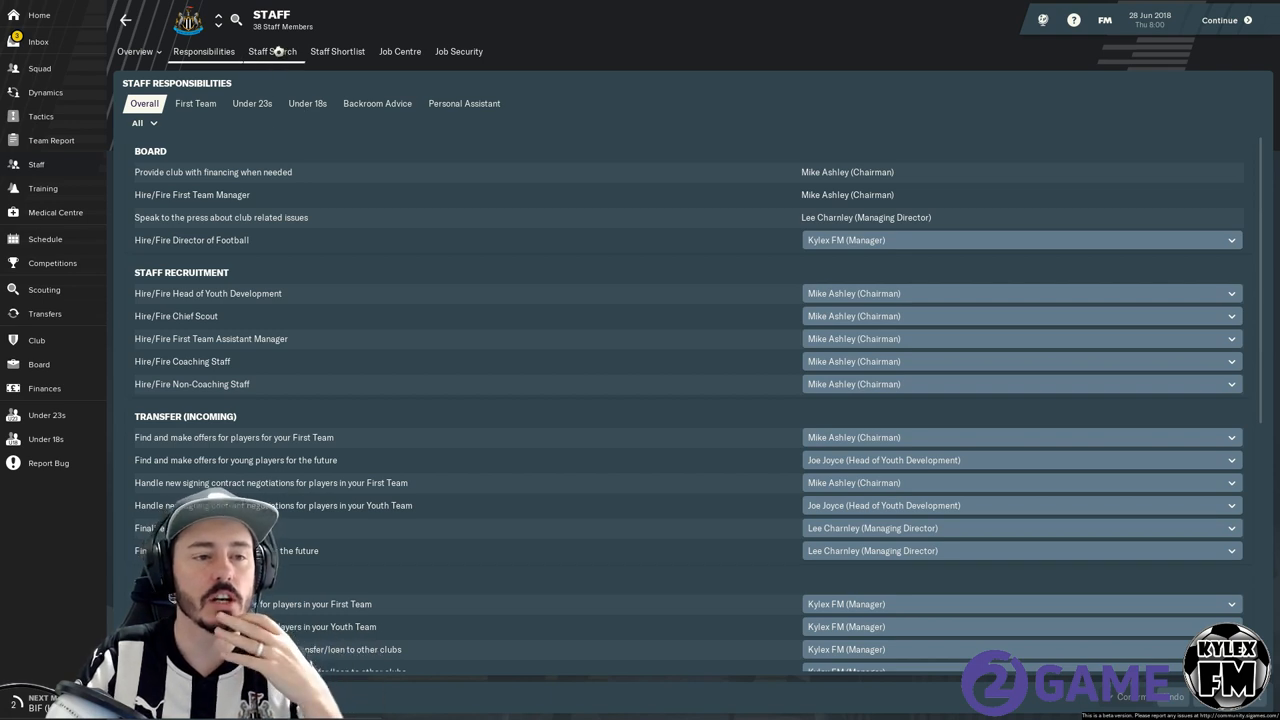
Browse the 2633-person staff search, view Tony Adams' Director of Football profile and return to the results.
left_click(272, 51)
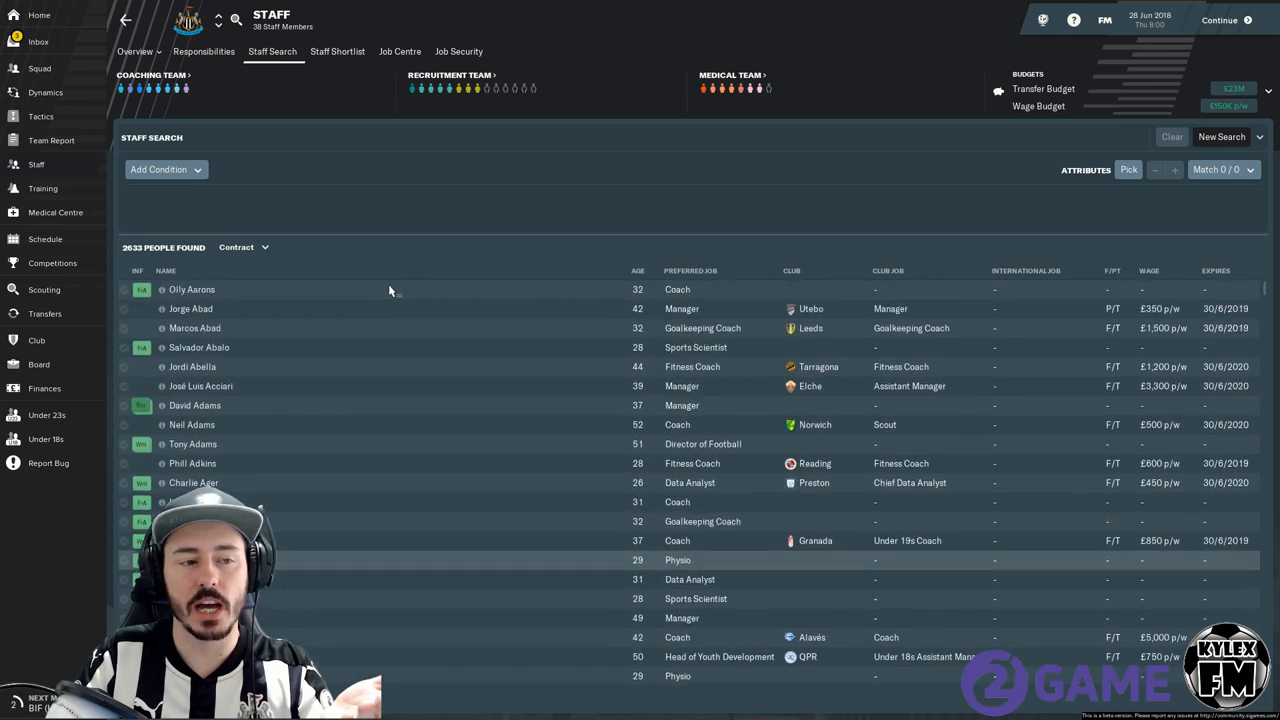
scroll("down", 3)
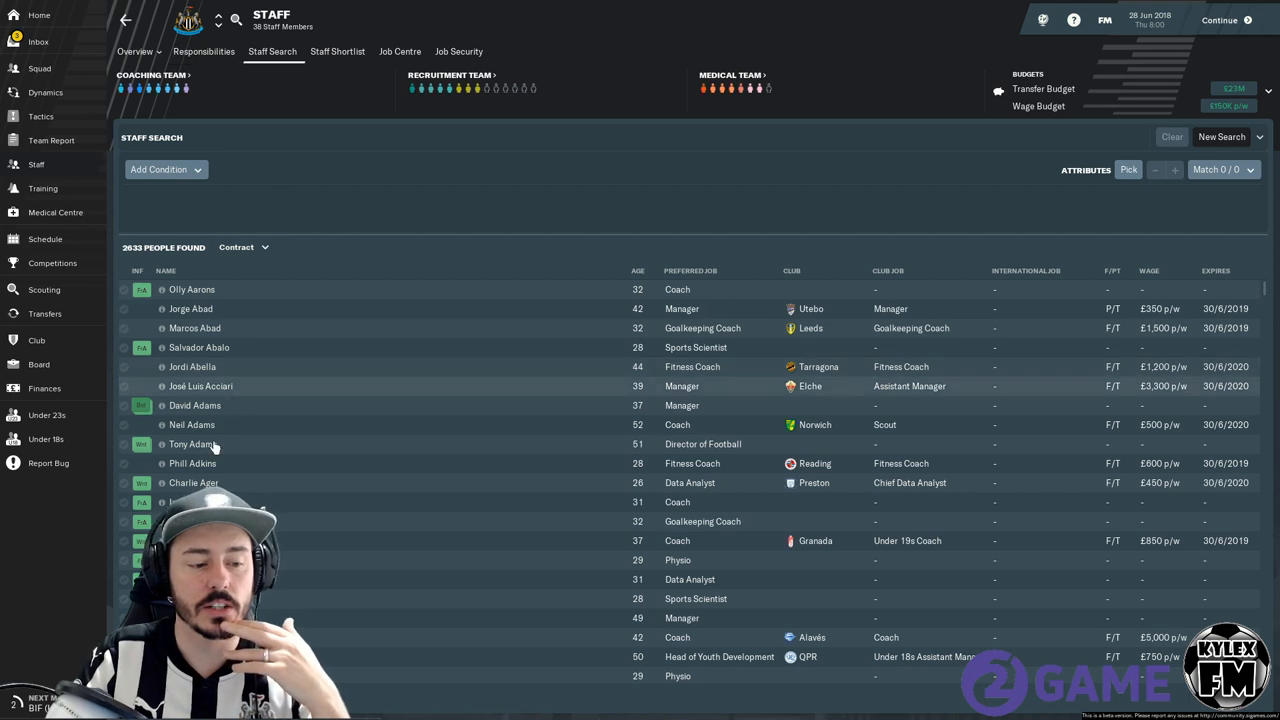
mouse_move(192, 444)
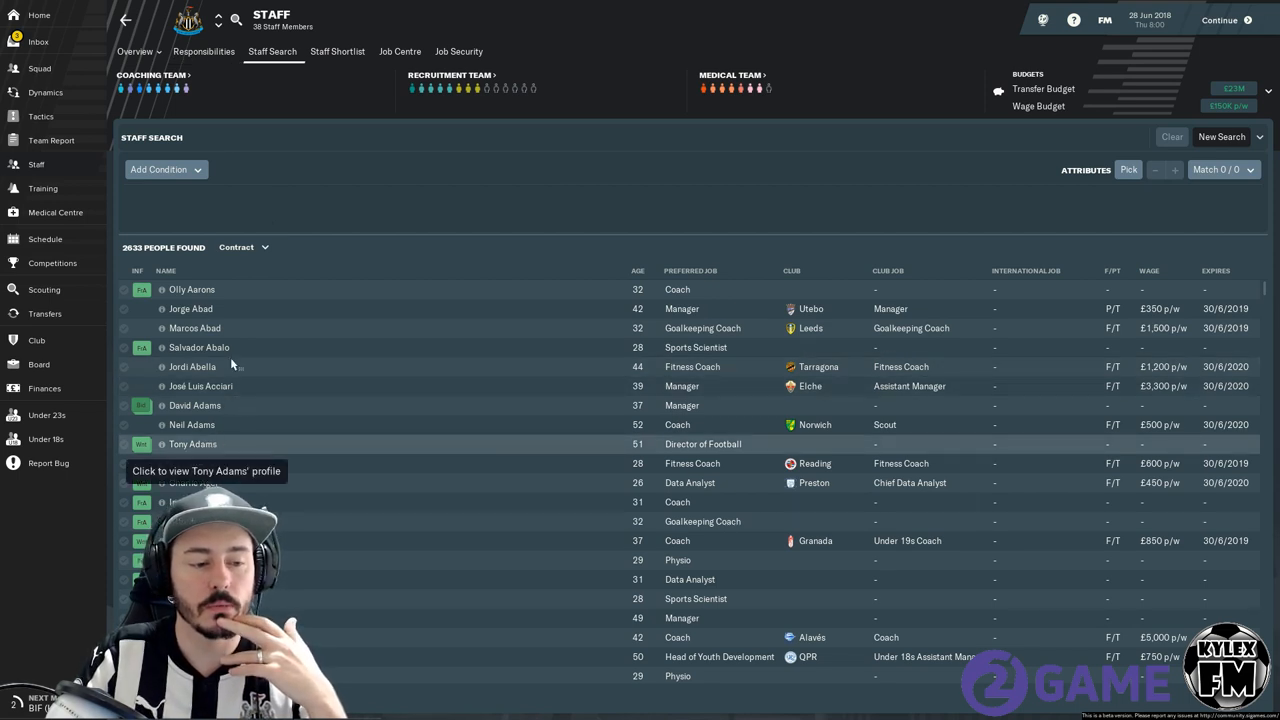
mouse_move(205, 444)
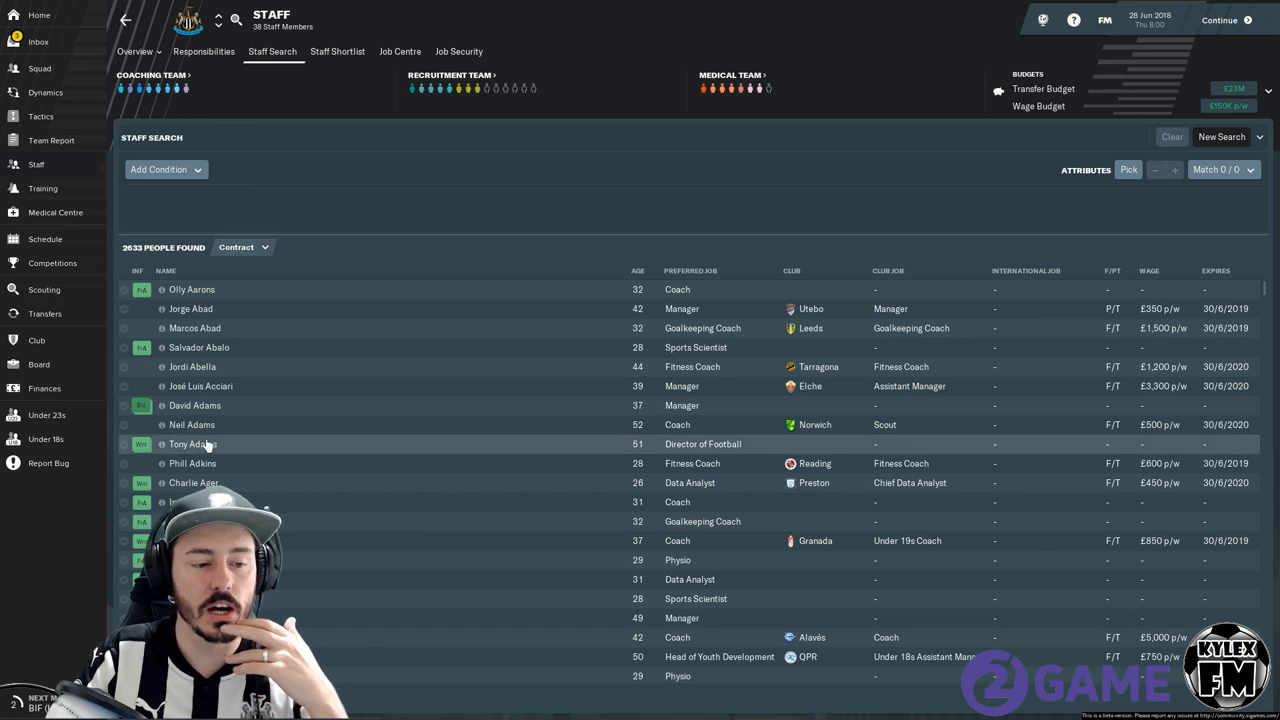
right_click(192, 444)
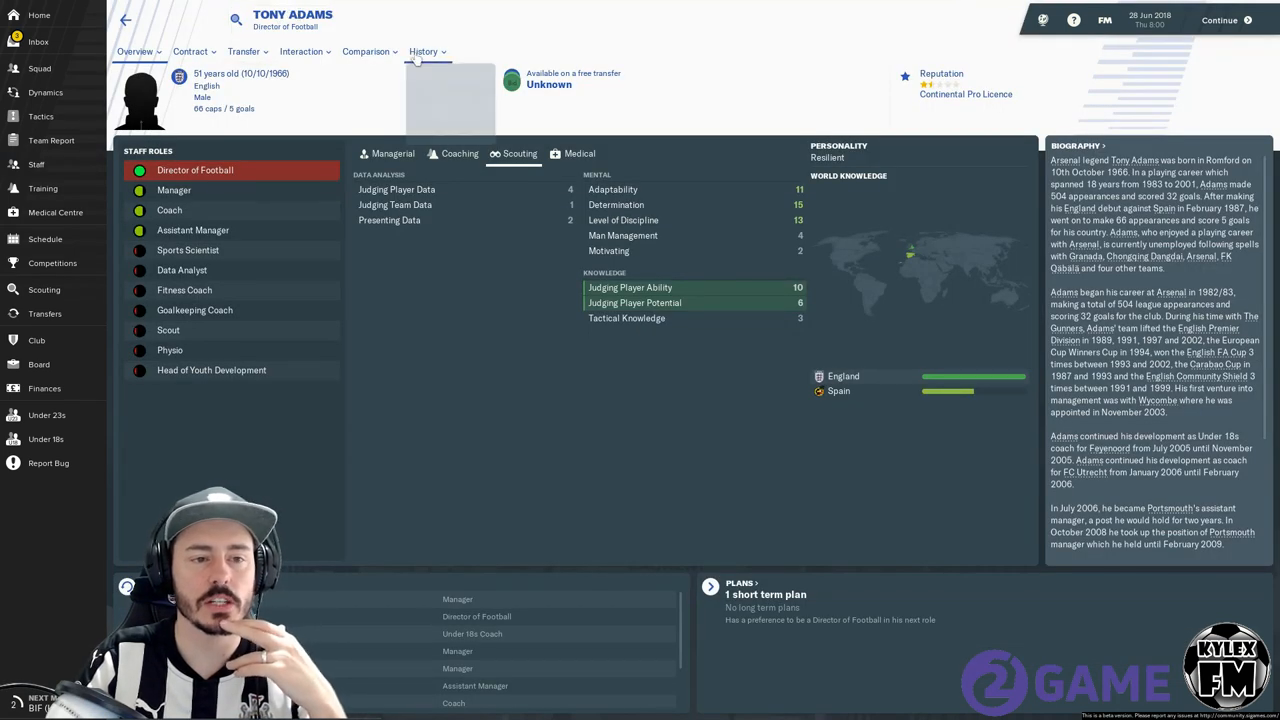
left_click(422, 51)
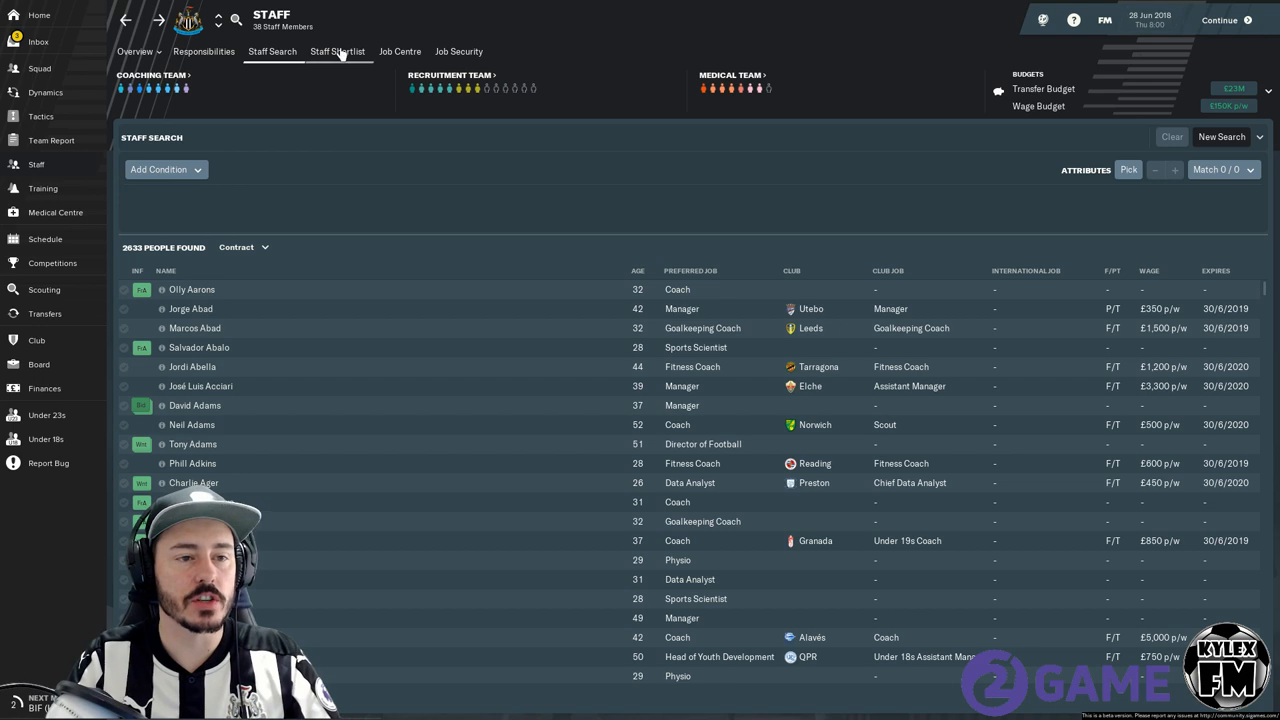
View the staff shortlist holding only Tony Adams, then the Job Centre vacancies at other clubs.
left_click(337, 51)
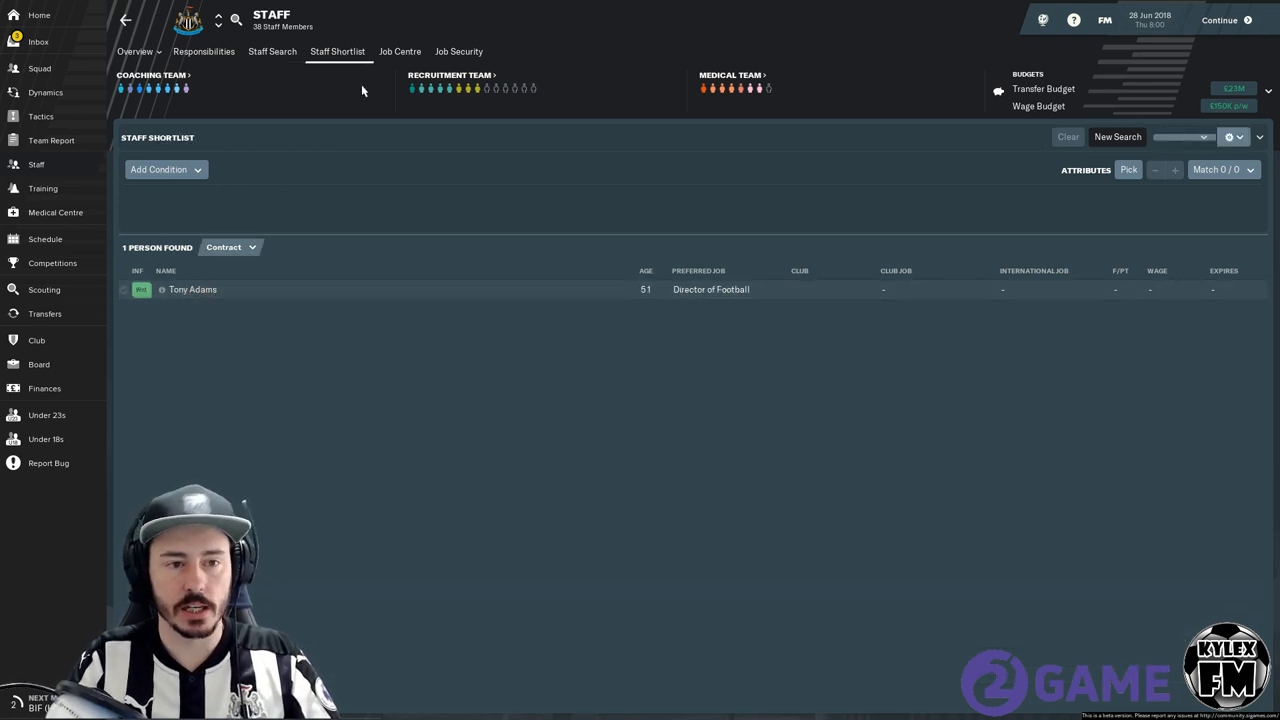
left_click(399, 51)
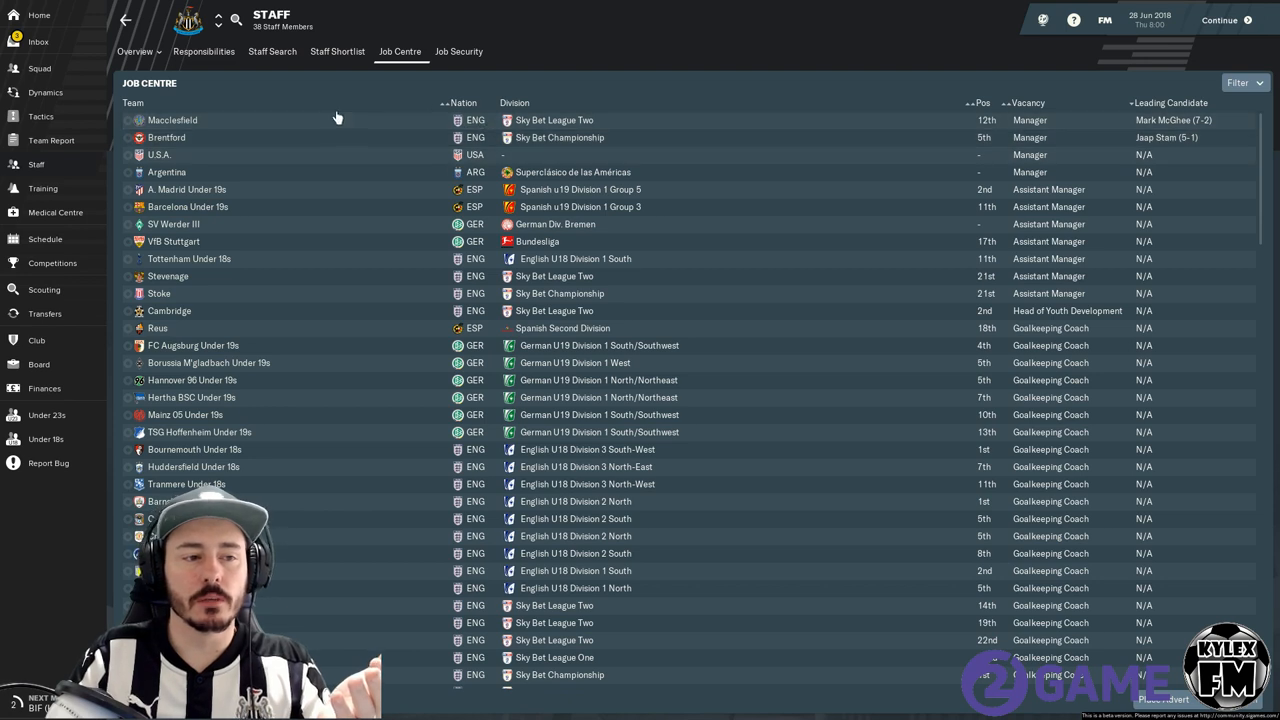
mouse_move(352, 113)
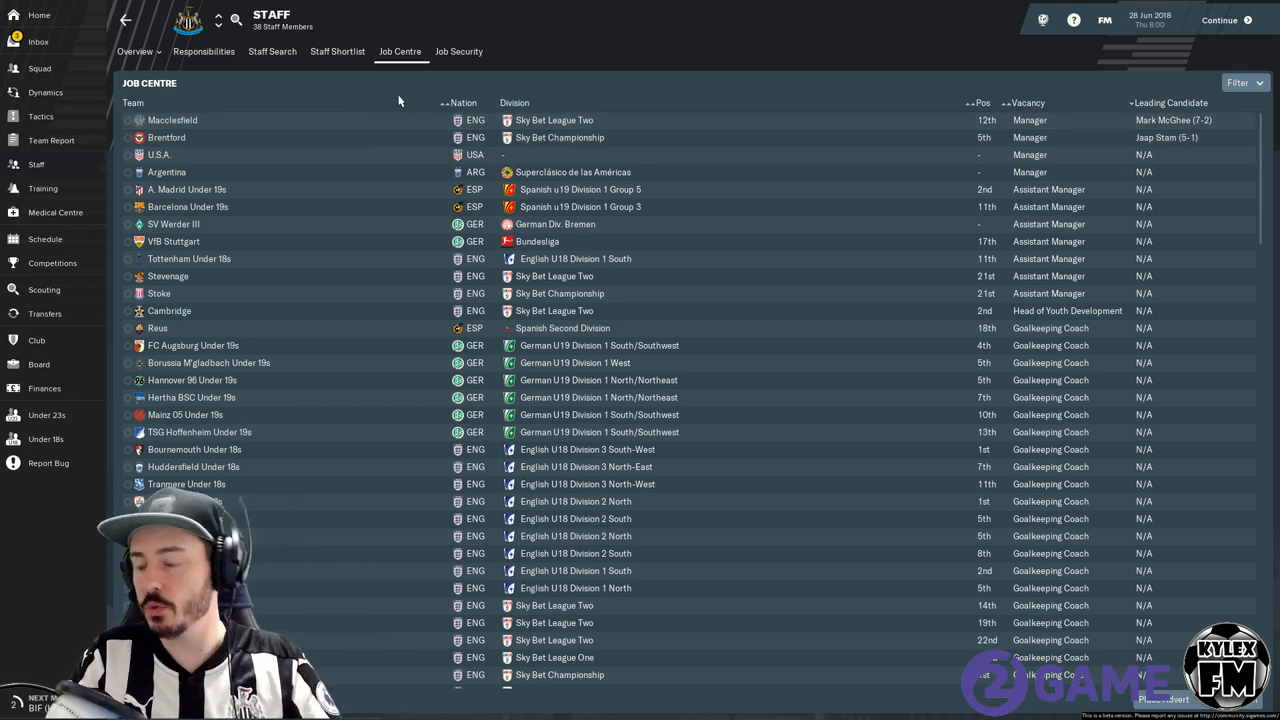
scroll("down", 3)
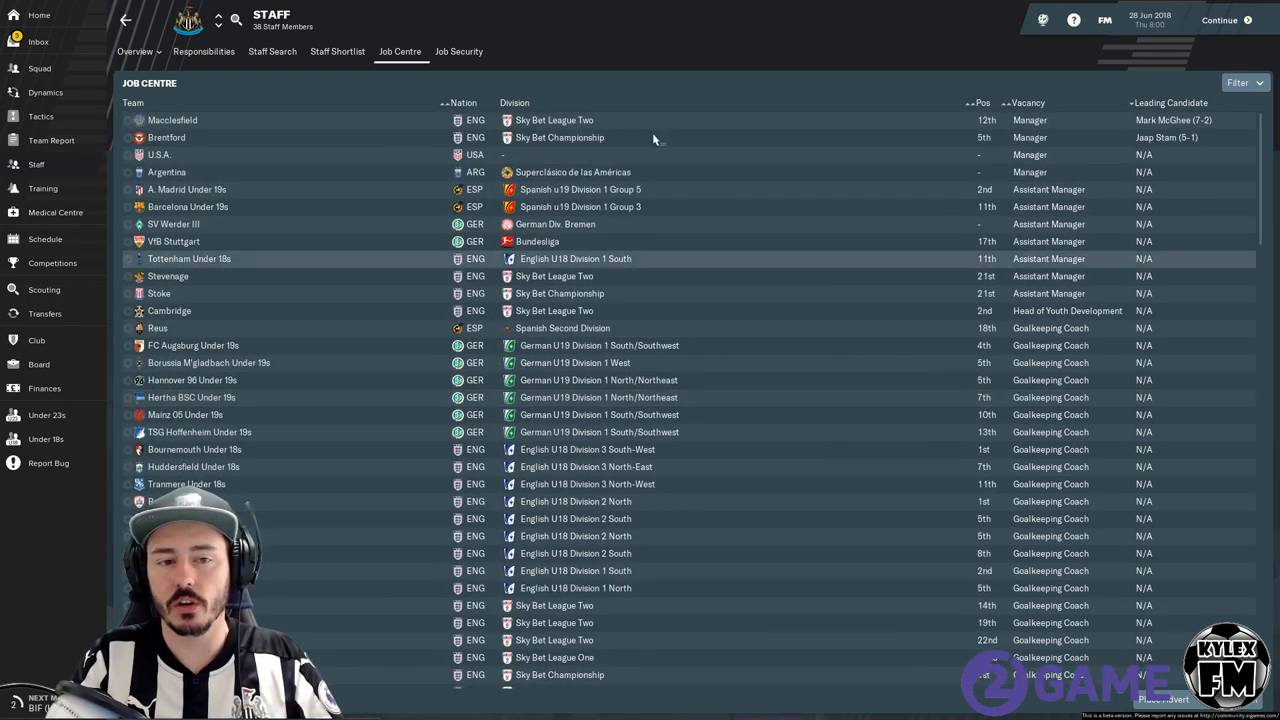
mouse_move(588, 300)
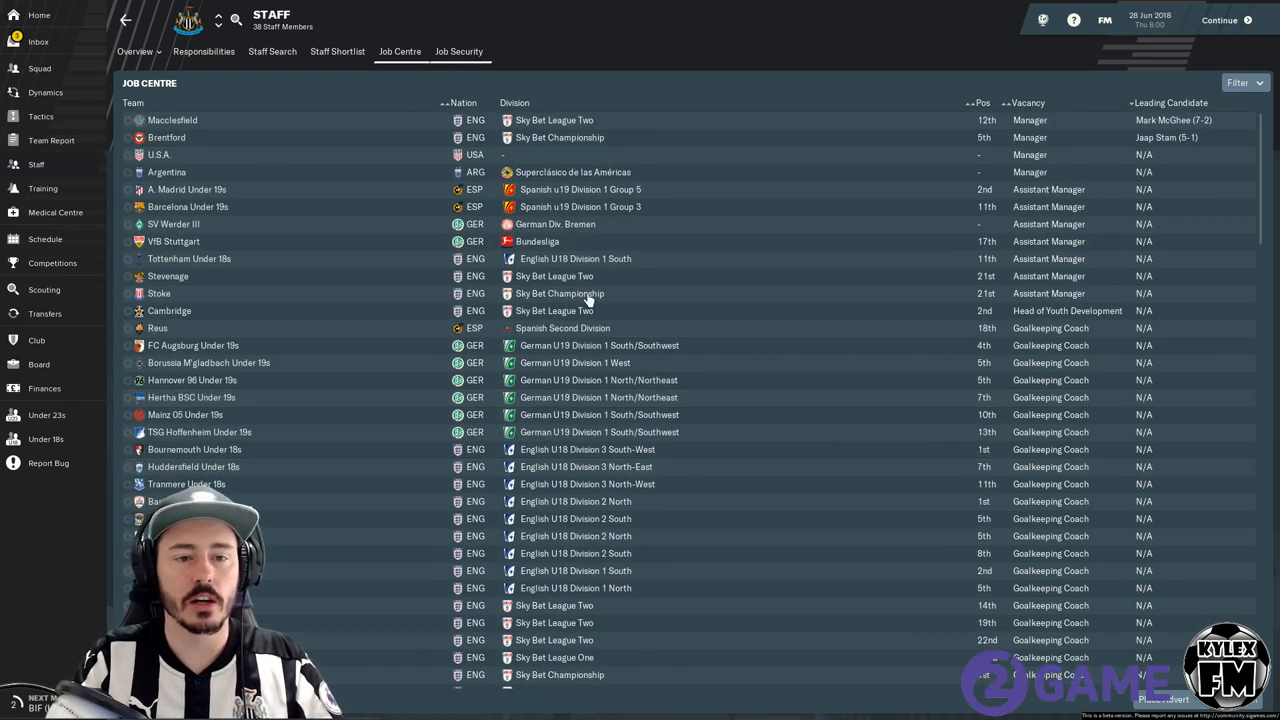
View the Job Security table of managers' status, with Brentford, Macclesfield, Argentina and USA posts available.
left_click(458, 51)
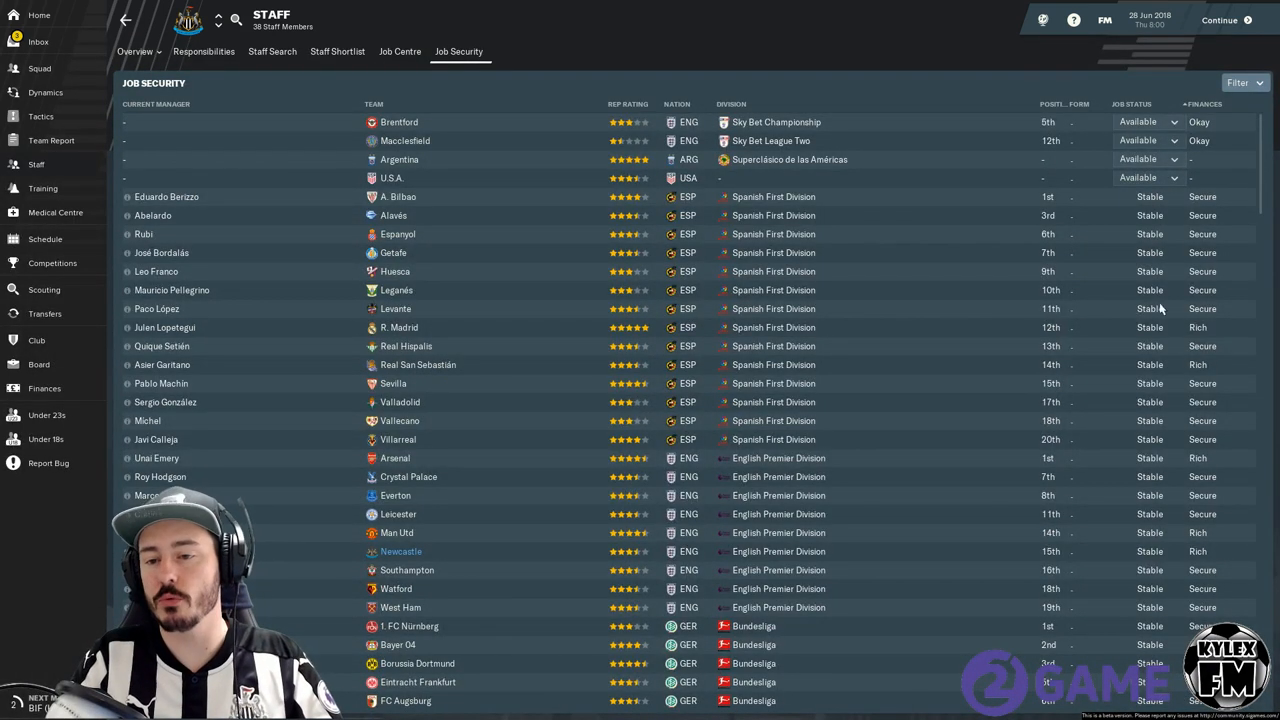
scroll("down", 3)
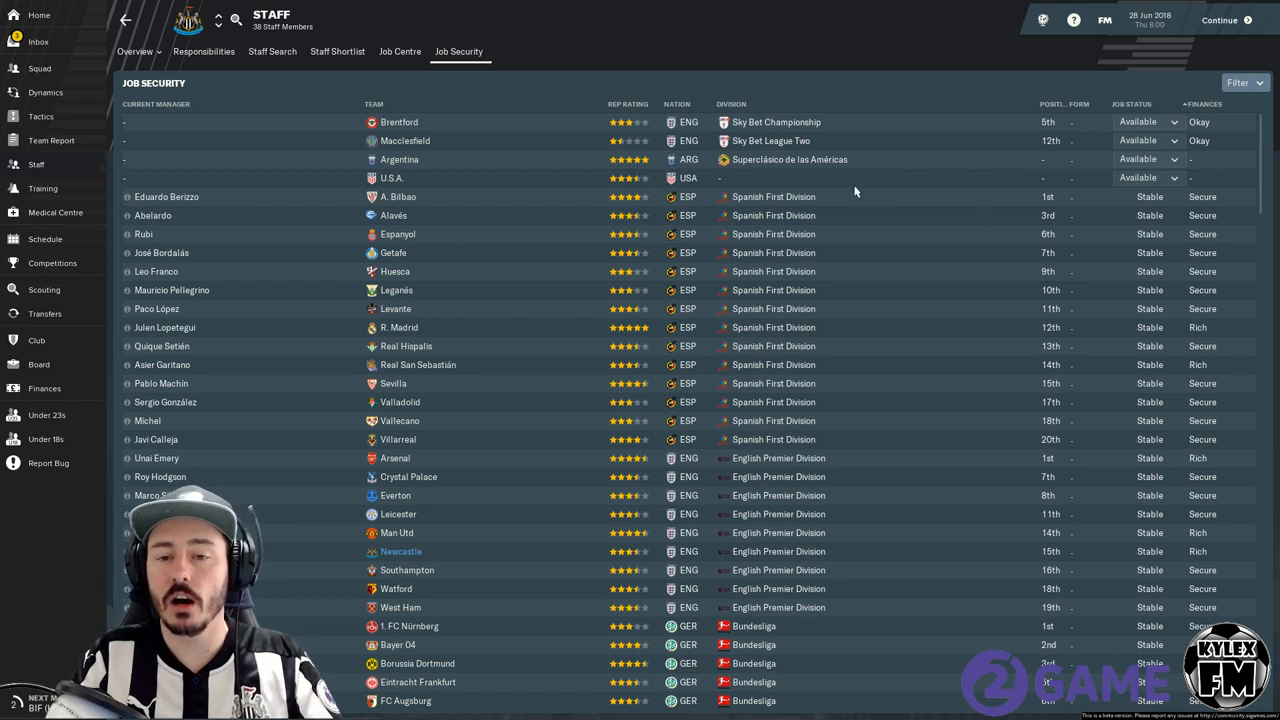
mouse_move(509, 224)
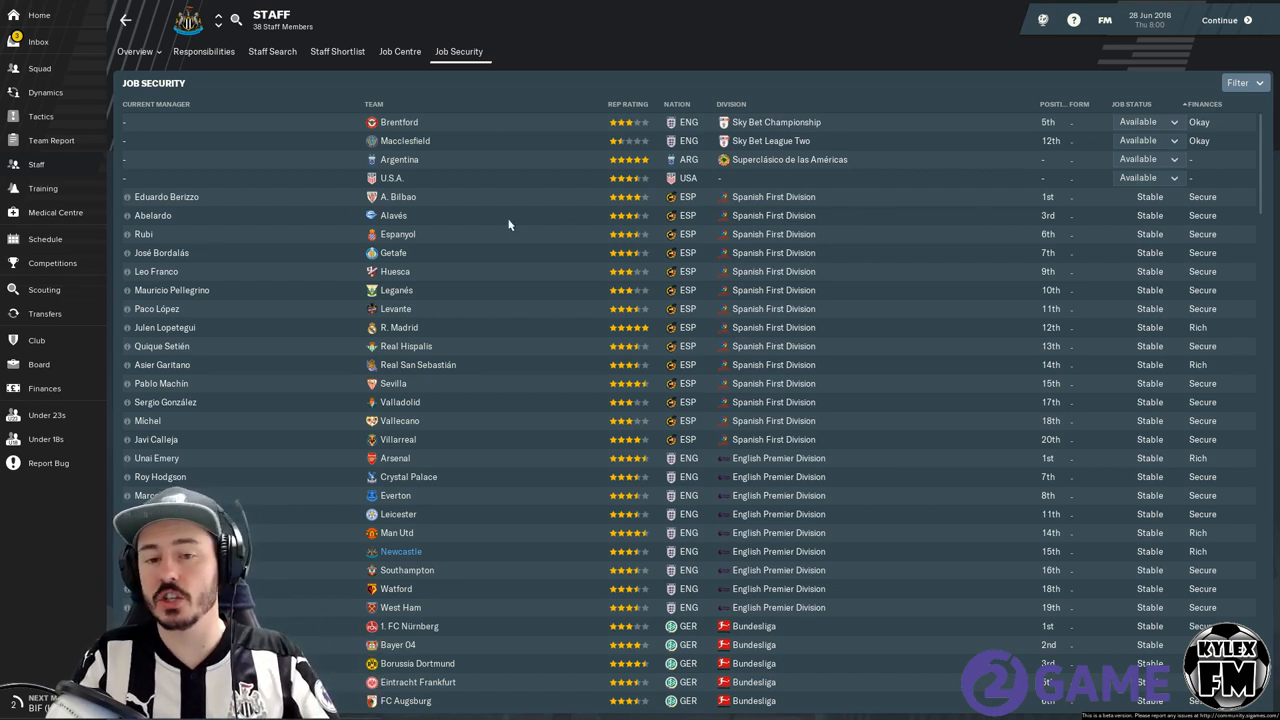